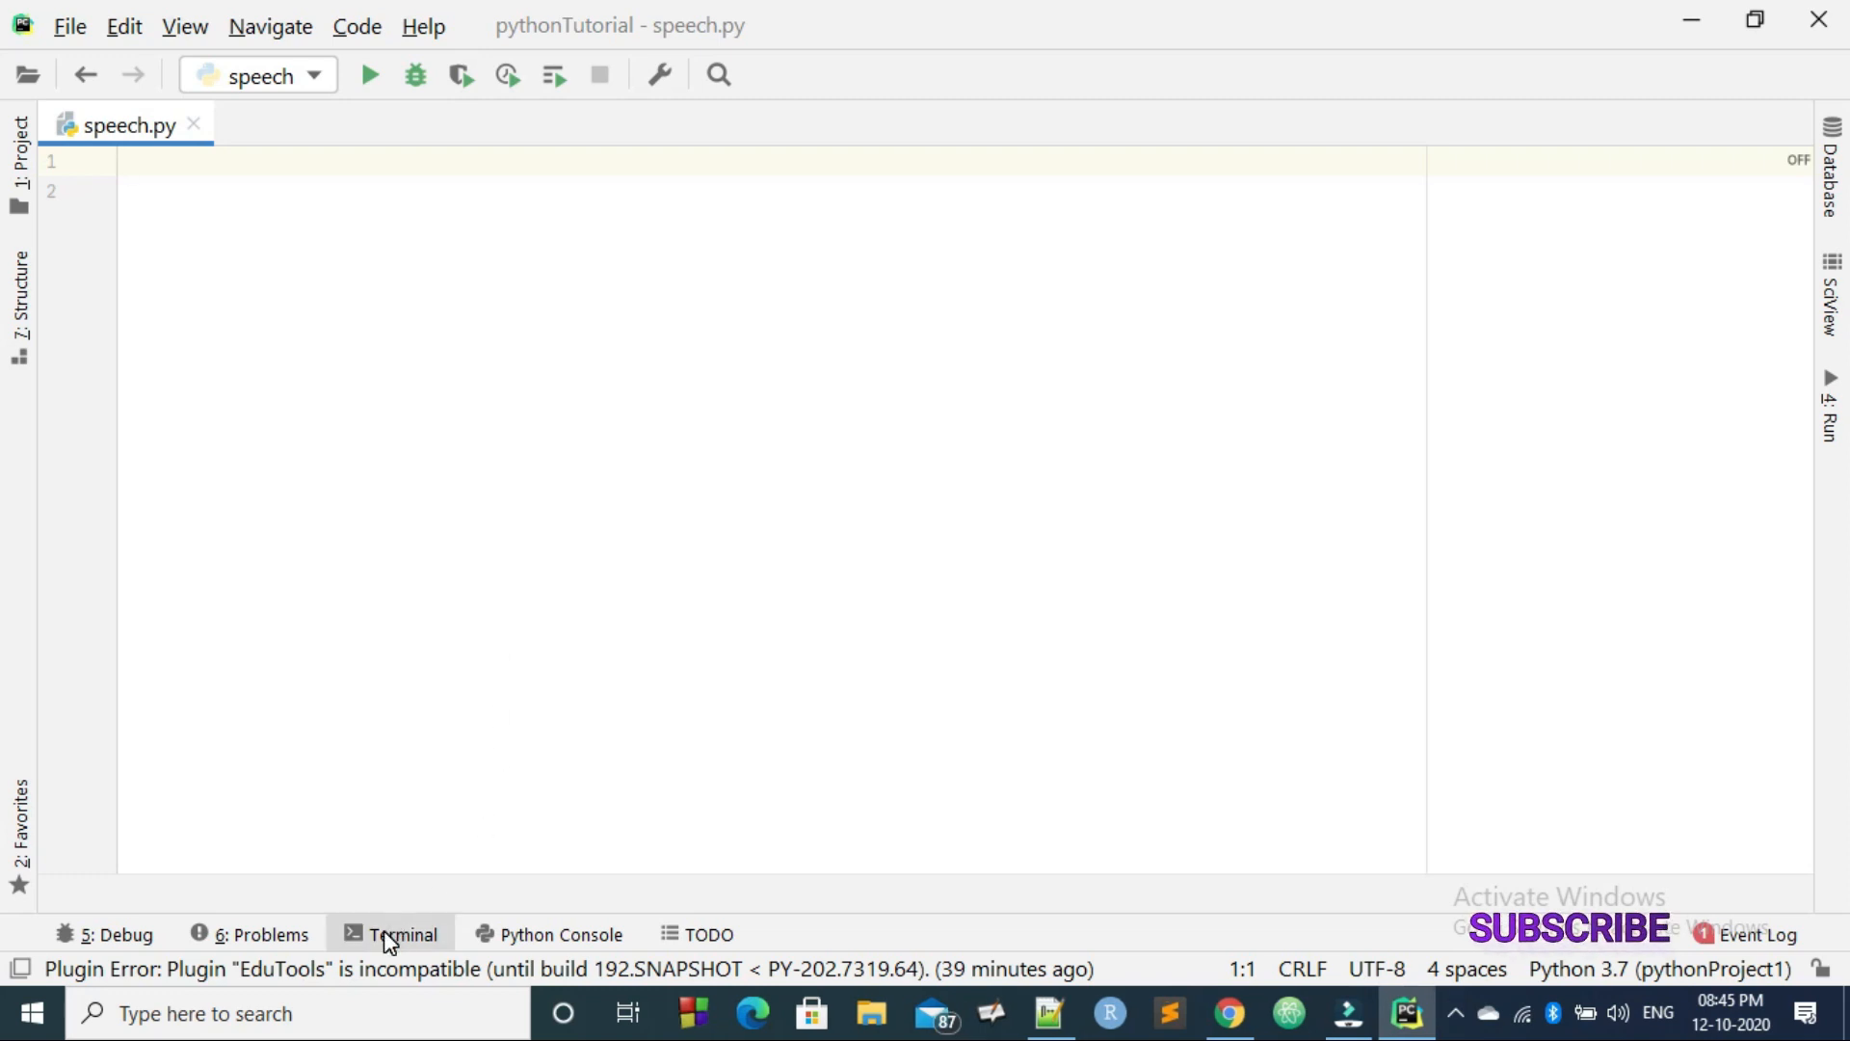
Step: Run 'pip install pyttsx3' in the project terminal; pip reports requirements already satisfied
{"action": "left_click", "coordinate": [389, 933]}
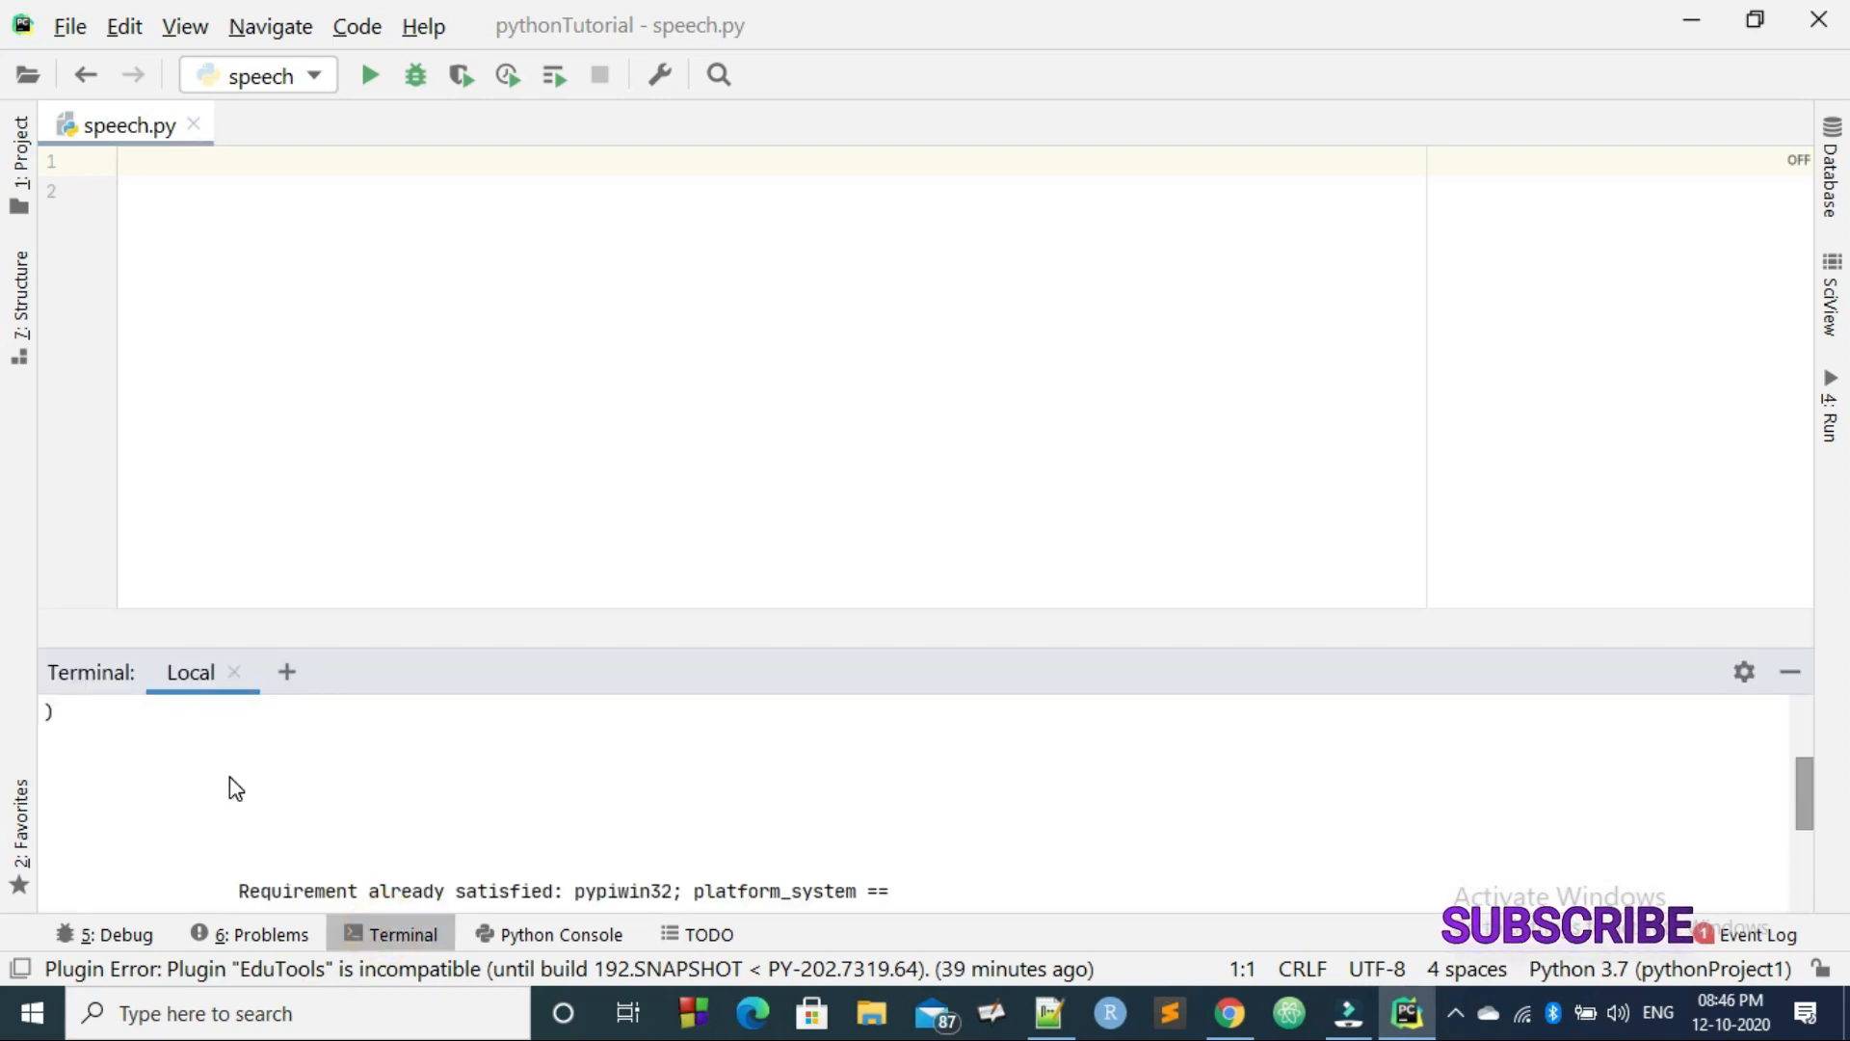
{"action": "mouse_move", "coordinate": [1095, 921]}
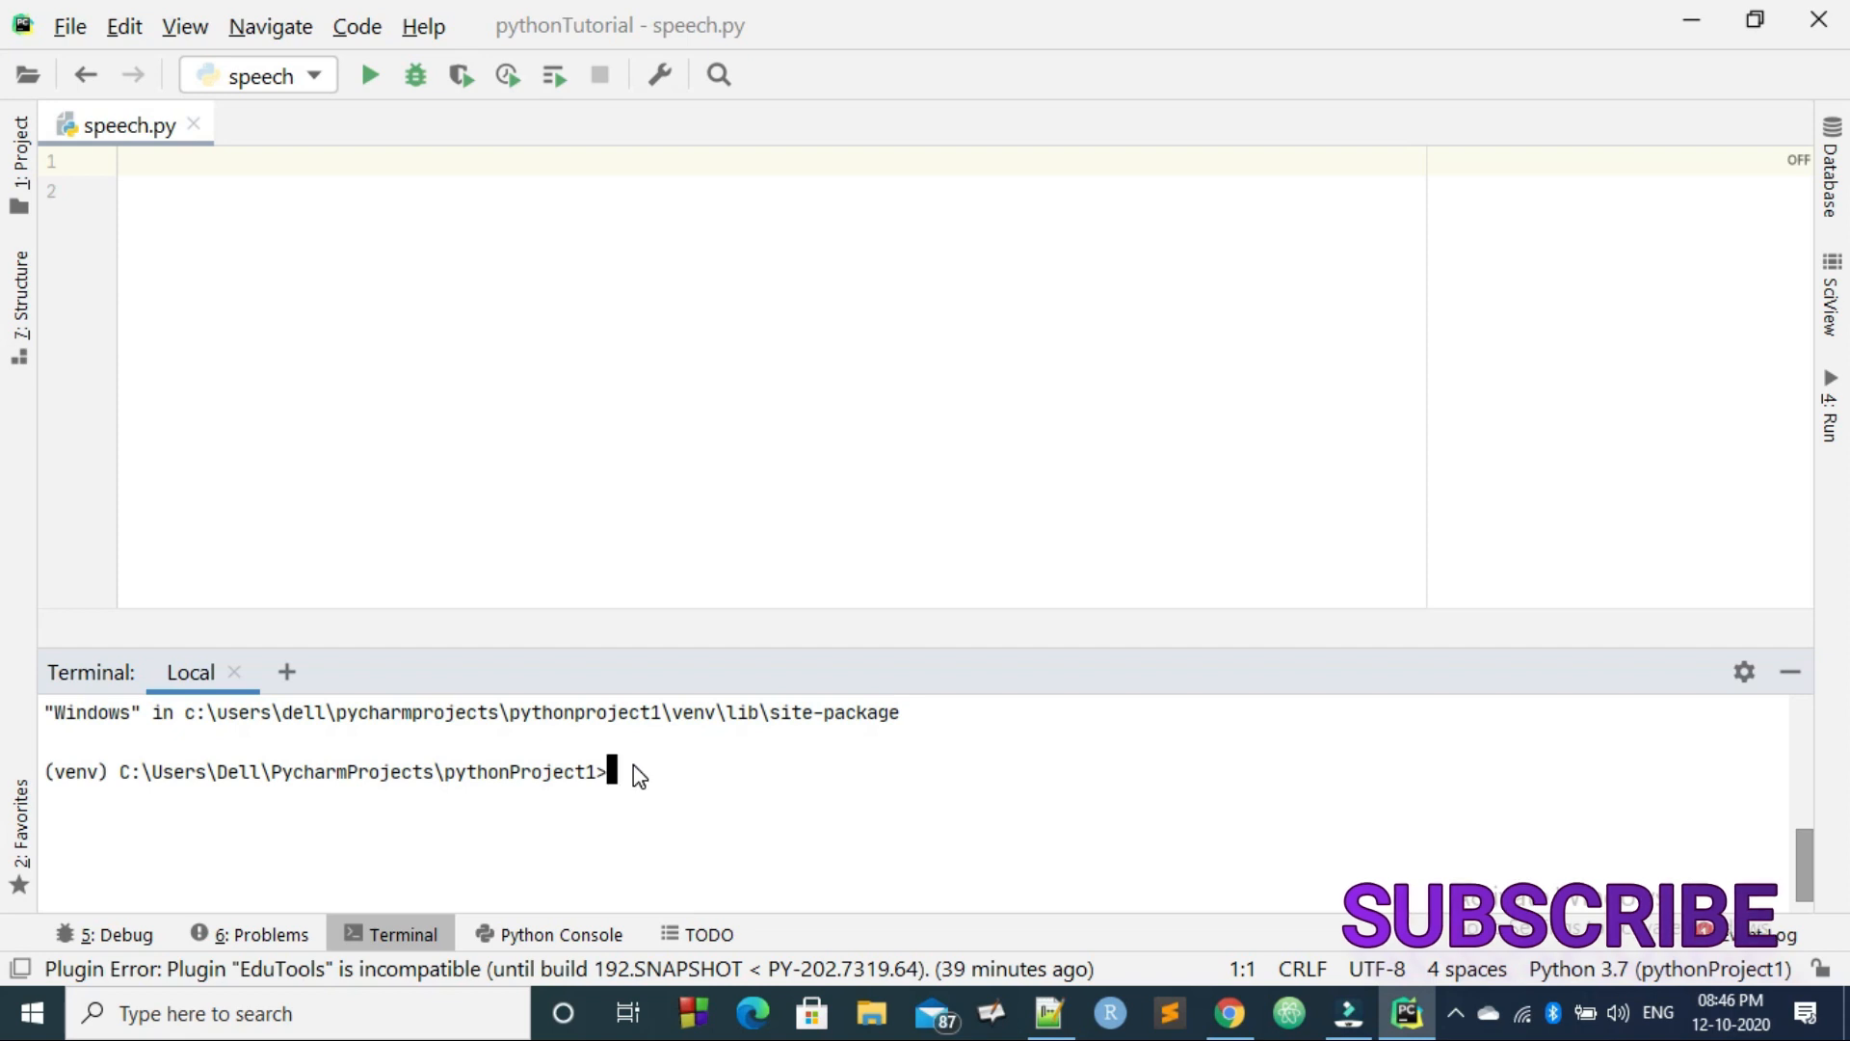
{"action": "type", "text": "pip"}
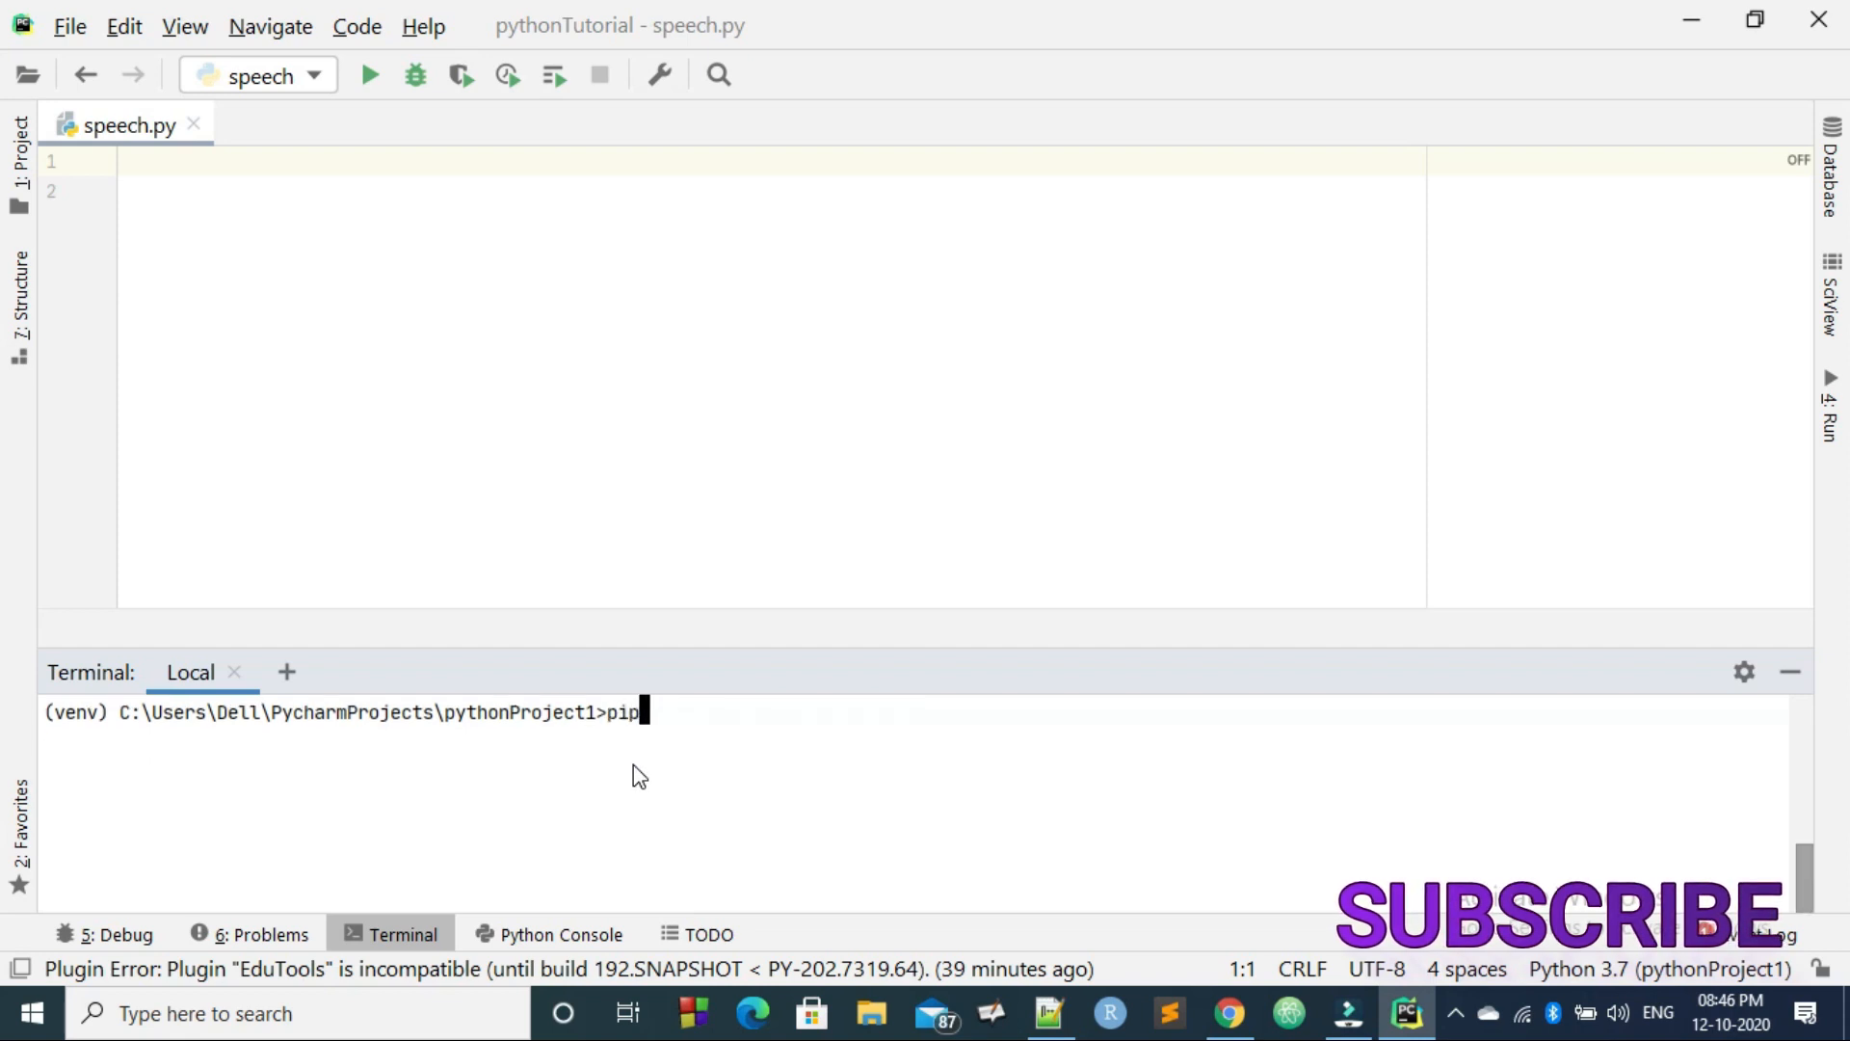
{"action": "type", "text": "install"}
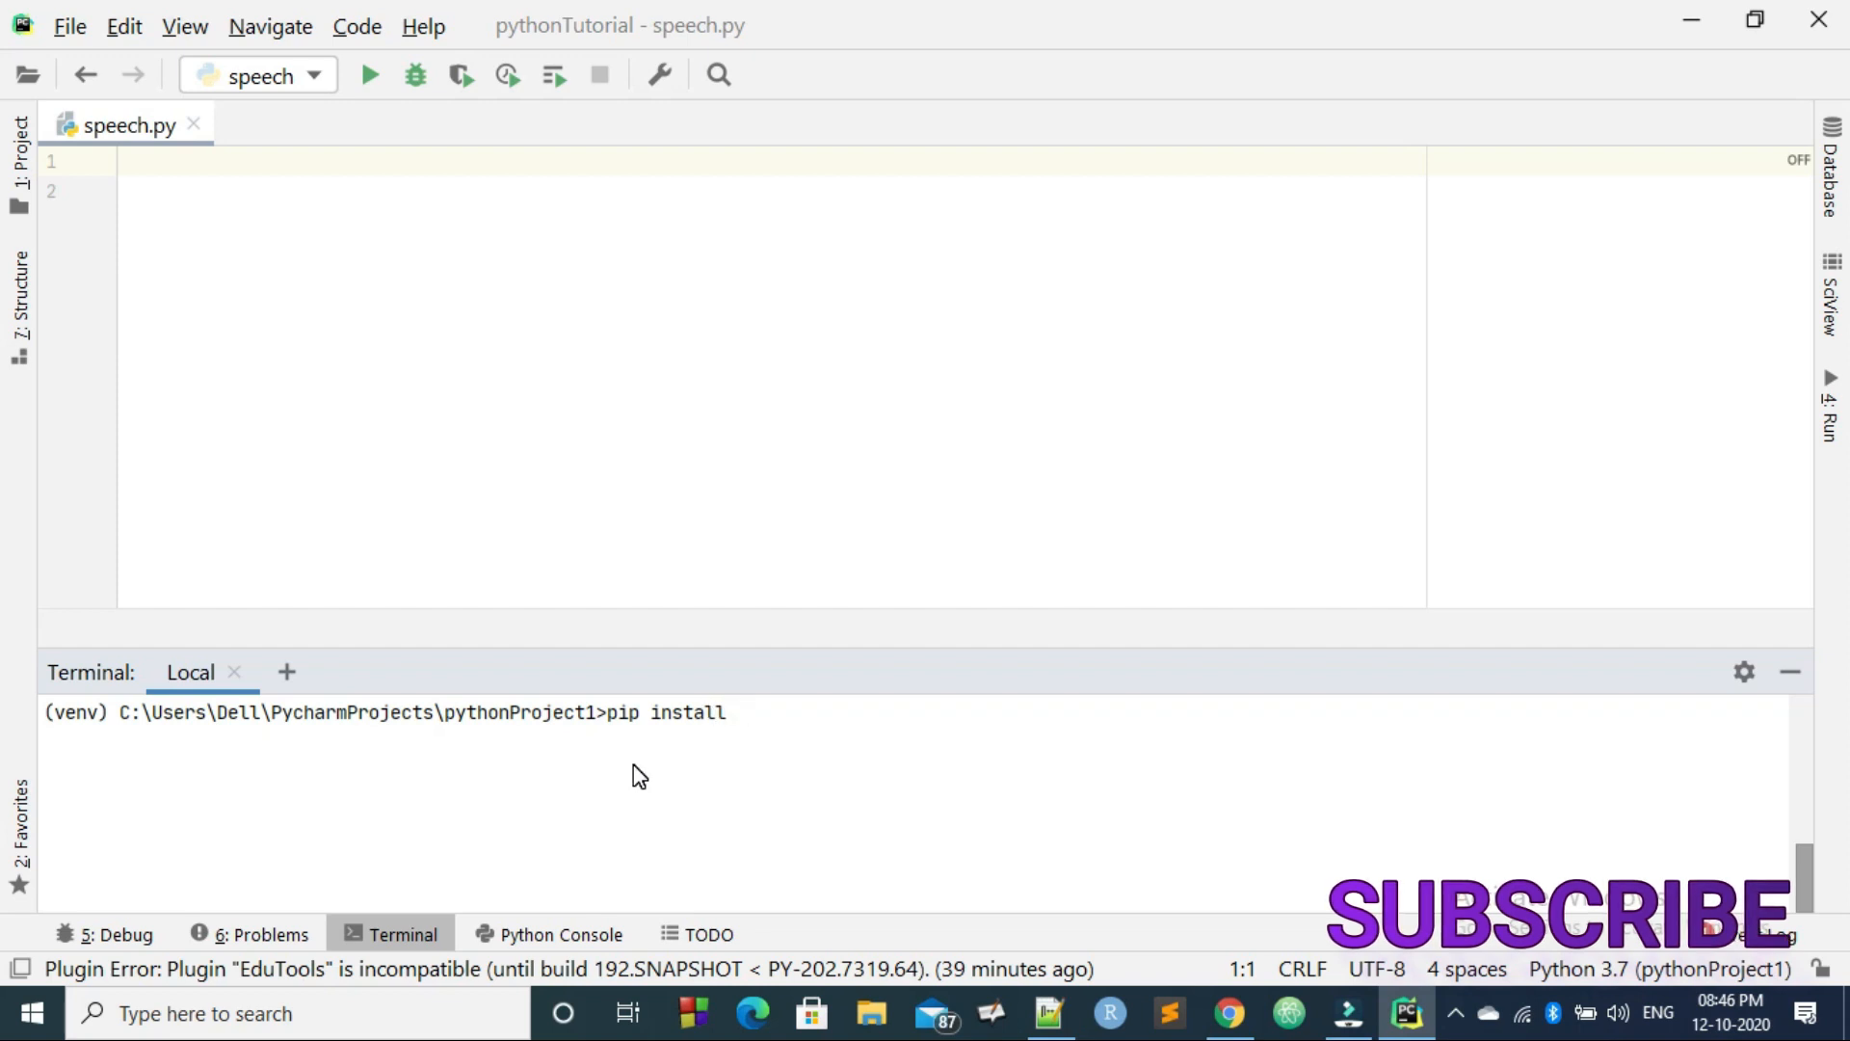
{"action": "type", "text": "pytt"}
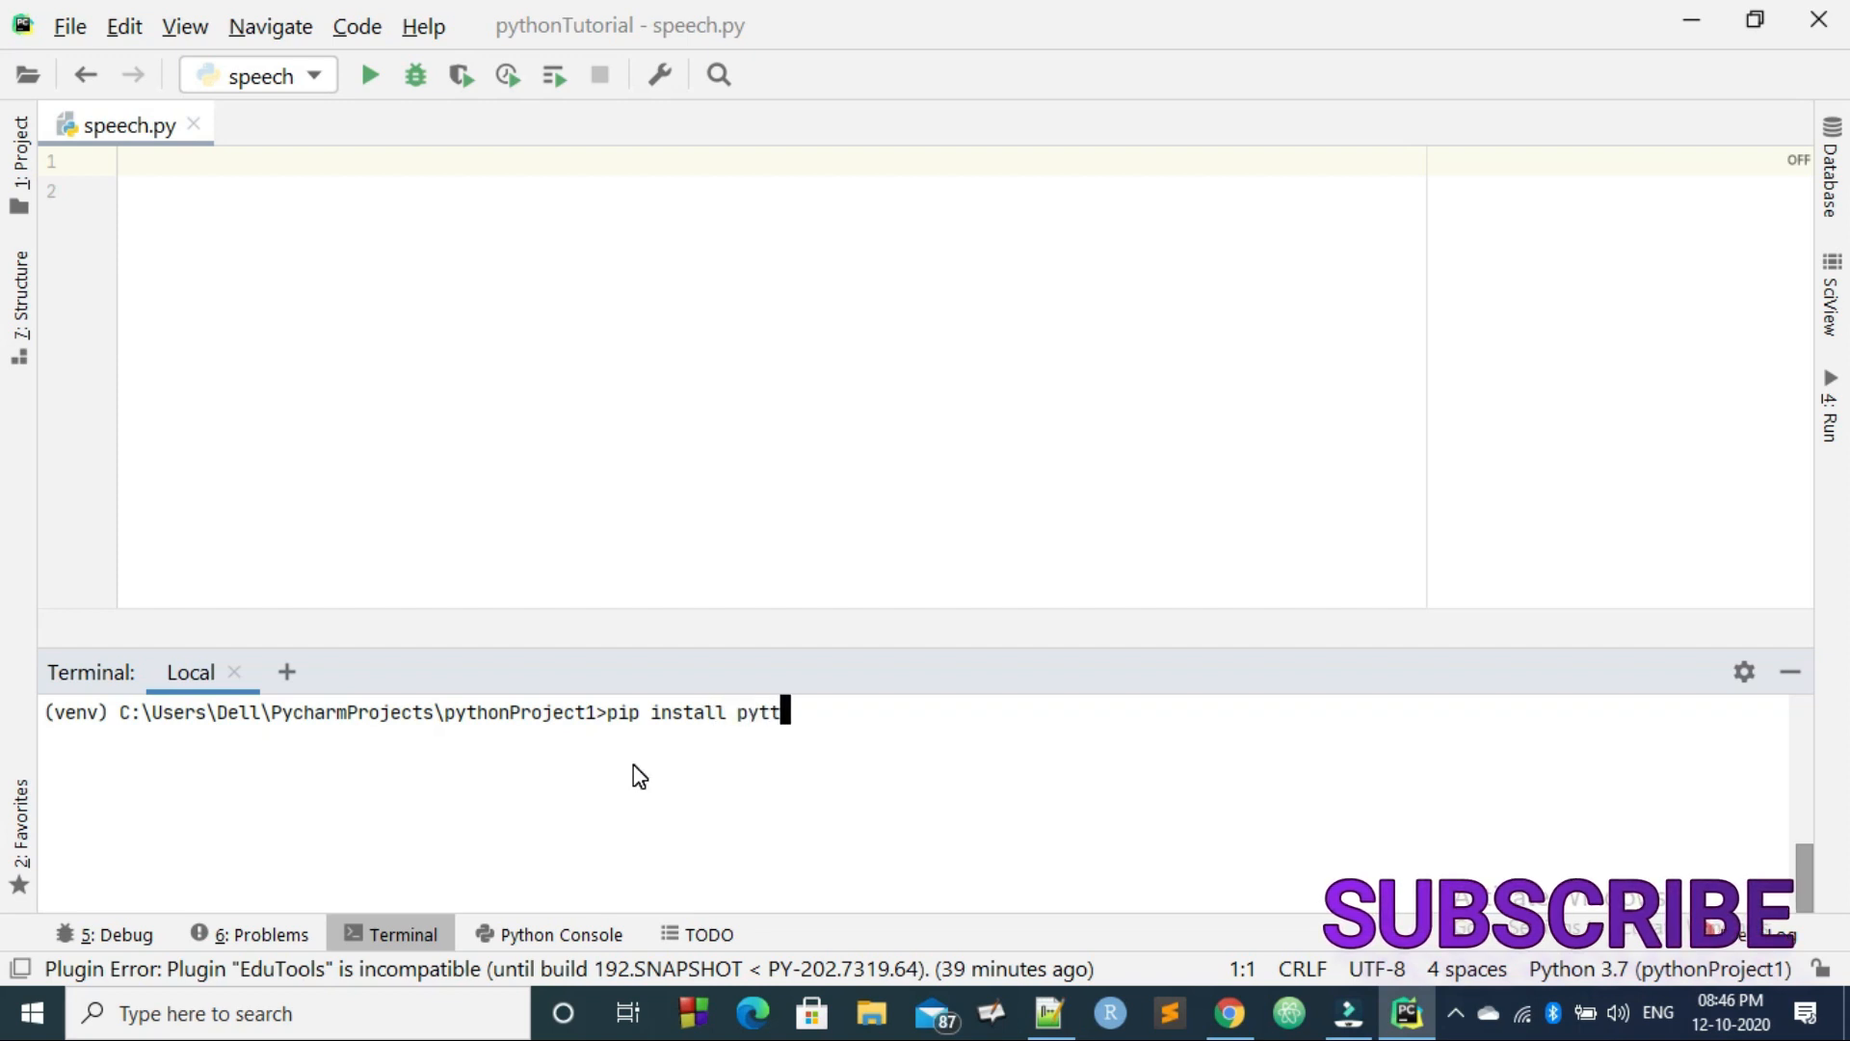
{"action": "type", "text": "sx3"}
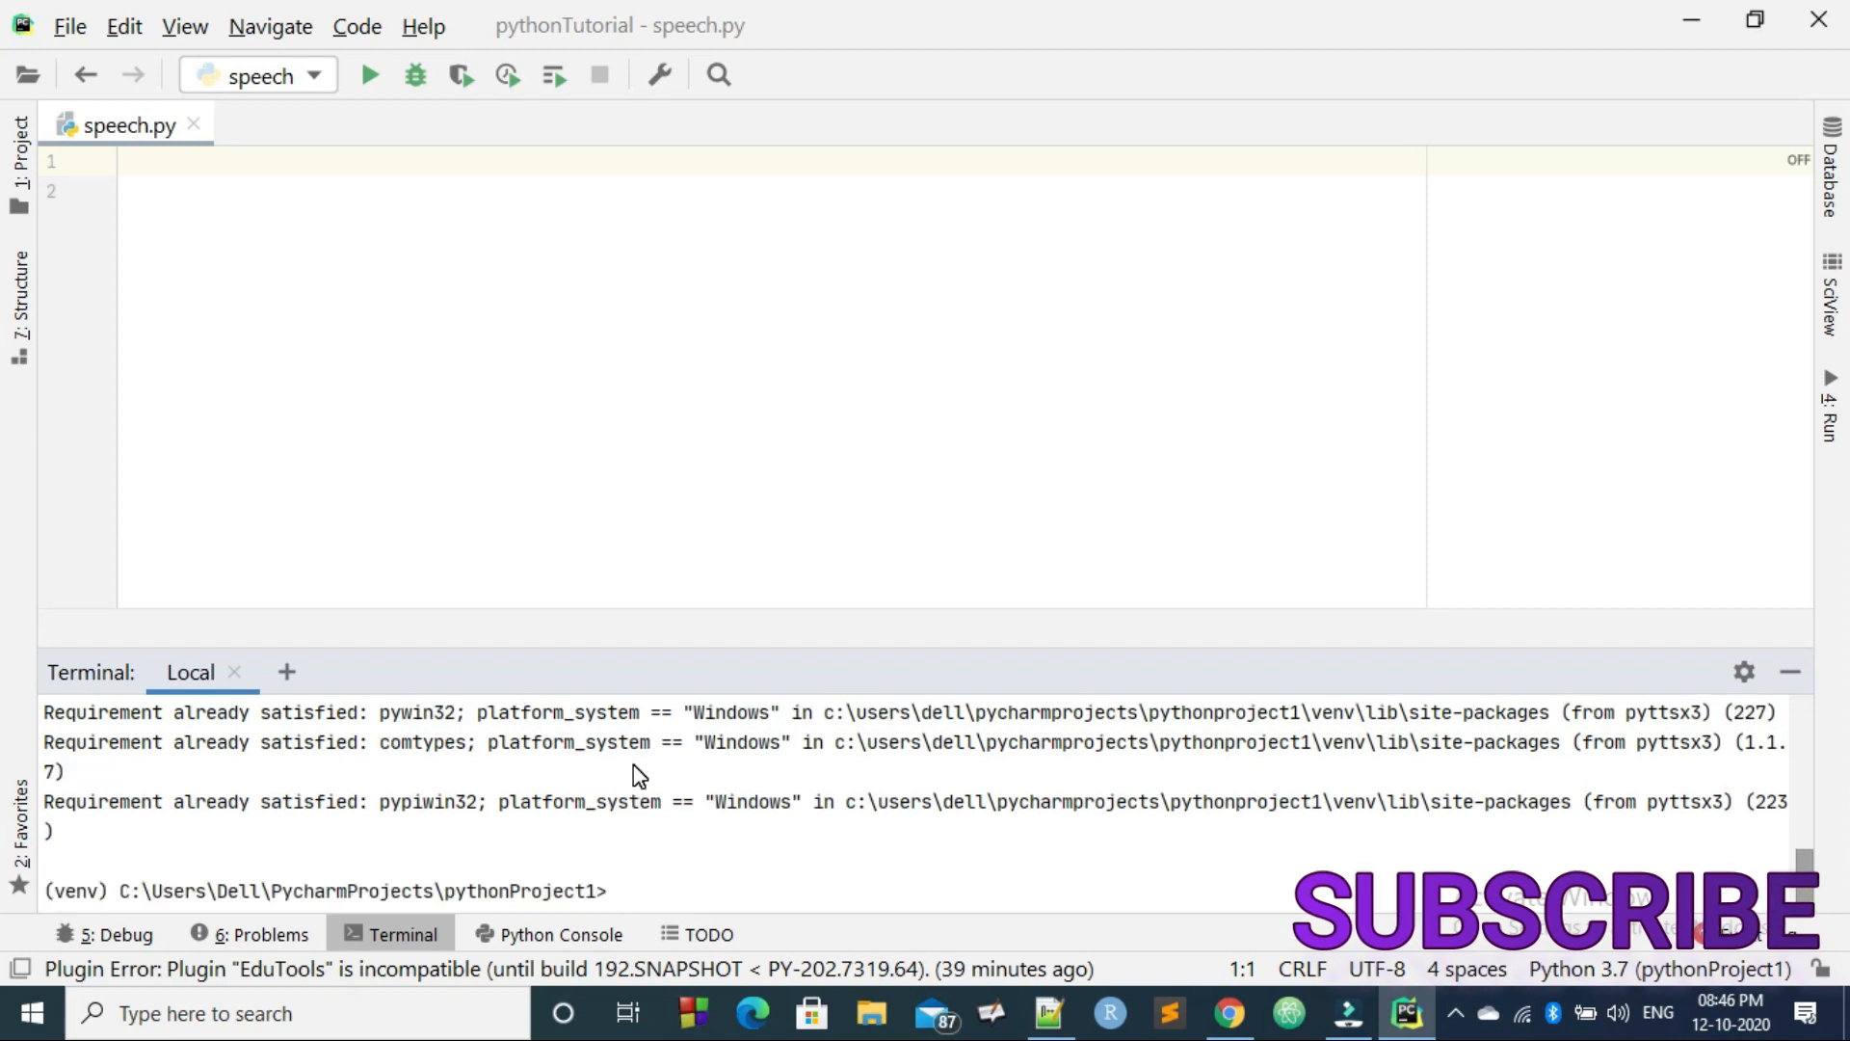
{"action": "mouse_move", "coordinate": [702, 740]}
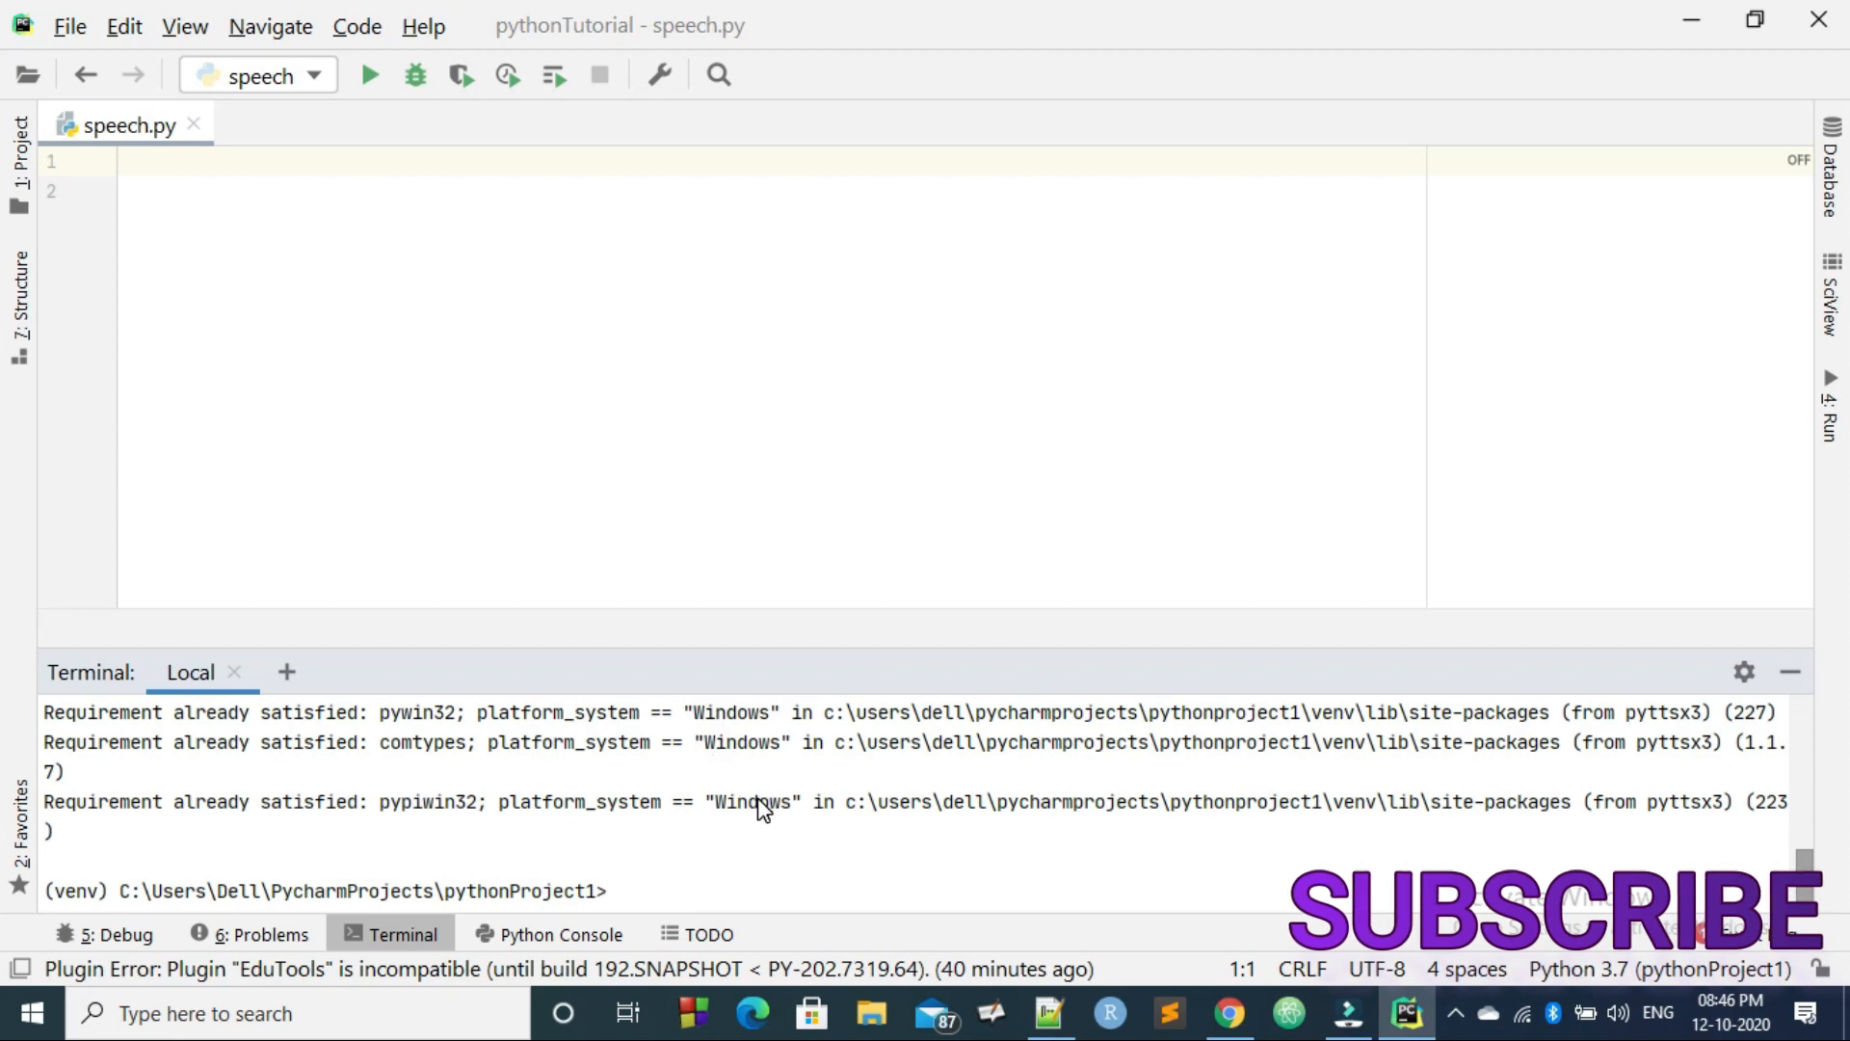
{"action": "mouse_move", "coordinate": [767, 807]}
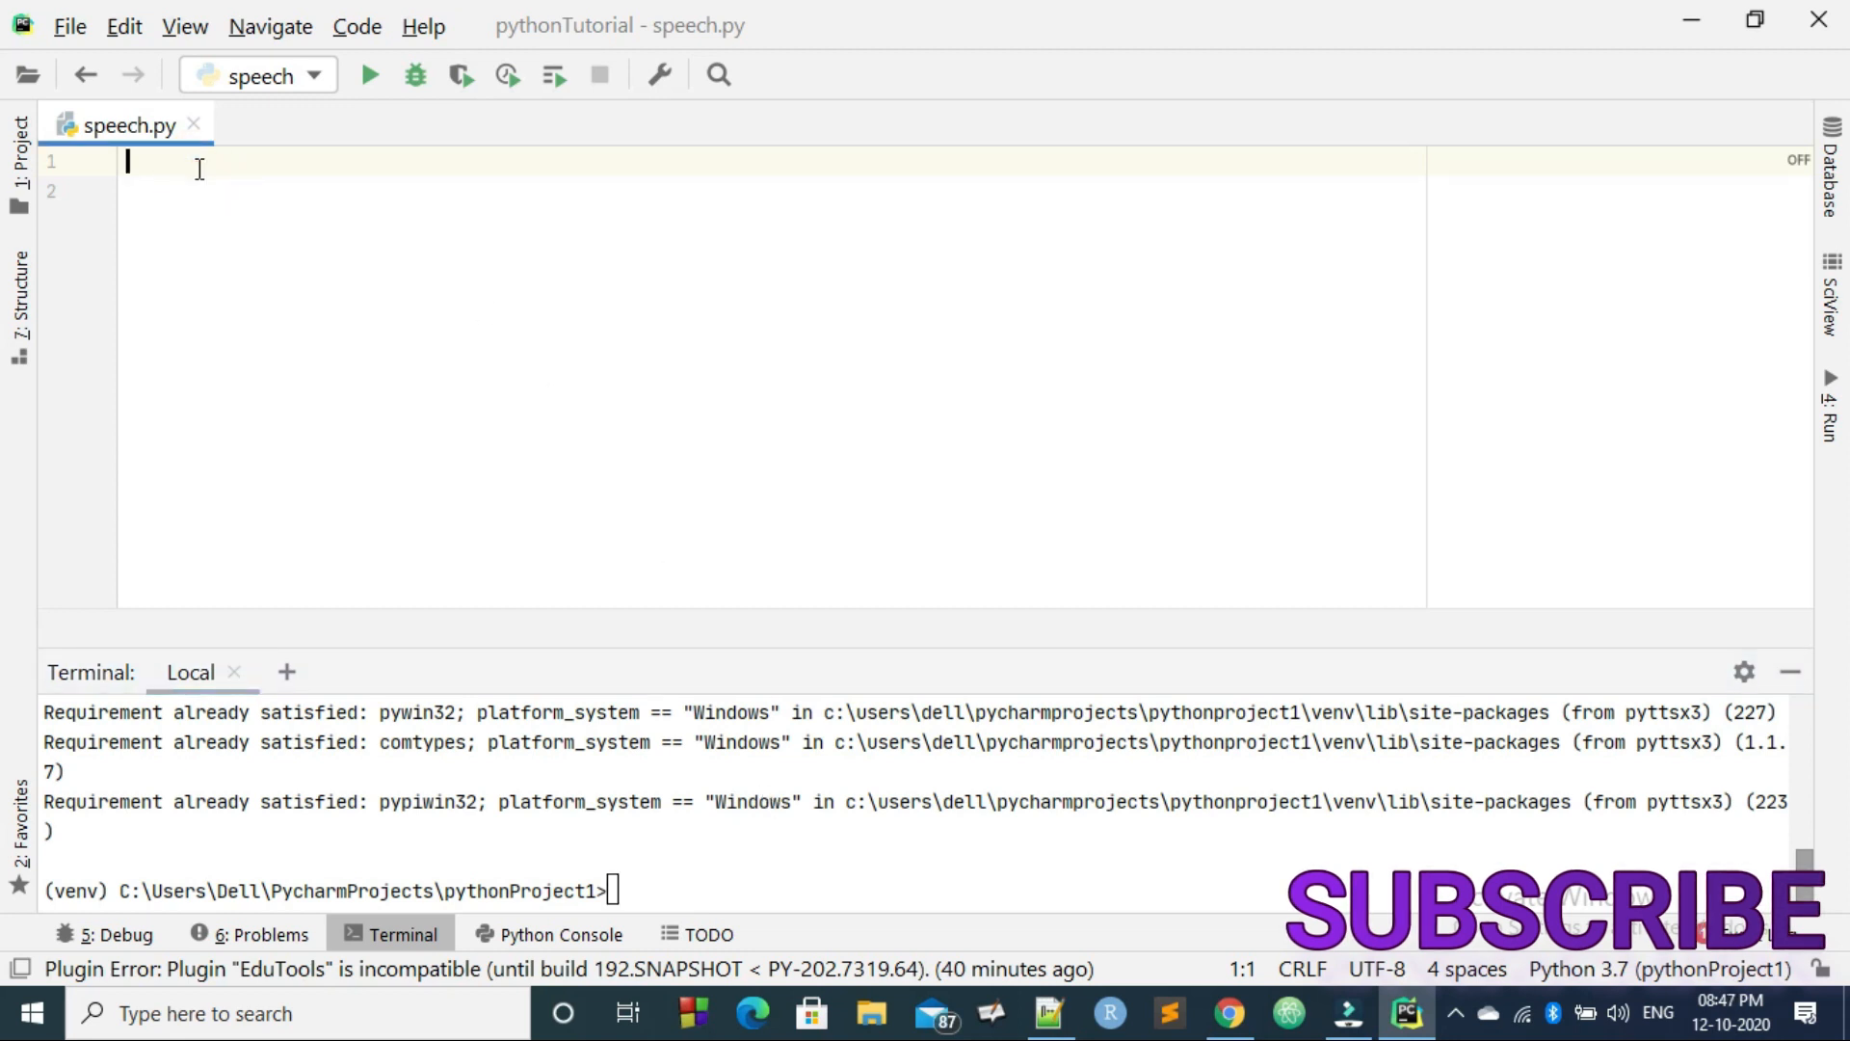
Step: Add 'import pyttsx3' at the top of speech.py using autocompletion
{"action": "type", "text": "imp"}
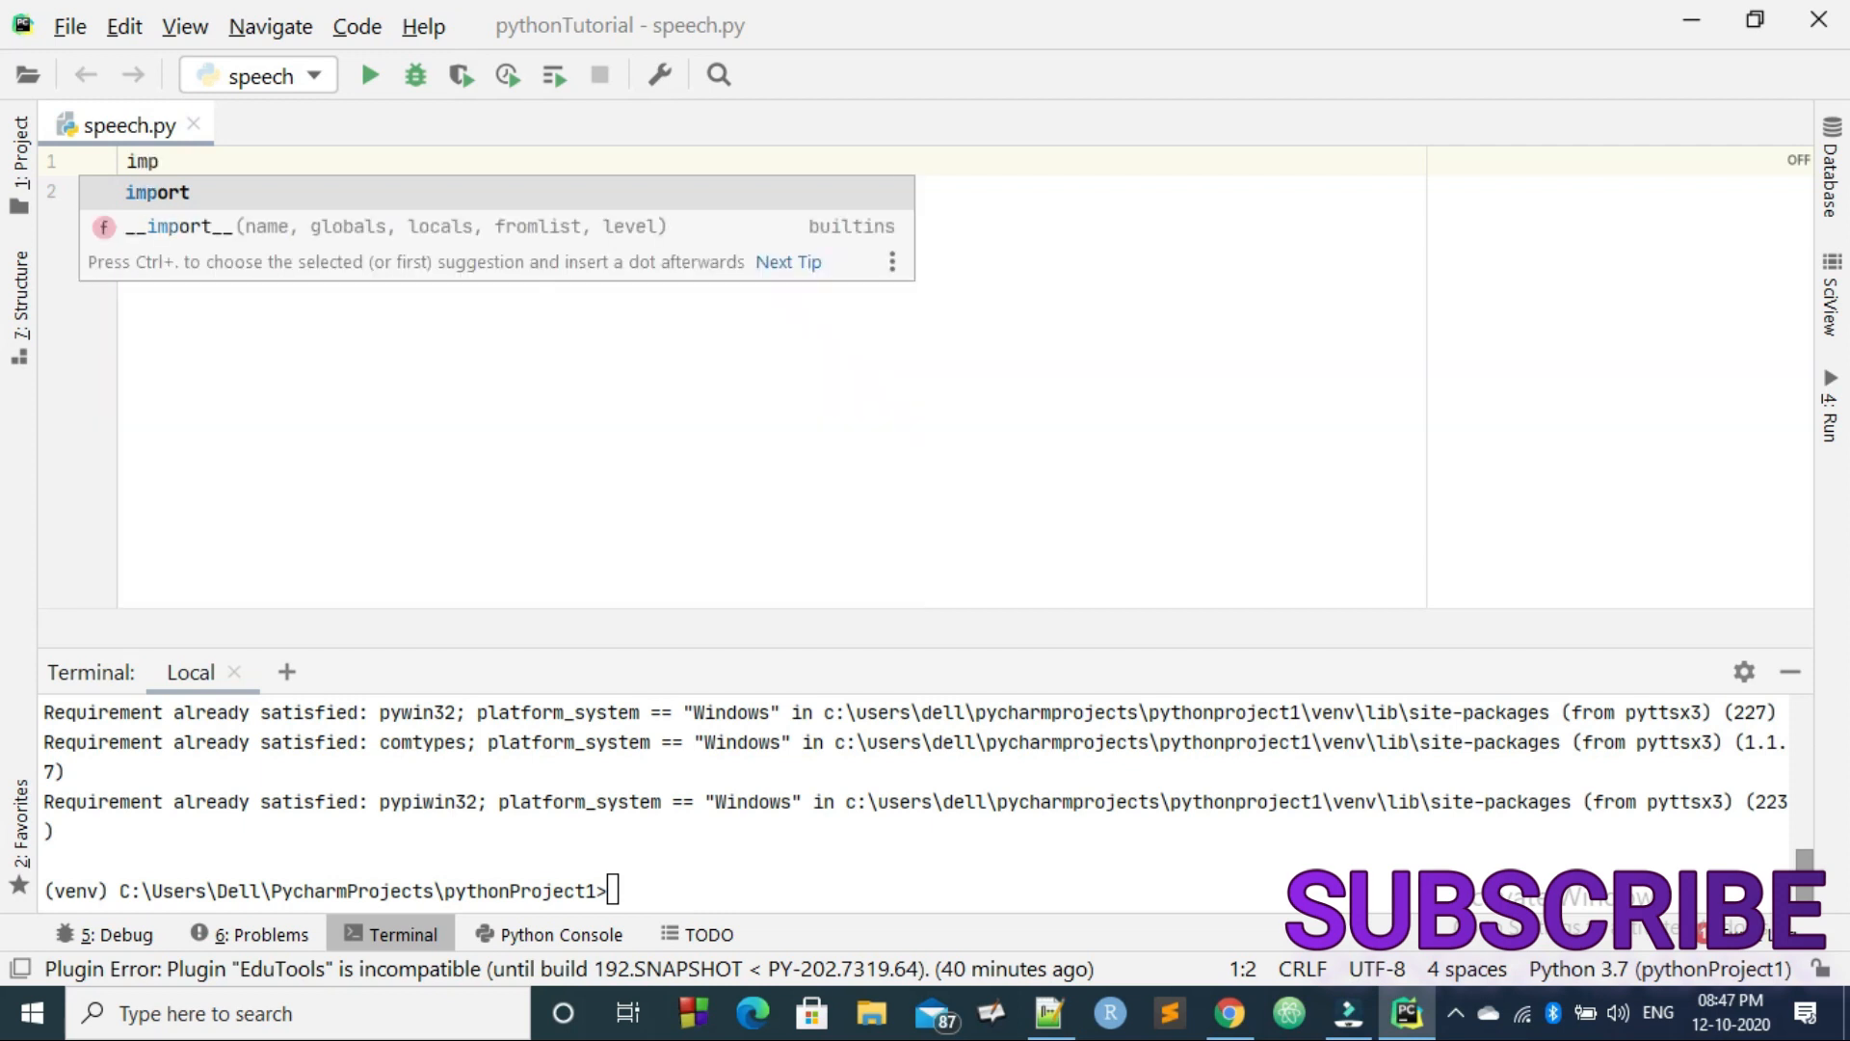
{"action": "key", "text": "Tab"}
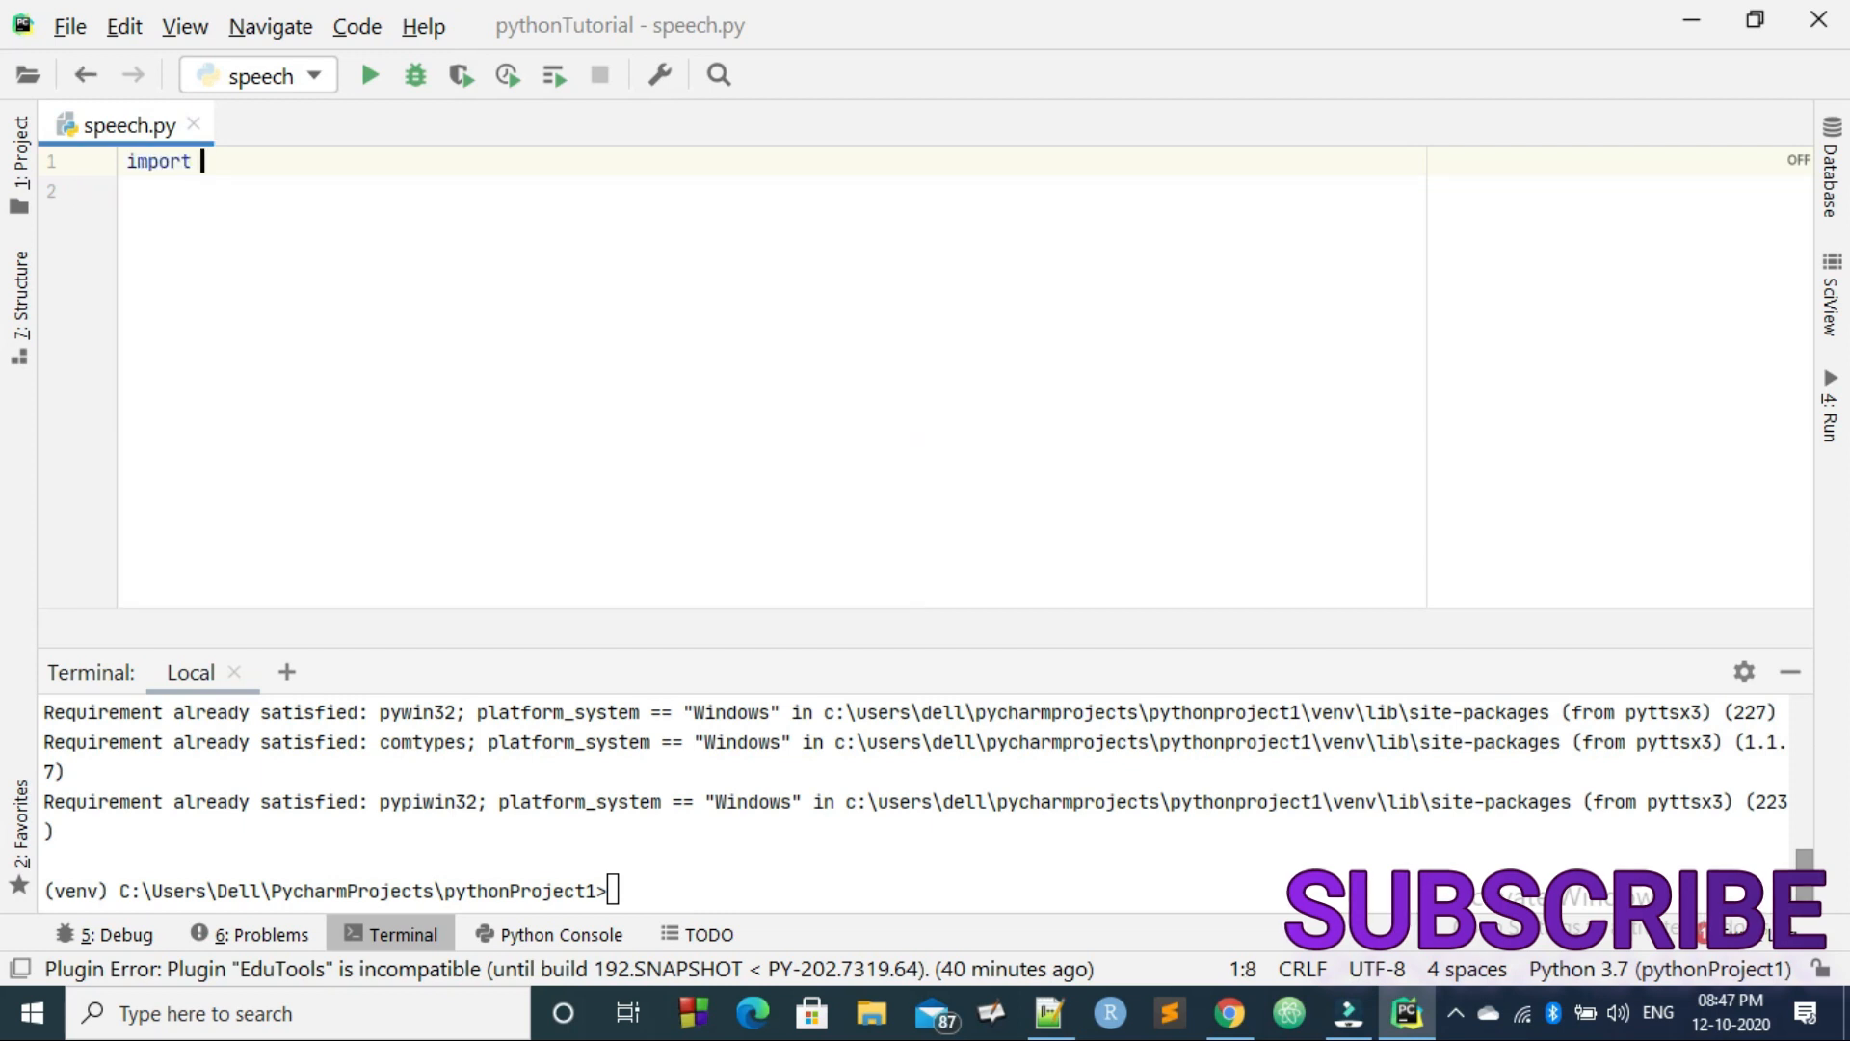
{"action": "type", "text": "py"}
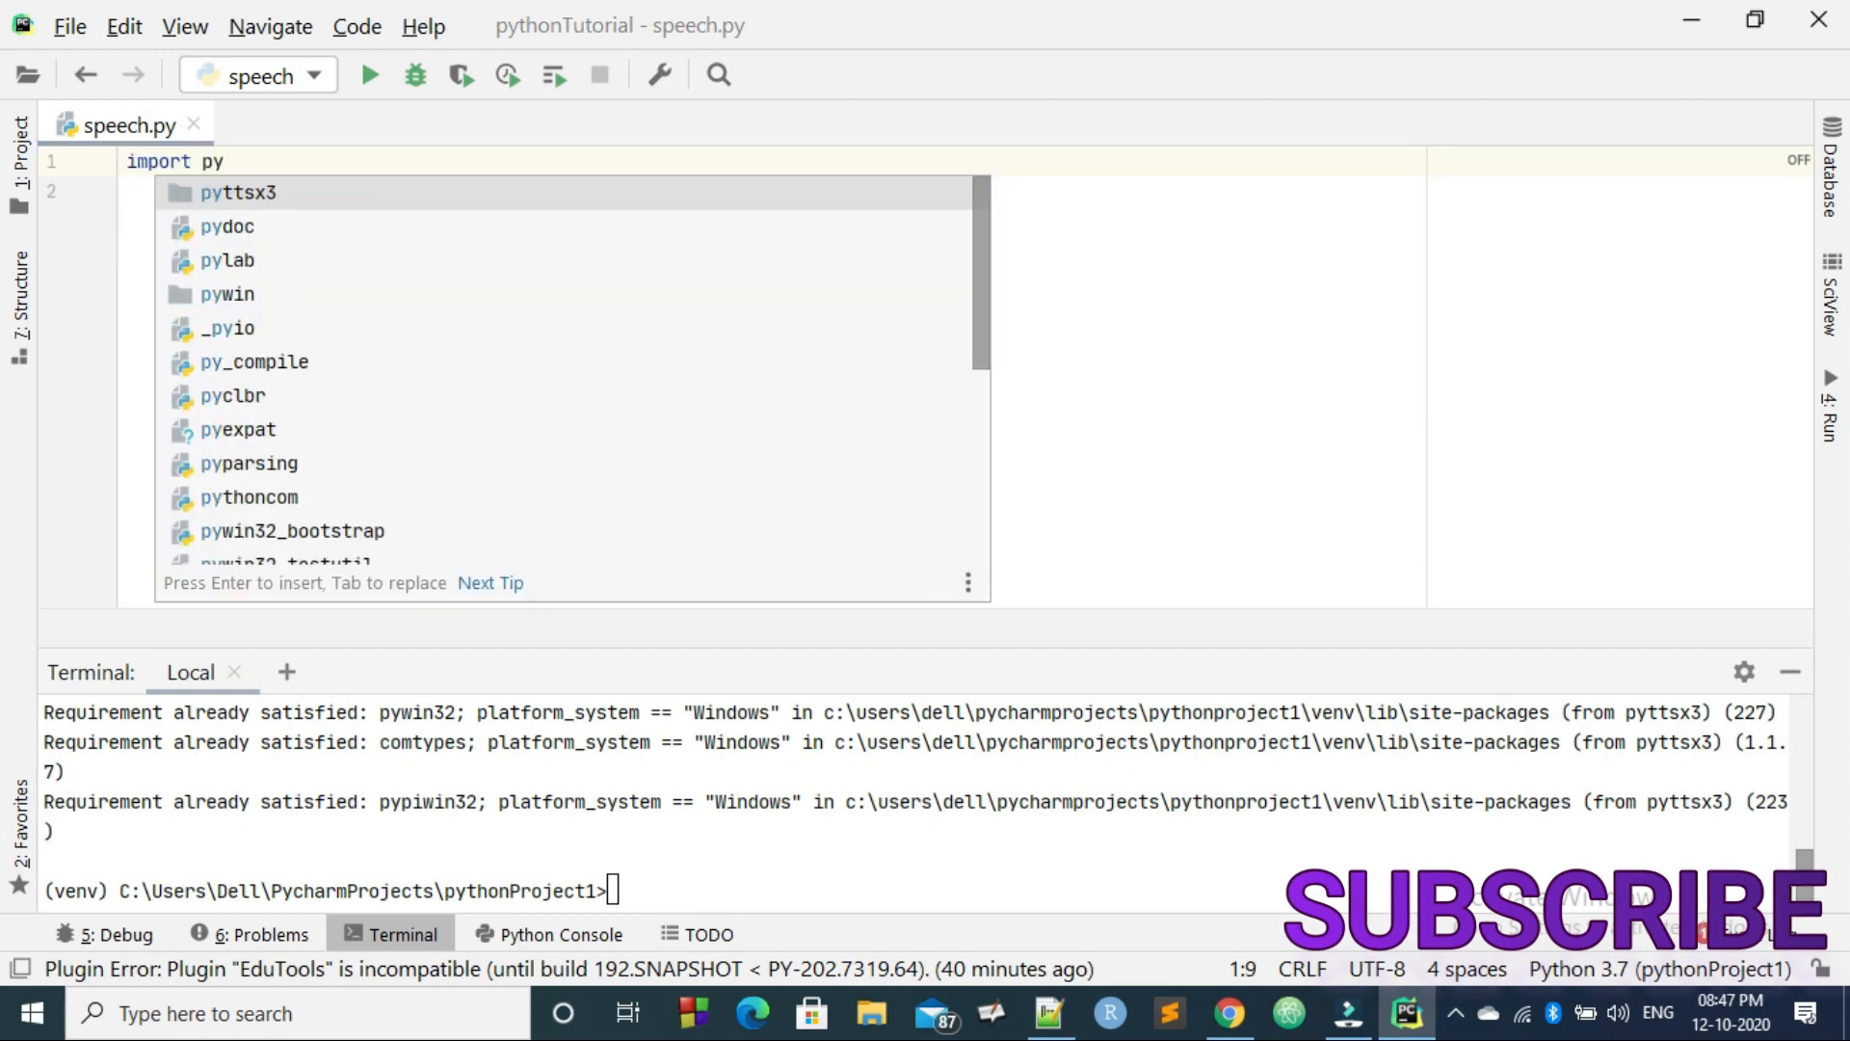
{"action": "type", "text": "ttsx"}
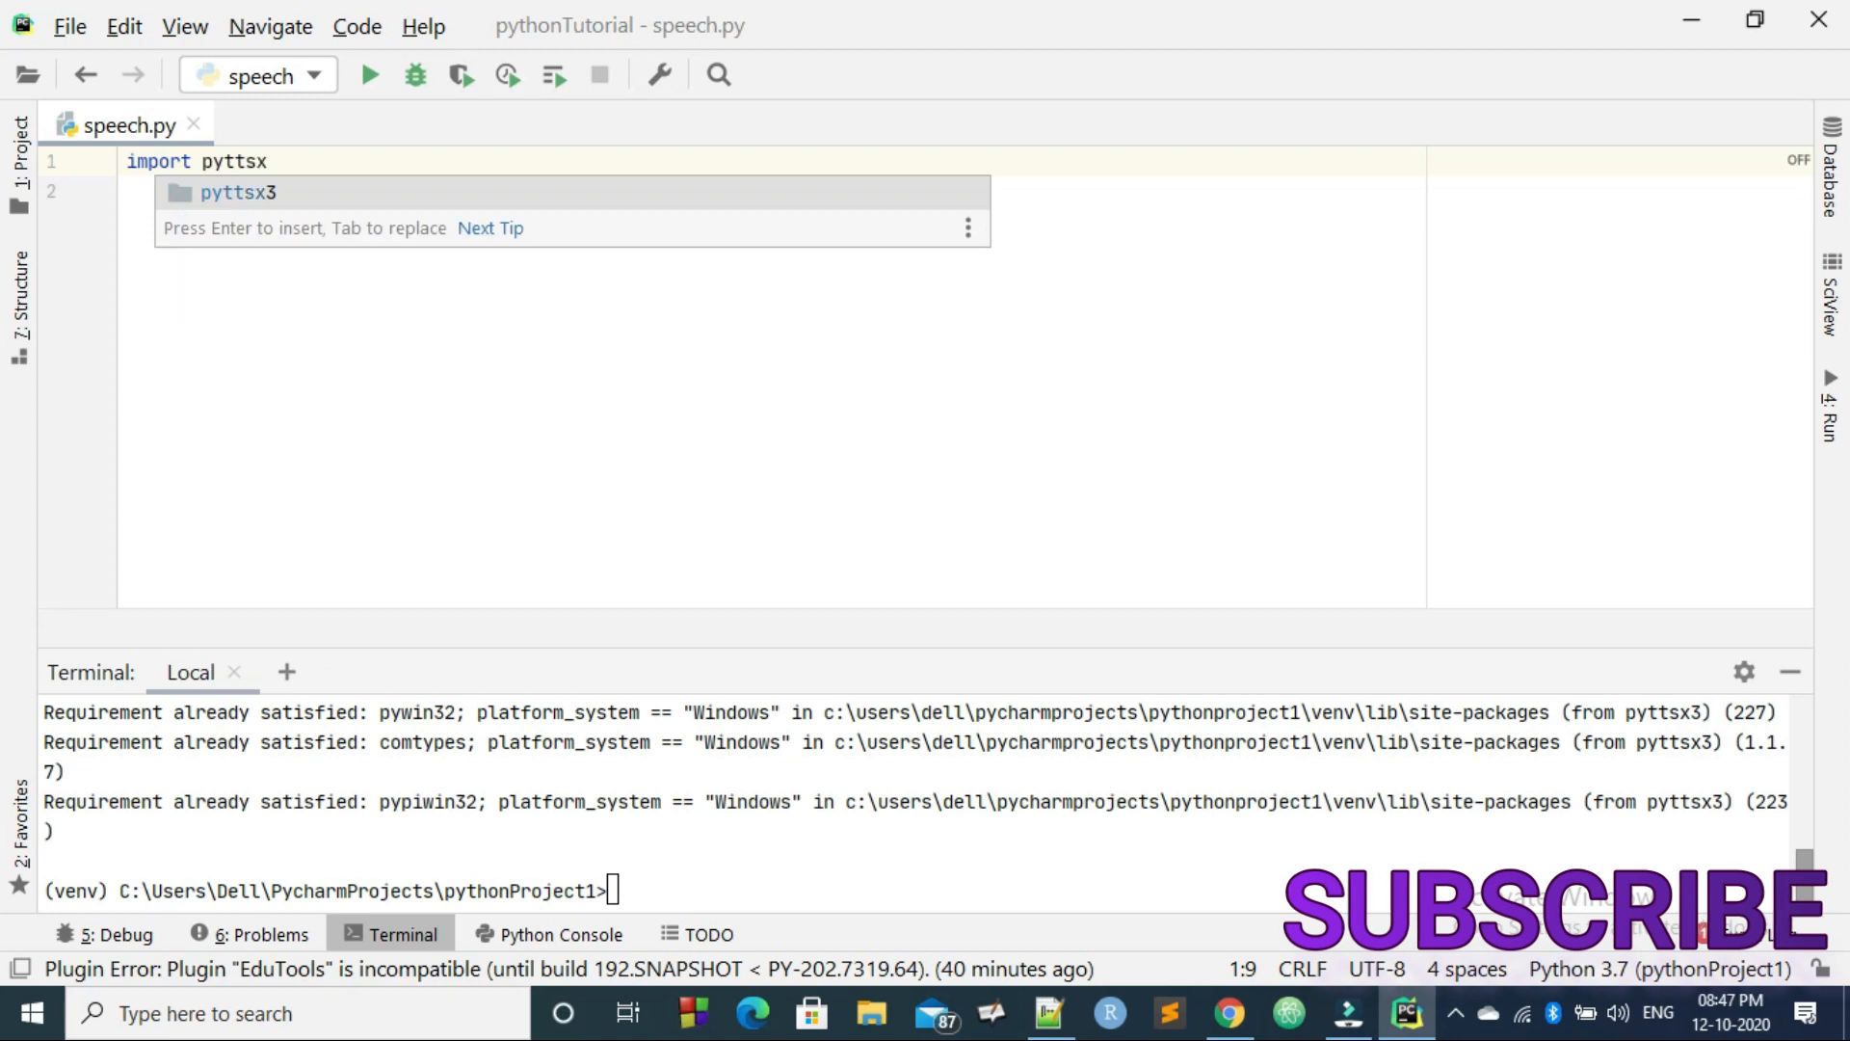
{"action": "key", "text": "enter"}
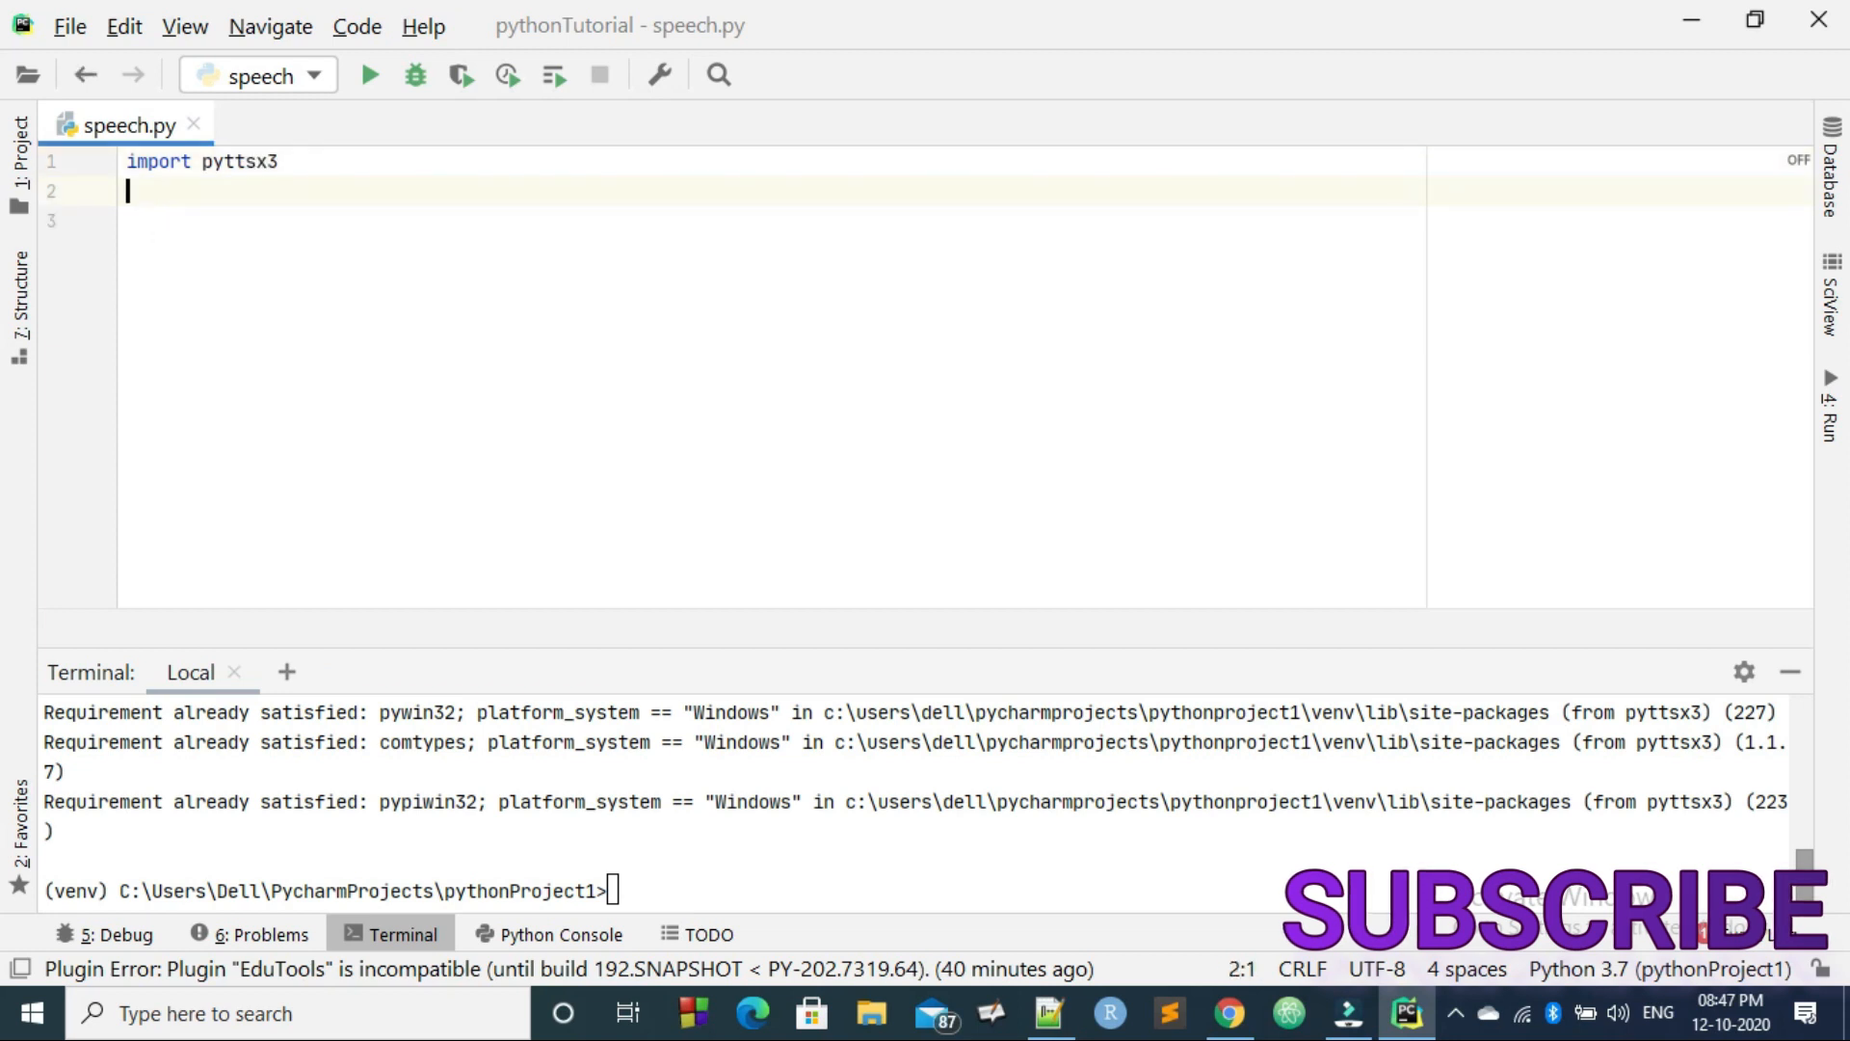
{"action": "key", "text": "enter"}
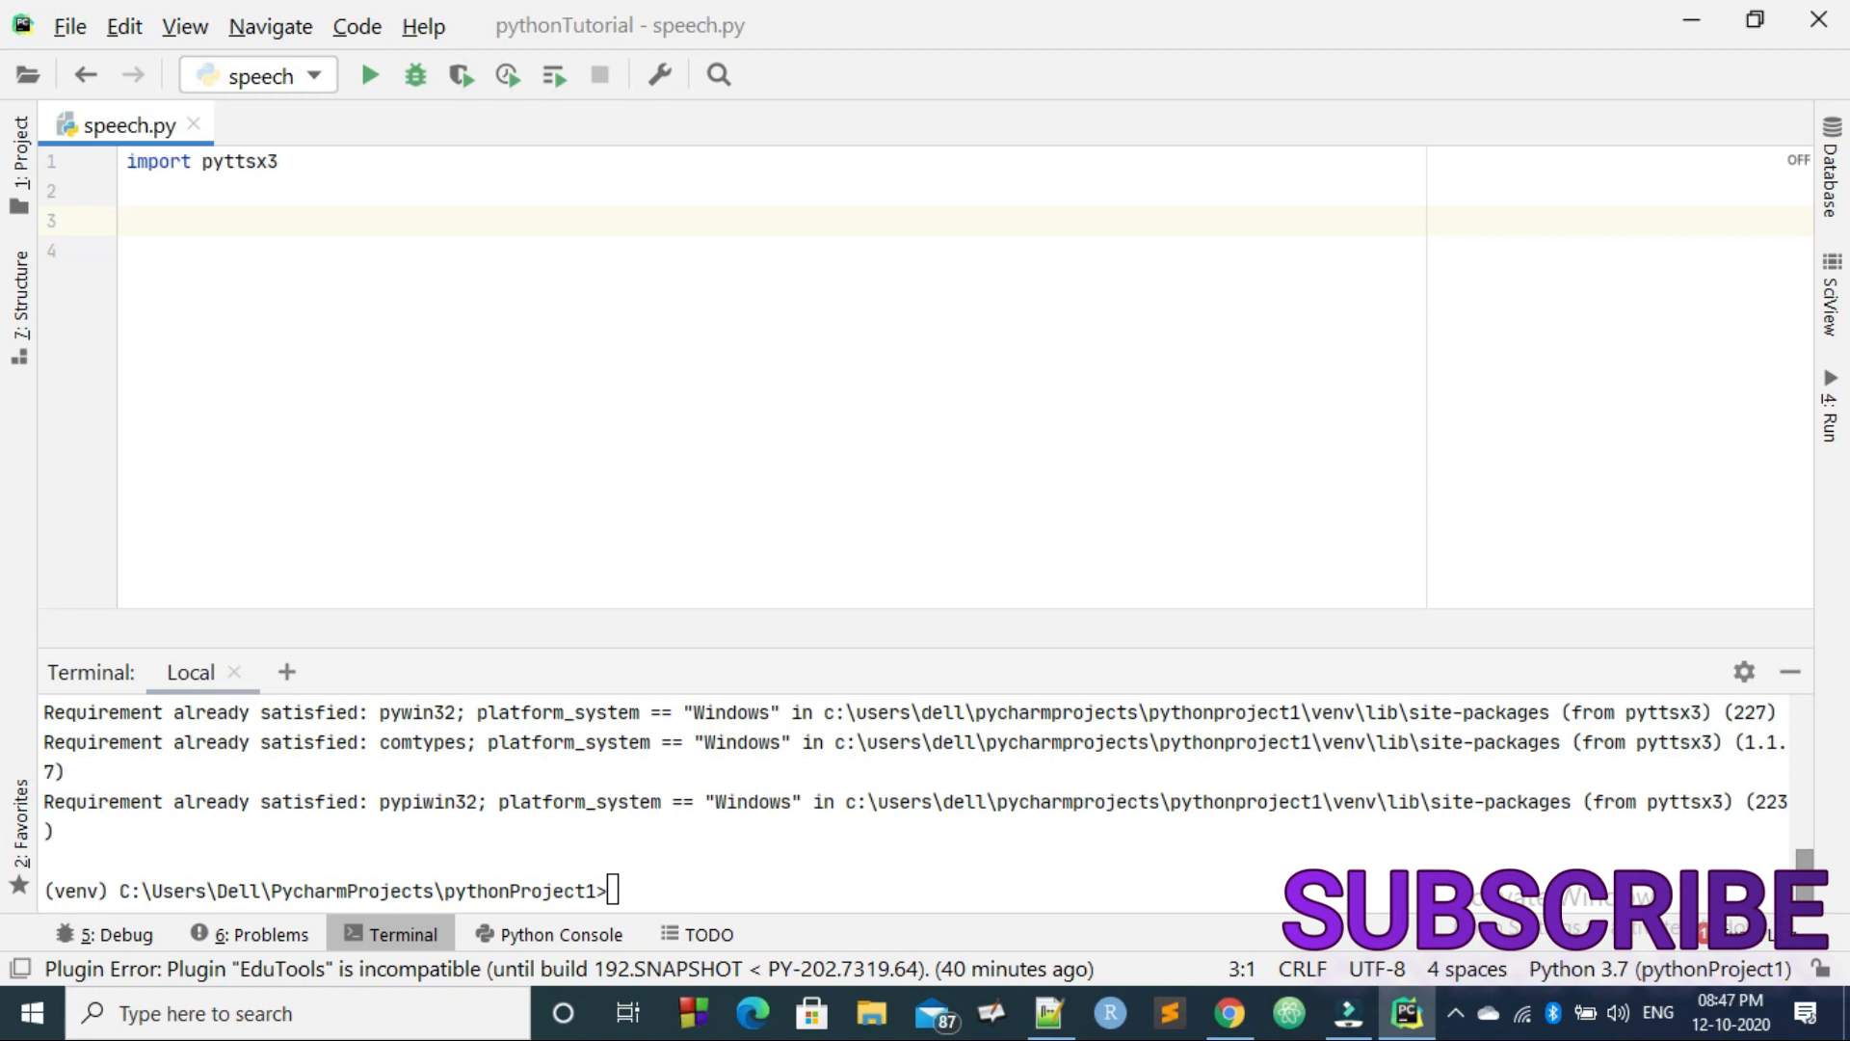
Step: Create the engine with audio=pyttsx3.init()
{"action": "type", "text": "audio"}
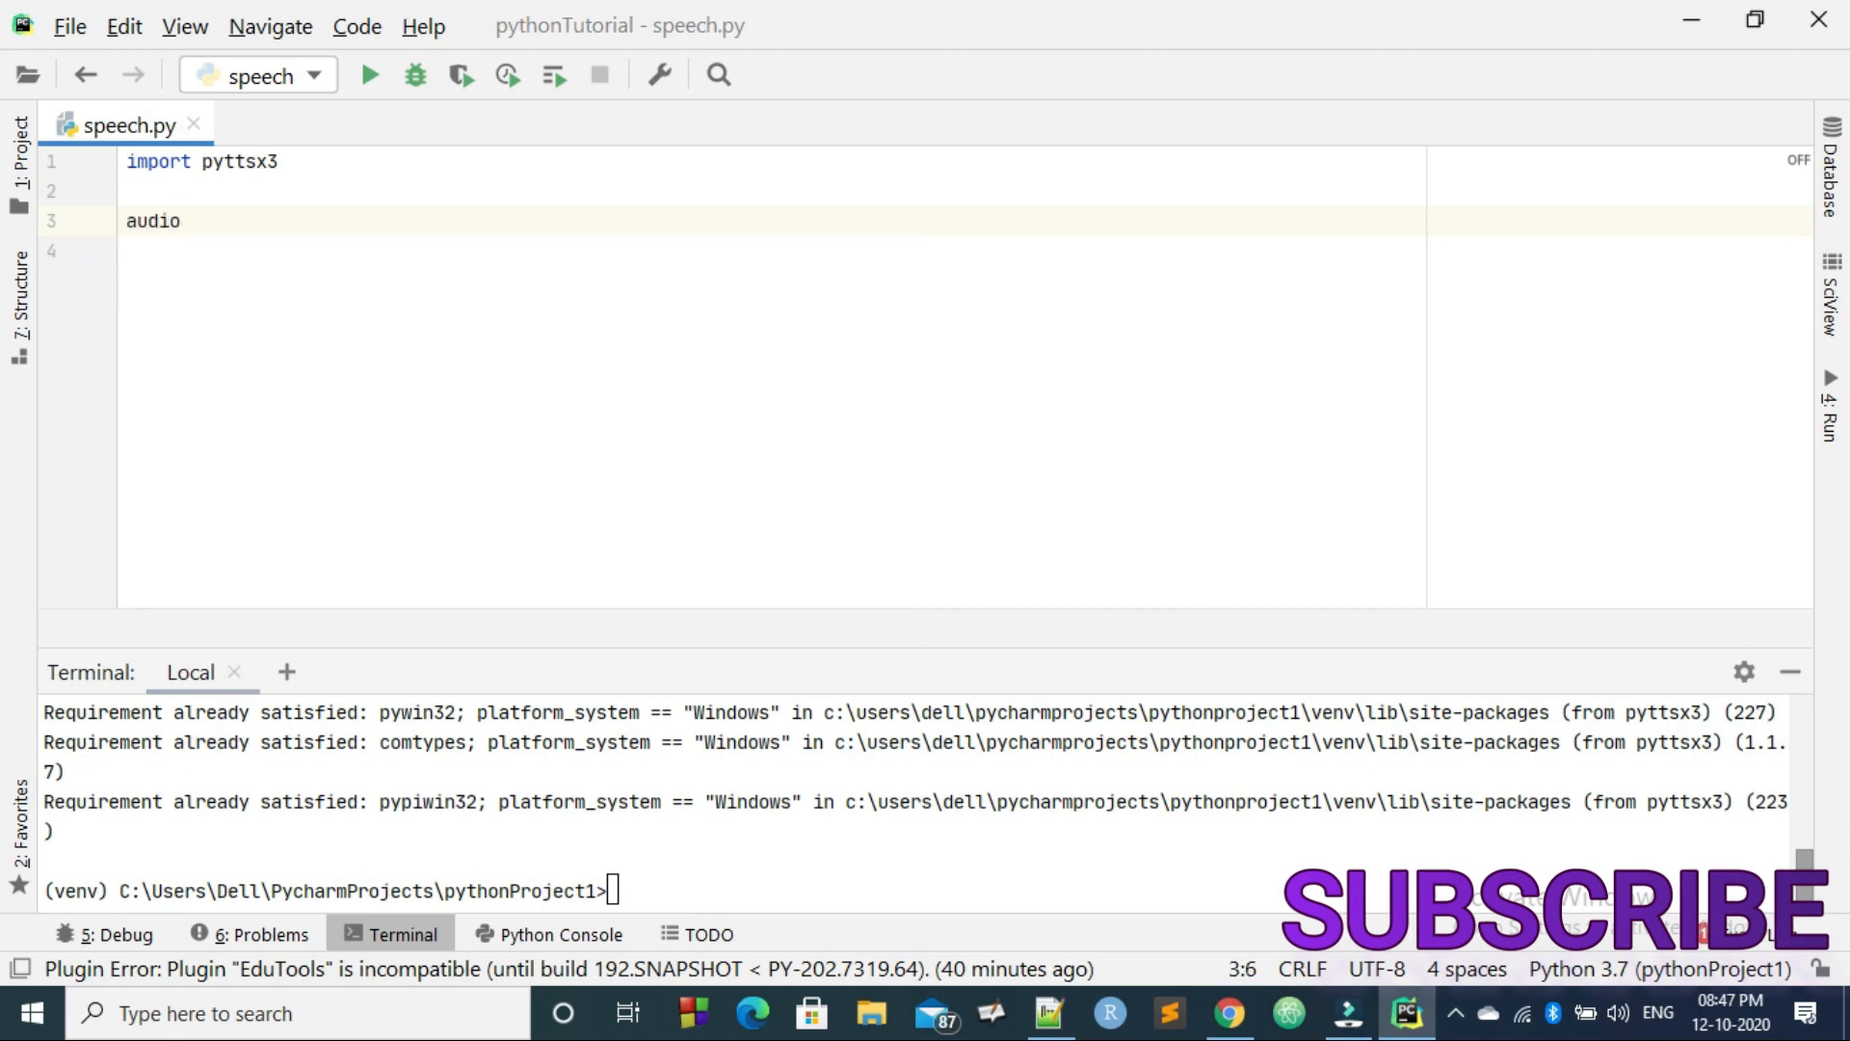
{"action": "type", "text": "="}
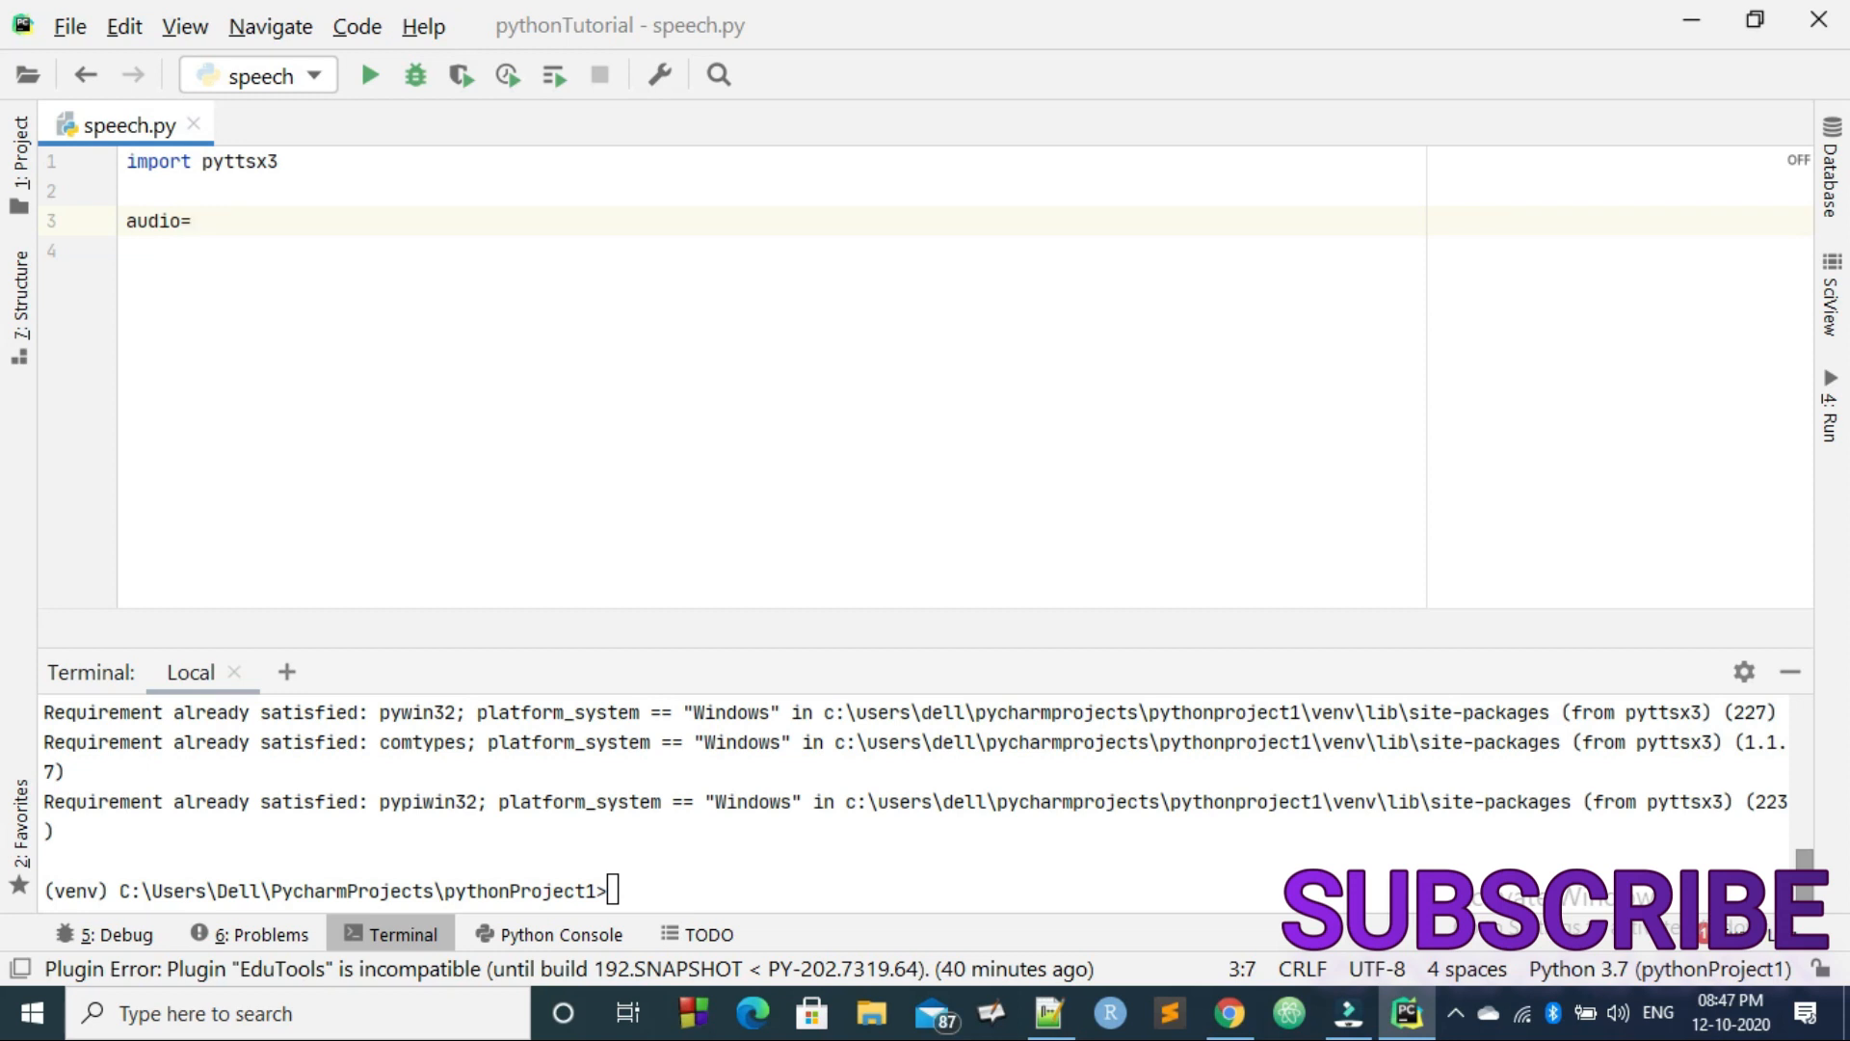
{"action": "type", "text": "py"}
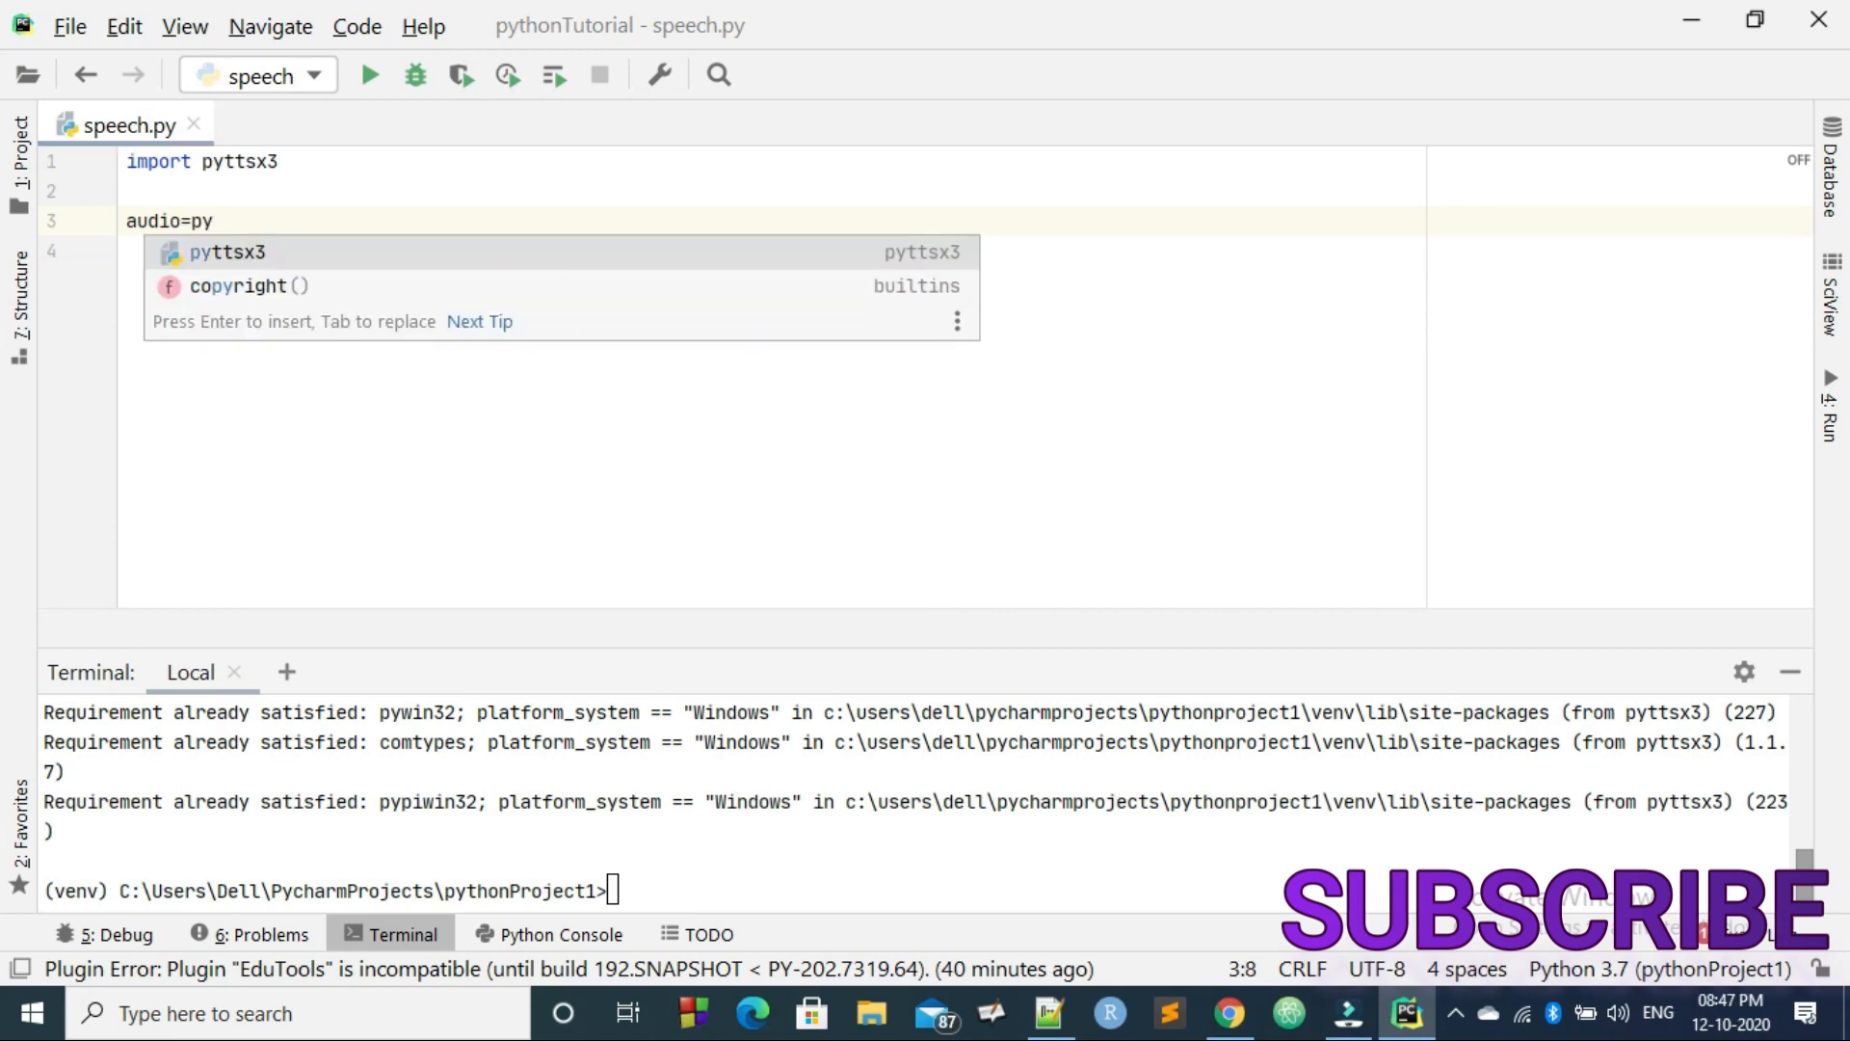
{"action": "key", "text": "Enter"}
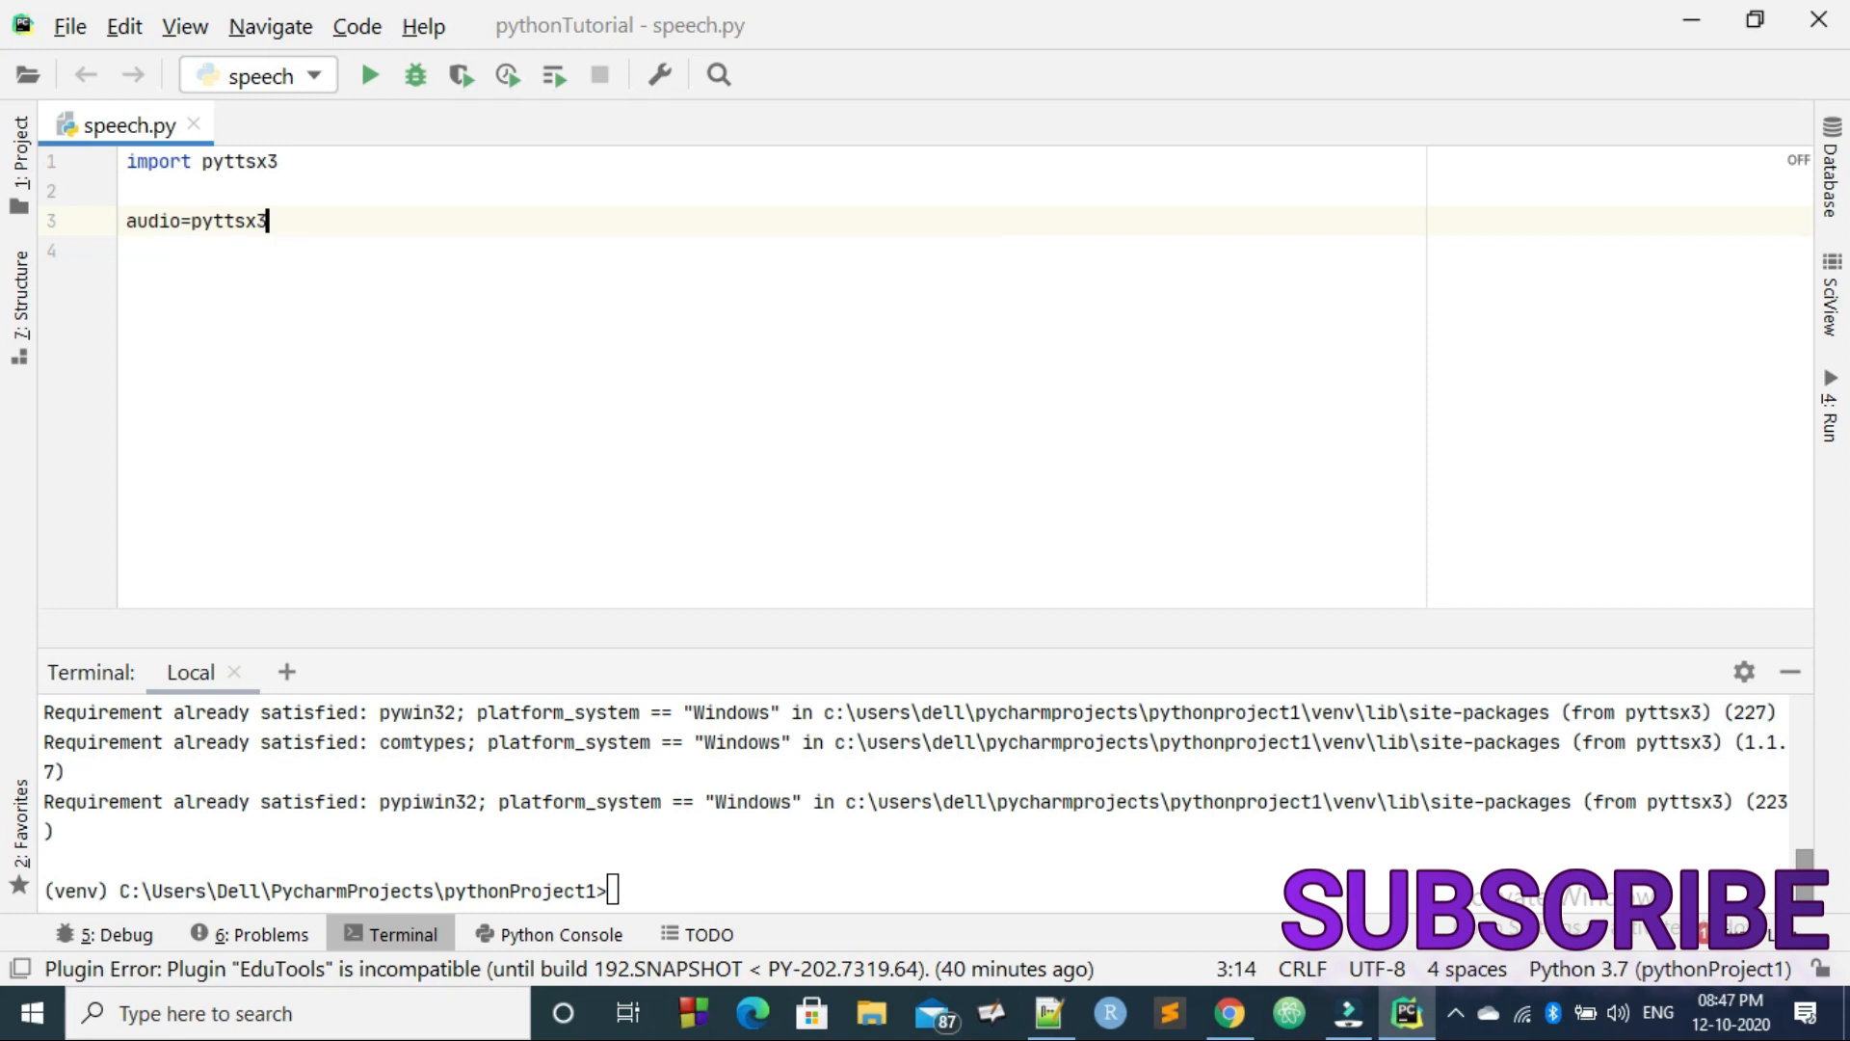
{"action": "type", "text": ".init("}
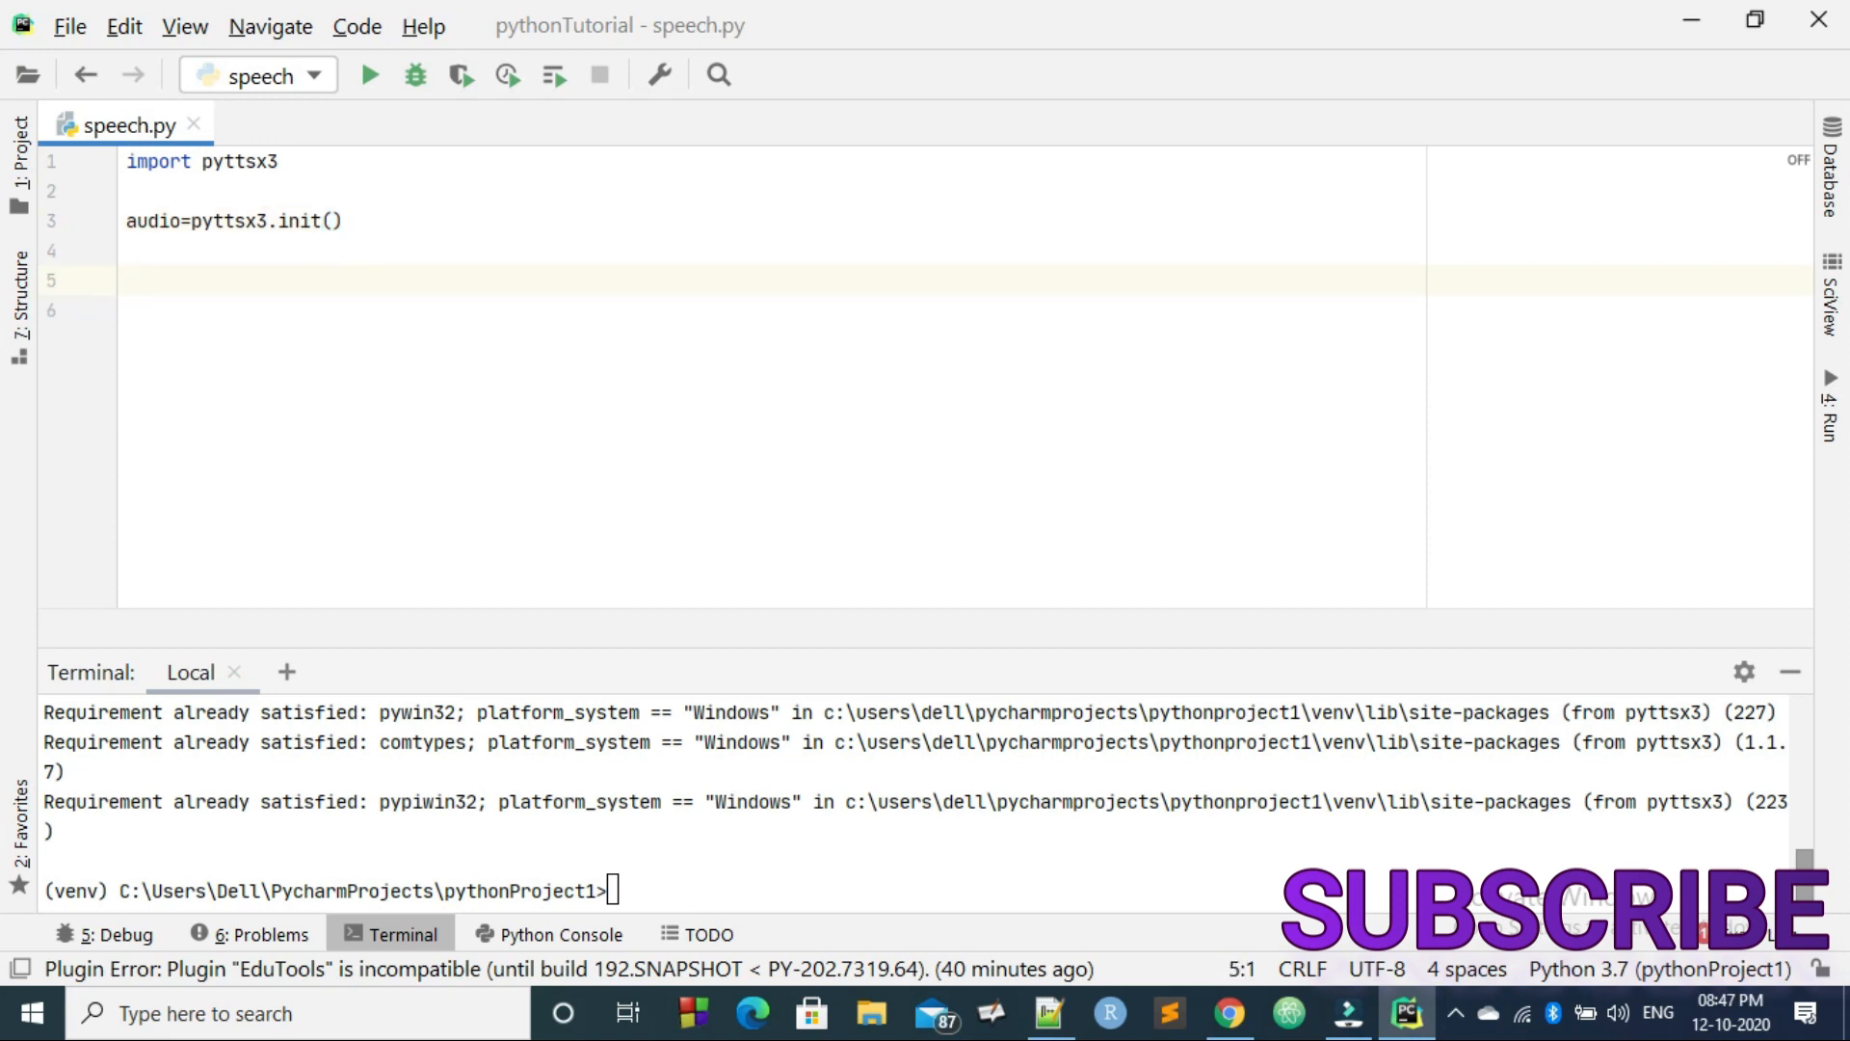
Step: Start an audio.say("") call with empty quotes and hide the terminal
{"action": "type", "text": "audio"}
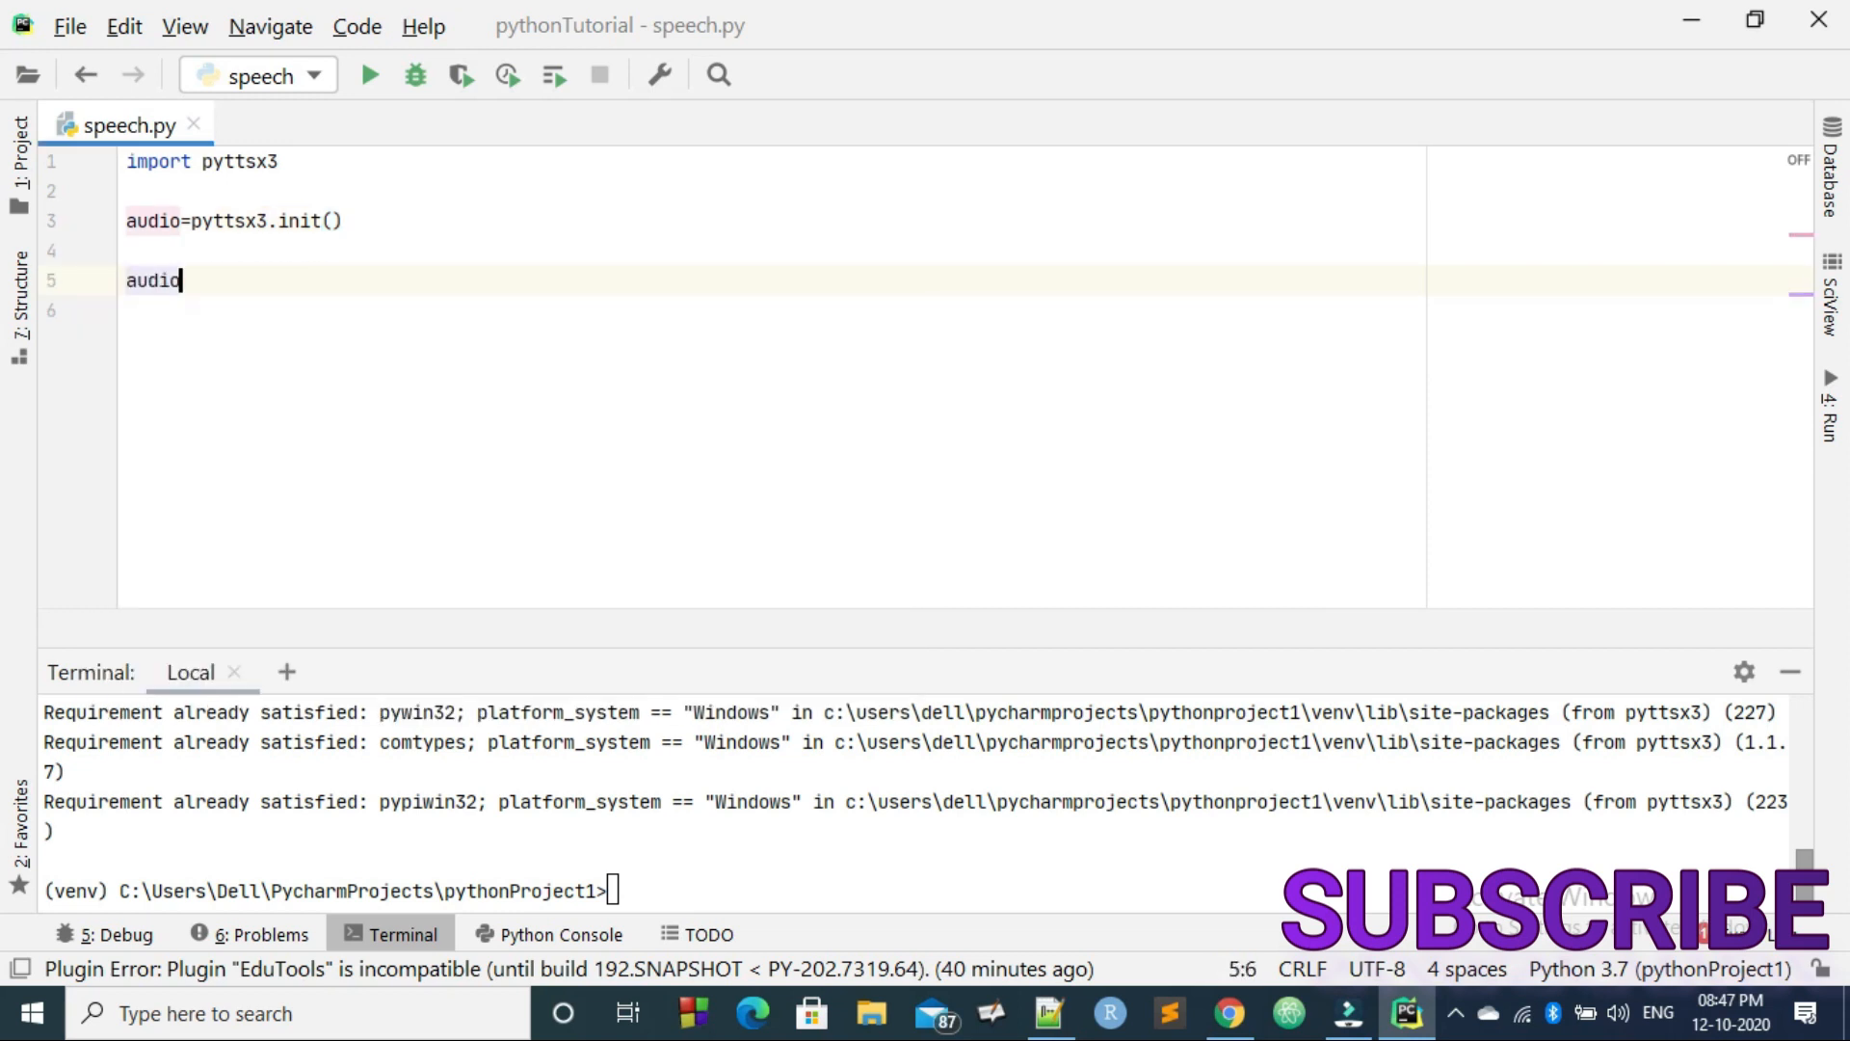
{"action": "type", "text": ".say"}
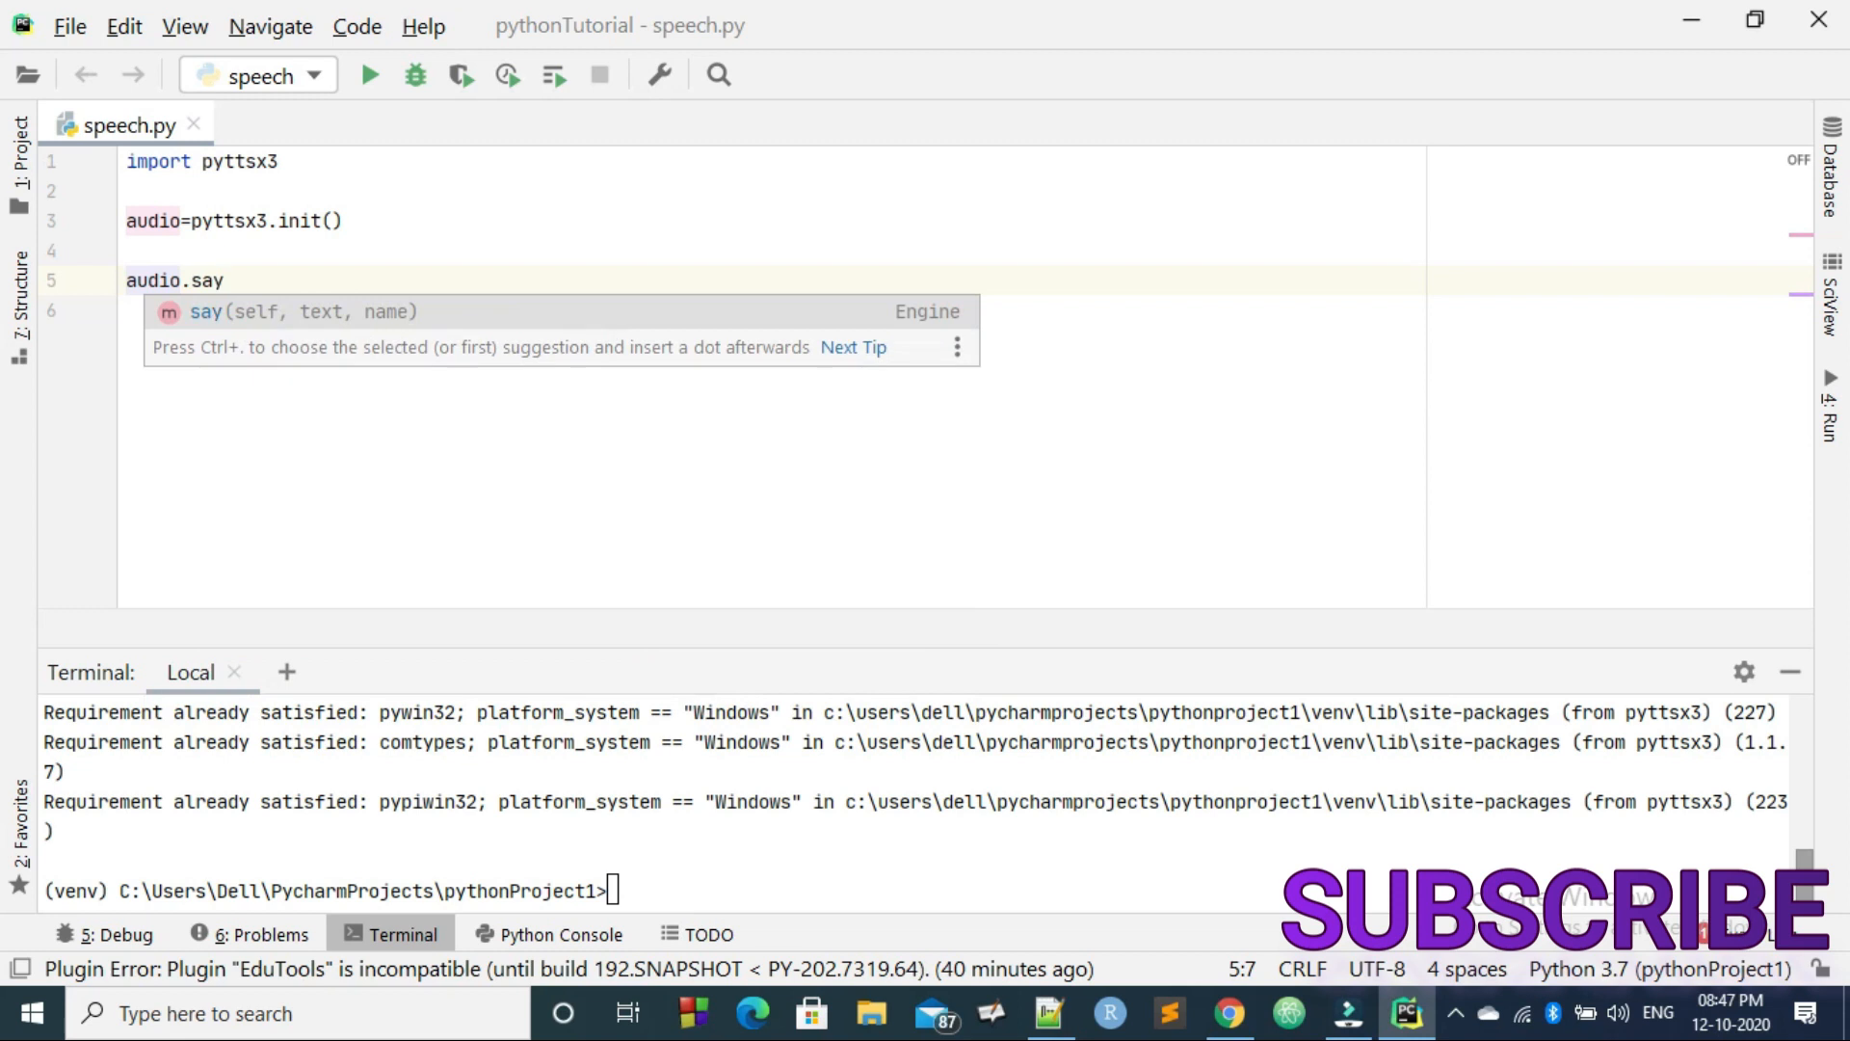
{"action": "type", "text": "(\"\")"}
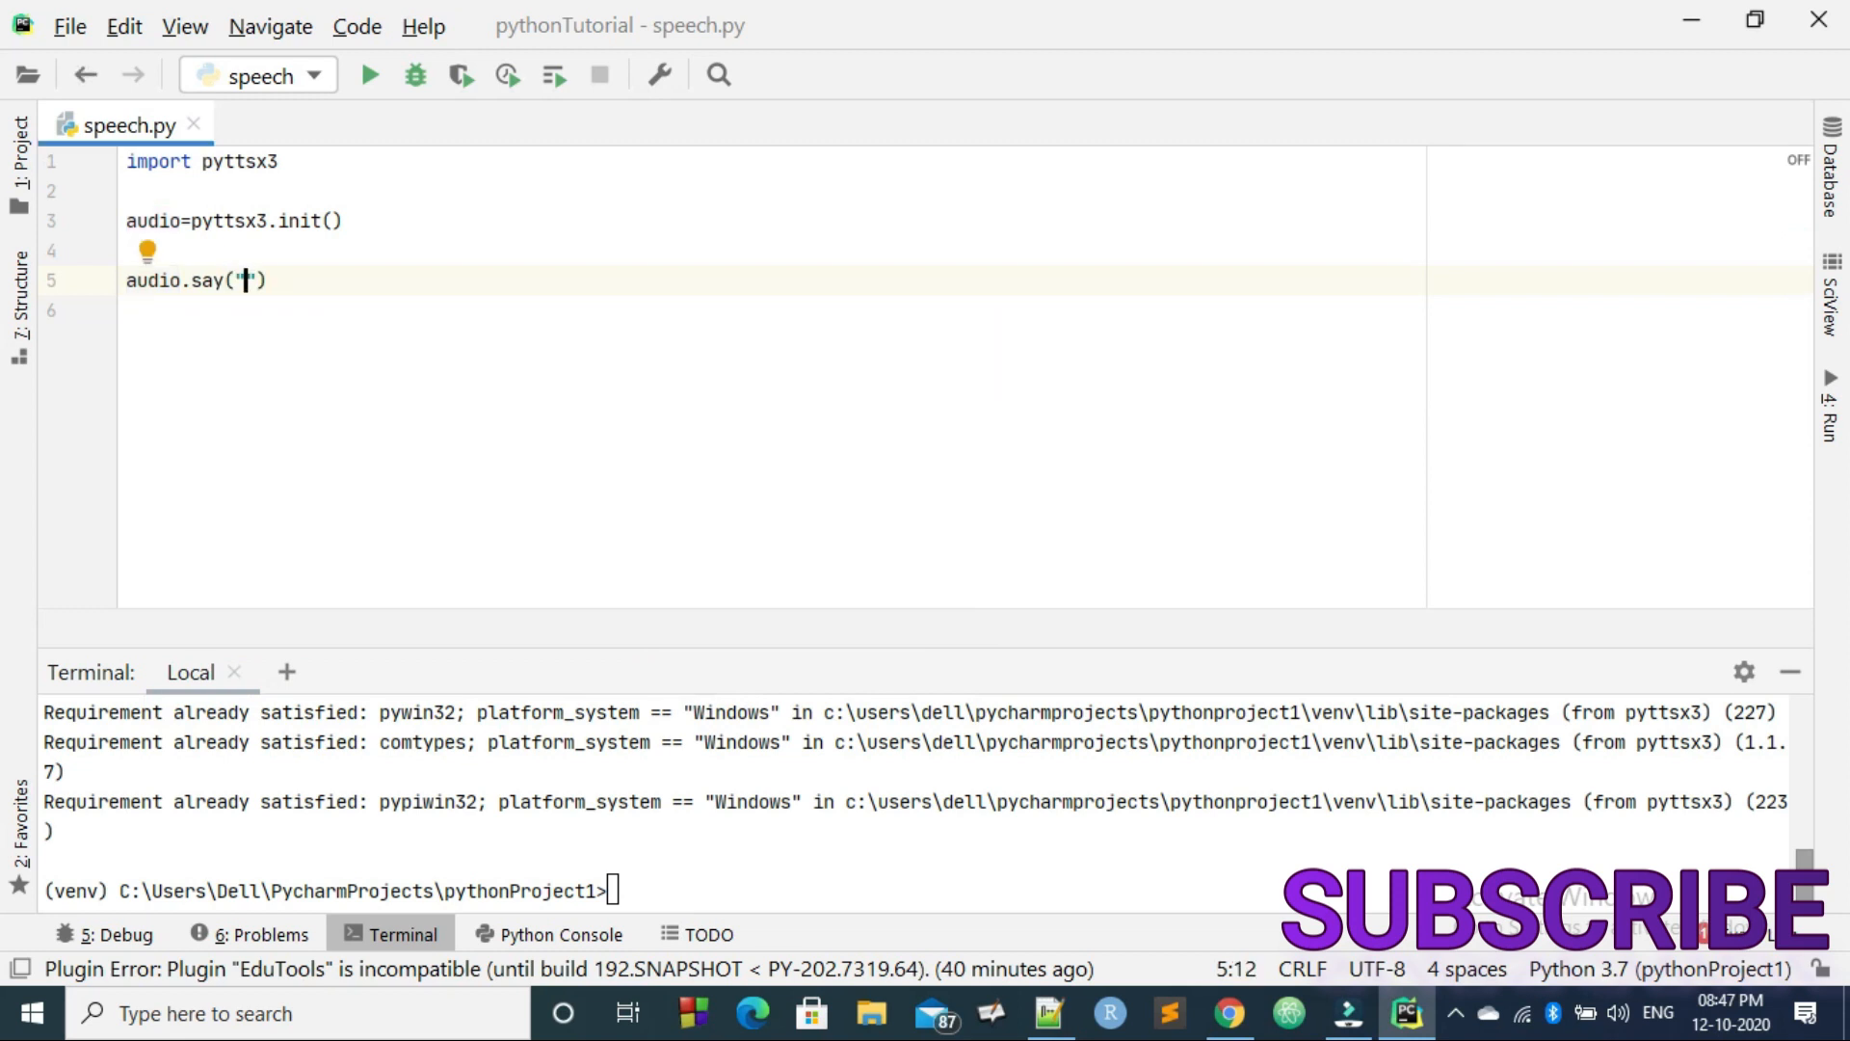
{"action": "left_click", "coordinate": [1790, 670]}
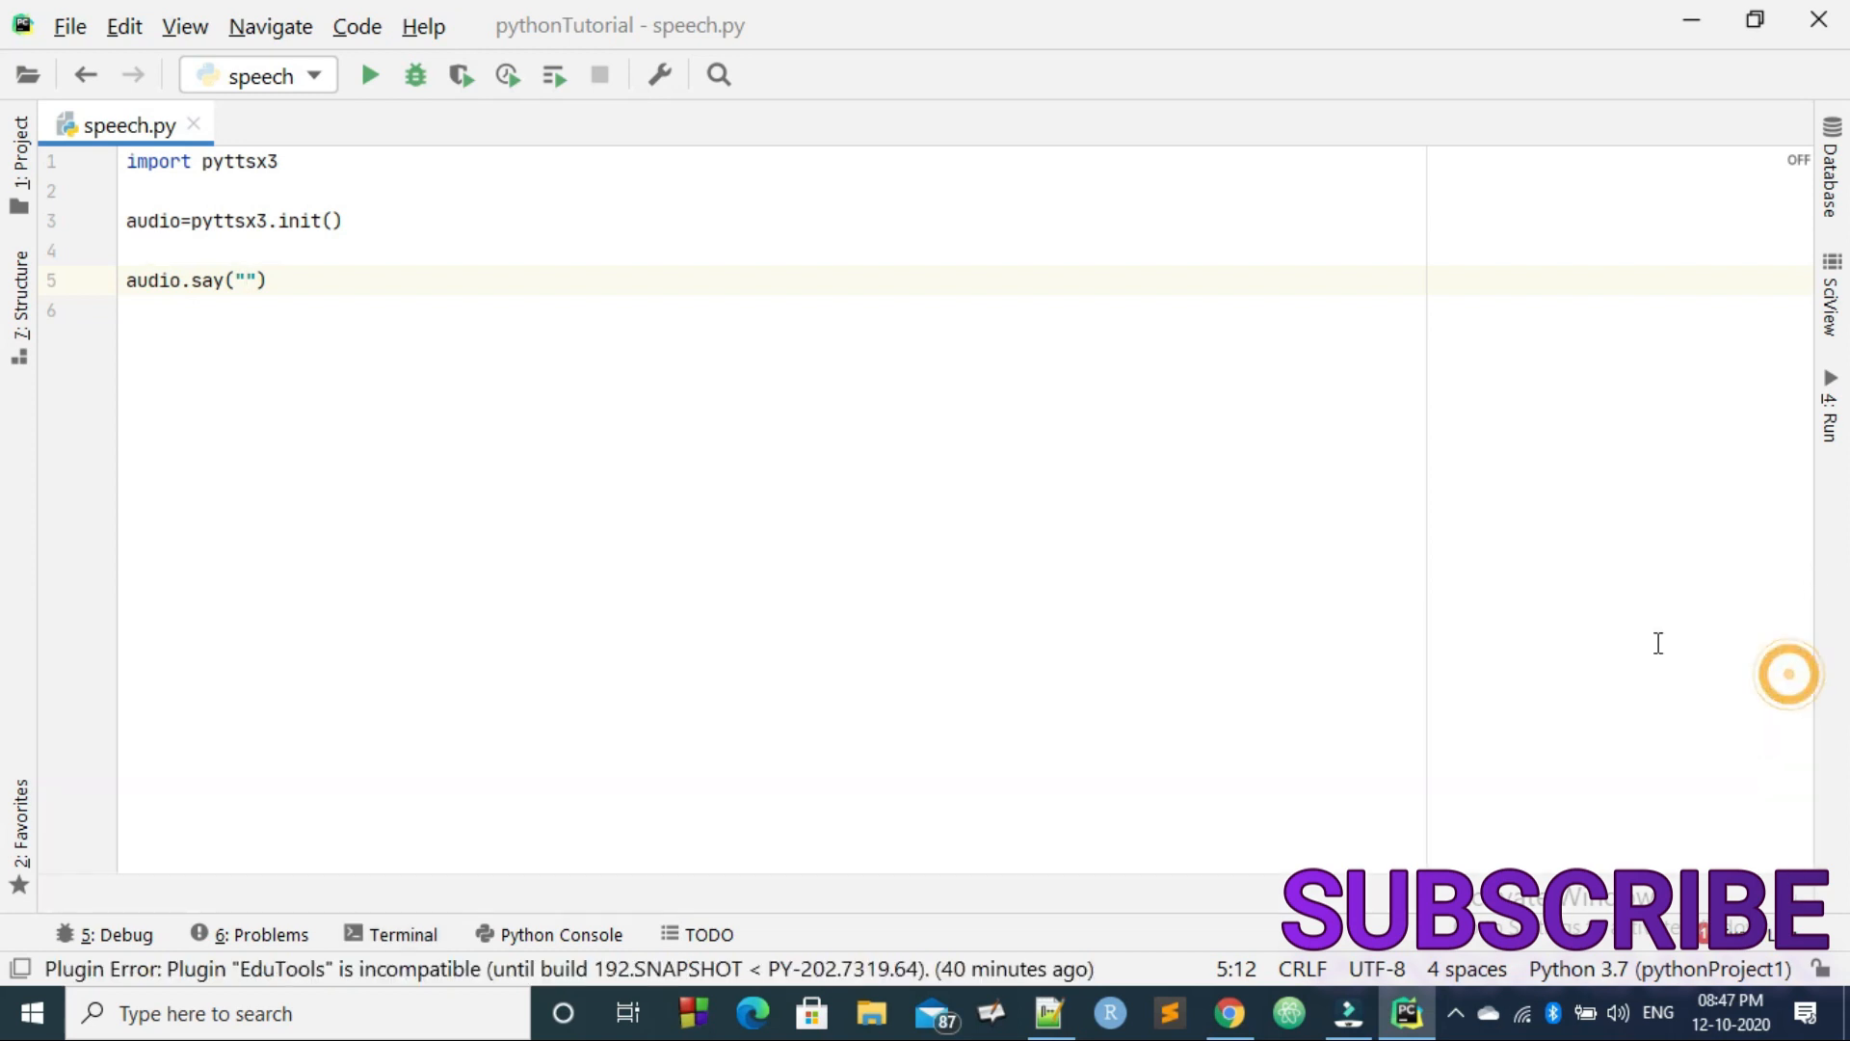
Step: Fill the first say call with "Welcome to J Academy"
{"action": "left_click", "coordinate": [249, 280]}
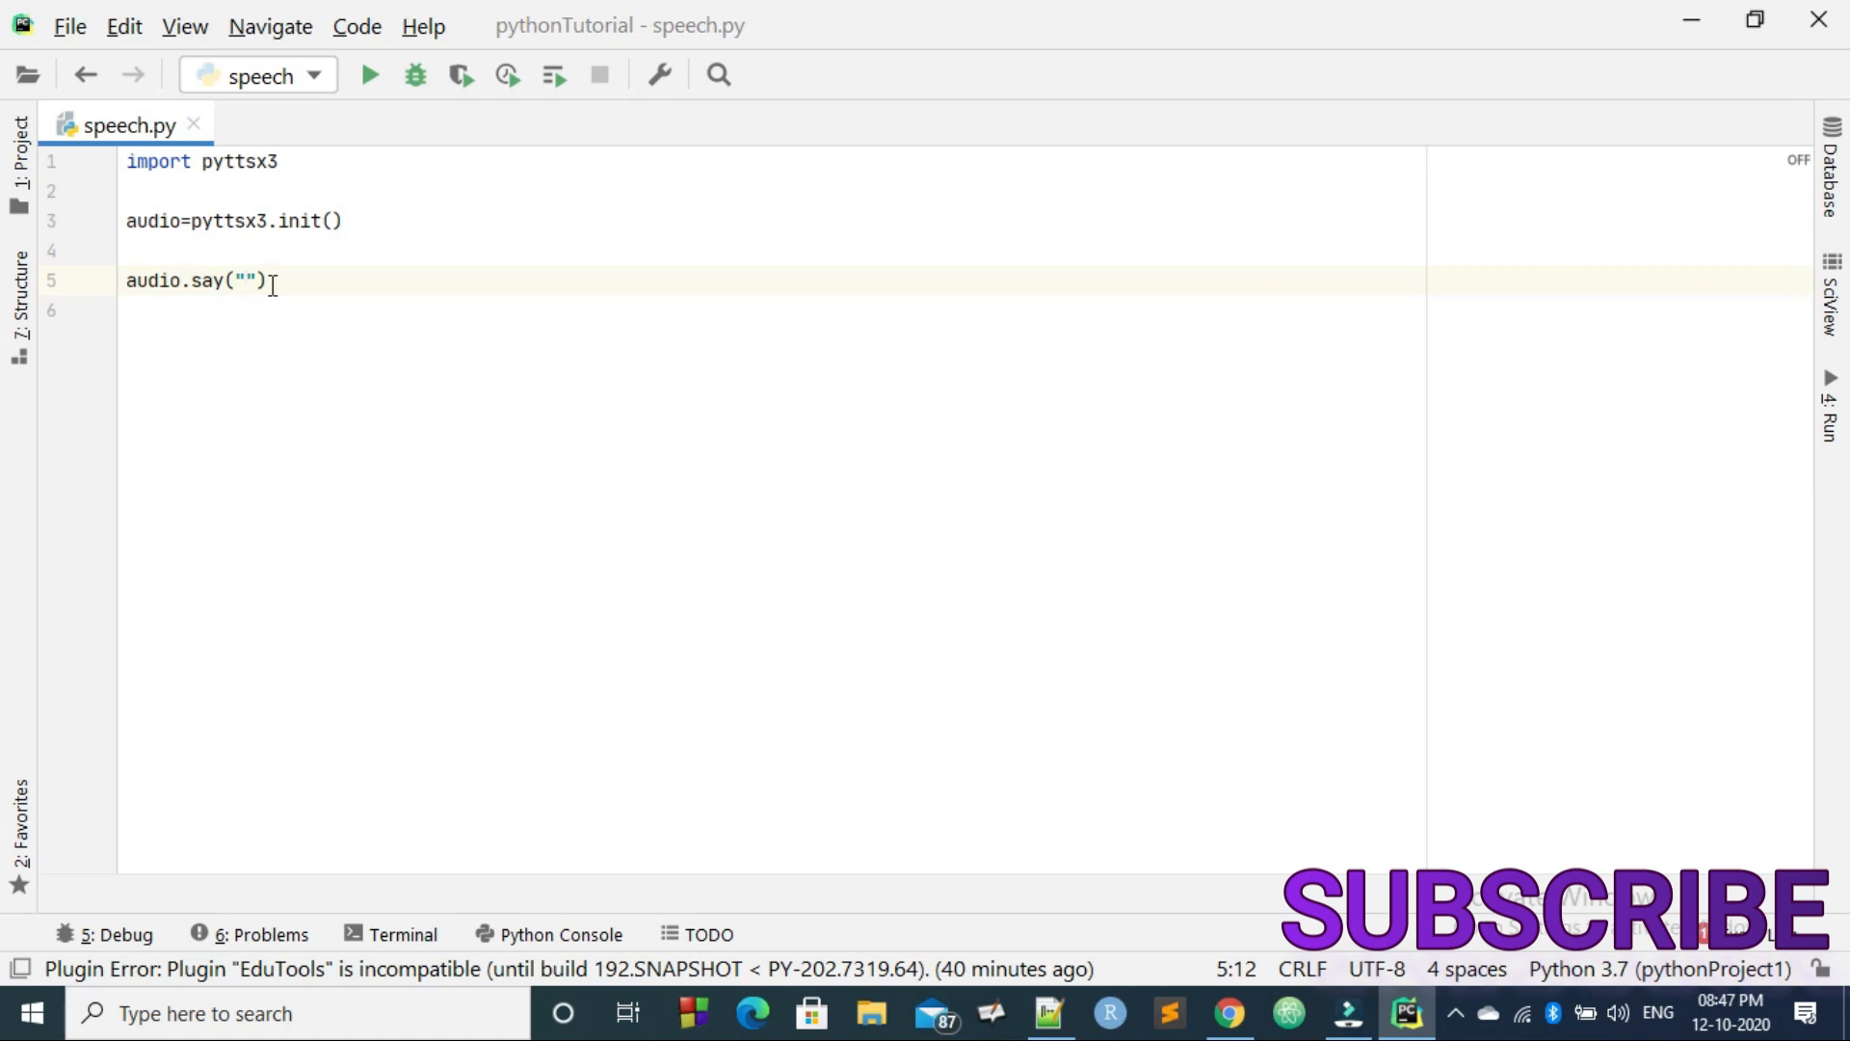
{"action": "type", "text": "Welcome"}
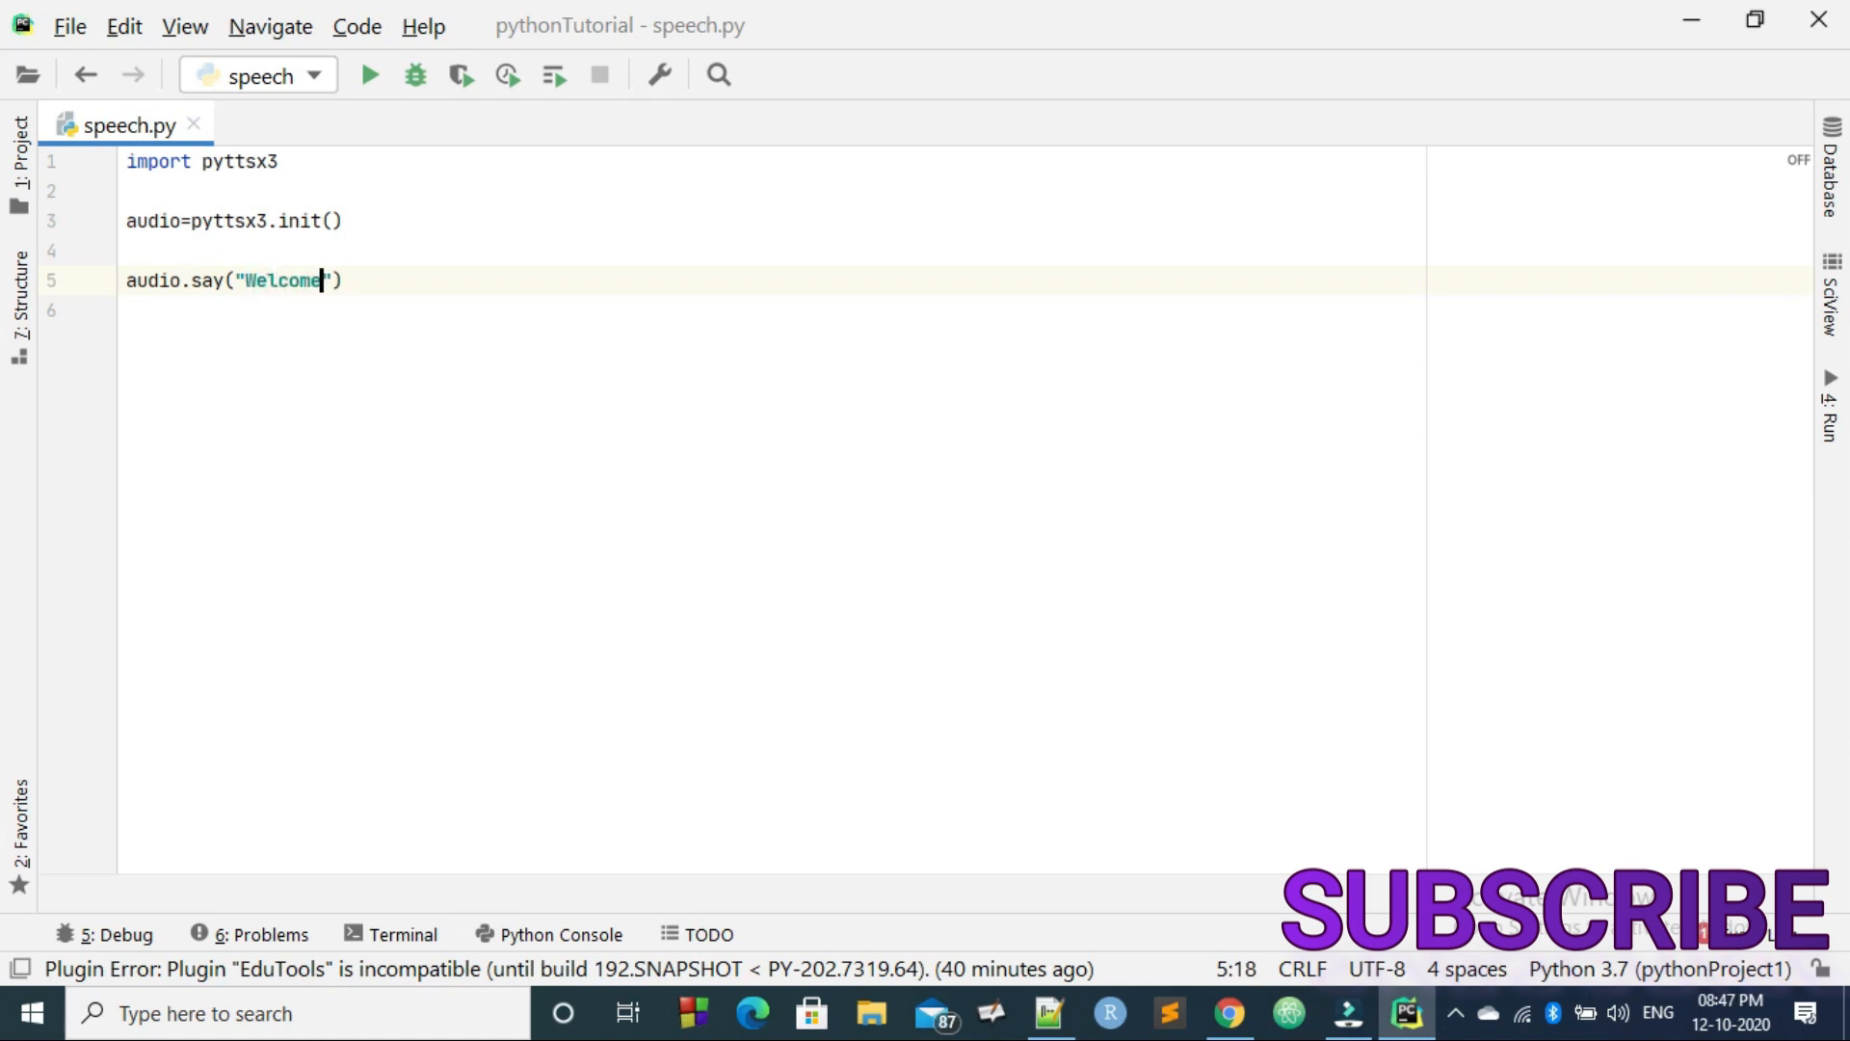
{"action": "type", "text": "to J Ac"}
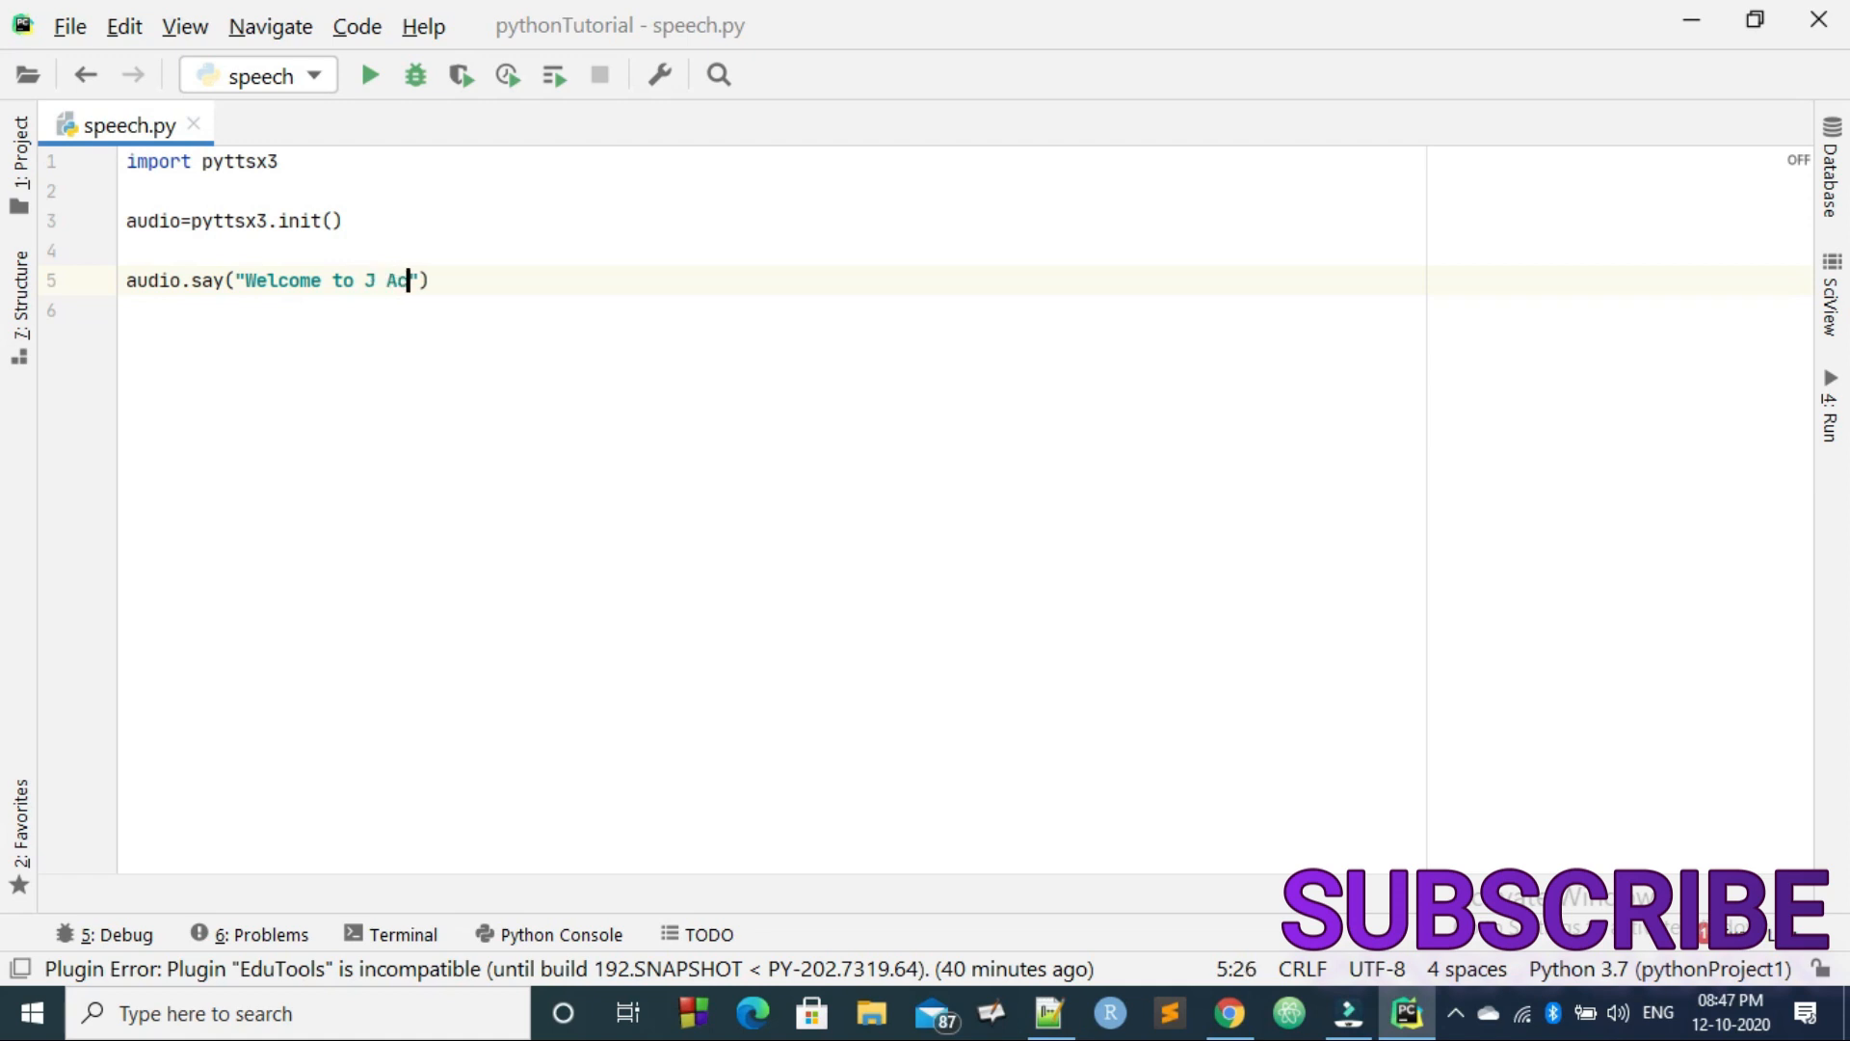
{"action": "type", "text": "ademy"}
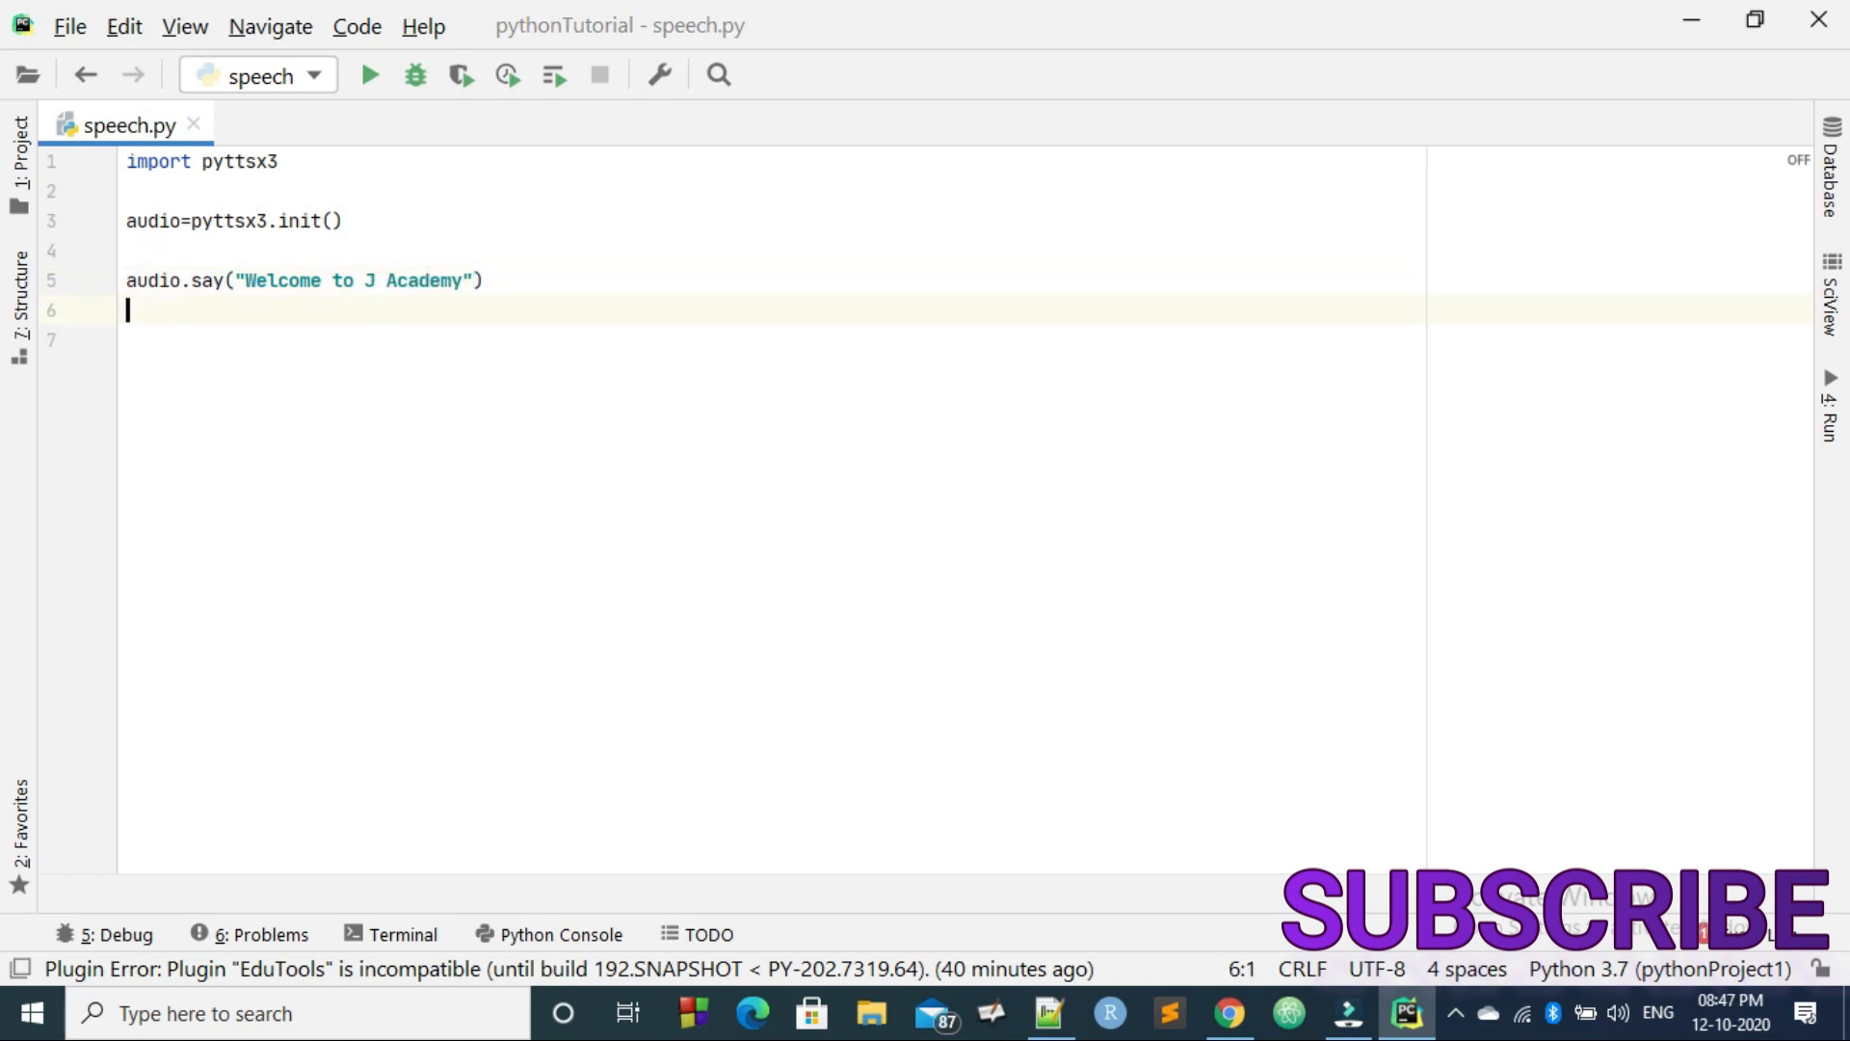
Step: Add audio.say("Do like and Subscribe as well as comment") on the next line
{"action": "type", "text": "audio"}
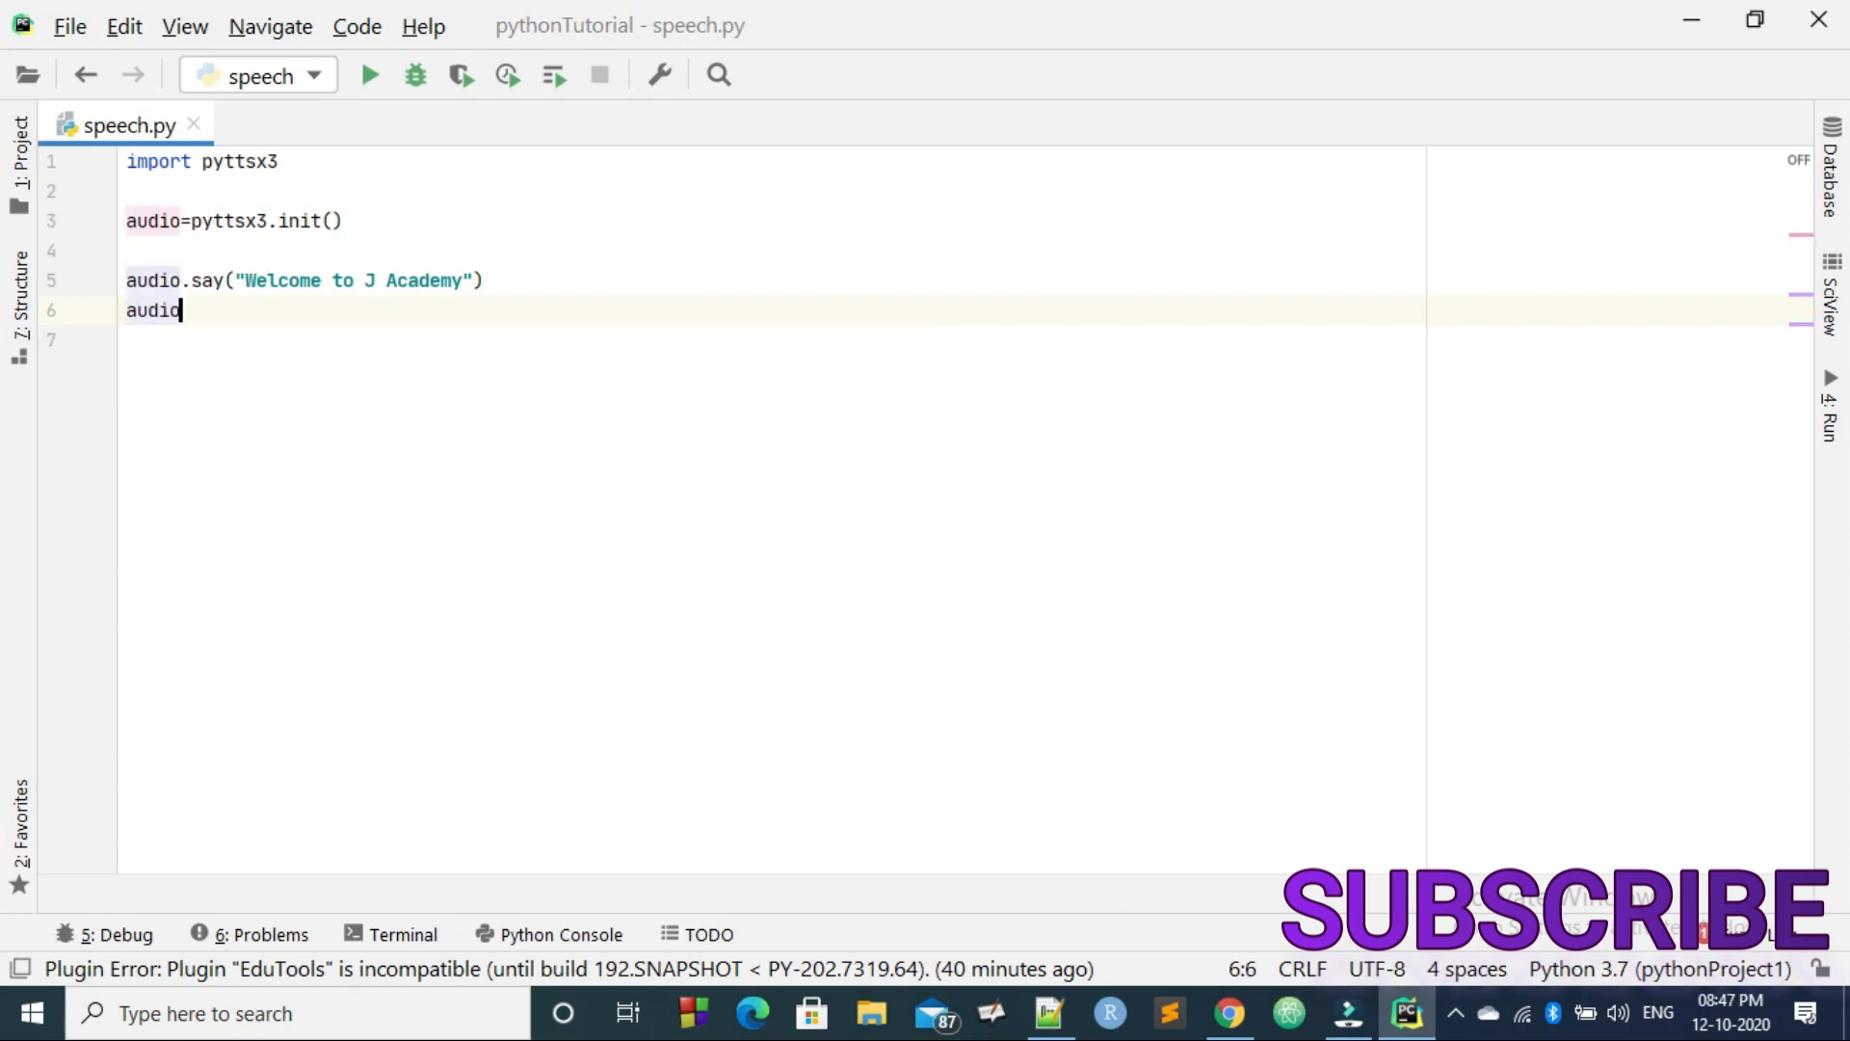
{"action": "type", "text": ".say"}
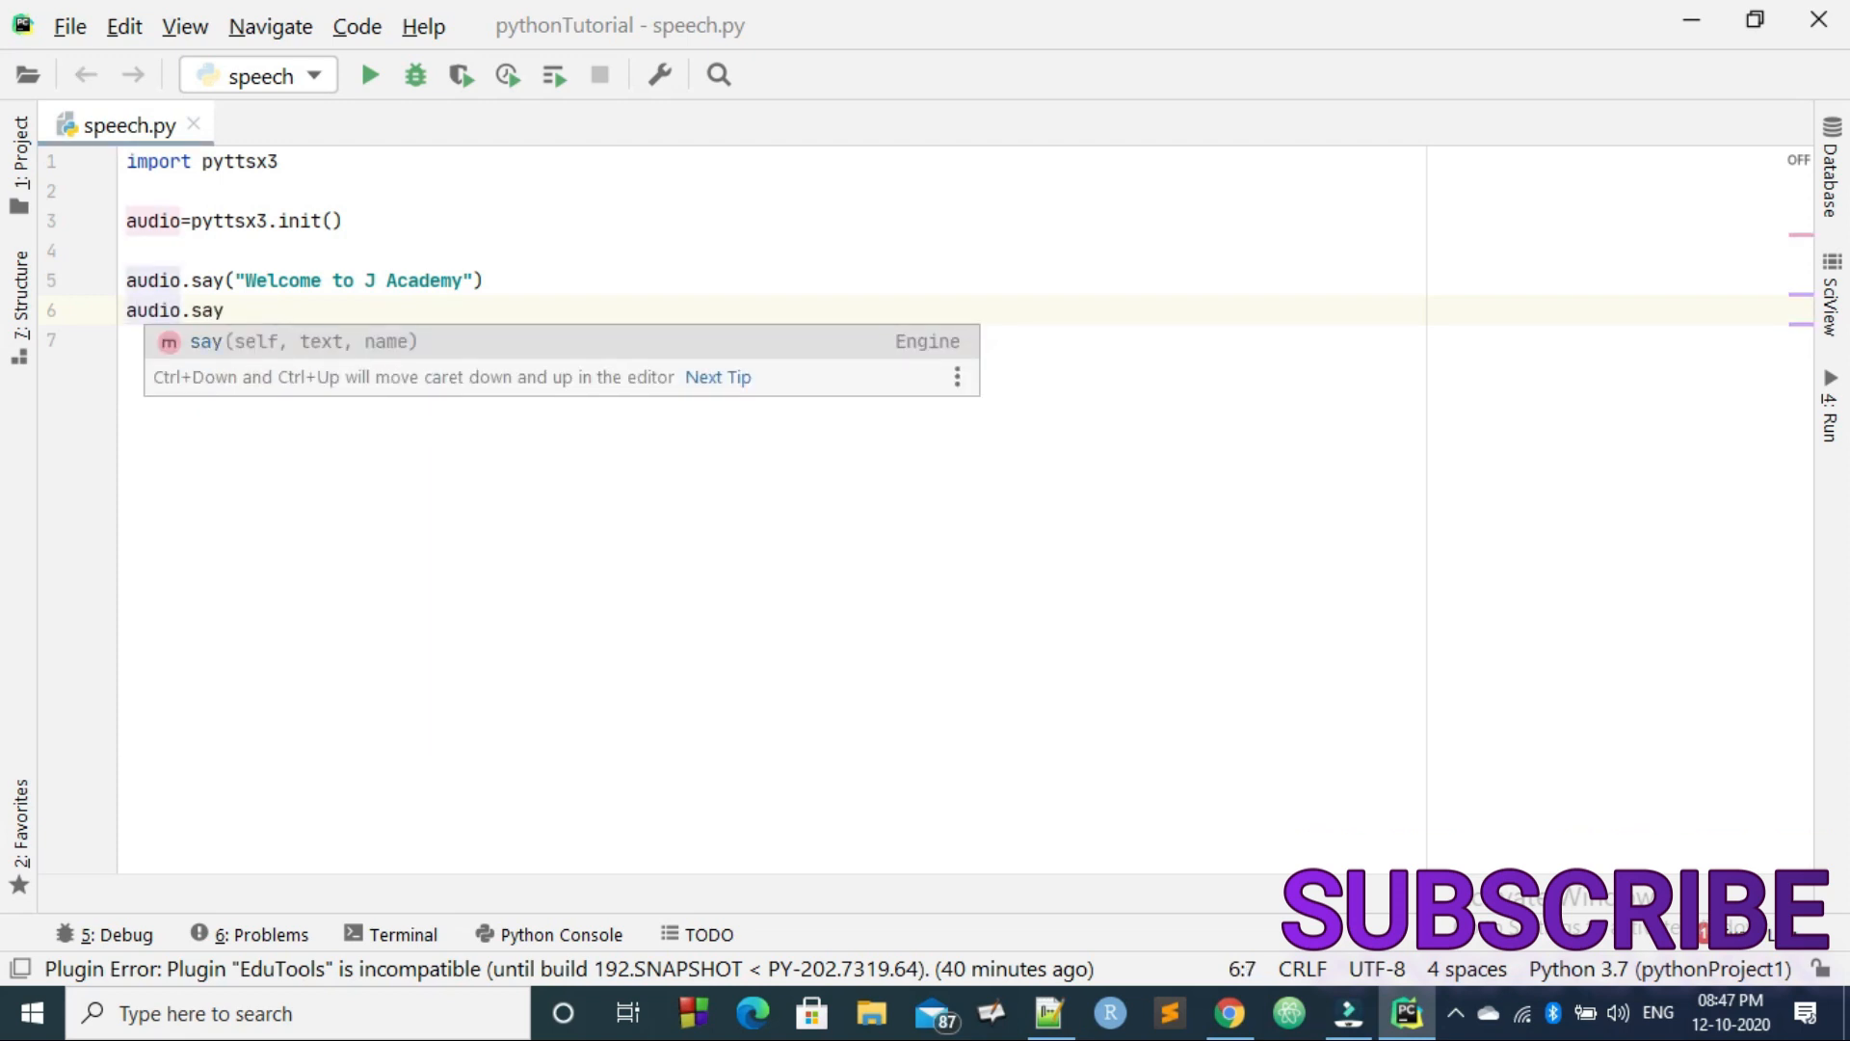
{"action": "type", "text": "(\"\")"}
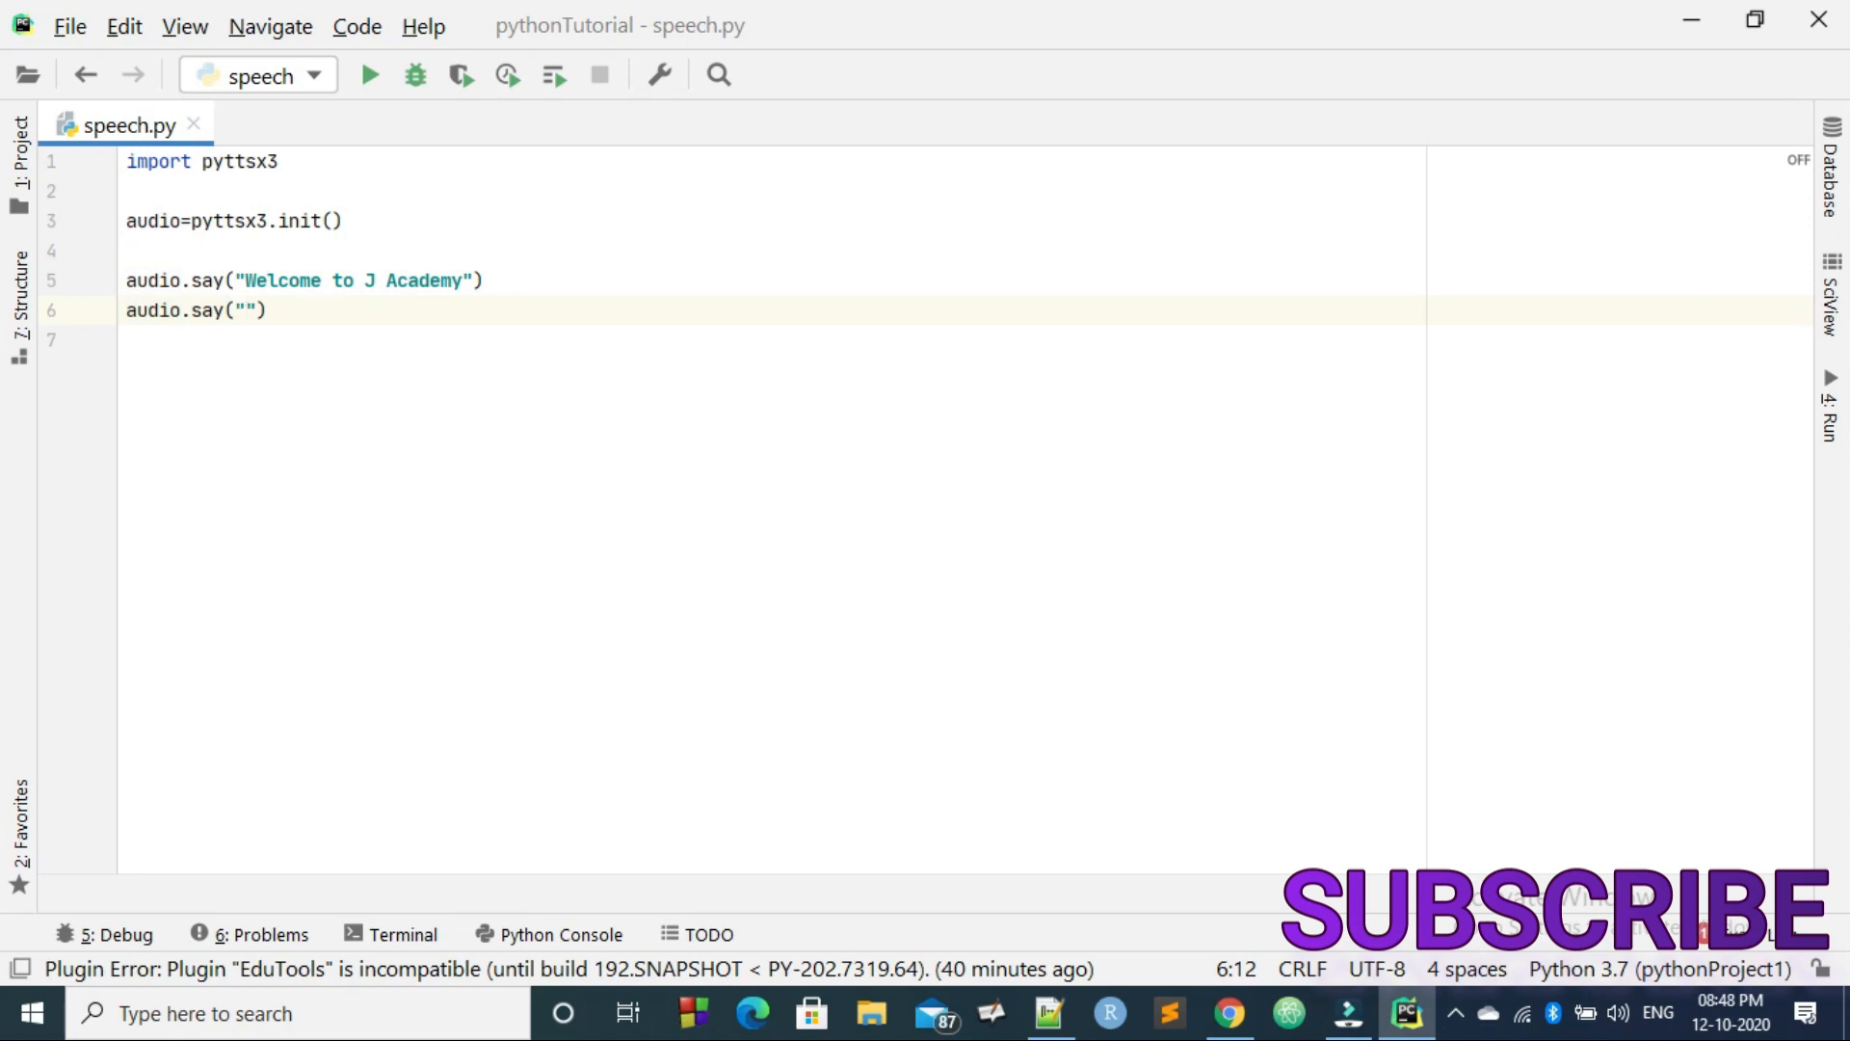
{"action": "type", "text": "Do"}
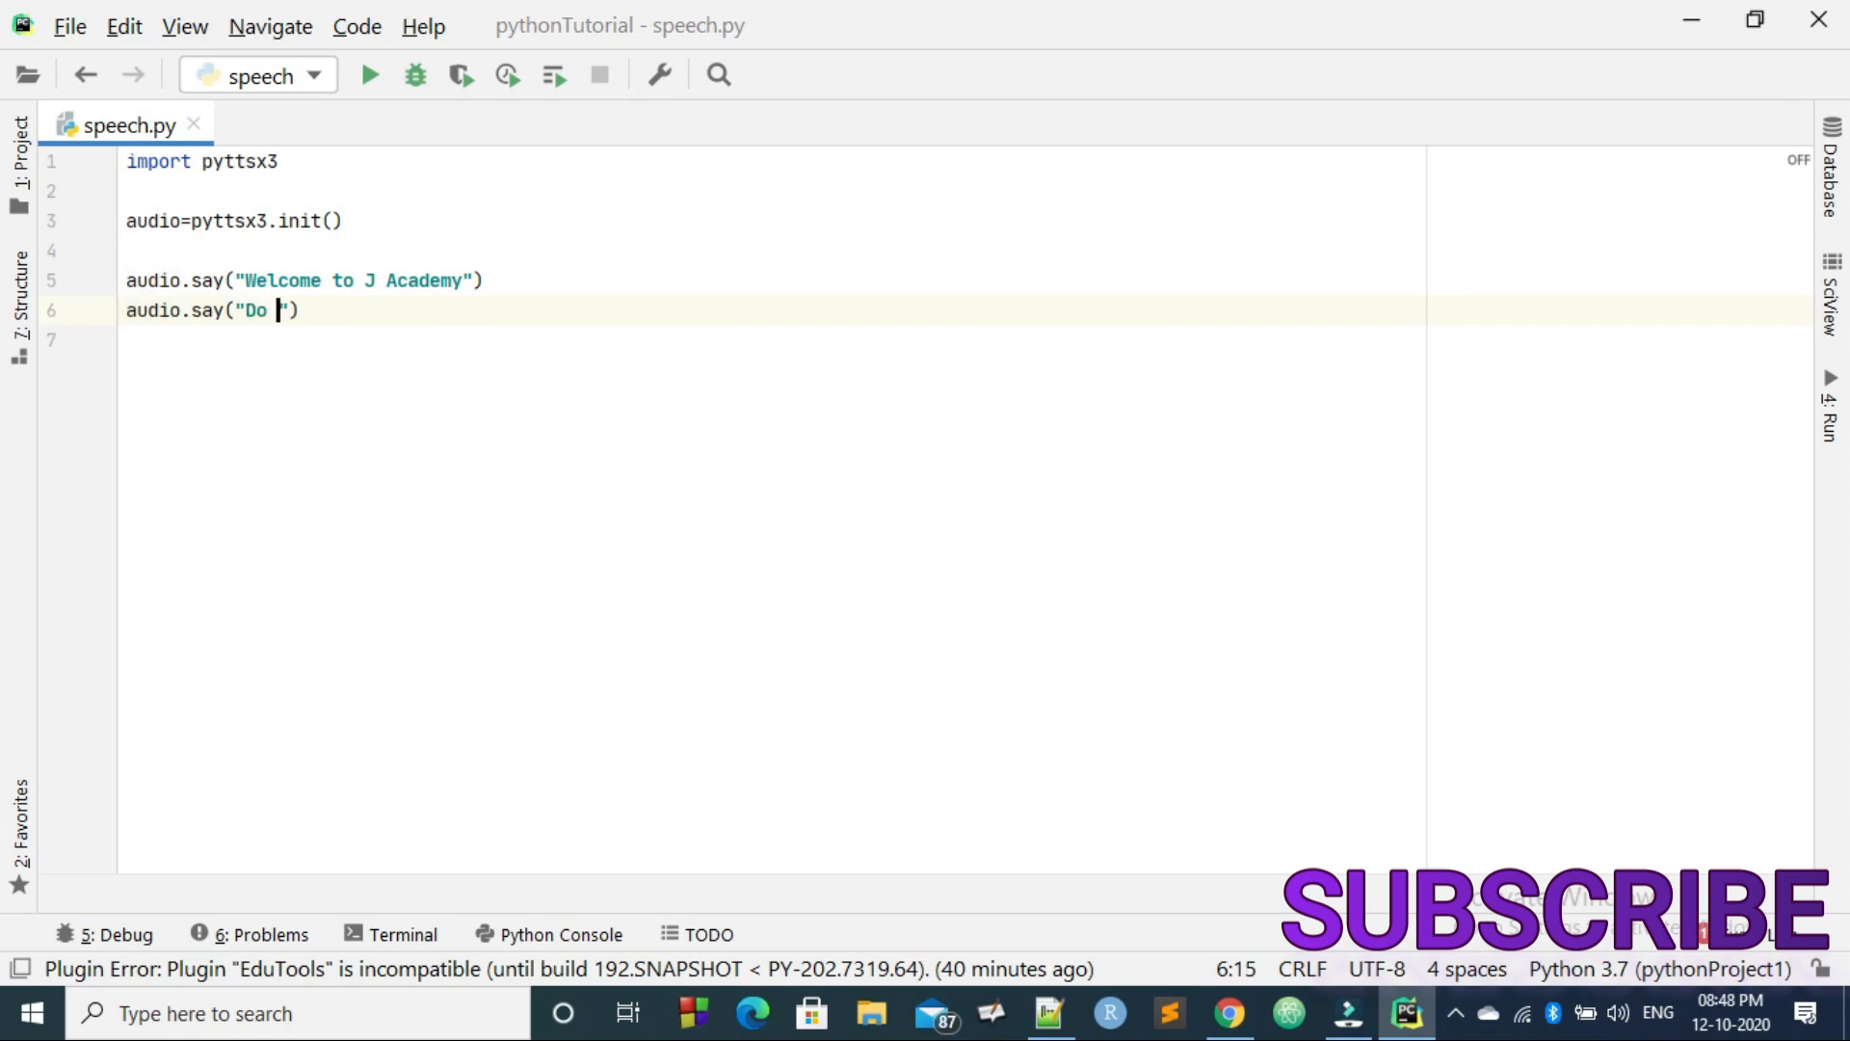
{"action": "type", "text": "like"}
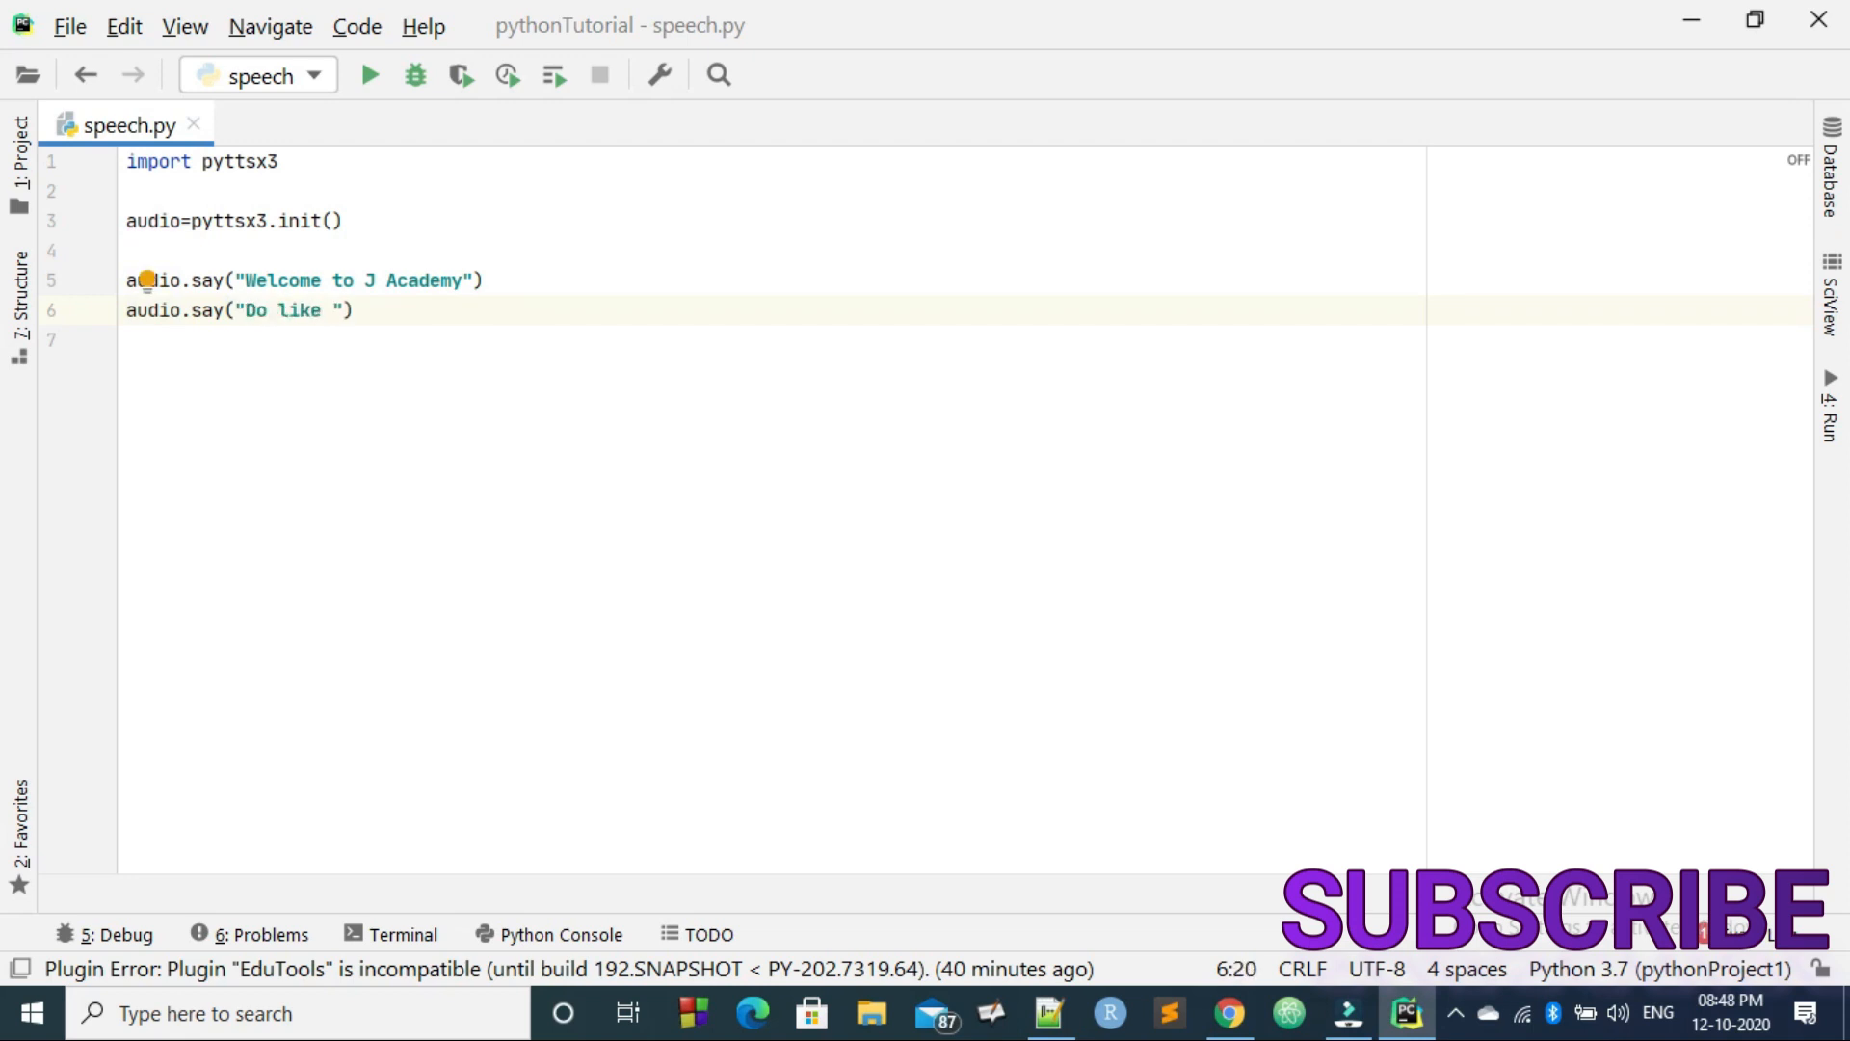
{"action": "type", "text": "a"}
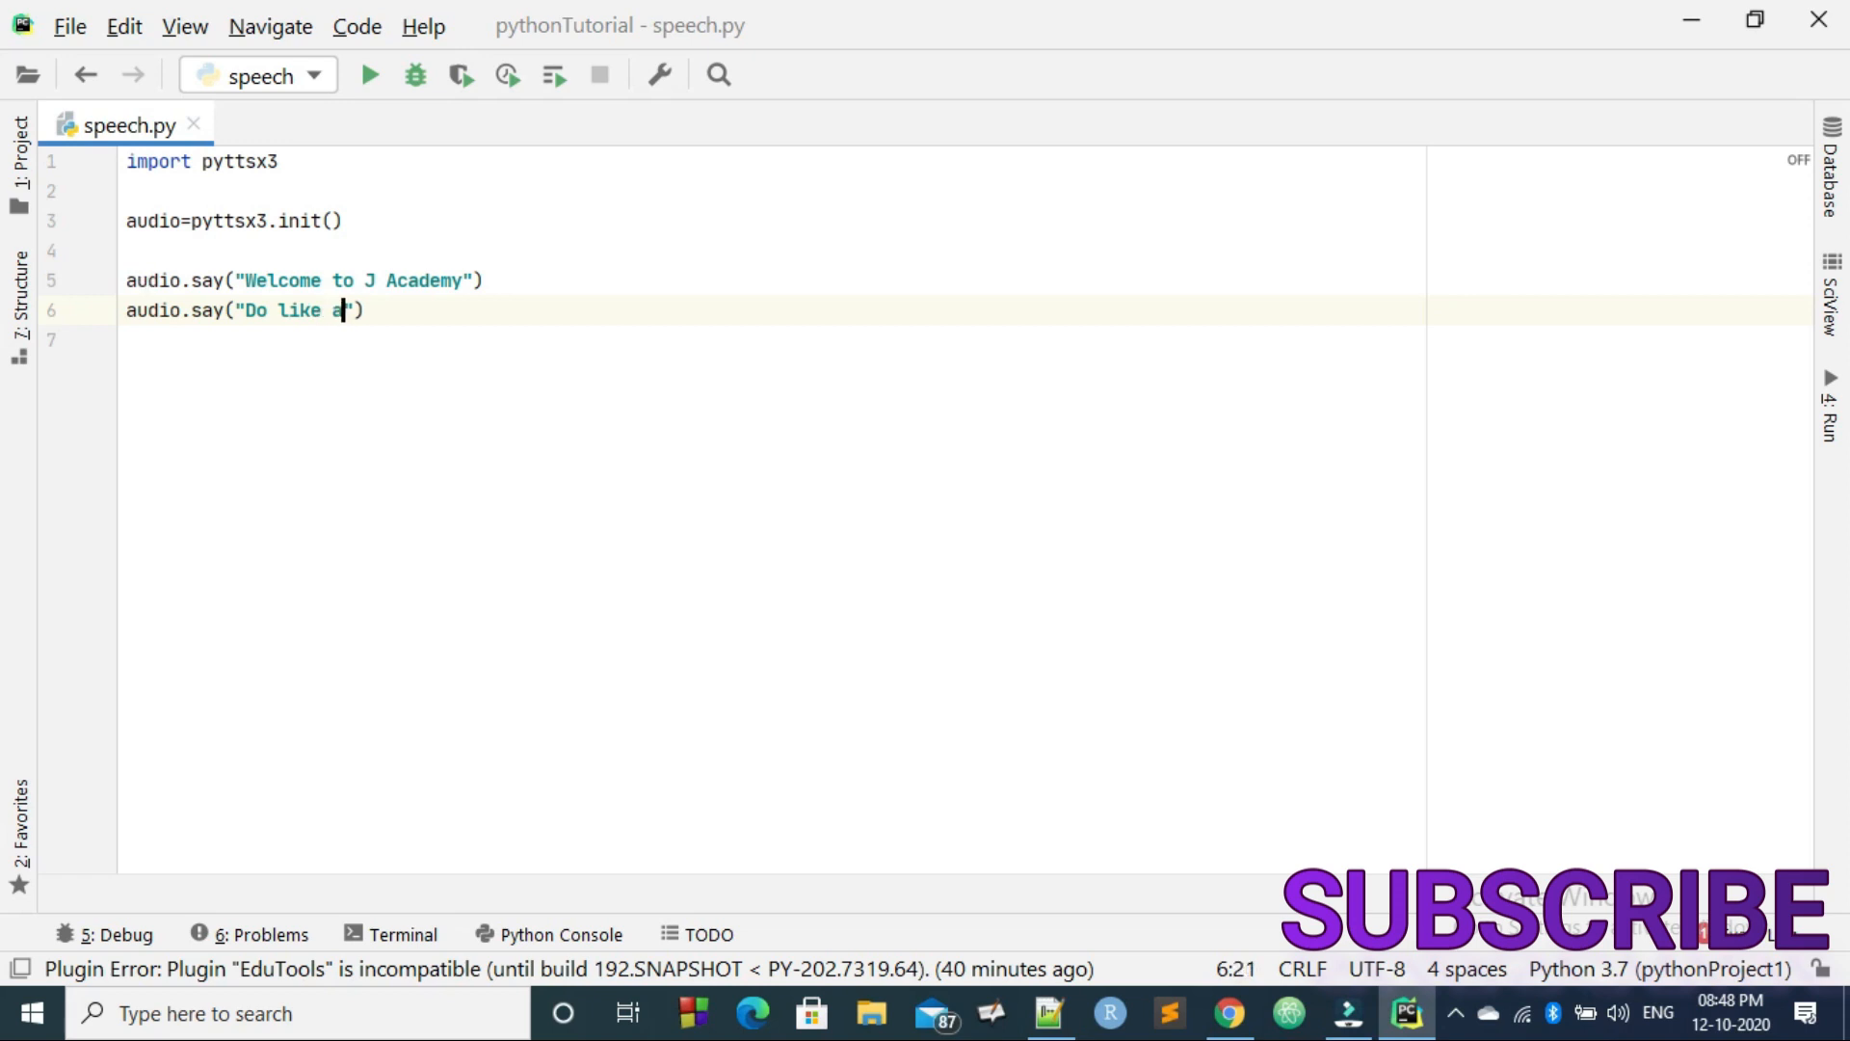
{"action": "type", "text": "nd Subscribe as"}
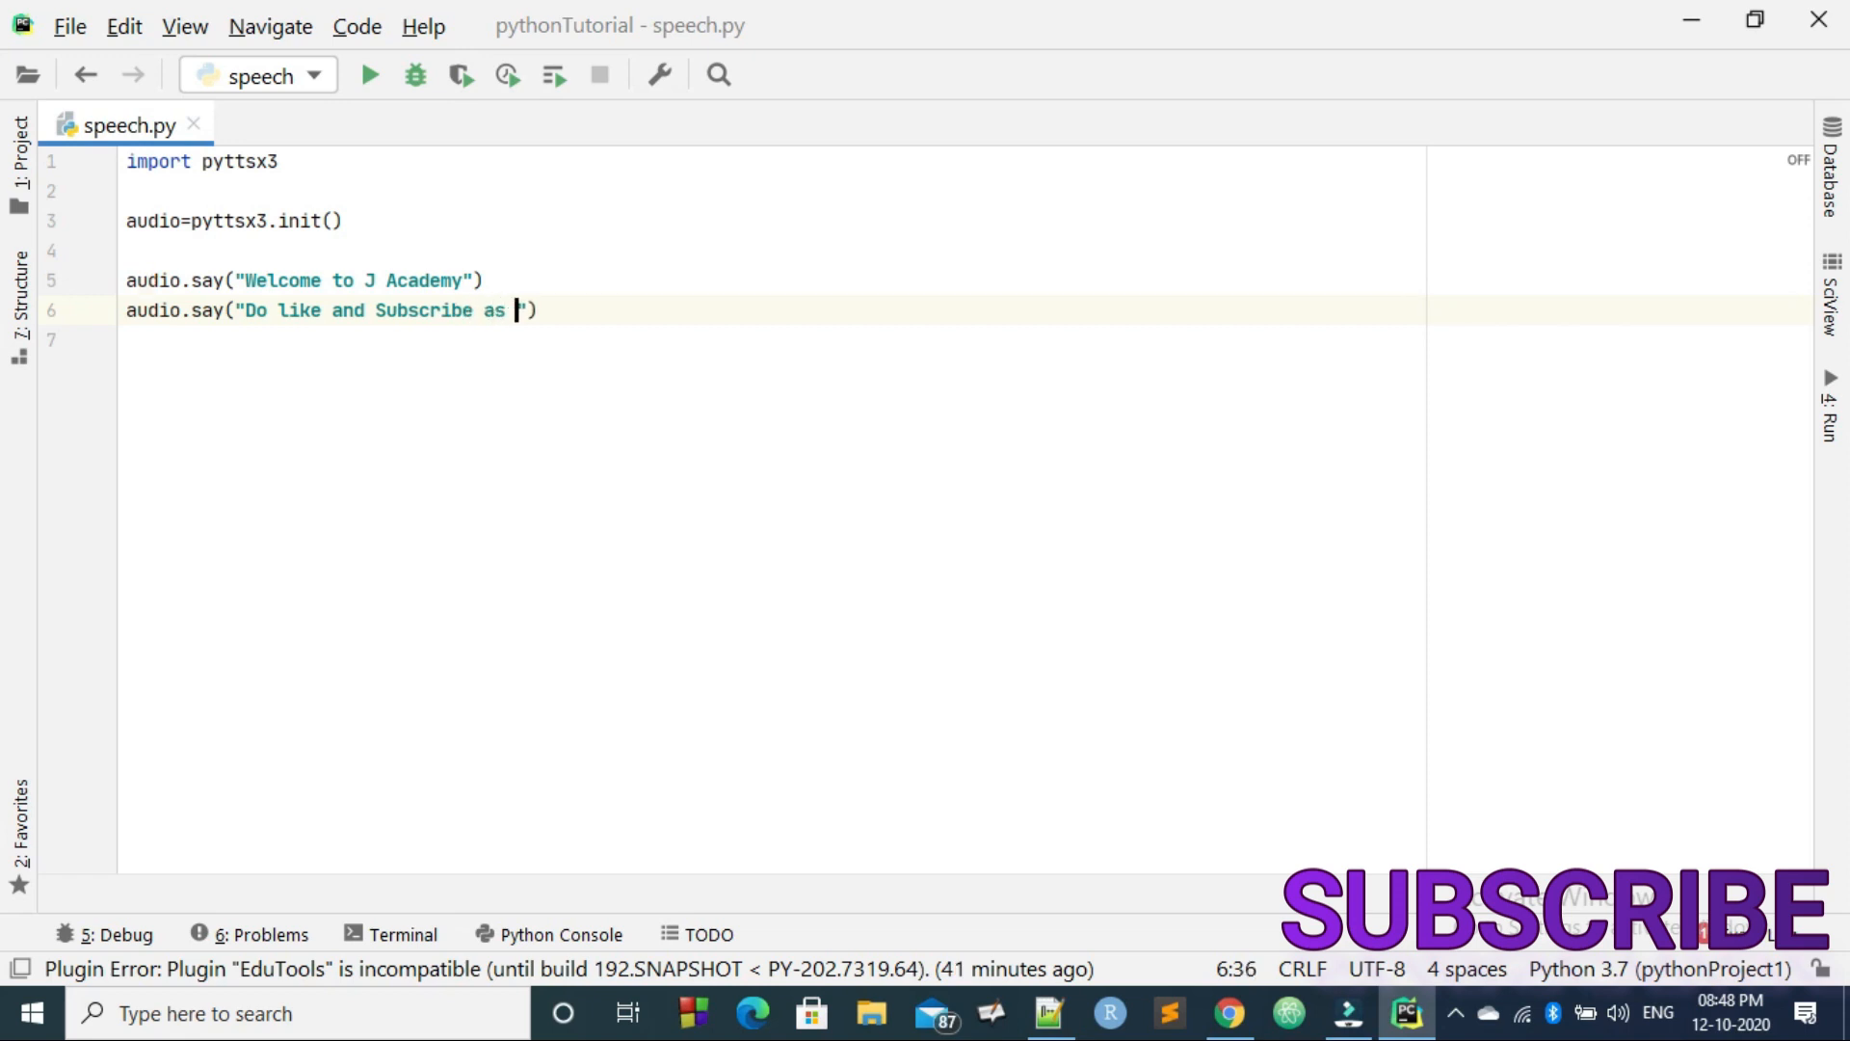
{"action": "type", "text": "well a"}
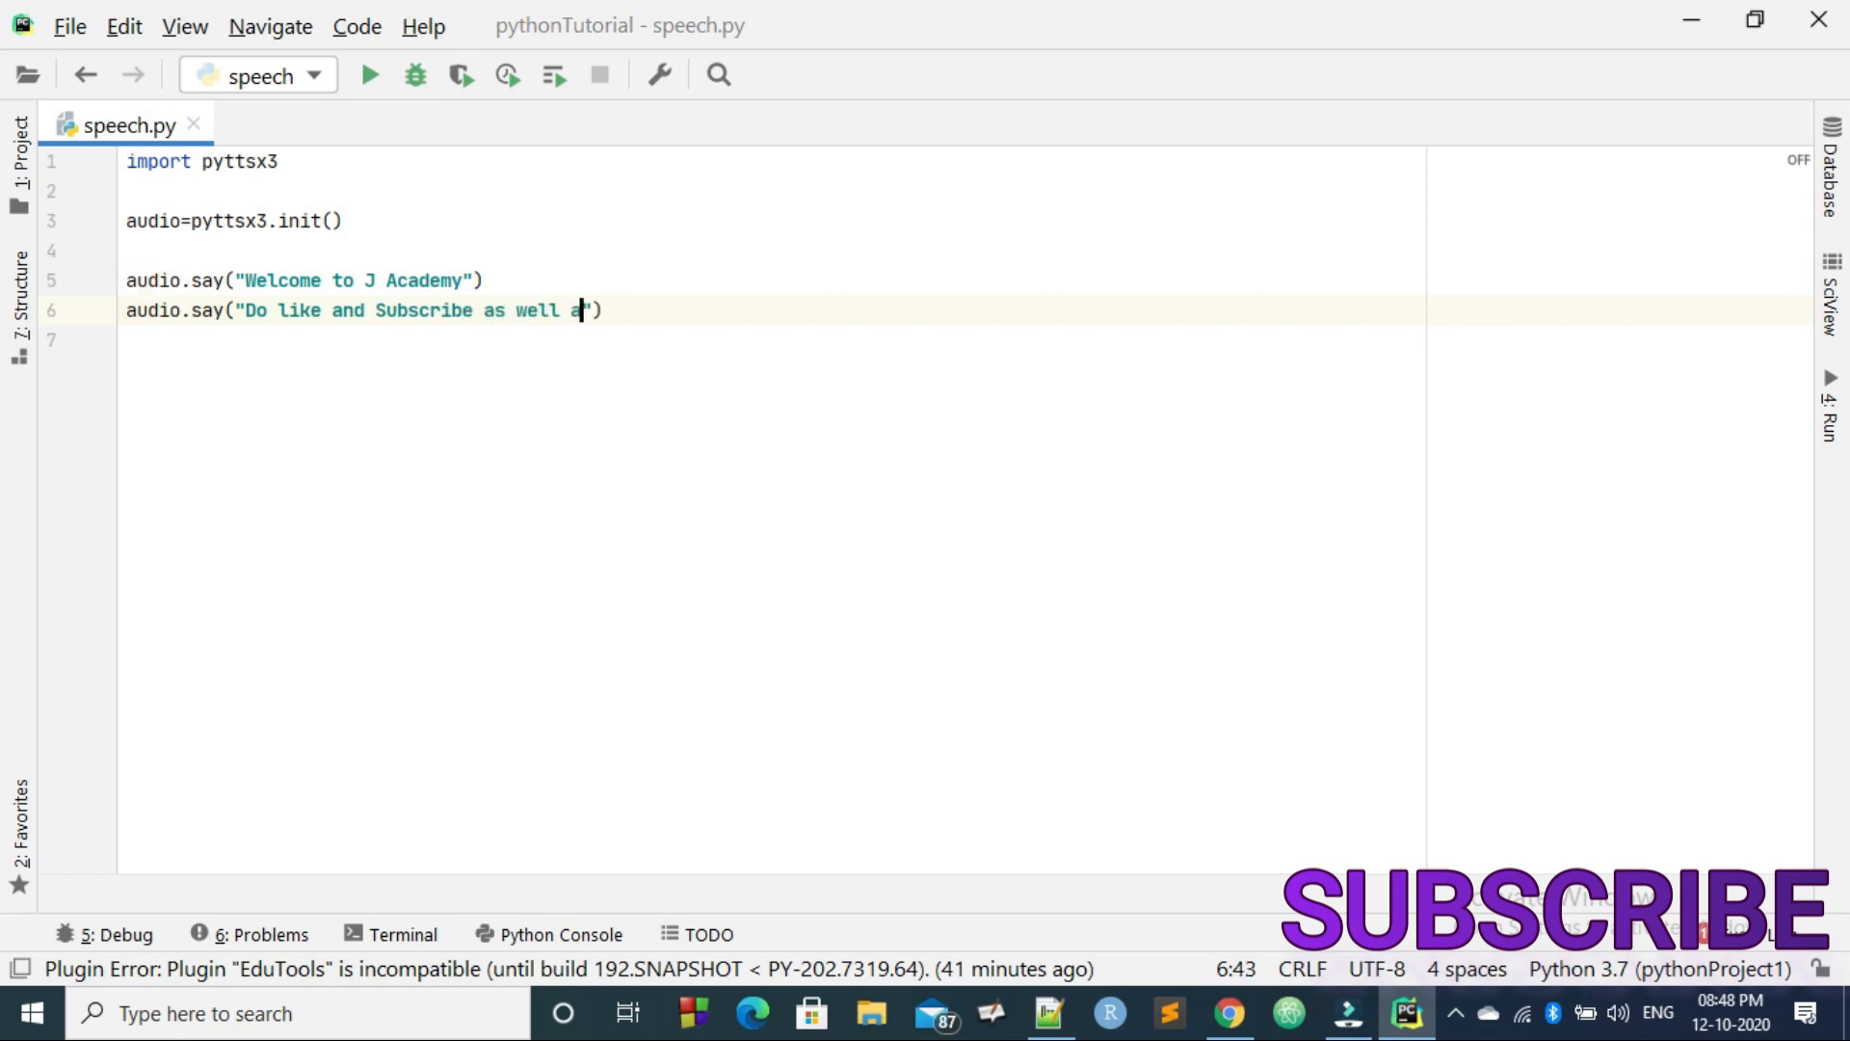
{"action": "type", "text": "s comment"}
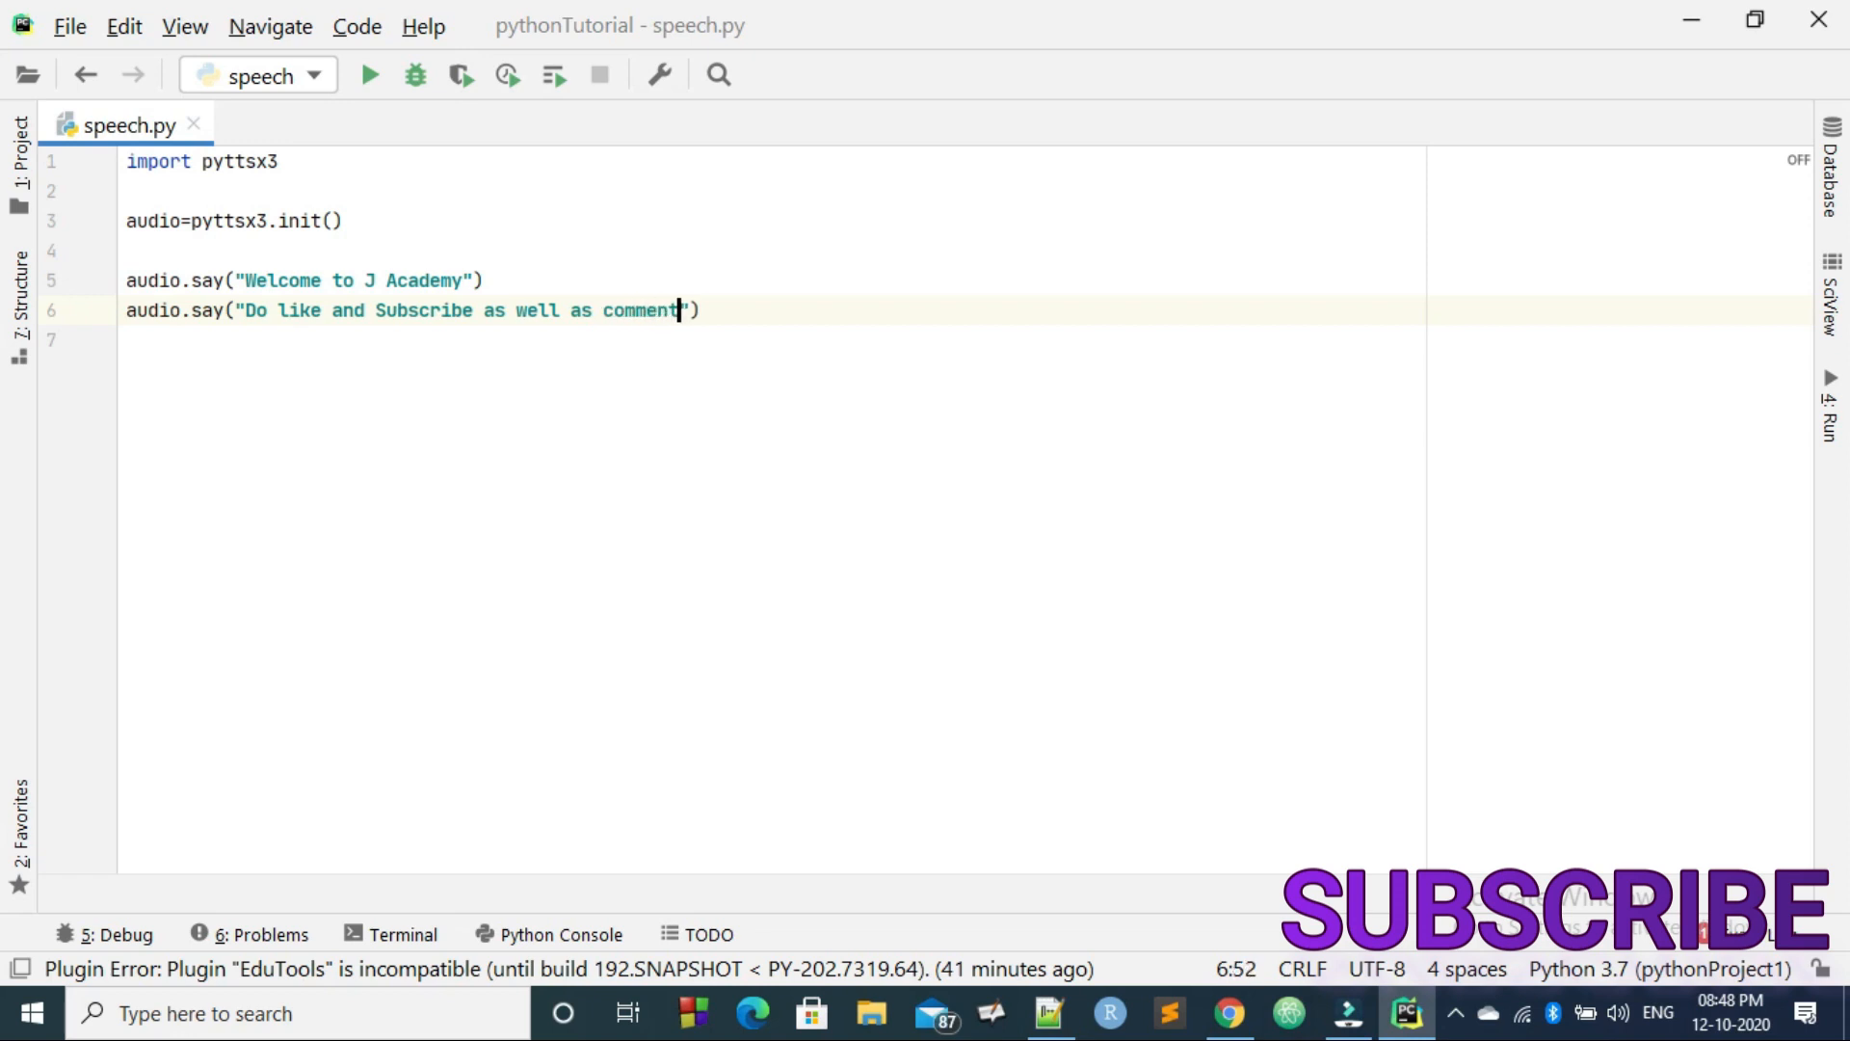
{"action": "key", "text": "enter"}
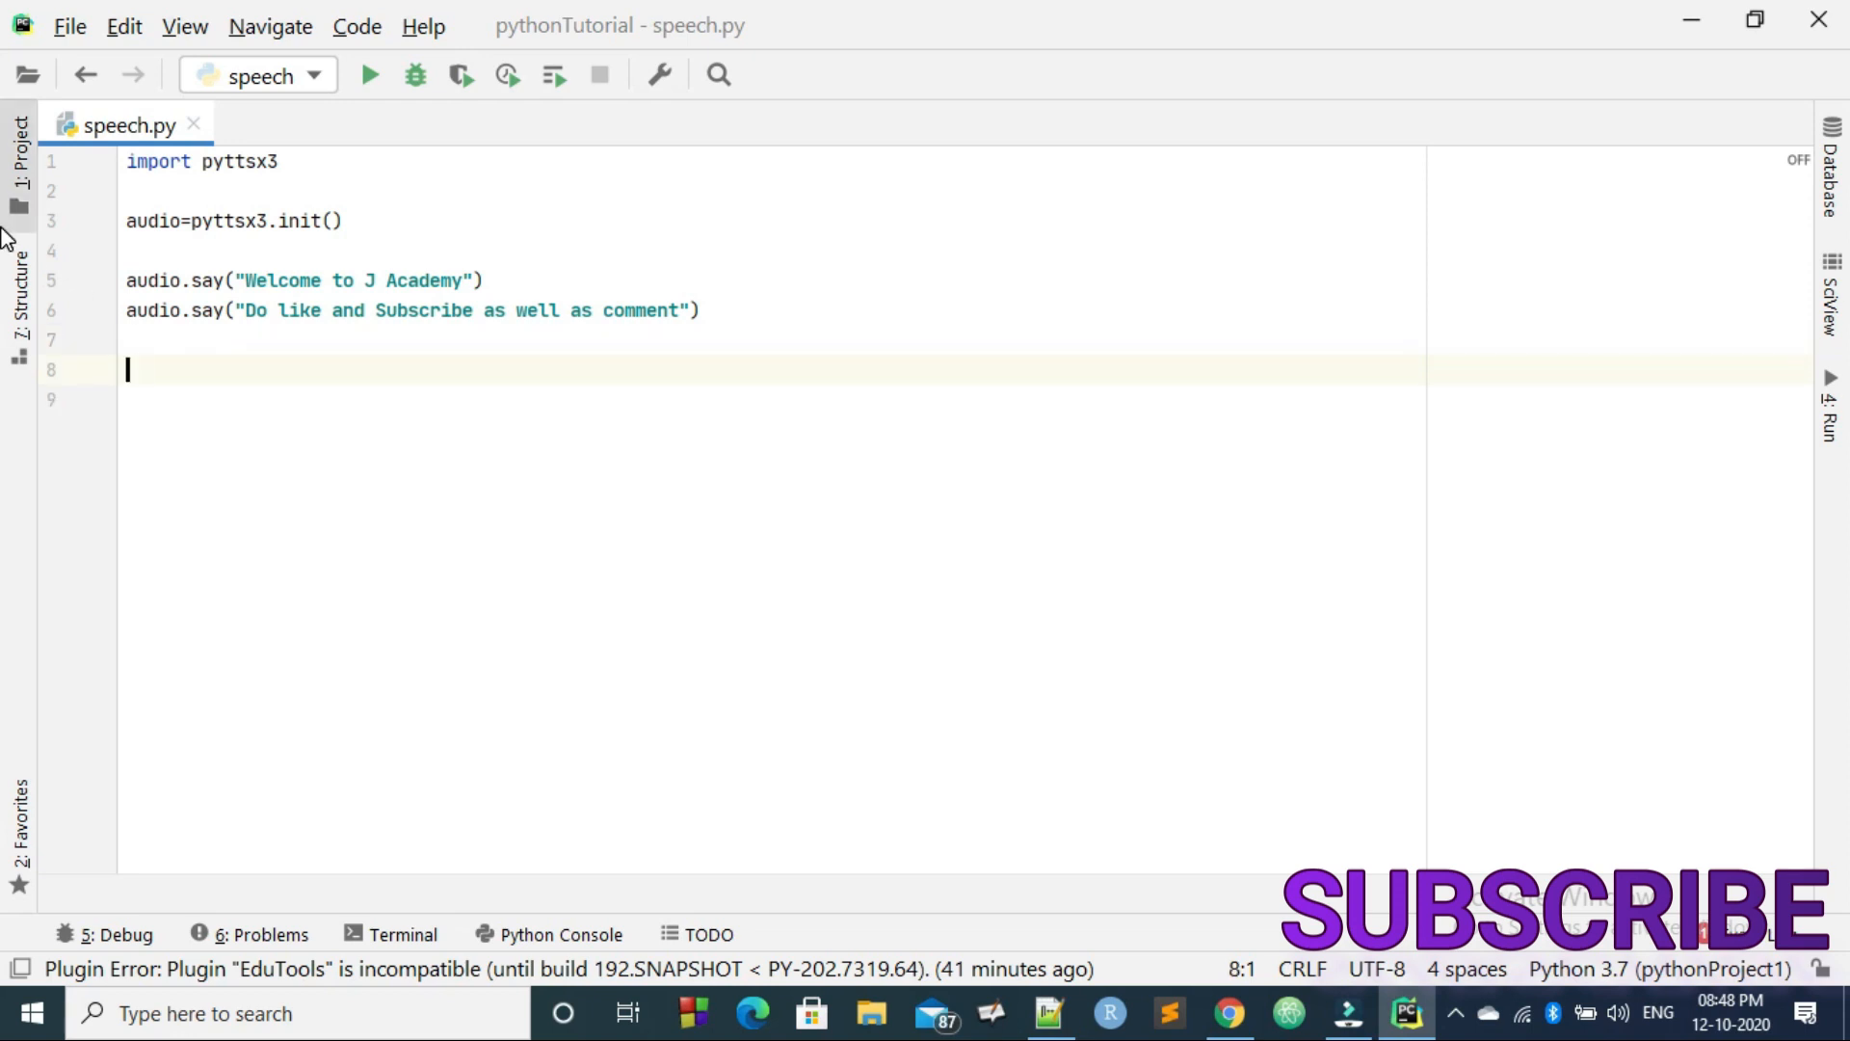
Step: End the script with audio.runAndWait() and run 'speech' from the editor context menu
{"action": "type", "text": "audio.runAndWait("}
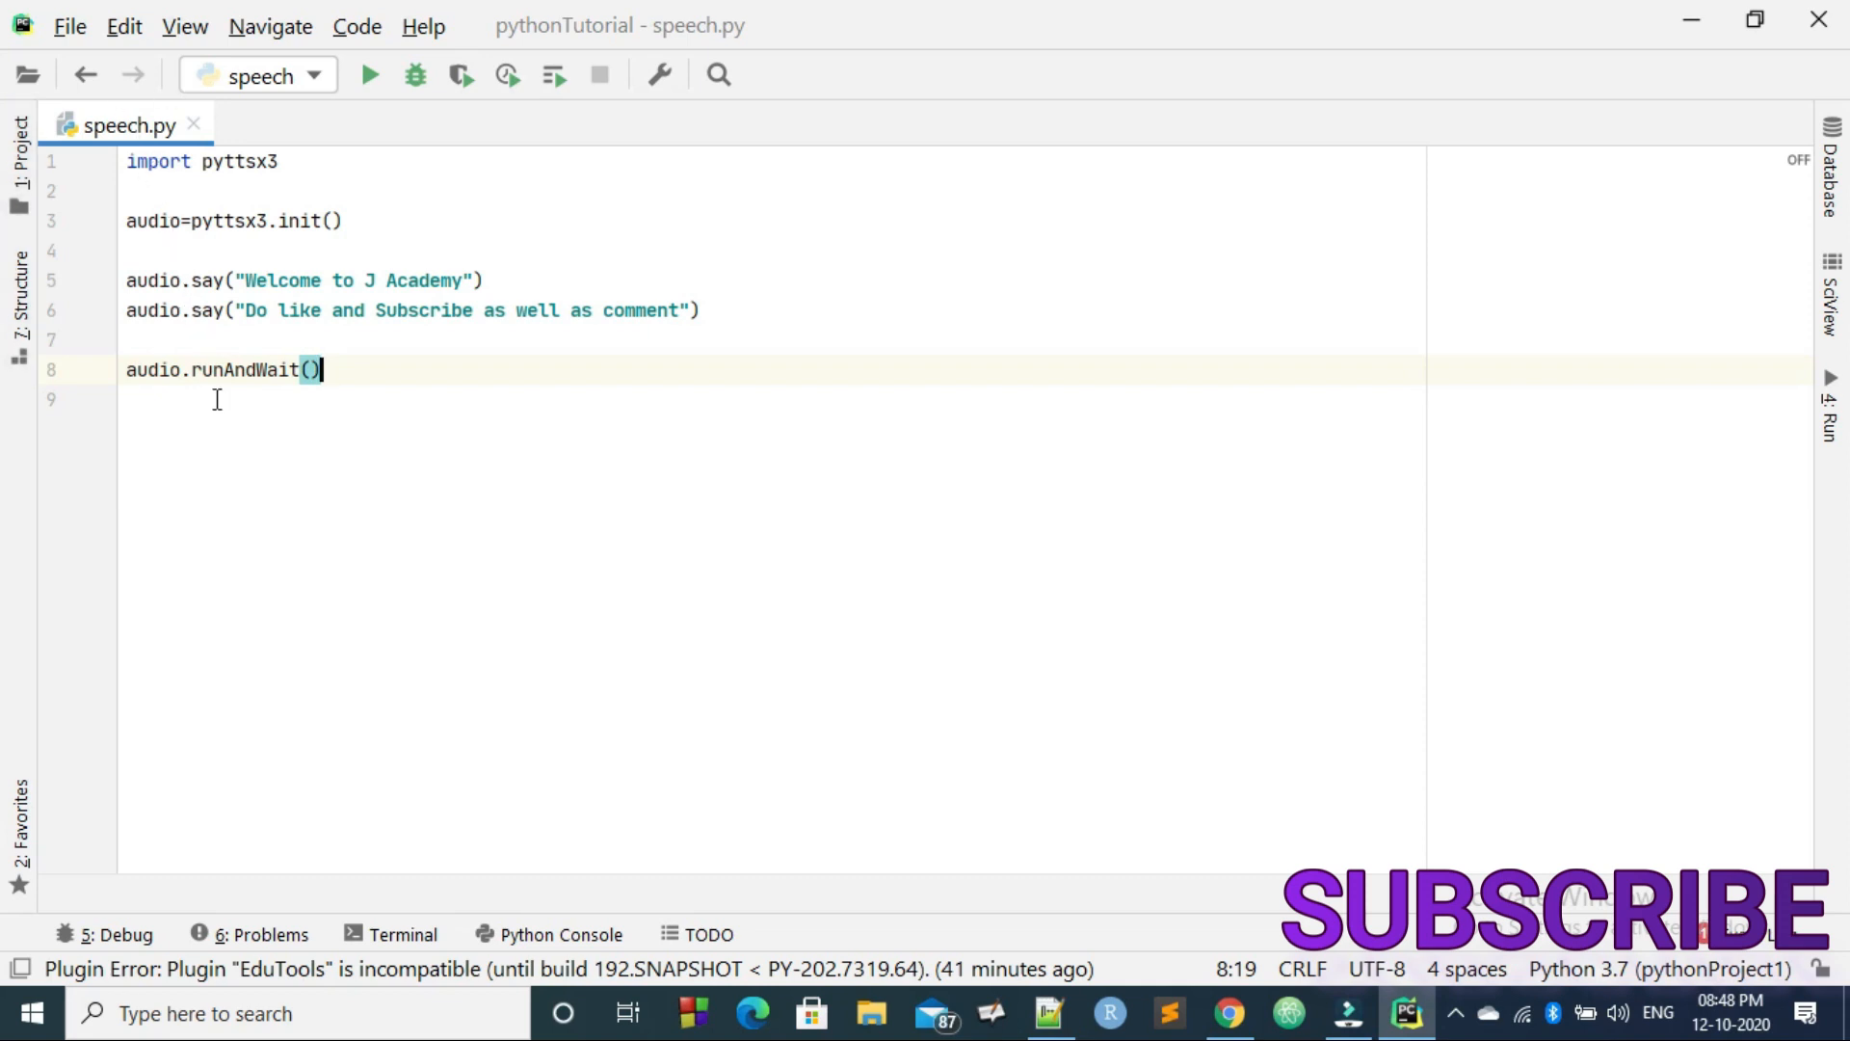
{"action": "mouse_move", "coordinate": [445, 318]}
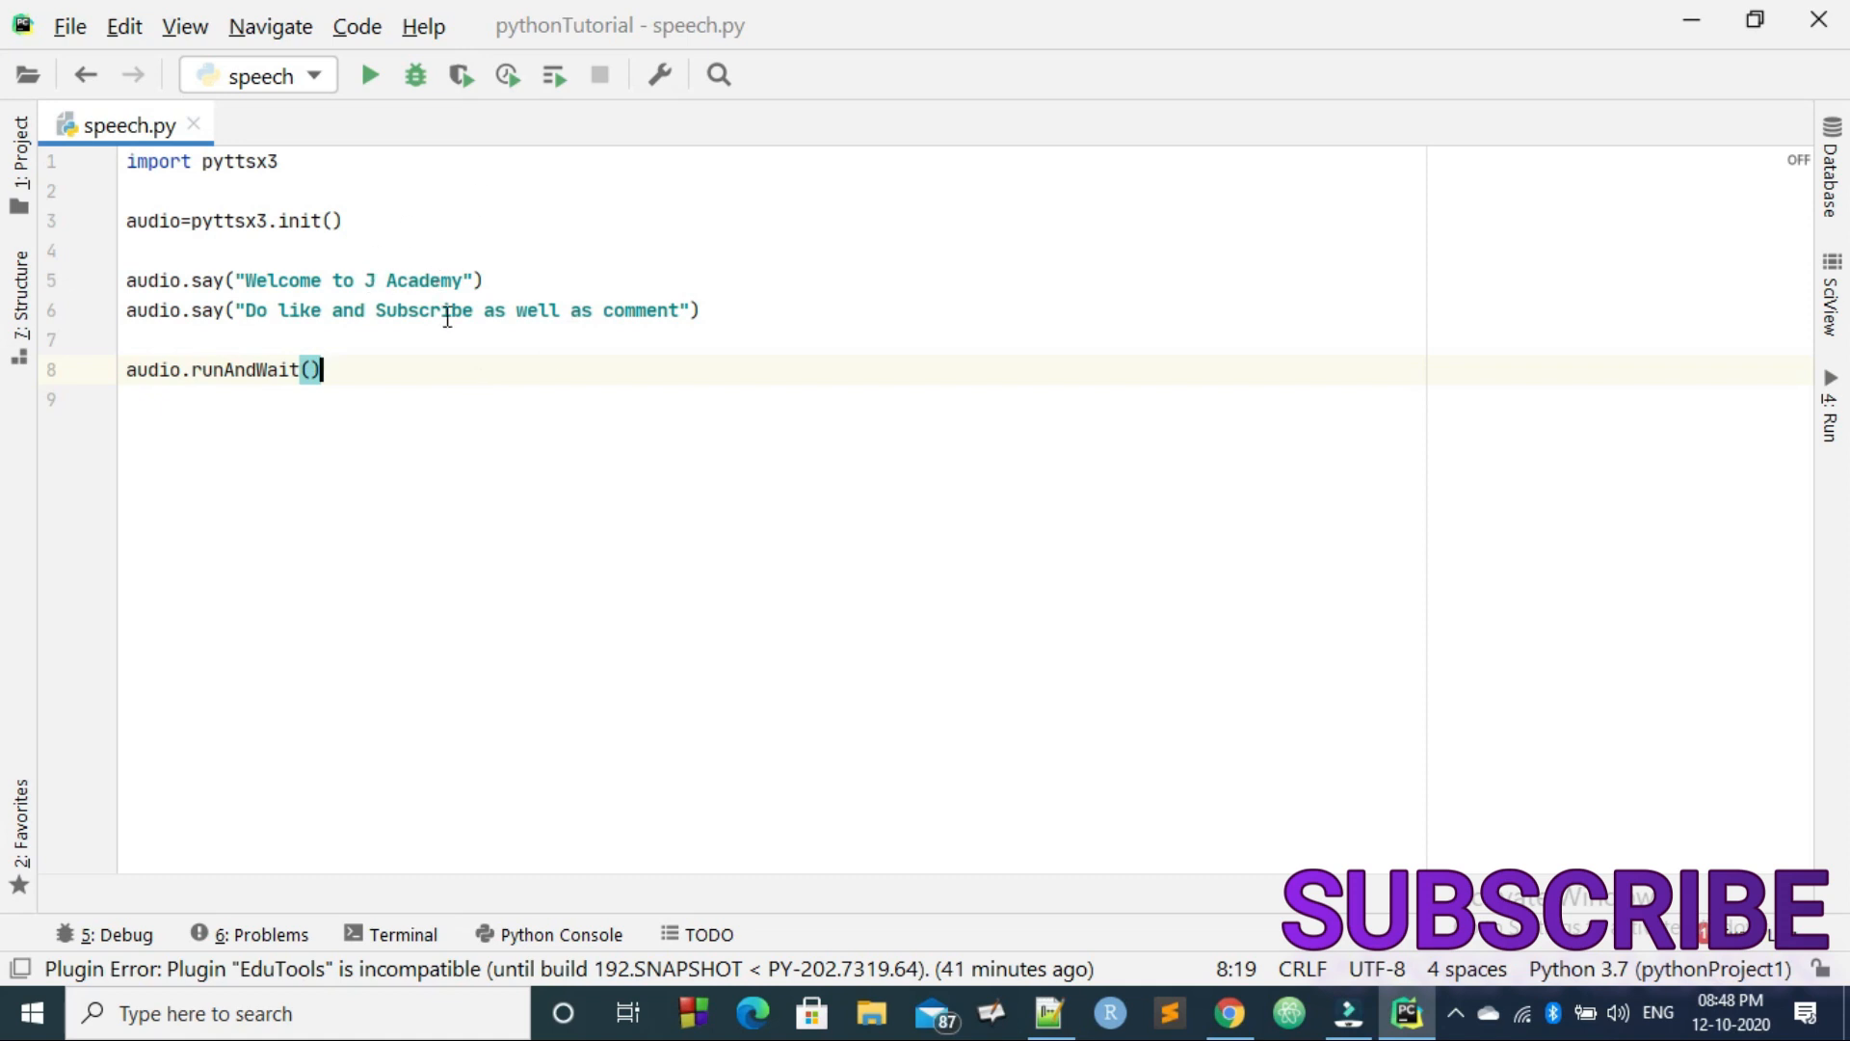
{"action": "mouse_move", "coordinate": [507, 343]}
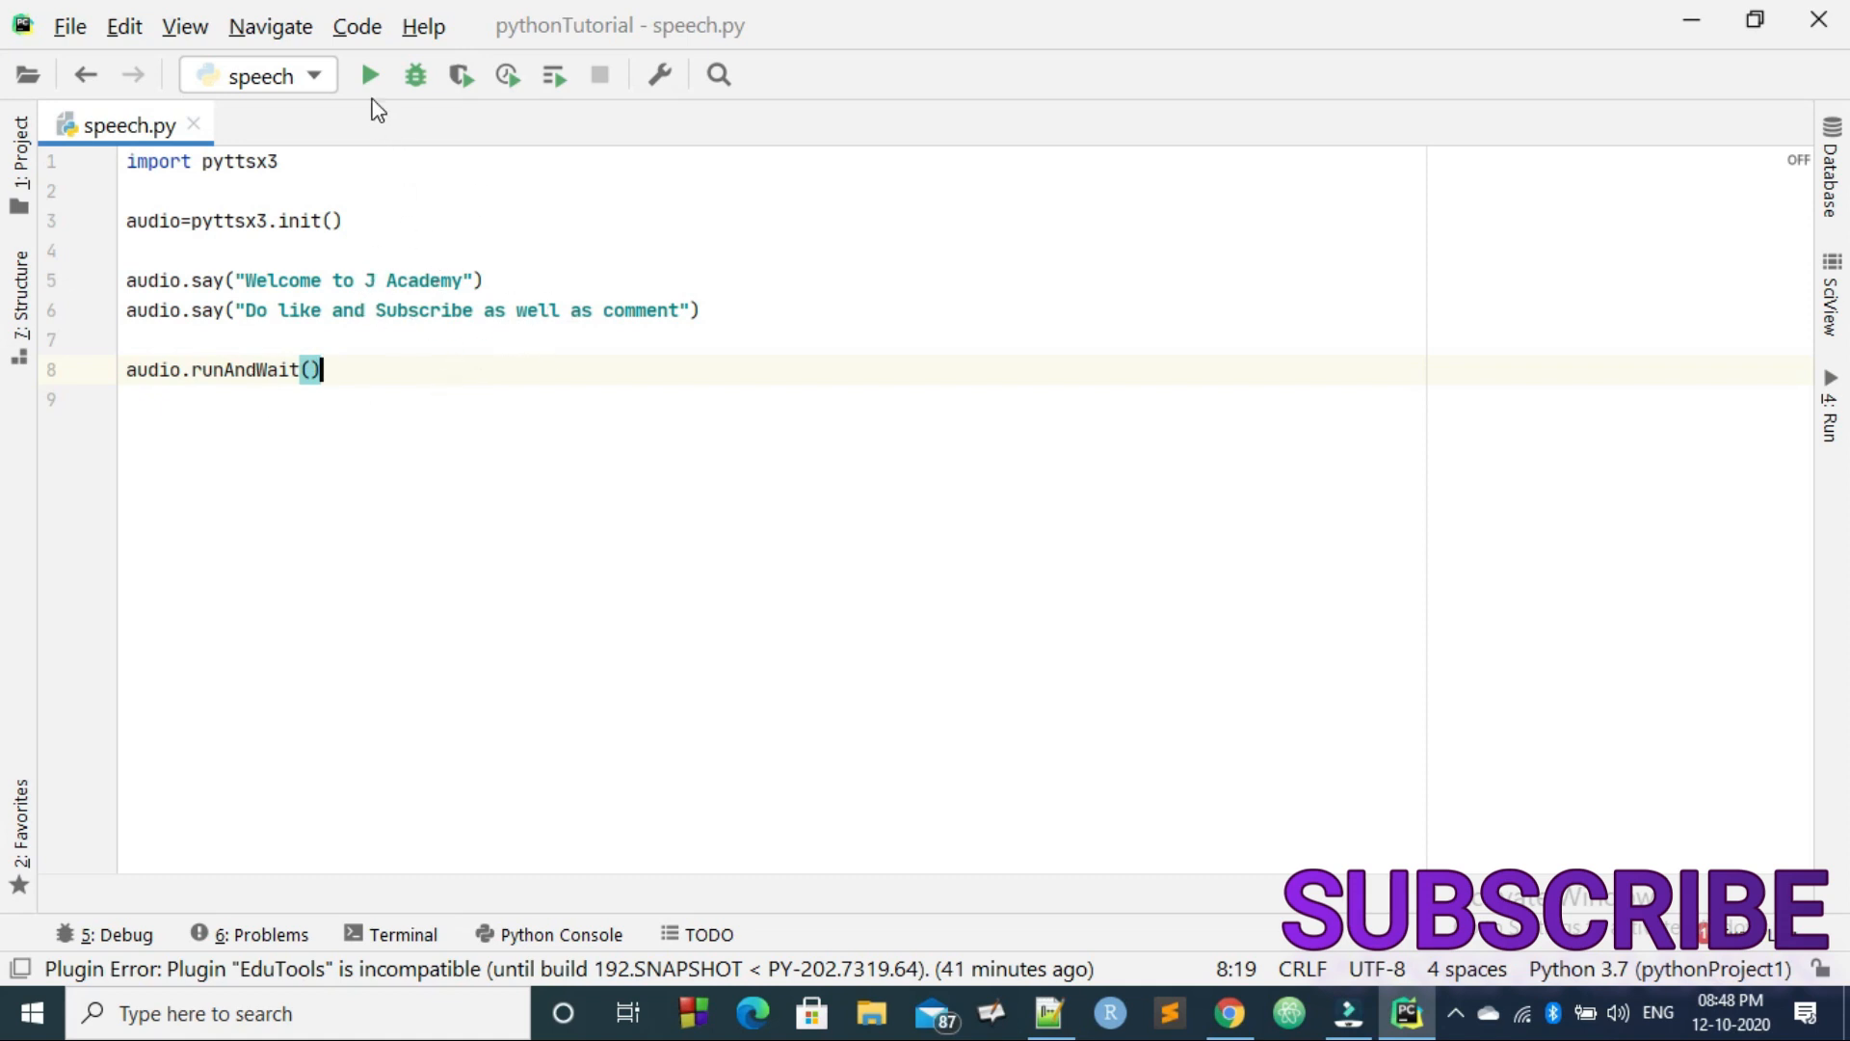
{"action": "mouse_move", "coordinate": [370, 73]}
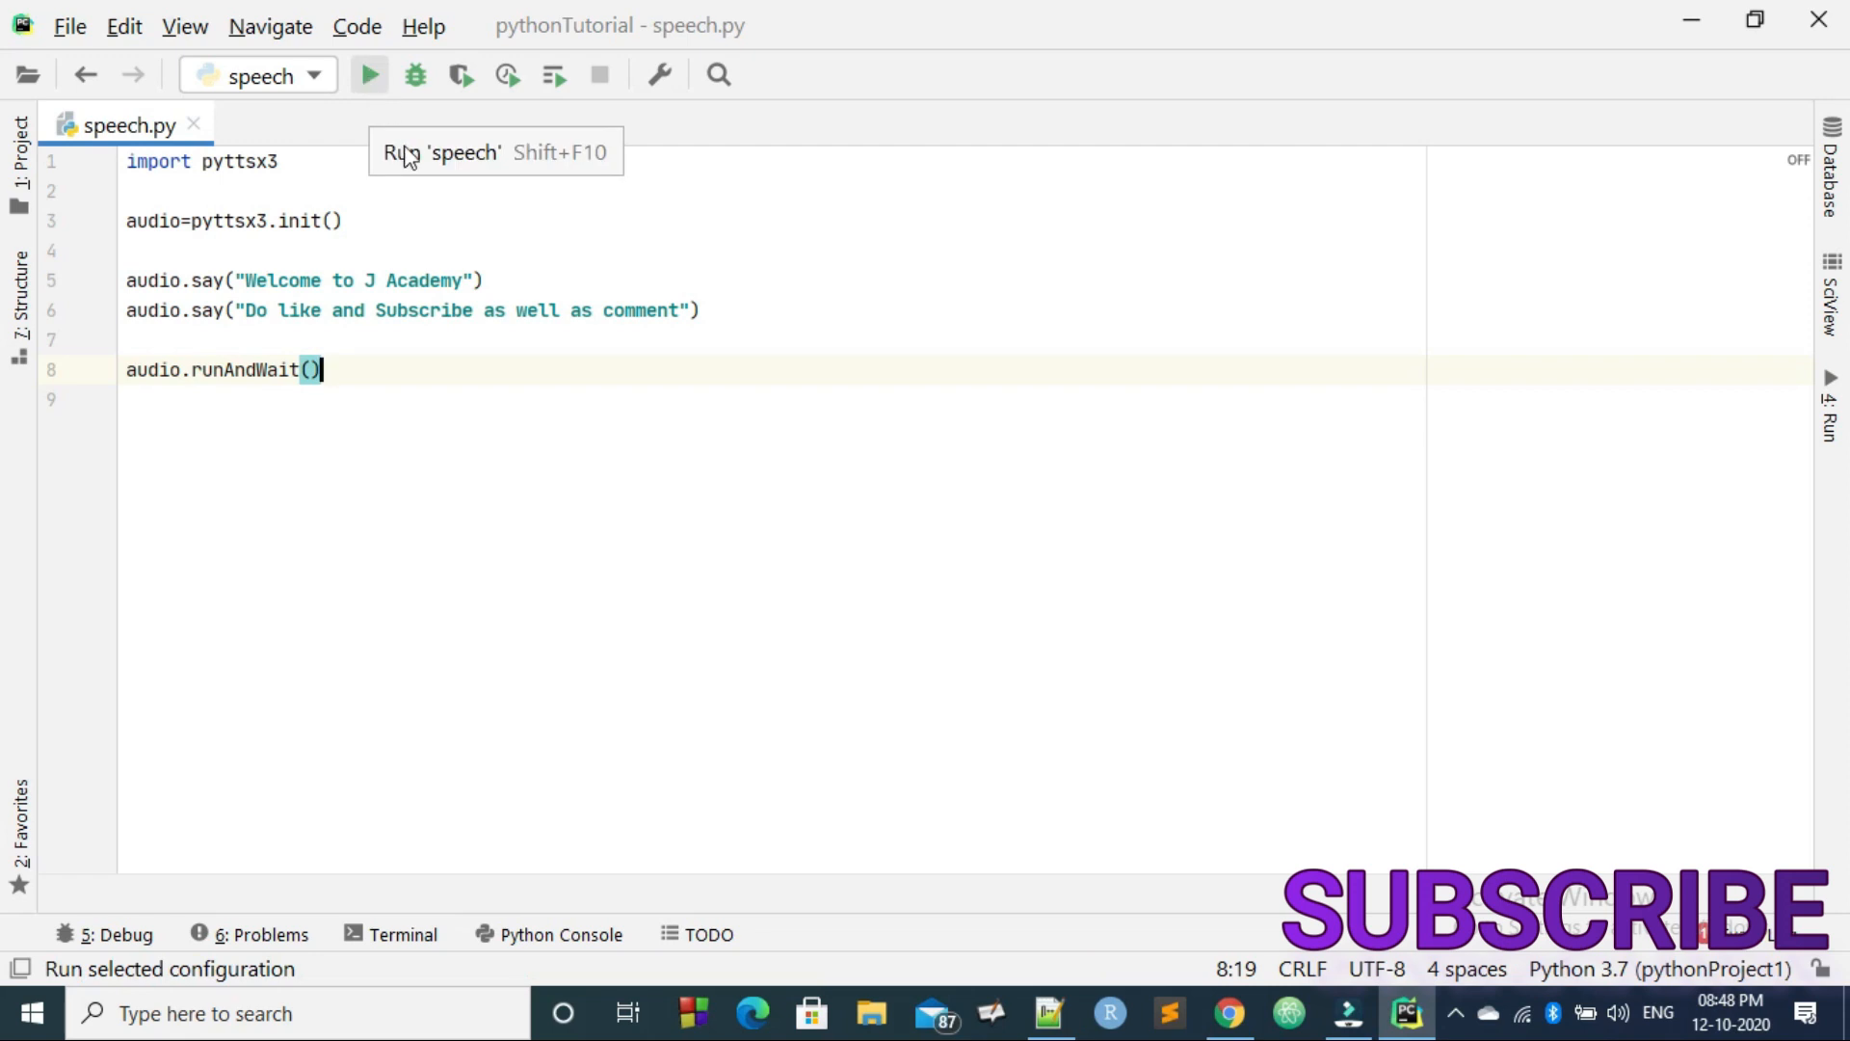
{"action": "right_click", "coordinate": [236, 220]}
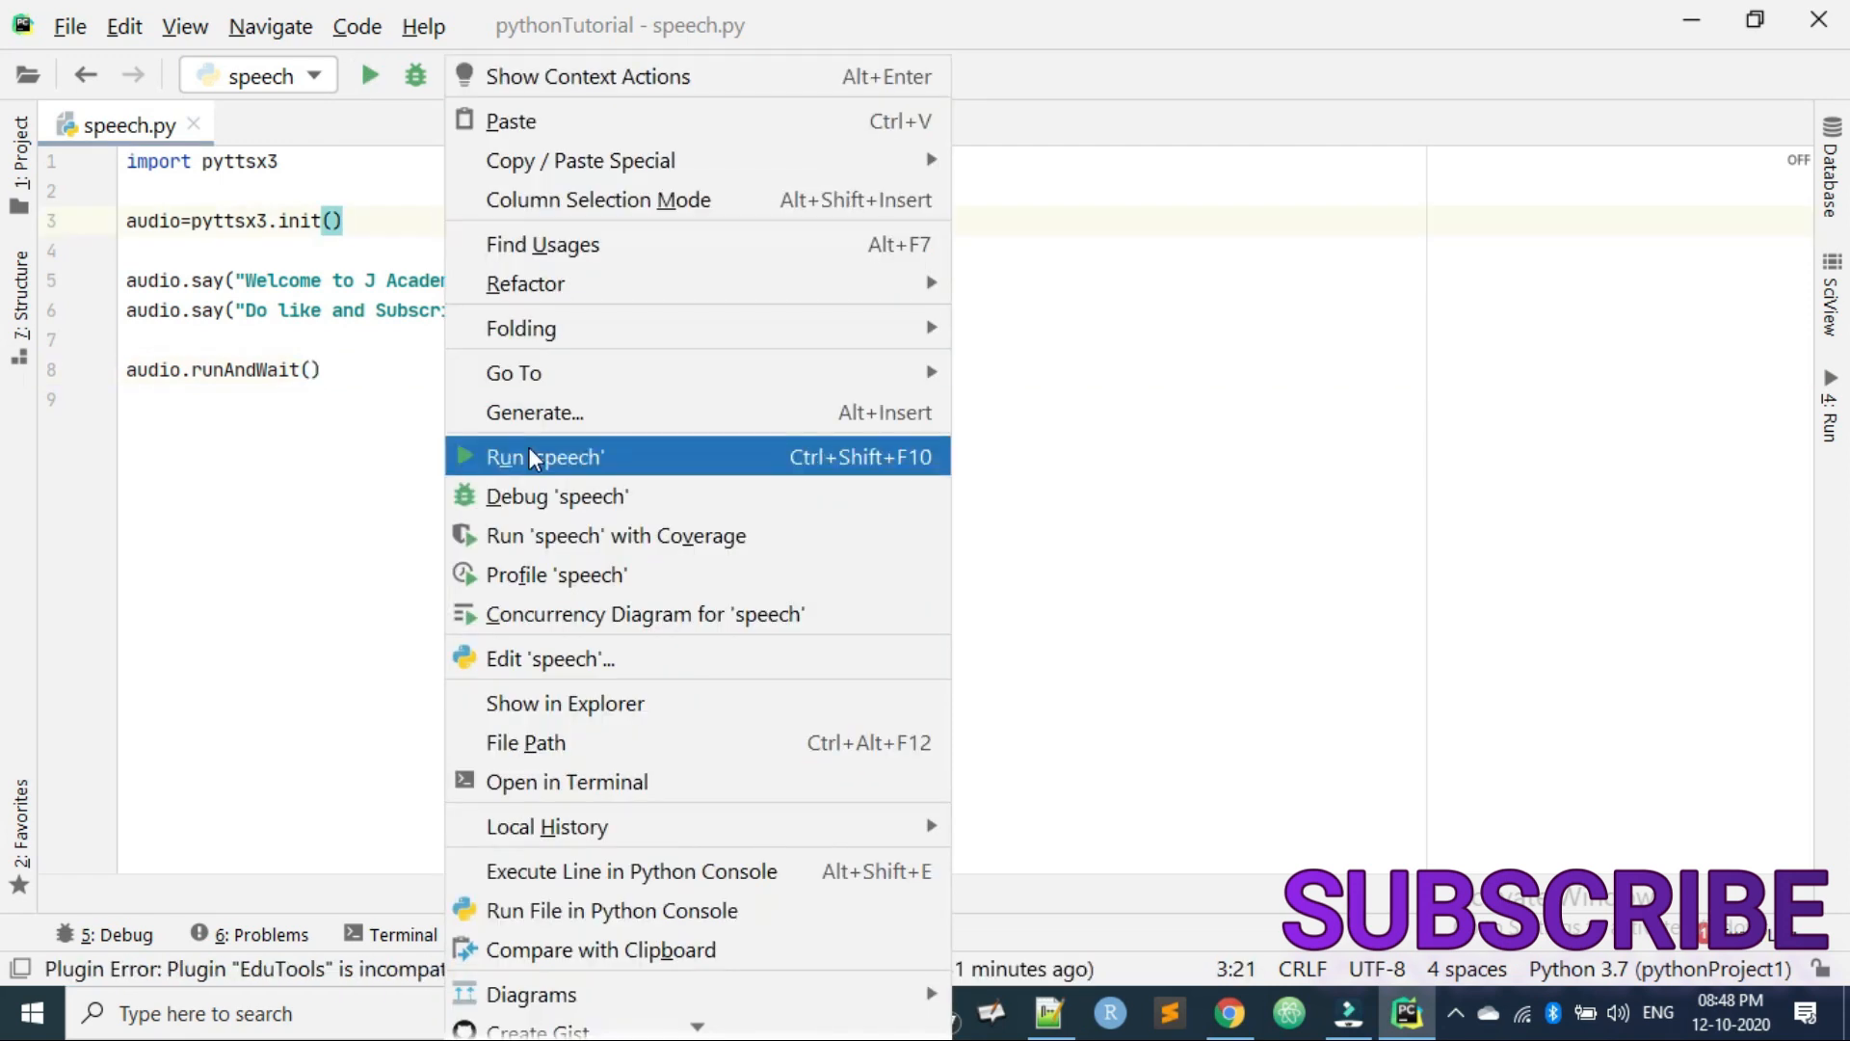
{"action": "left_click", "coordinate": [543, 457]}
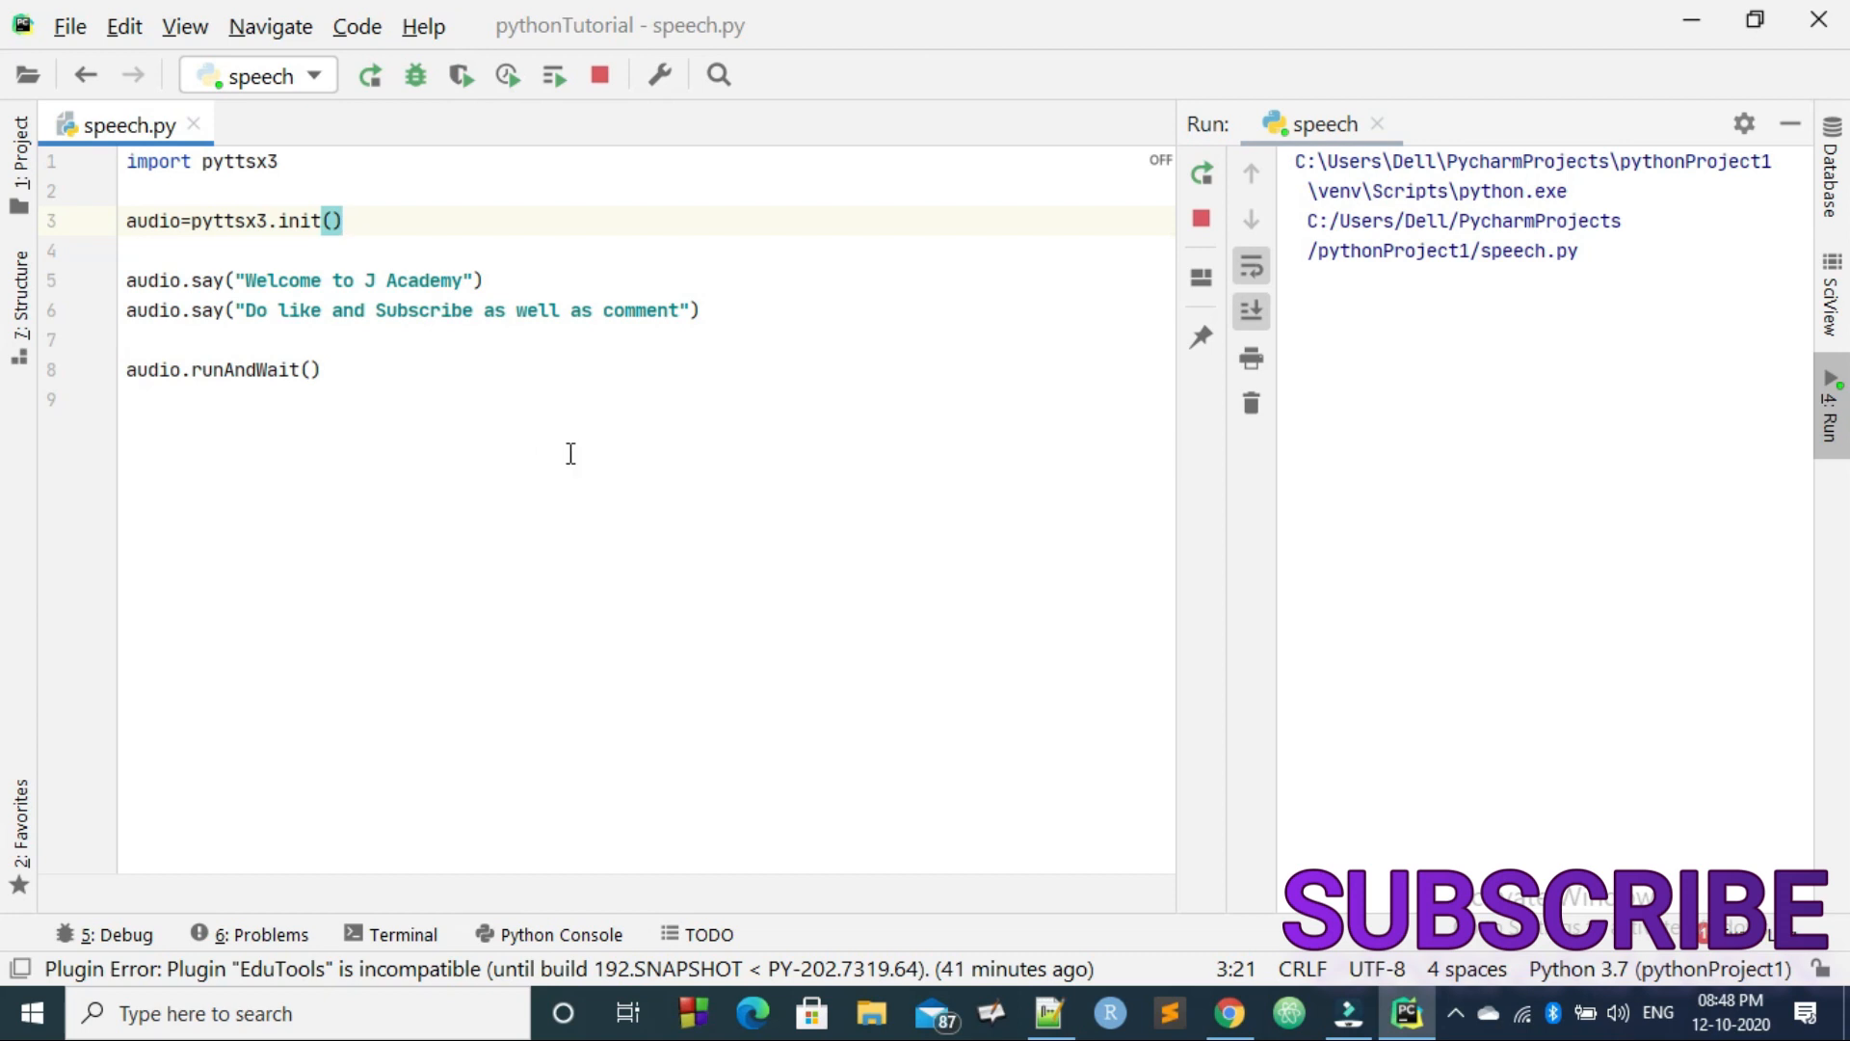
{"action": "mouse_move", "coordinate": [588, 455]}
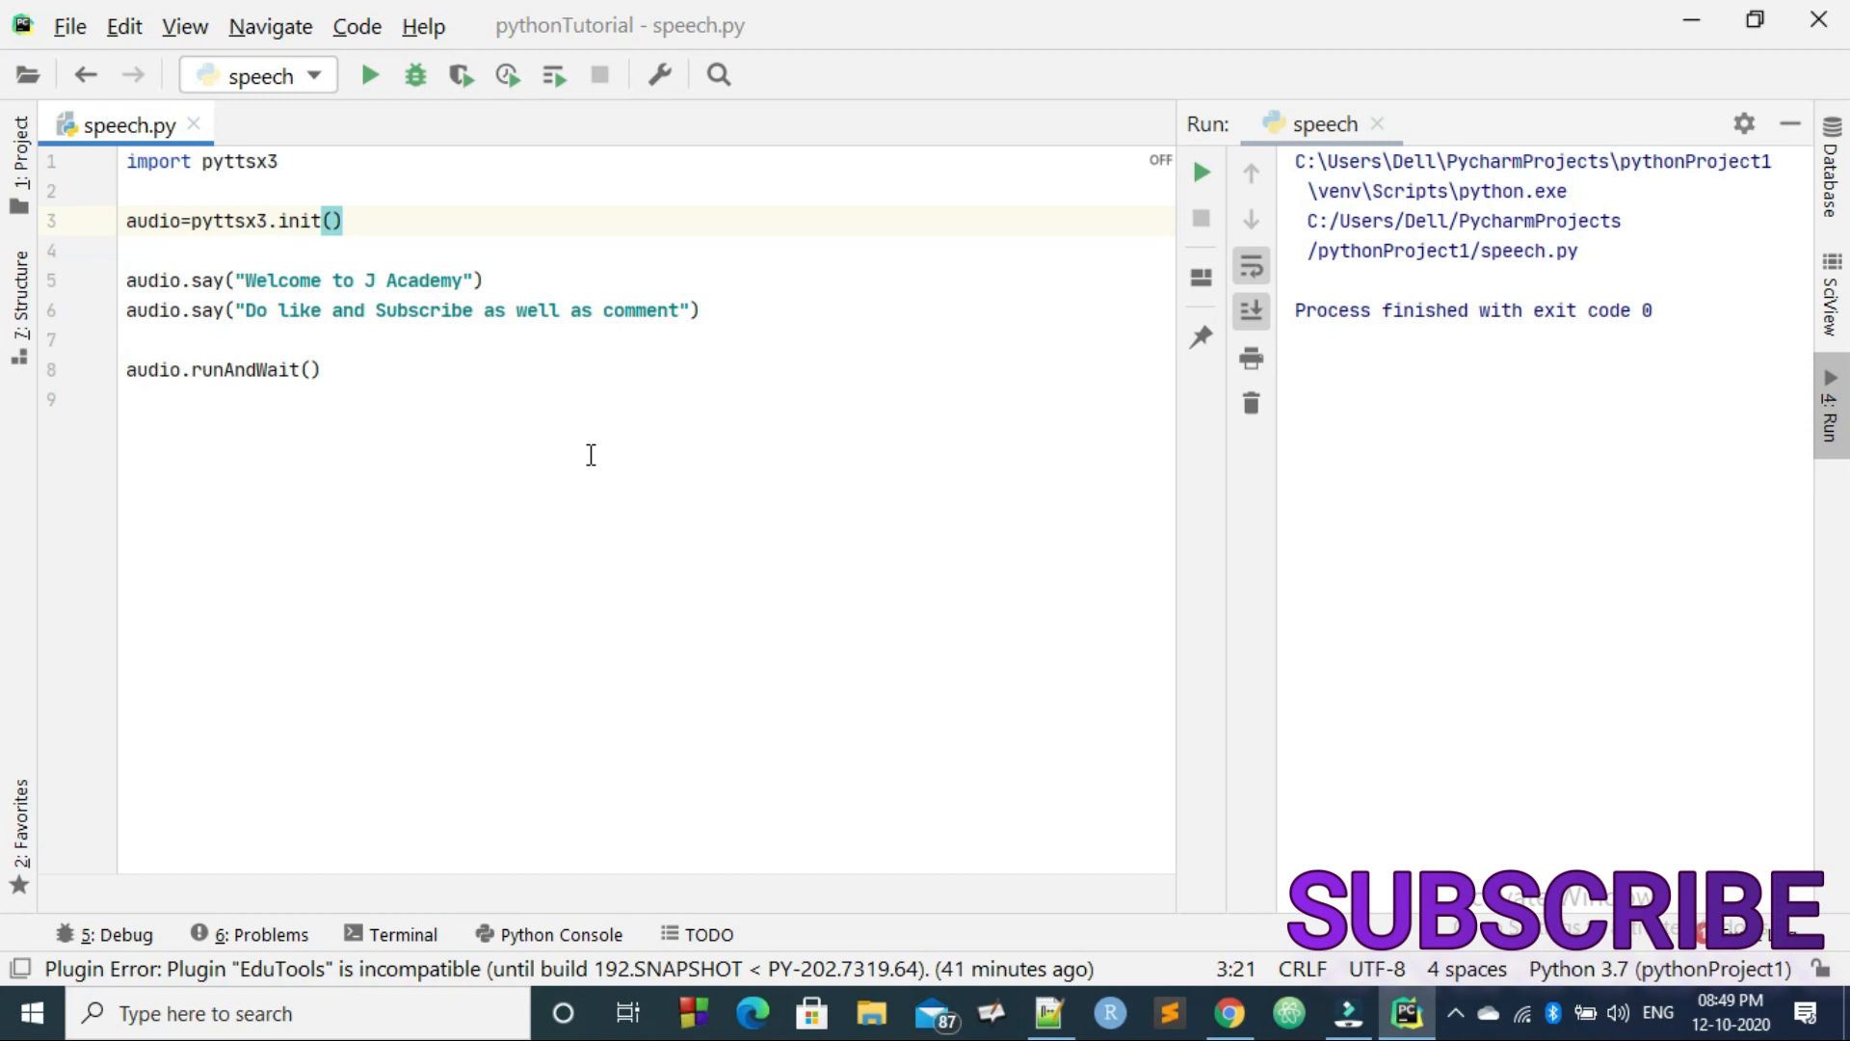
{"action": "mouse_move", "coordinate": [603, 451]}
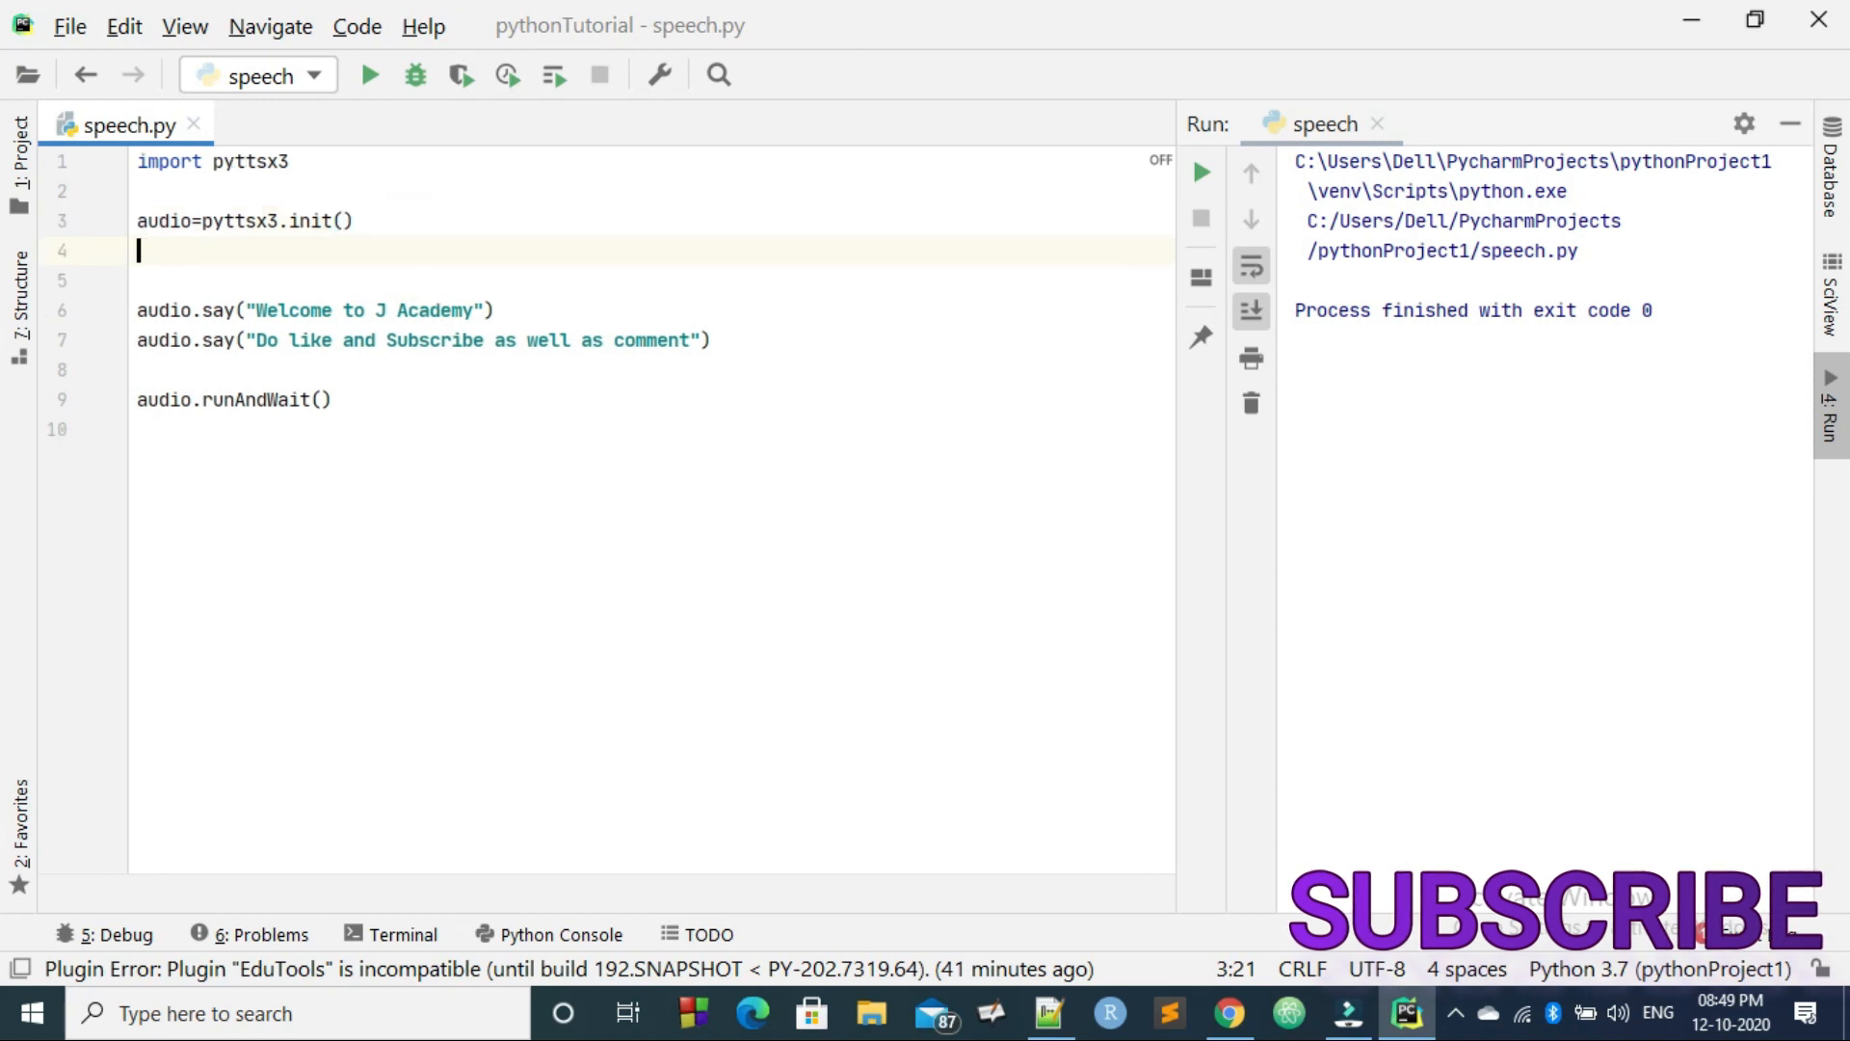
Step: Add rate=audio.getProperty('rate') and print(rate)
{"action": "type", "text": "rate"}
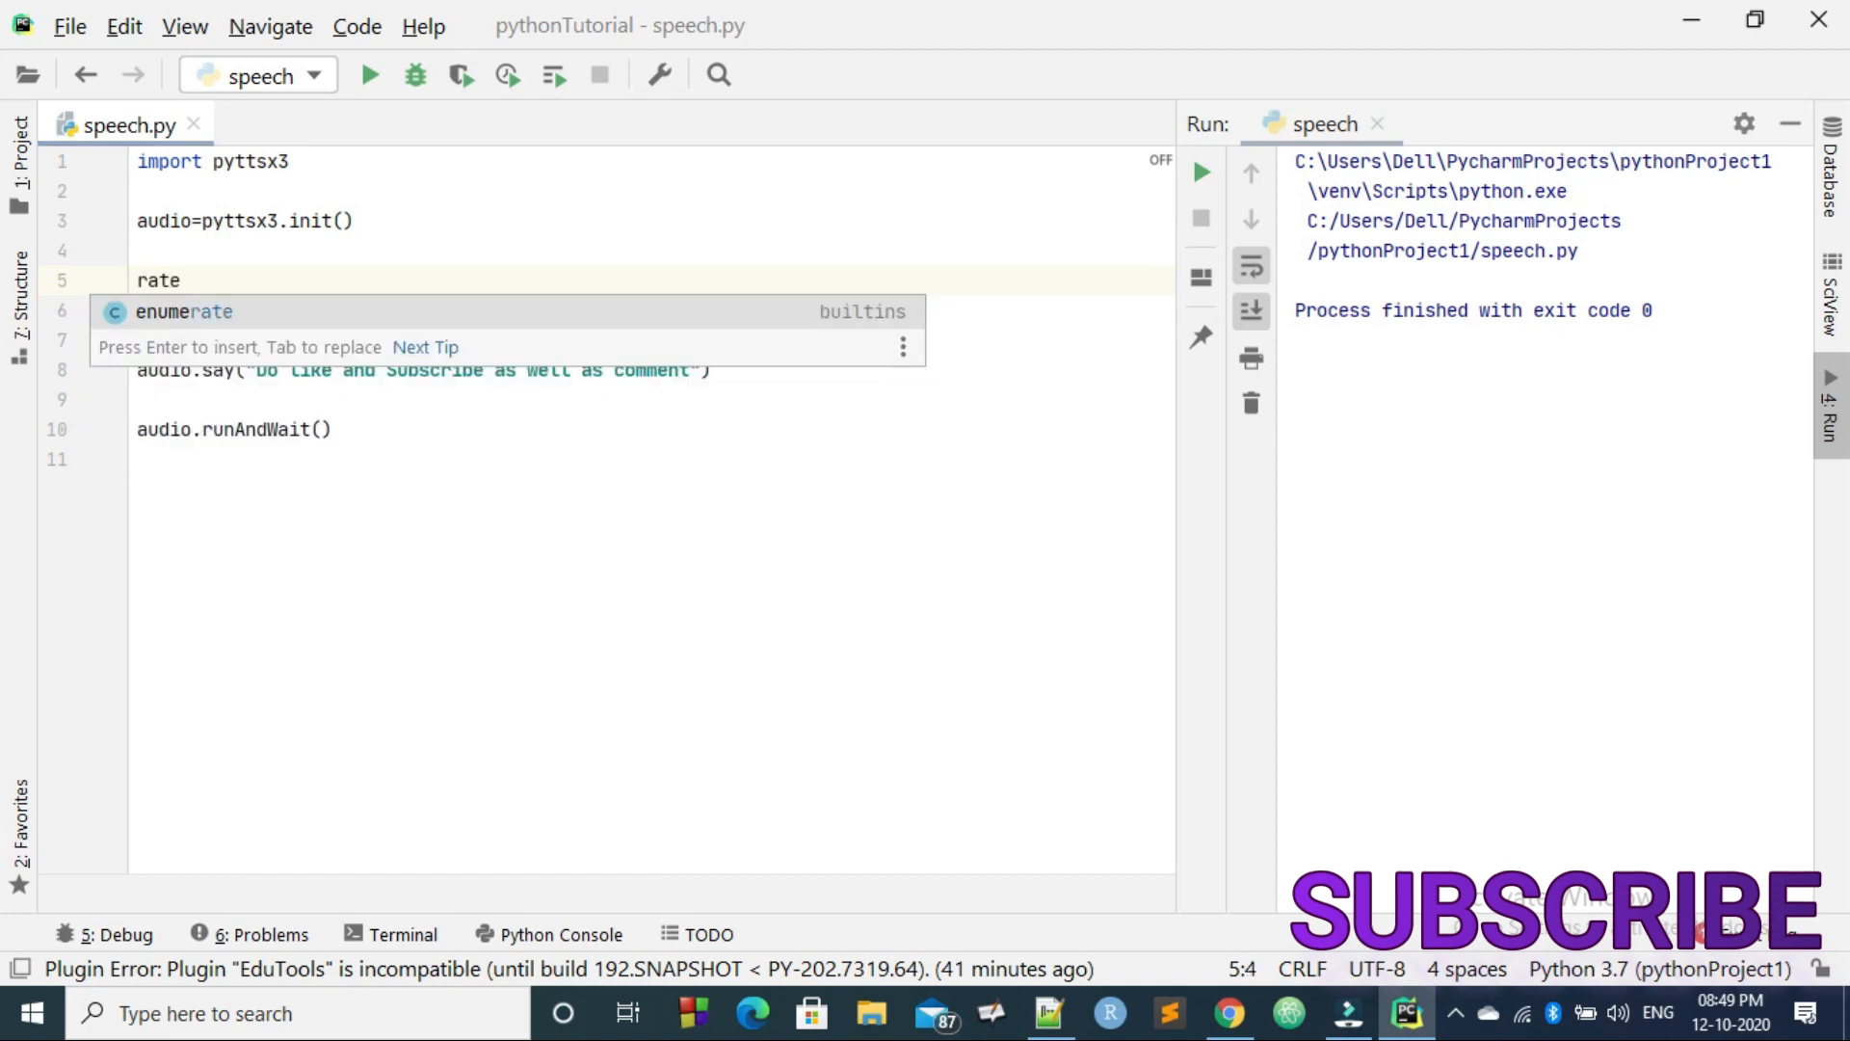
{"action": "type", "text": "=au"}
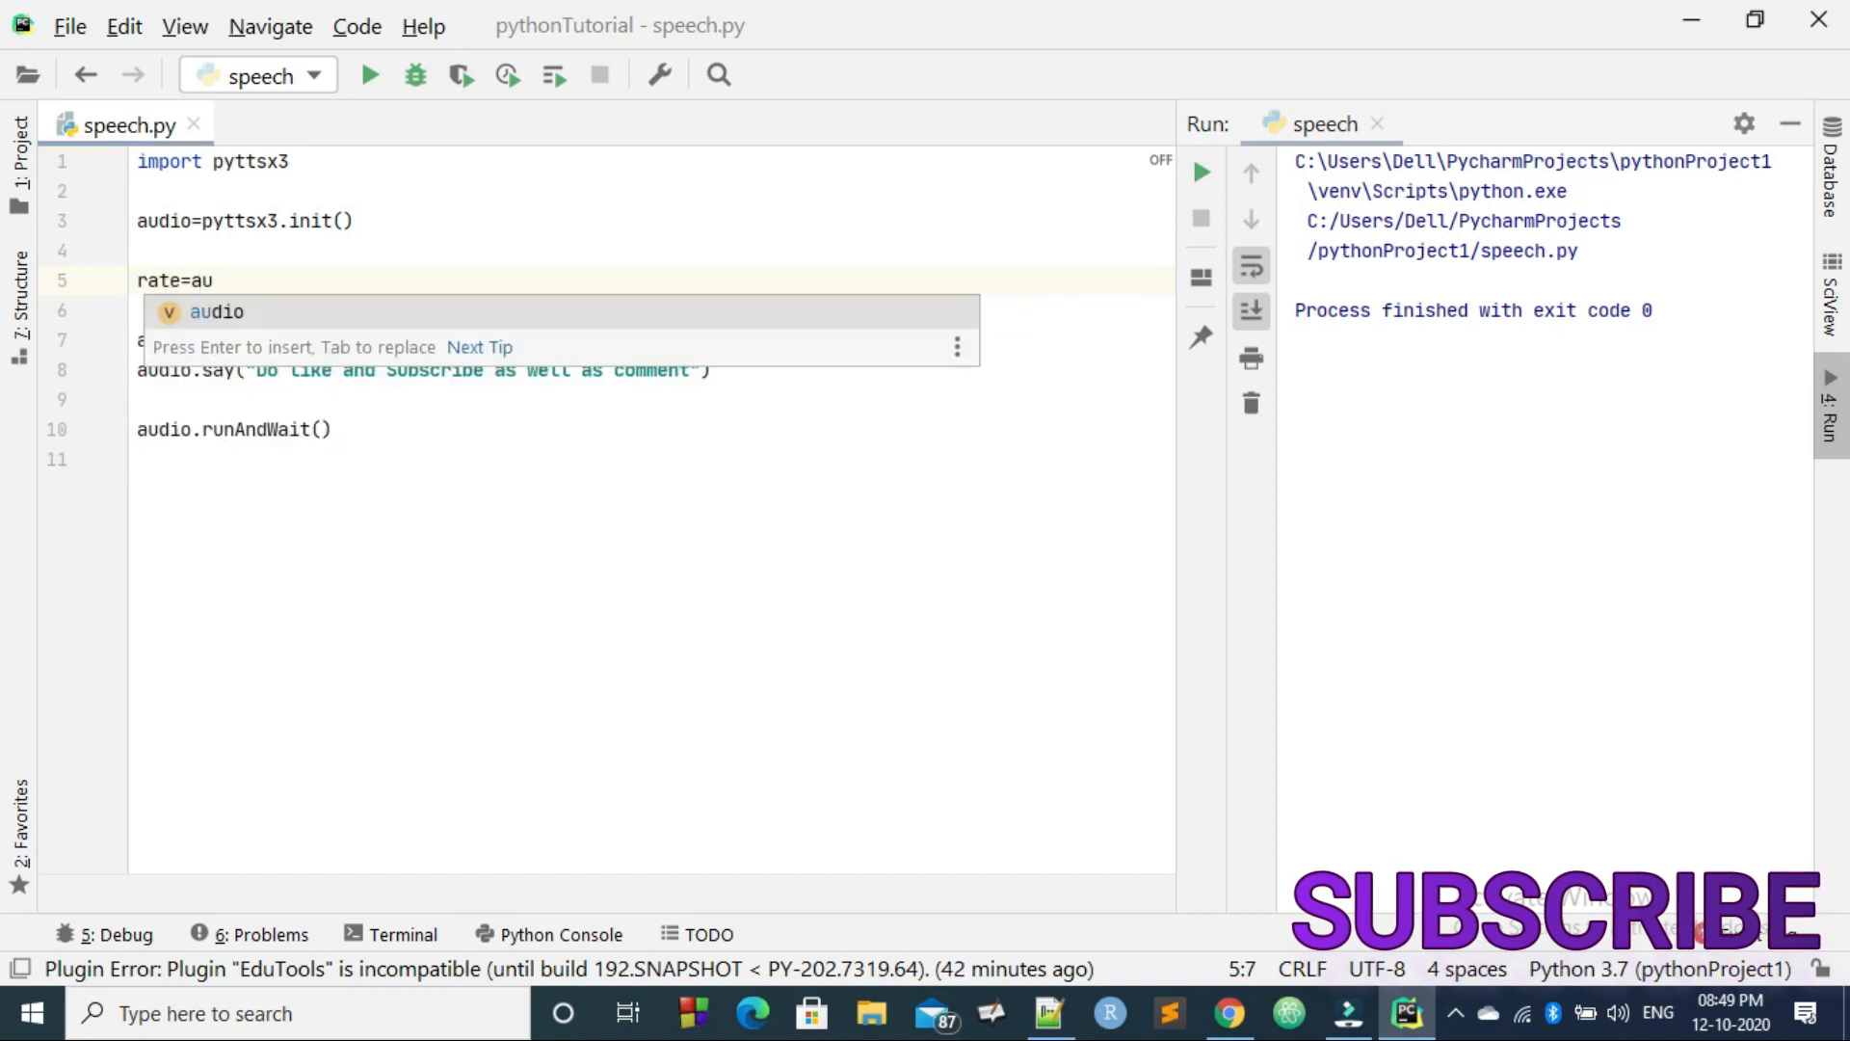
{"action": "type", "text": "dio."}
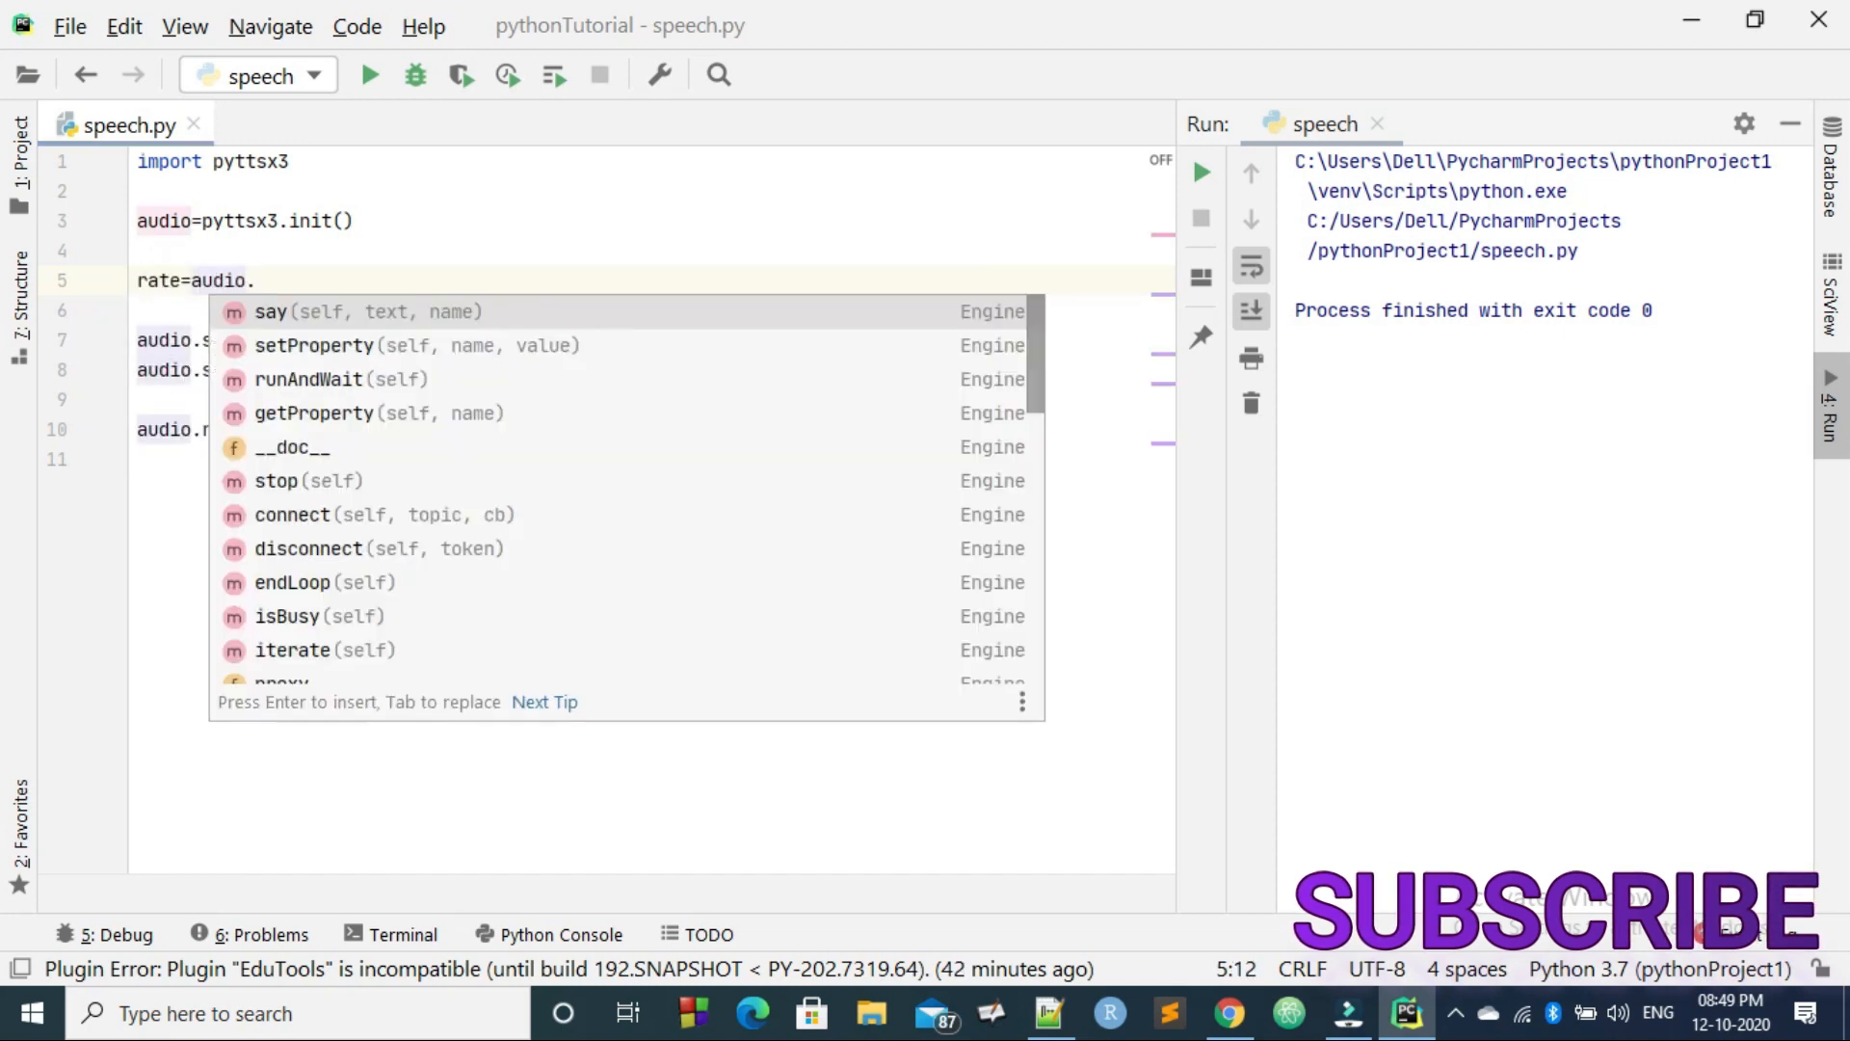
{"action": "type", "text": "getProperty("}
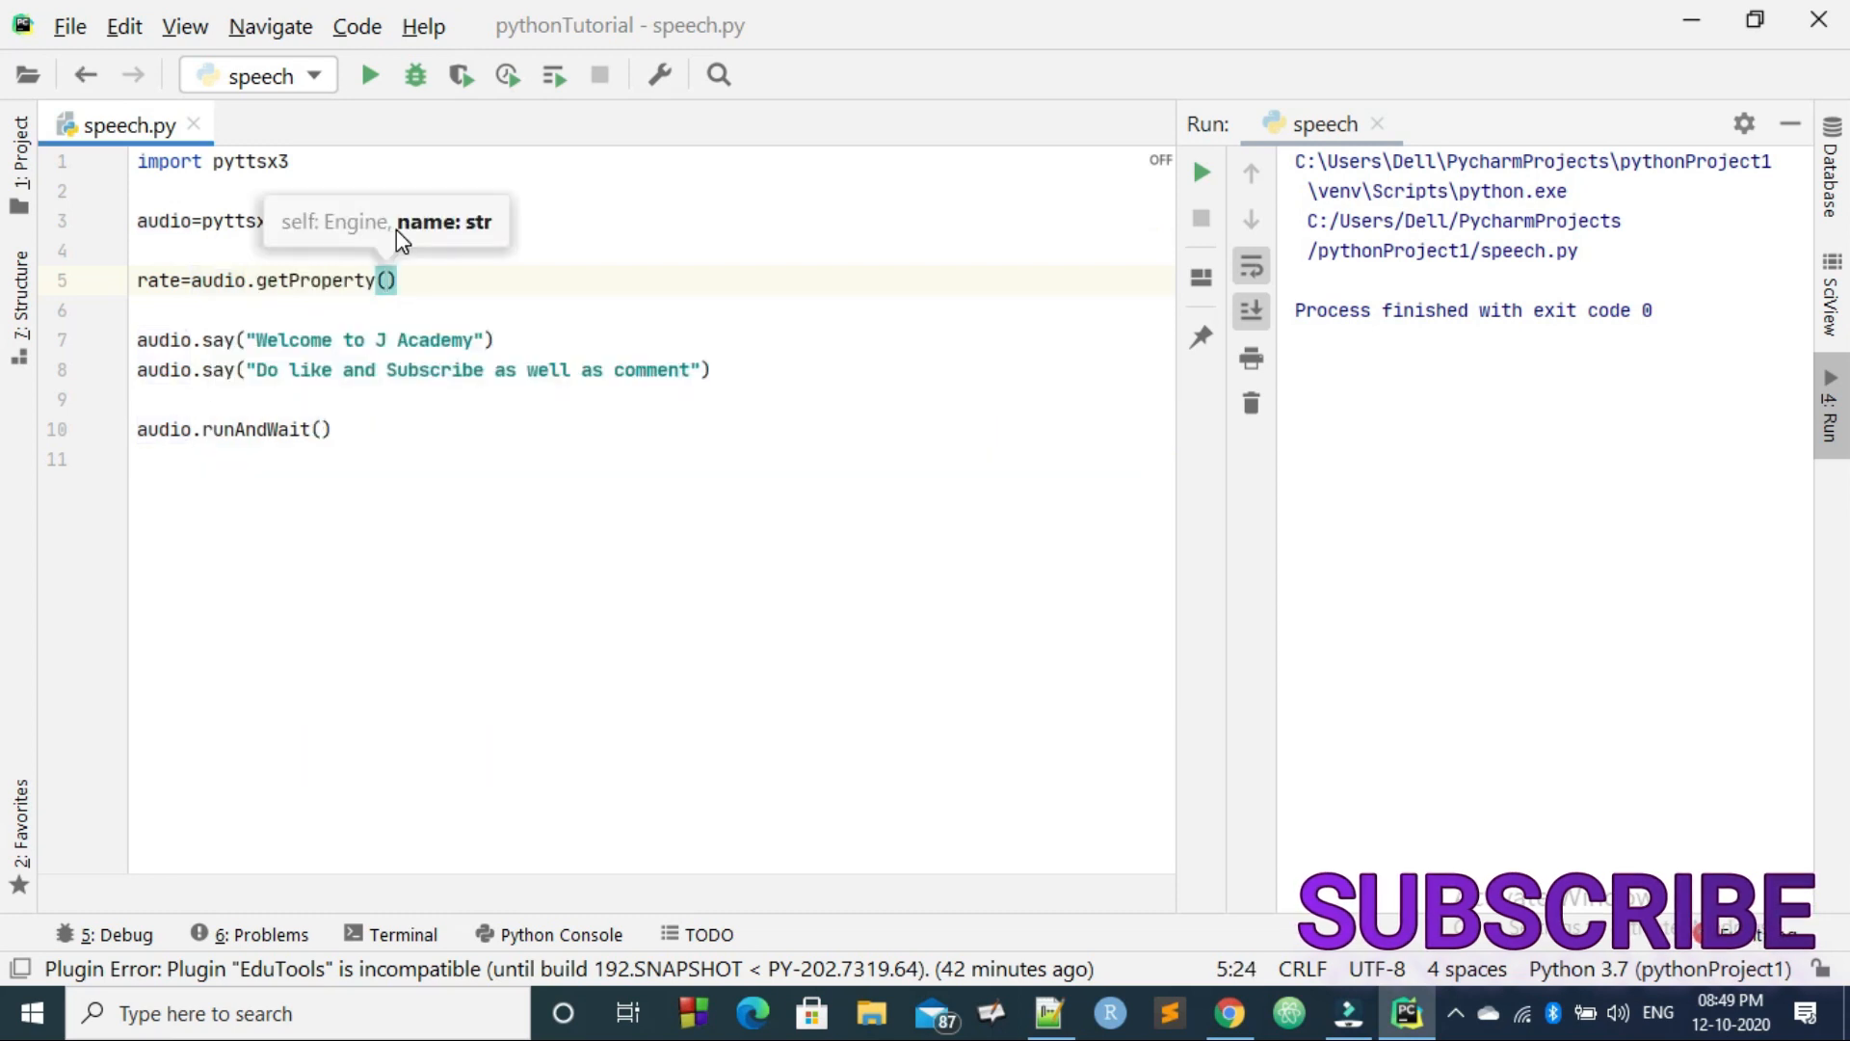
{"action": "type", "text": "'rate'"}
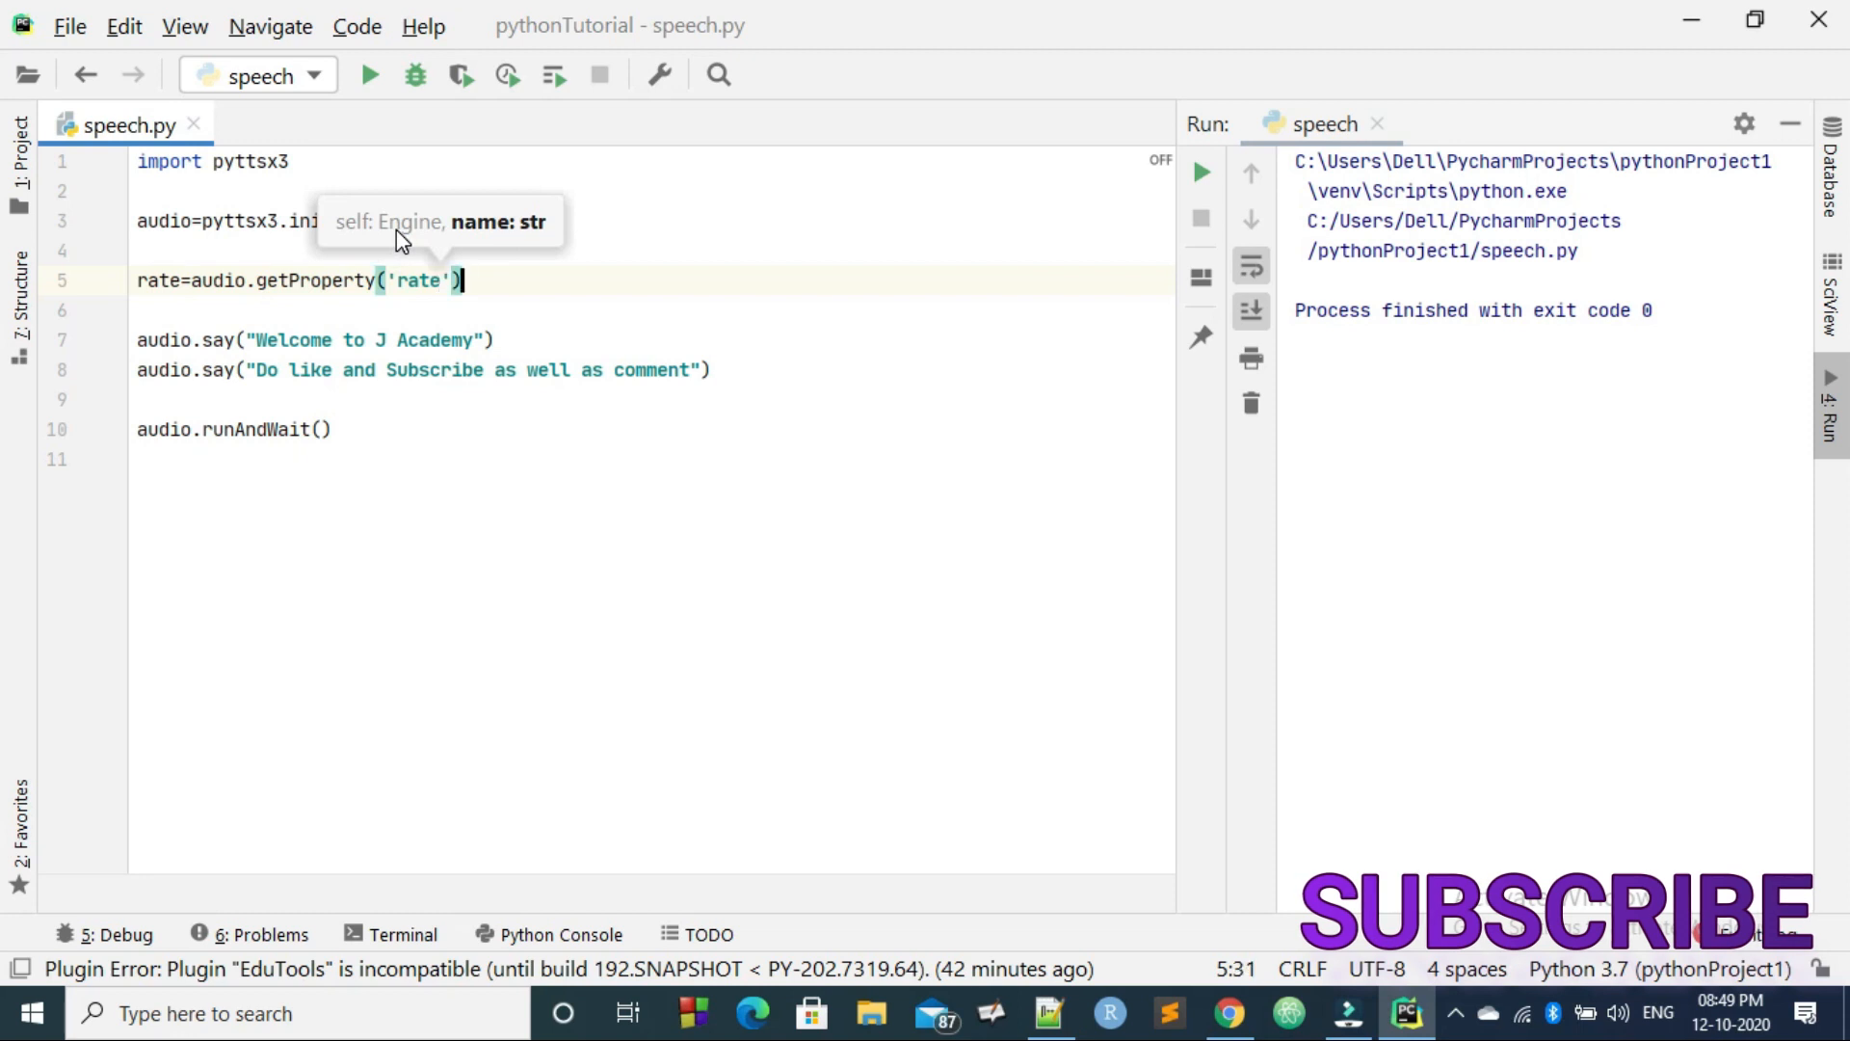
{"action": "type", "text": "print(r"}
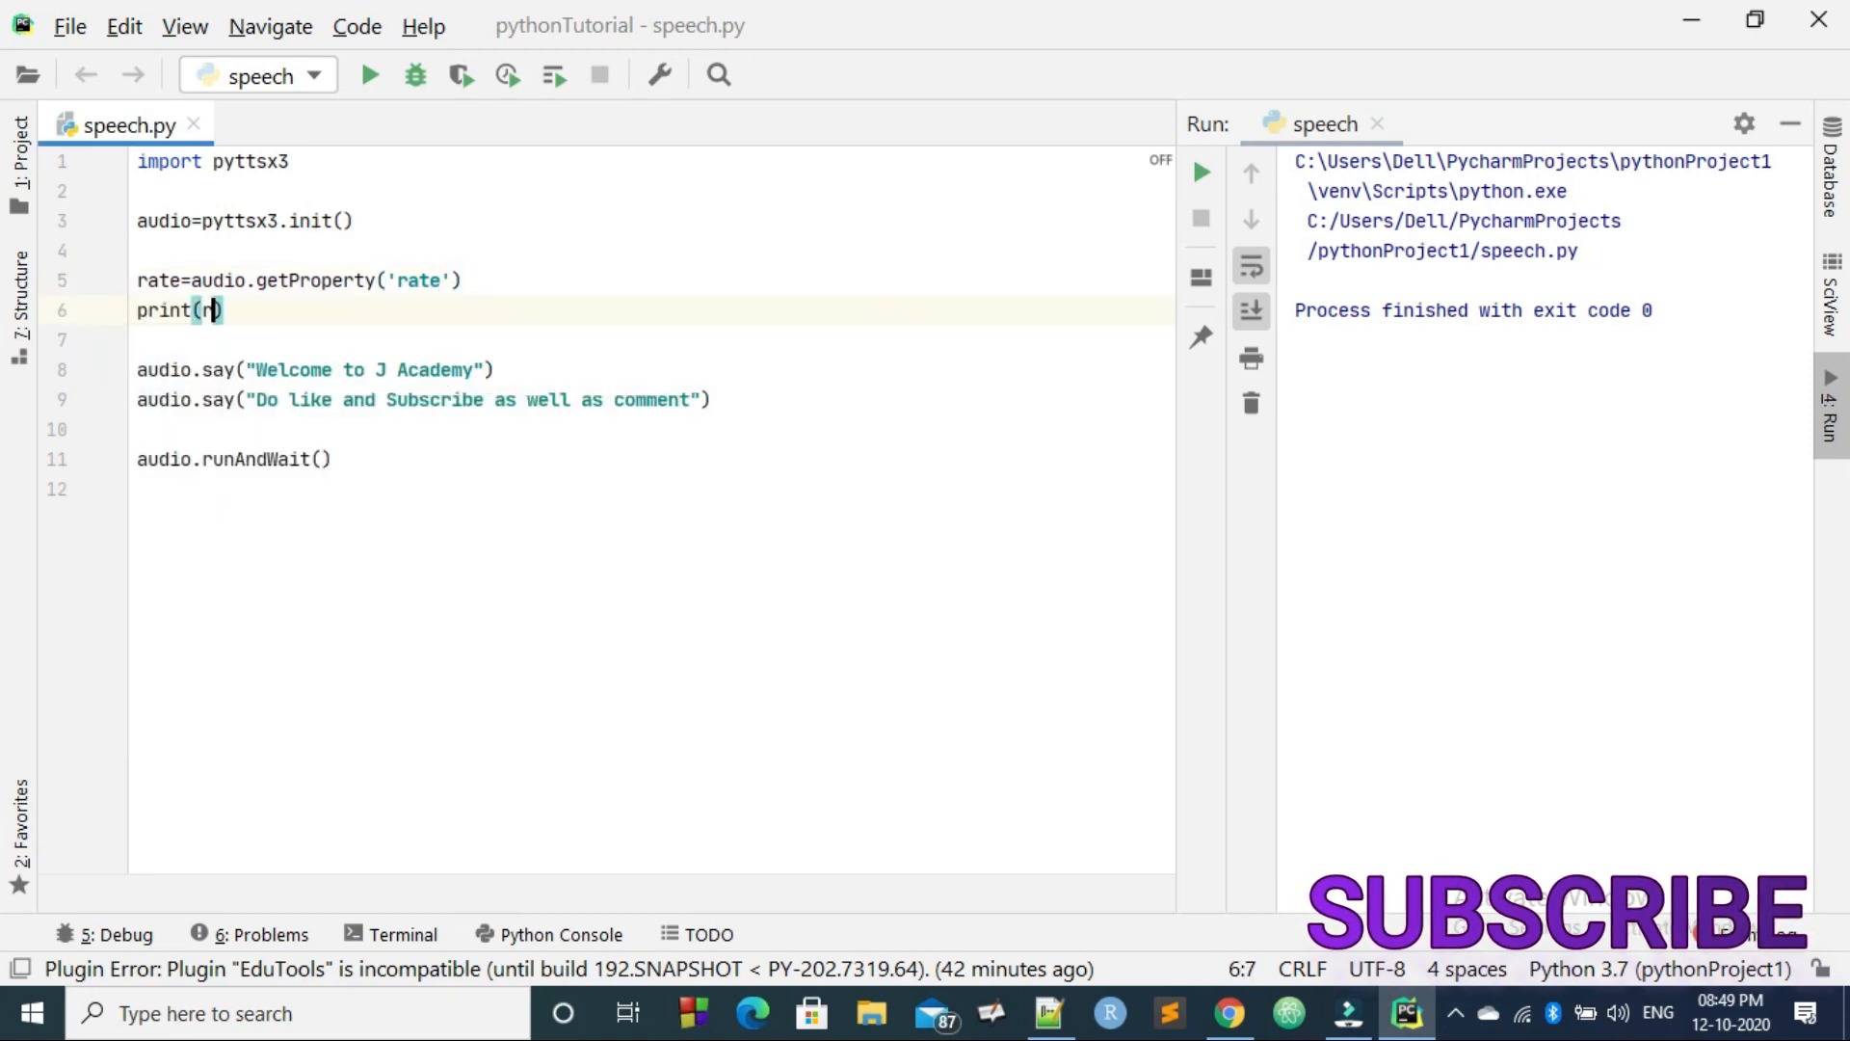
{"action": "type", "text": "ate"}
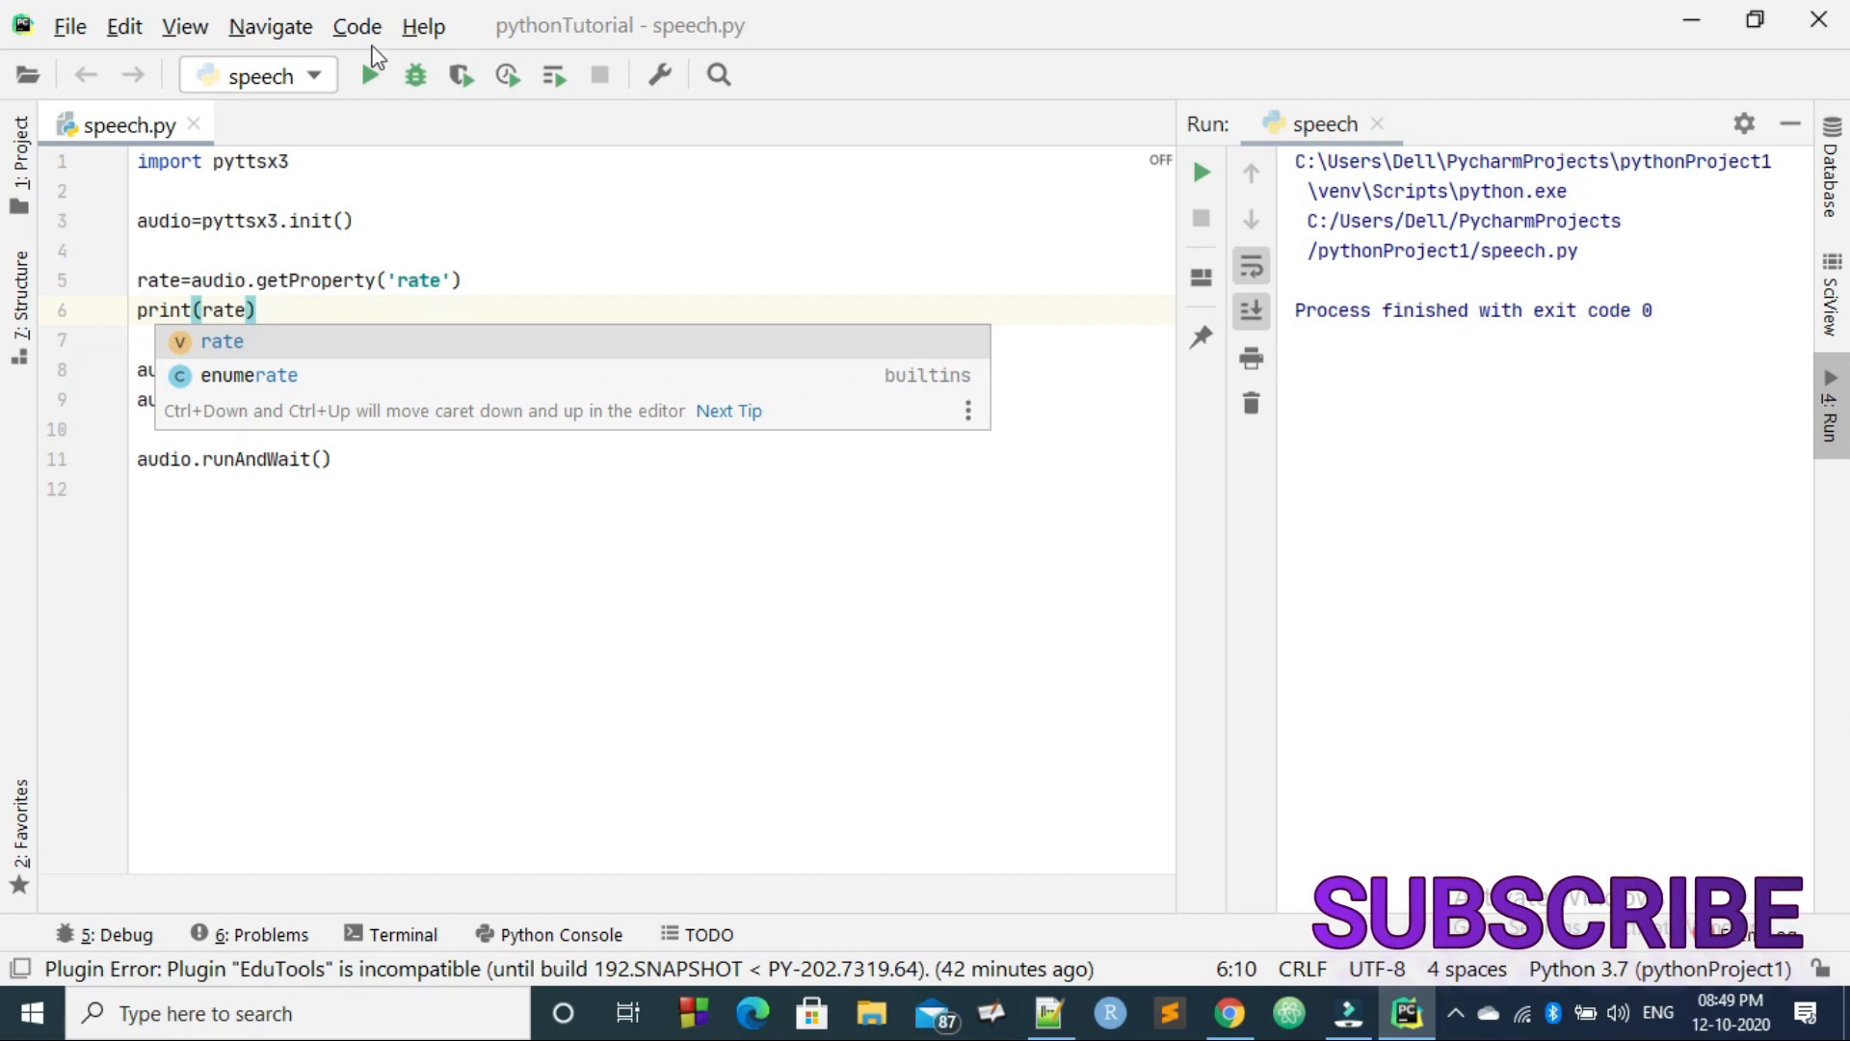
Step: Run the script so it prints 200, then stop it
{"action": "left_click", "coordinate": [370, 73]}
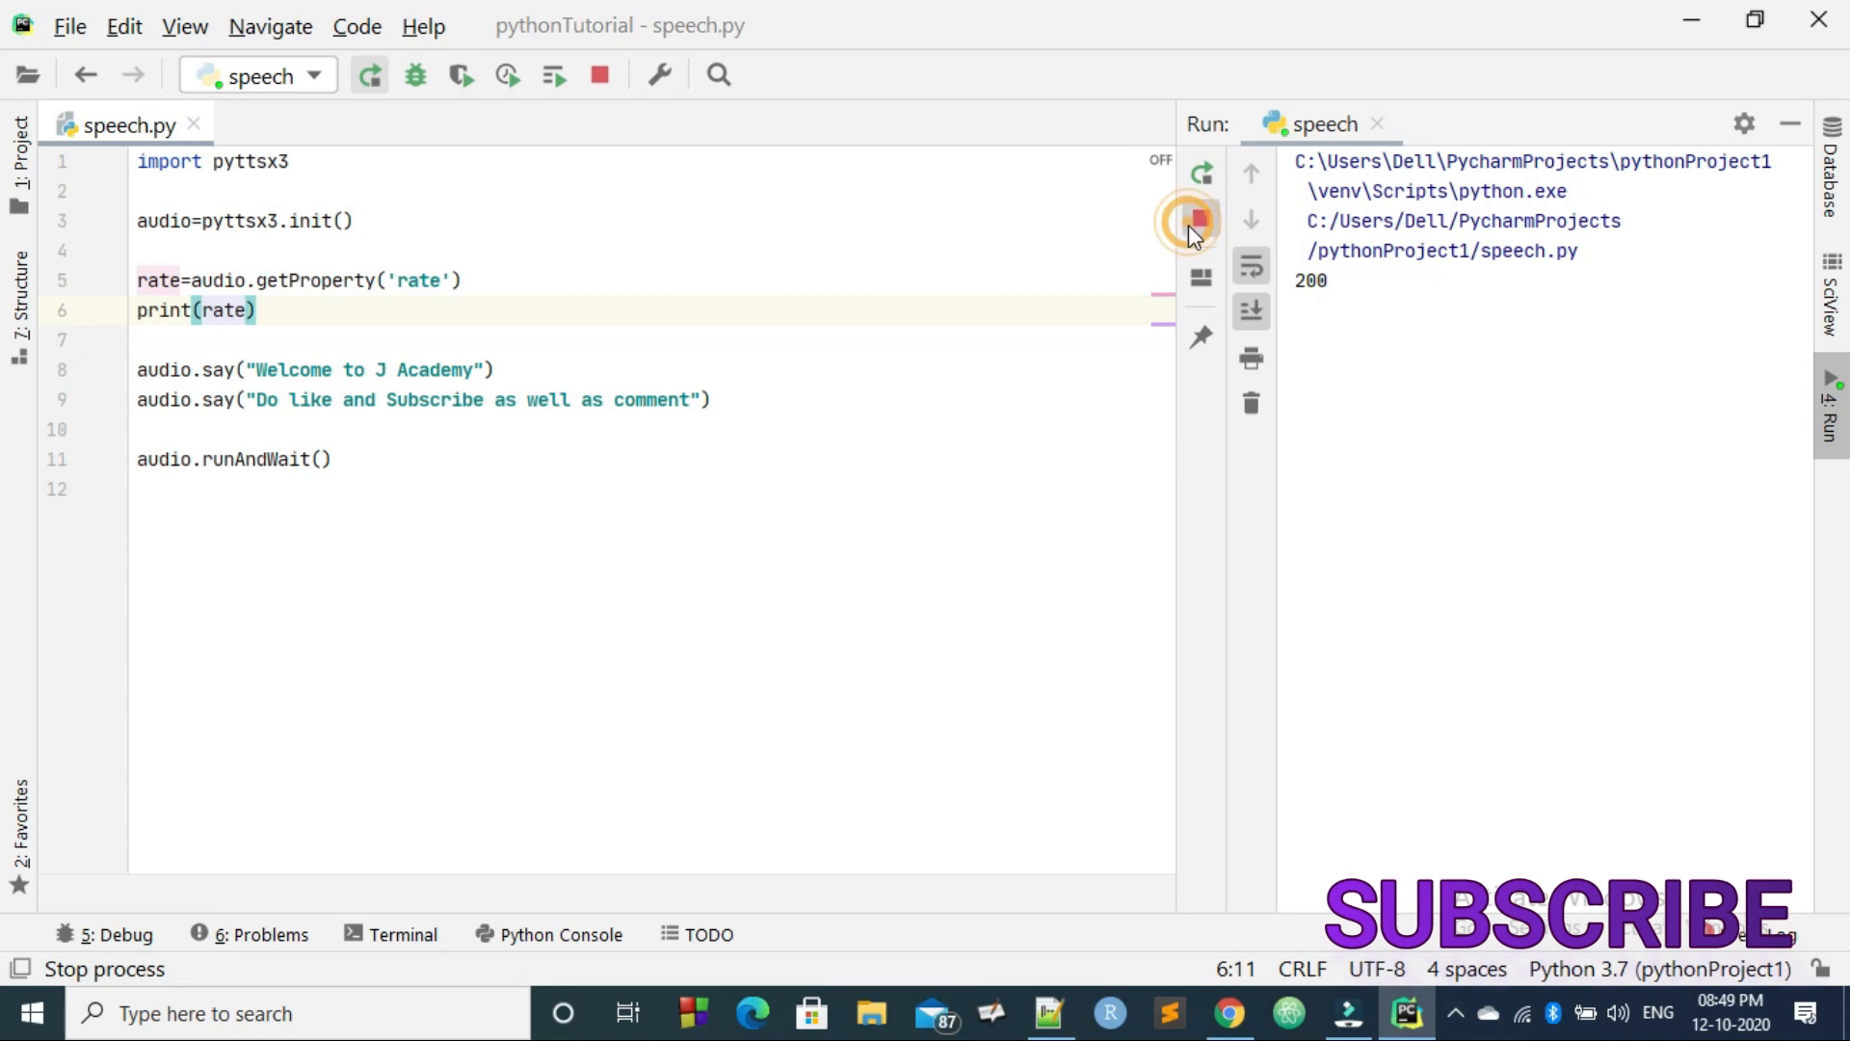
{"action": "left_click", "coordinate": [1201, 219]}
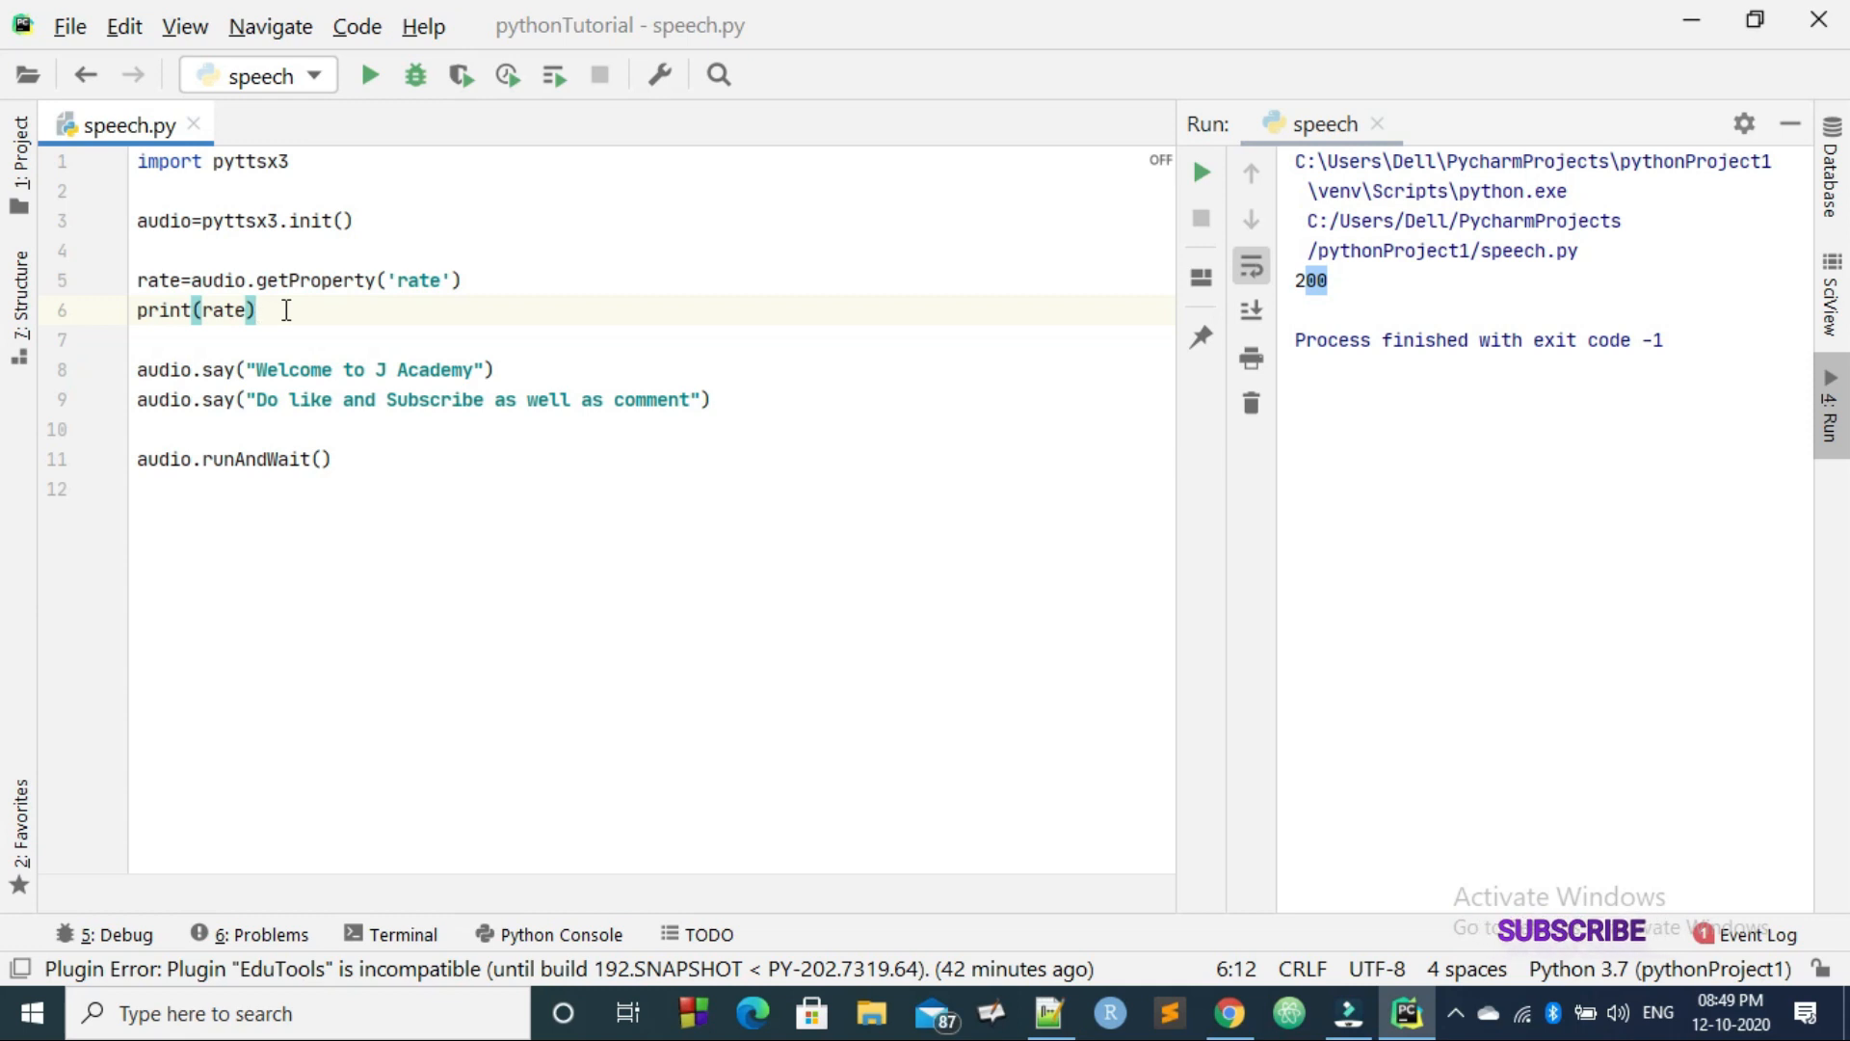
Step: Add audio.setProperty('rate',125) below the print statement
{"action": "key", "text": "enter"}
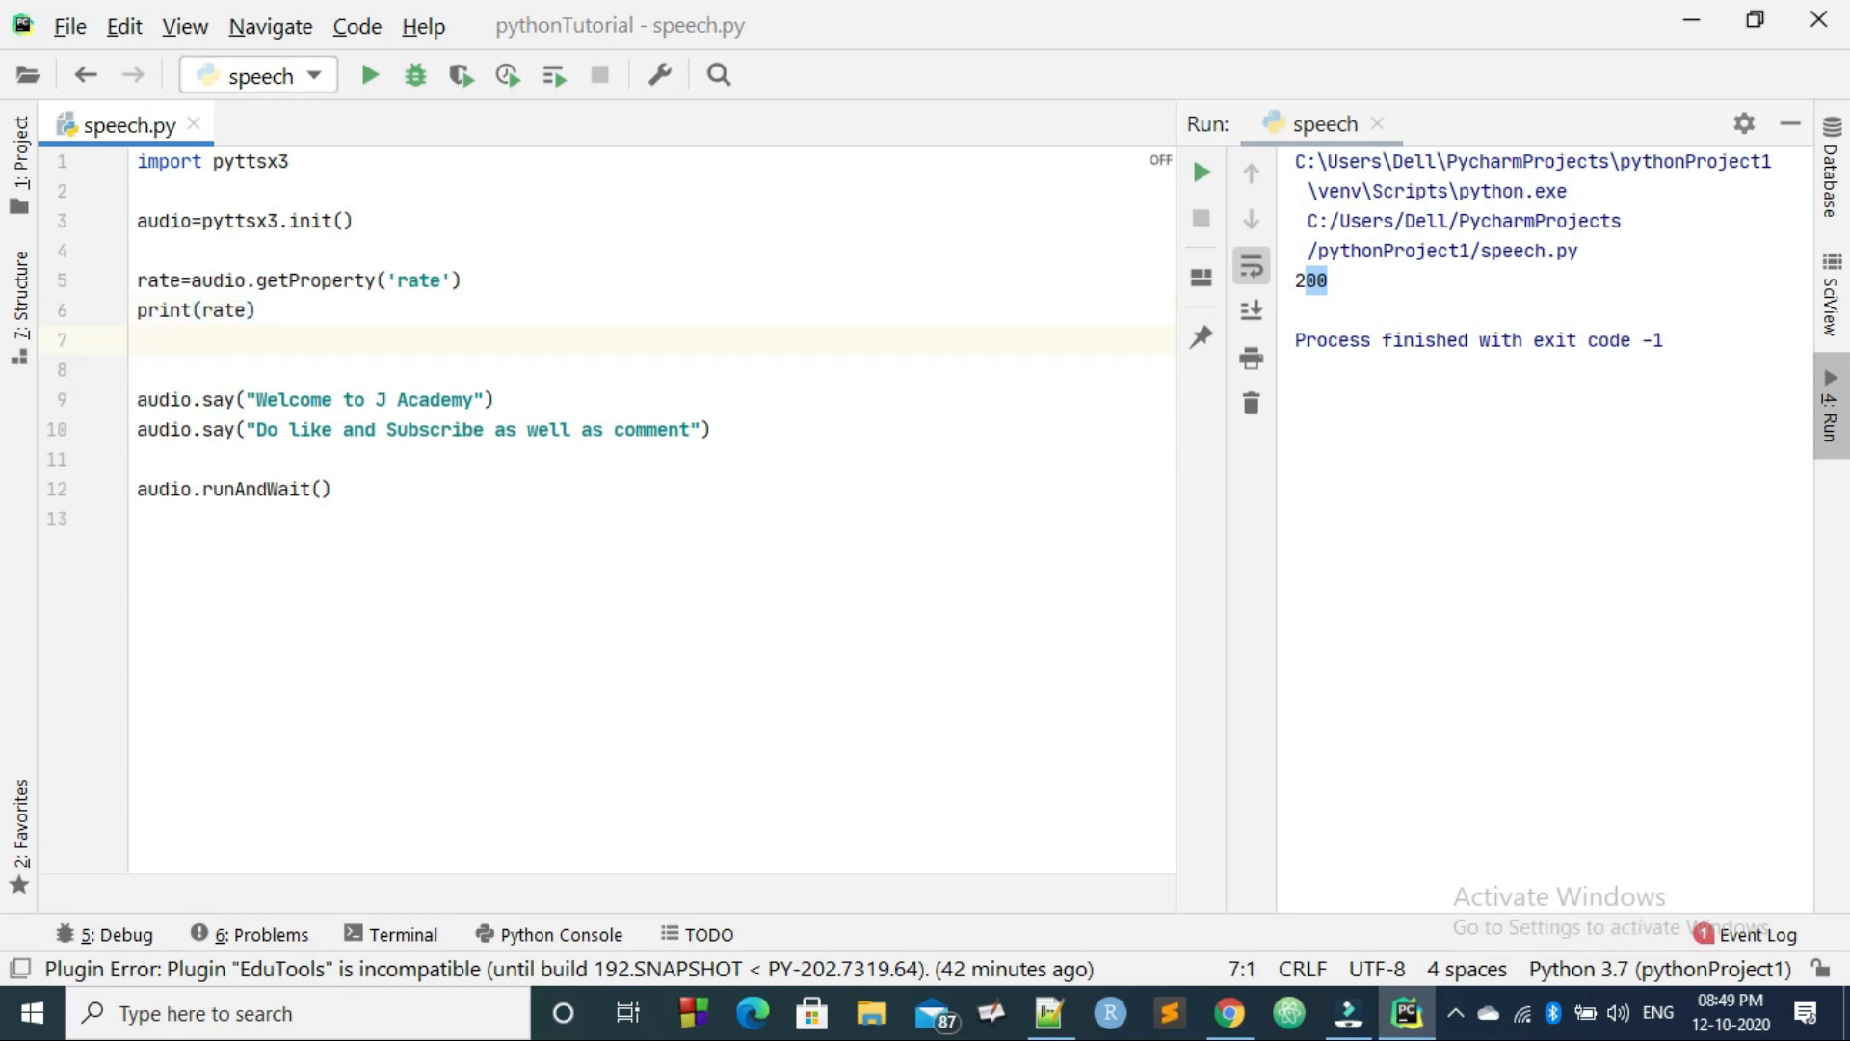
{"action": "type", "text": "au"}
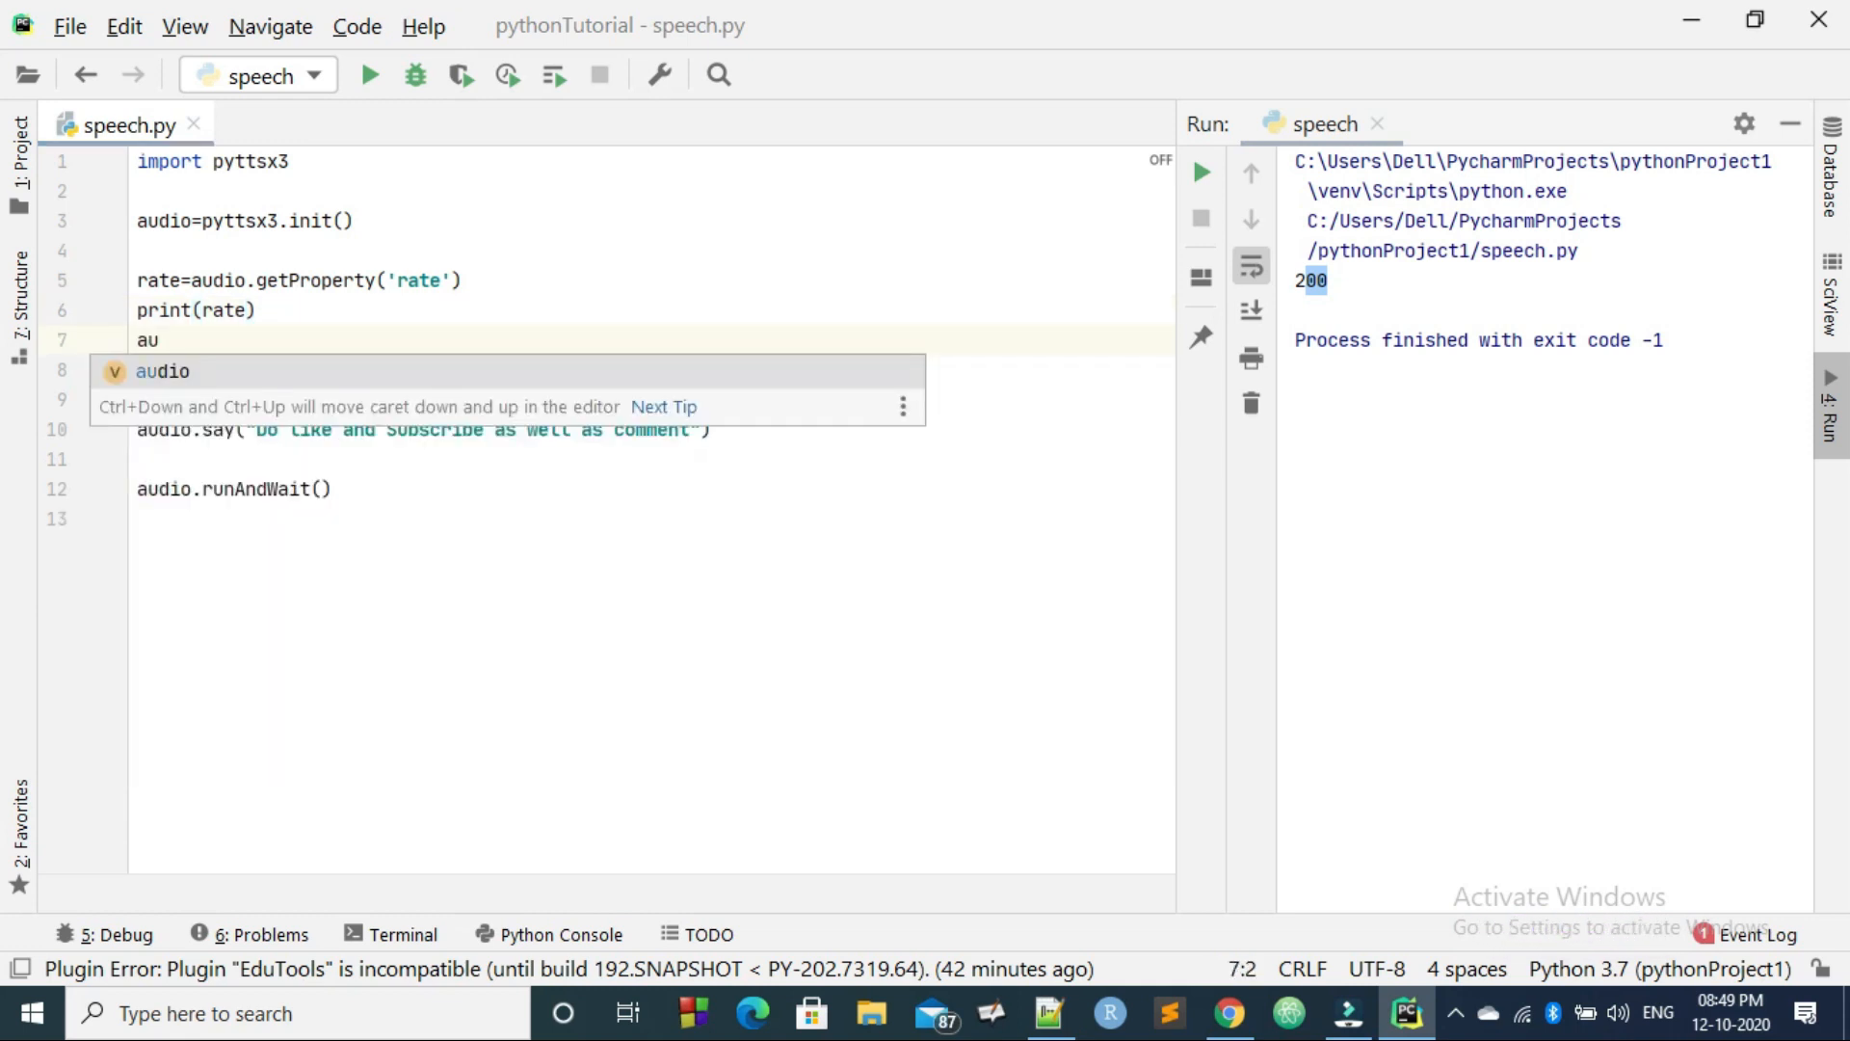
{"action": "type", "text": "dio."}
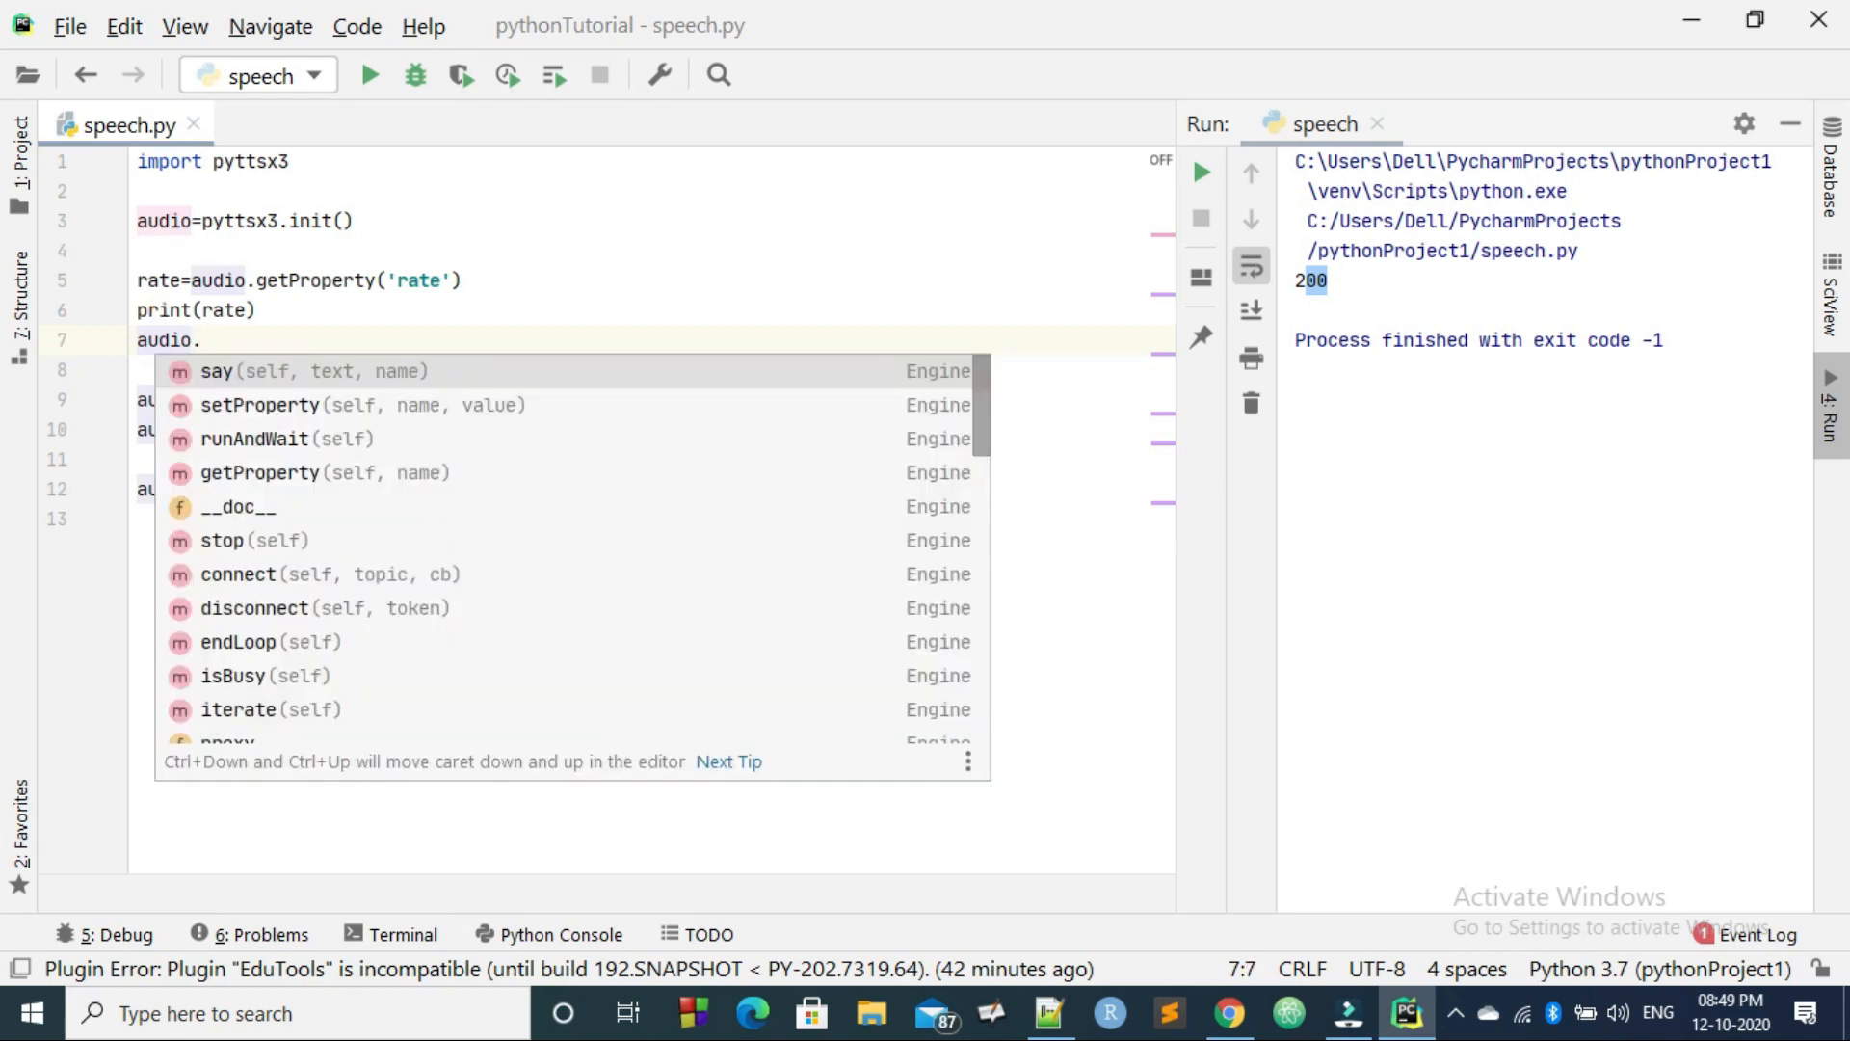
{"action": "type", "text": "setProperty("}
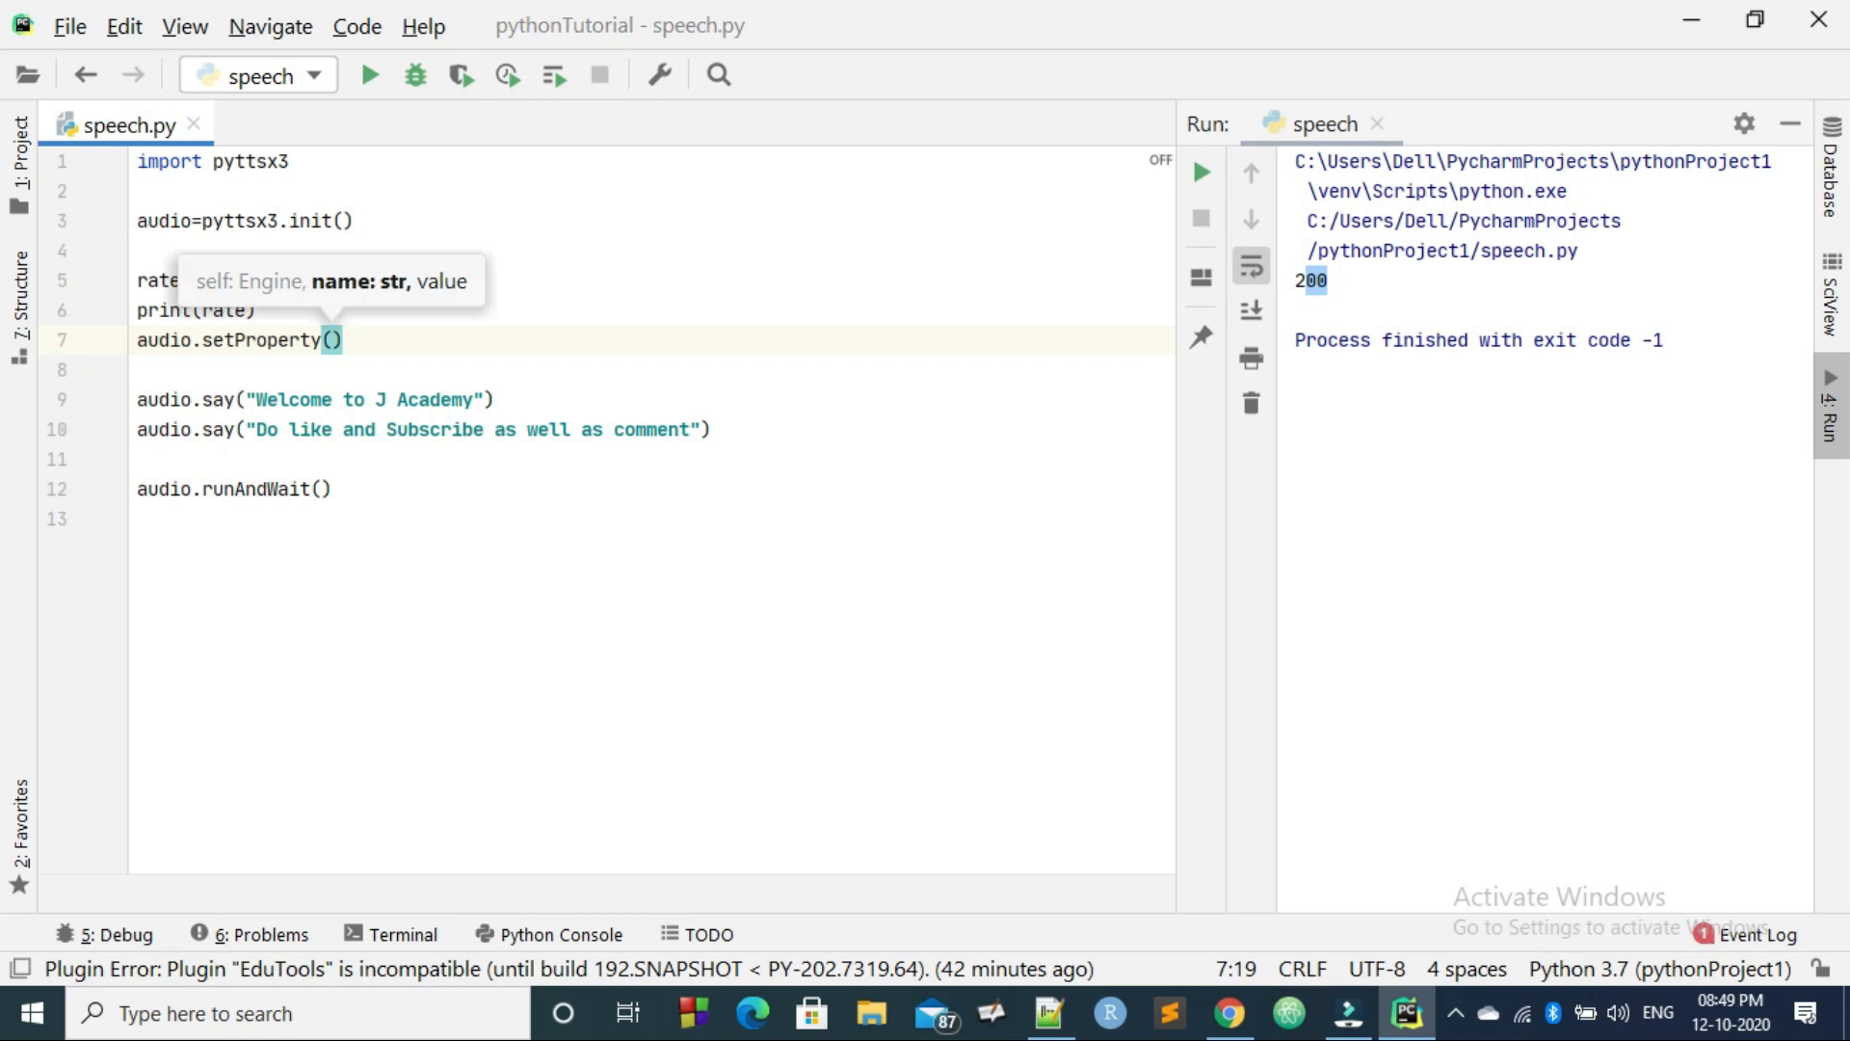
{"action": "type", "text": "'rate'"}
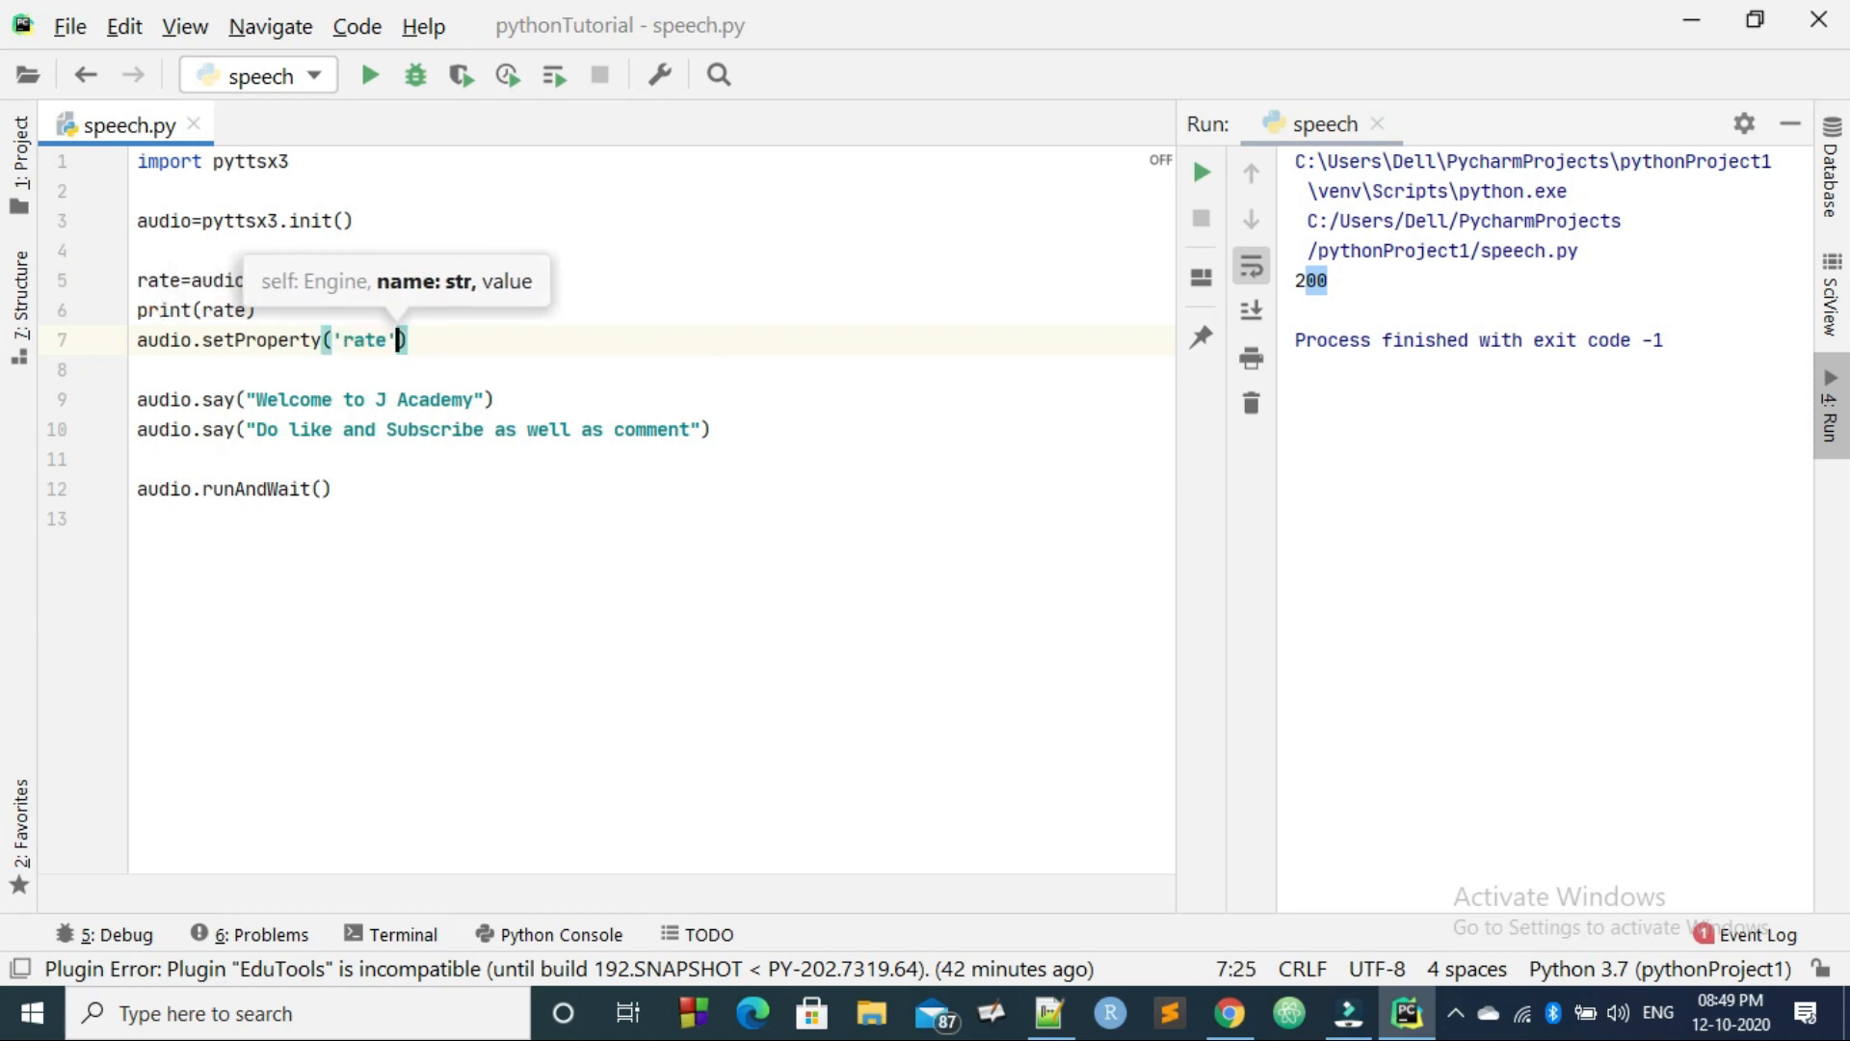
{"action": "type", "text": ","}
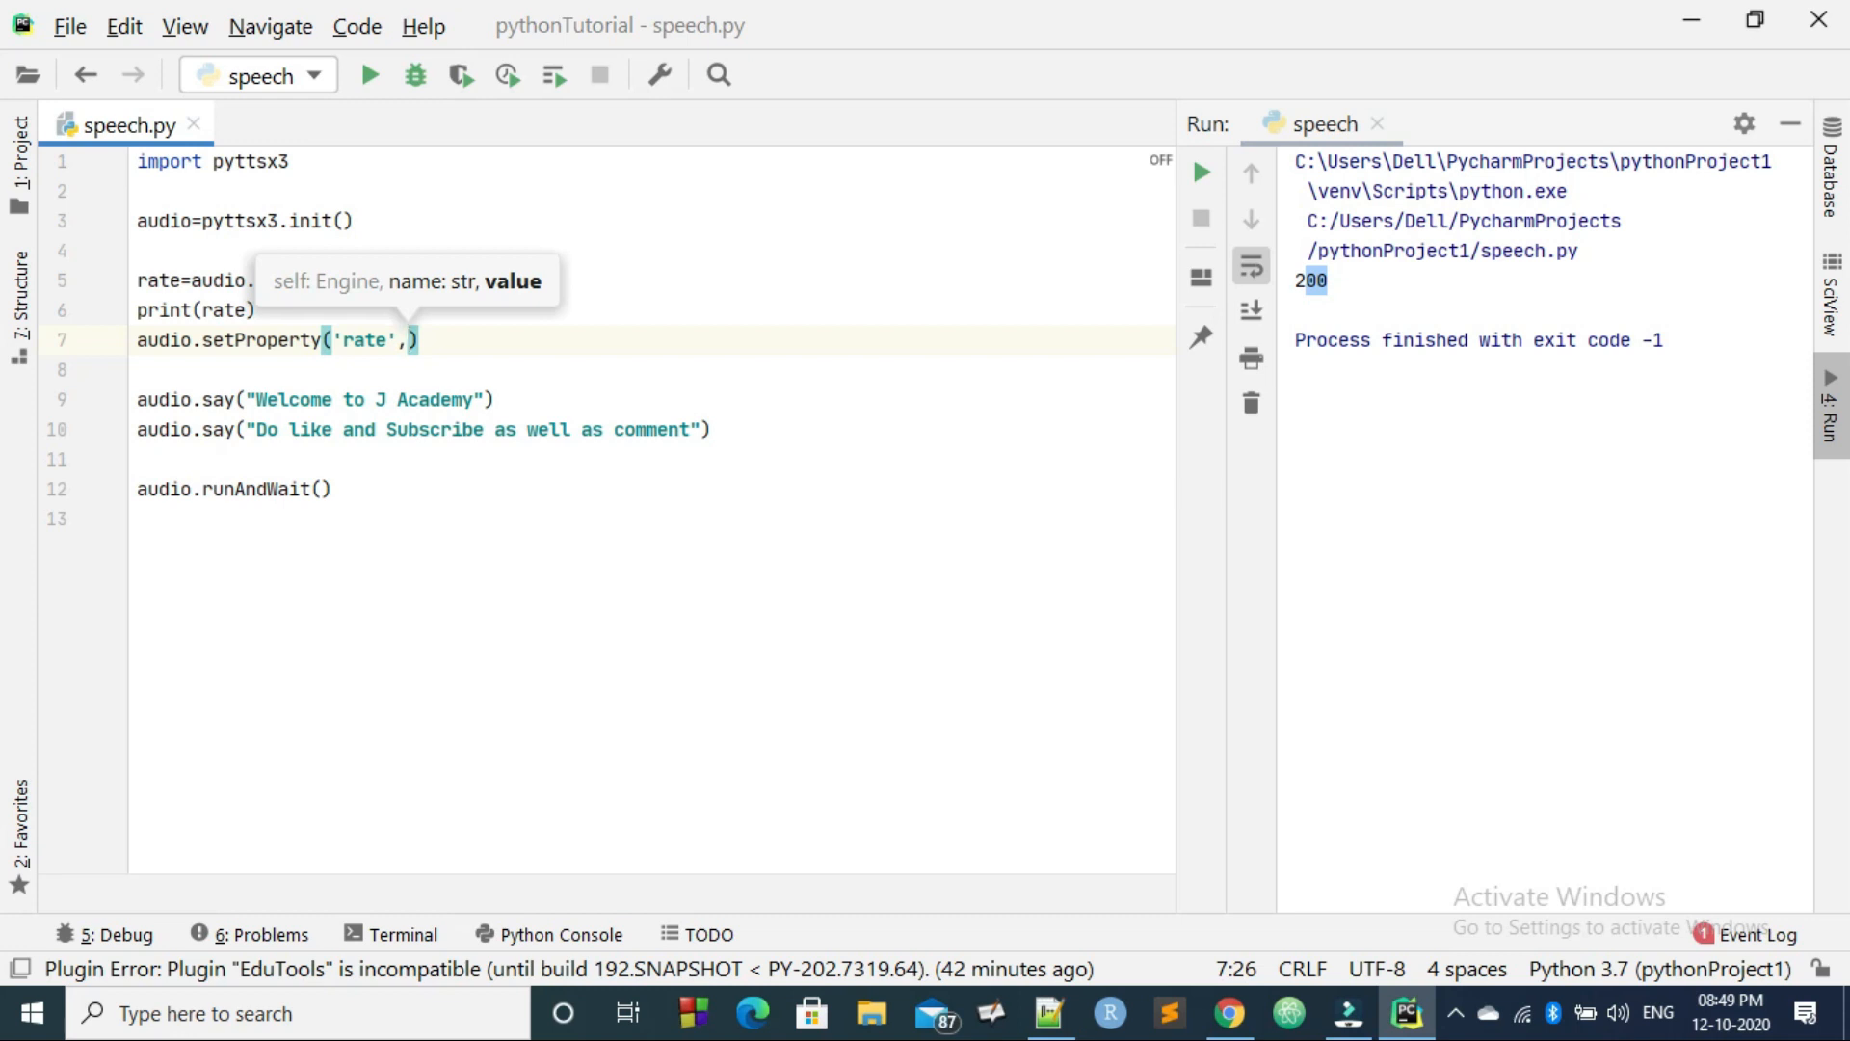
{"action": "type", "text": "125"}
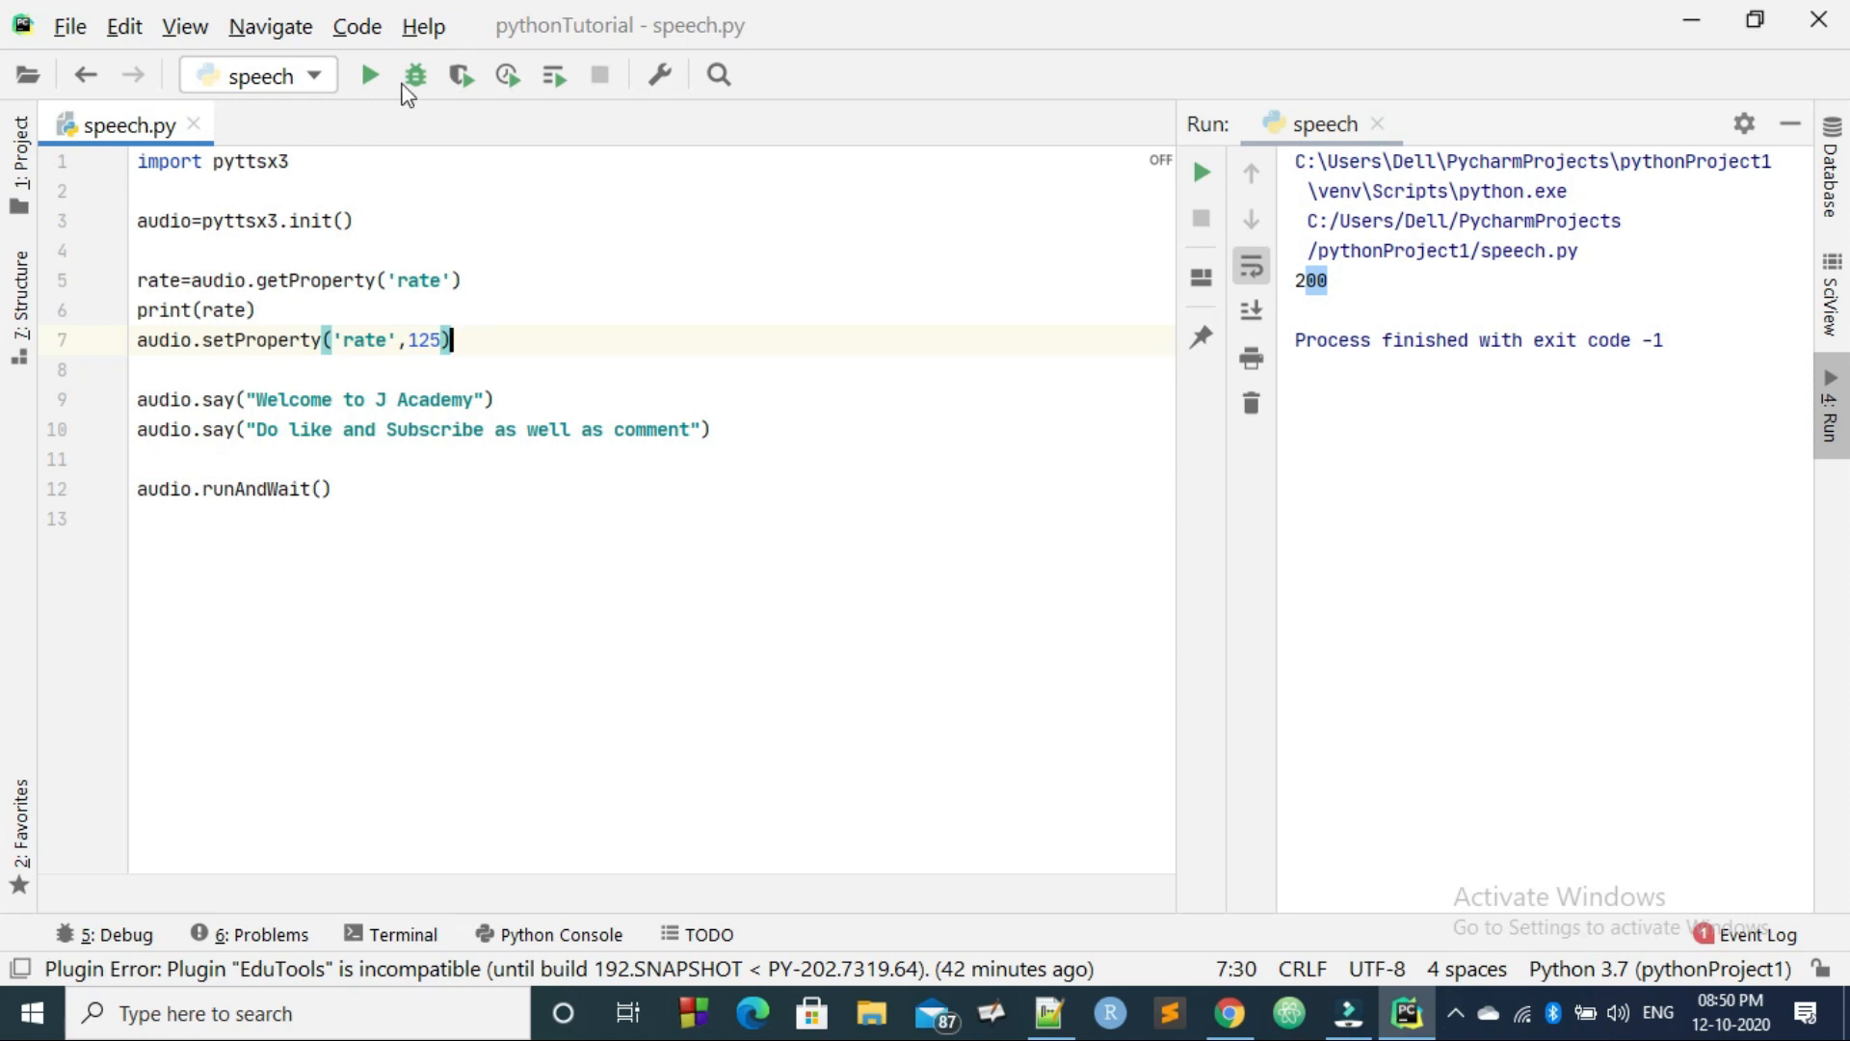
Step: Run the script to hear the slower speech, then stop it
{"action": "left_click", "coordinate": [370, 75]}
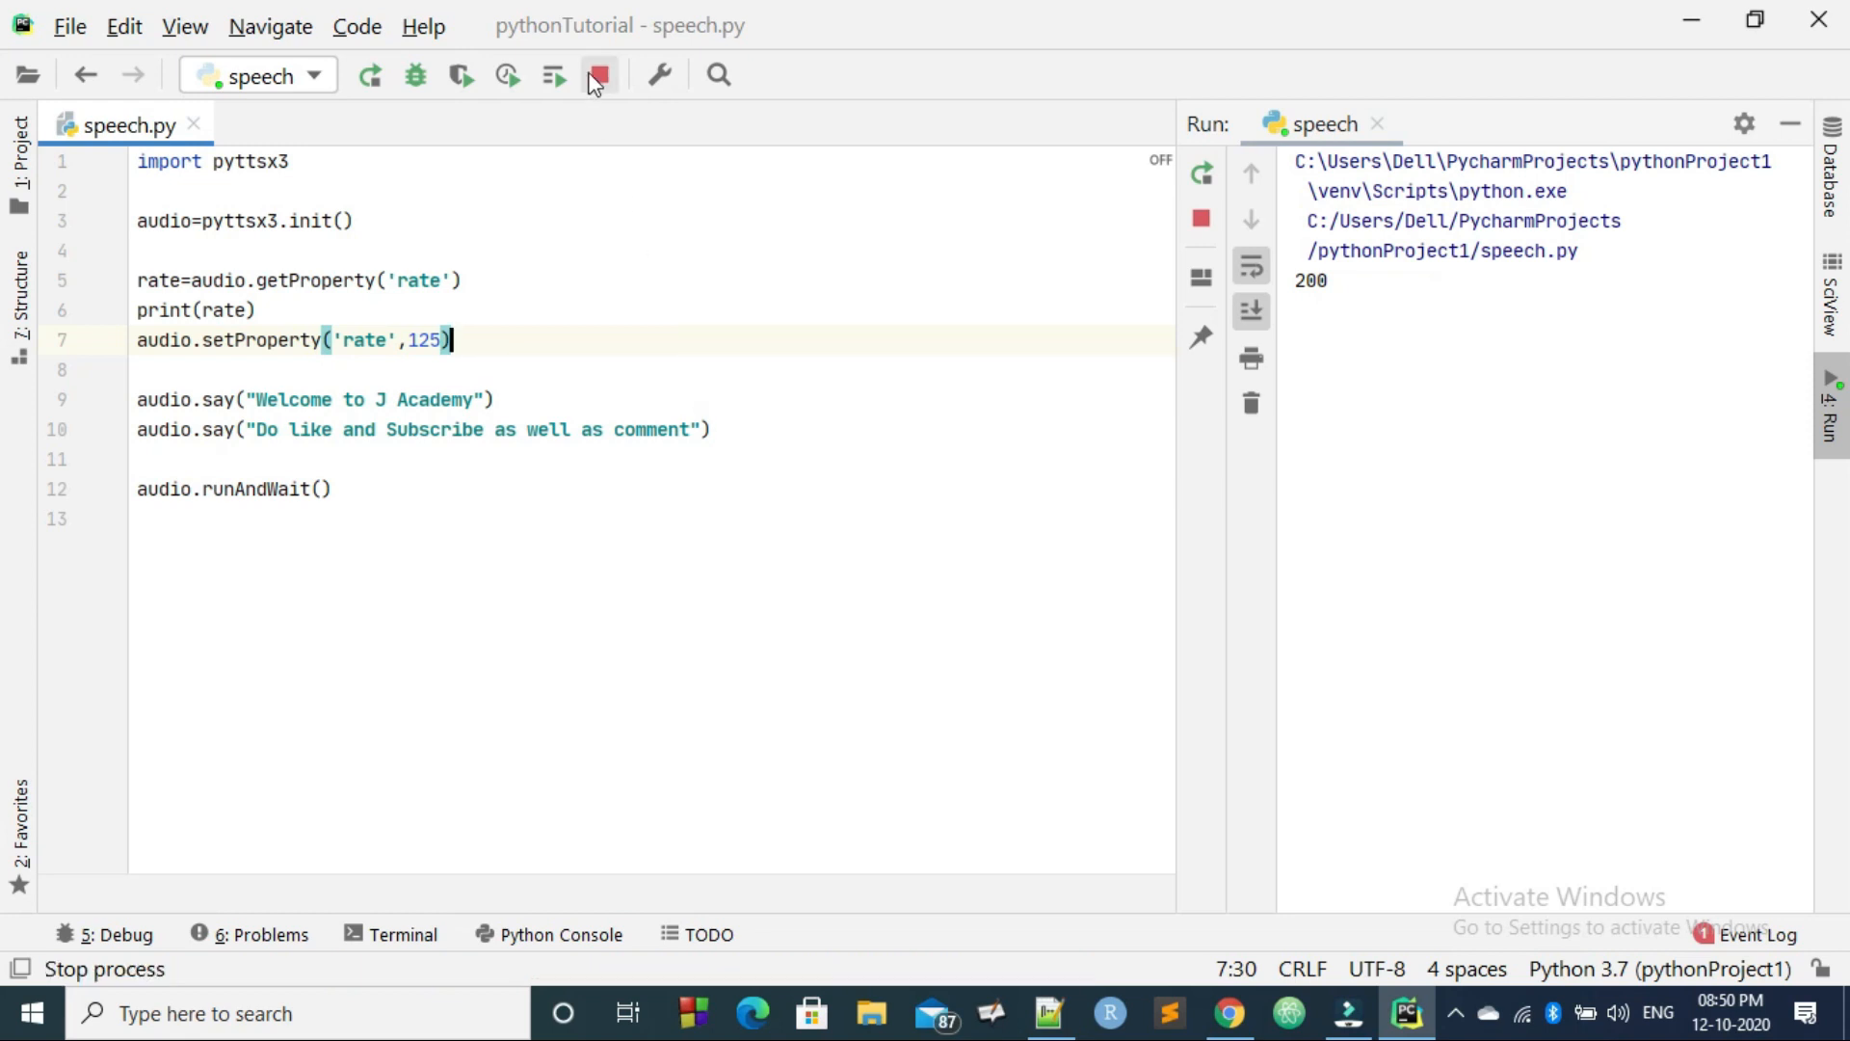
{"action": "left_click", "coordinate": [596, 75]}
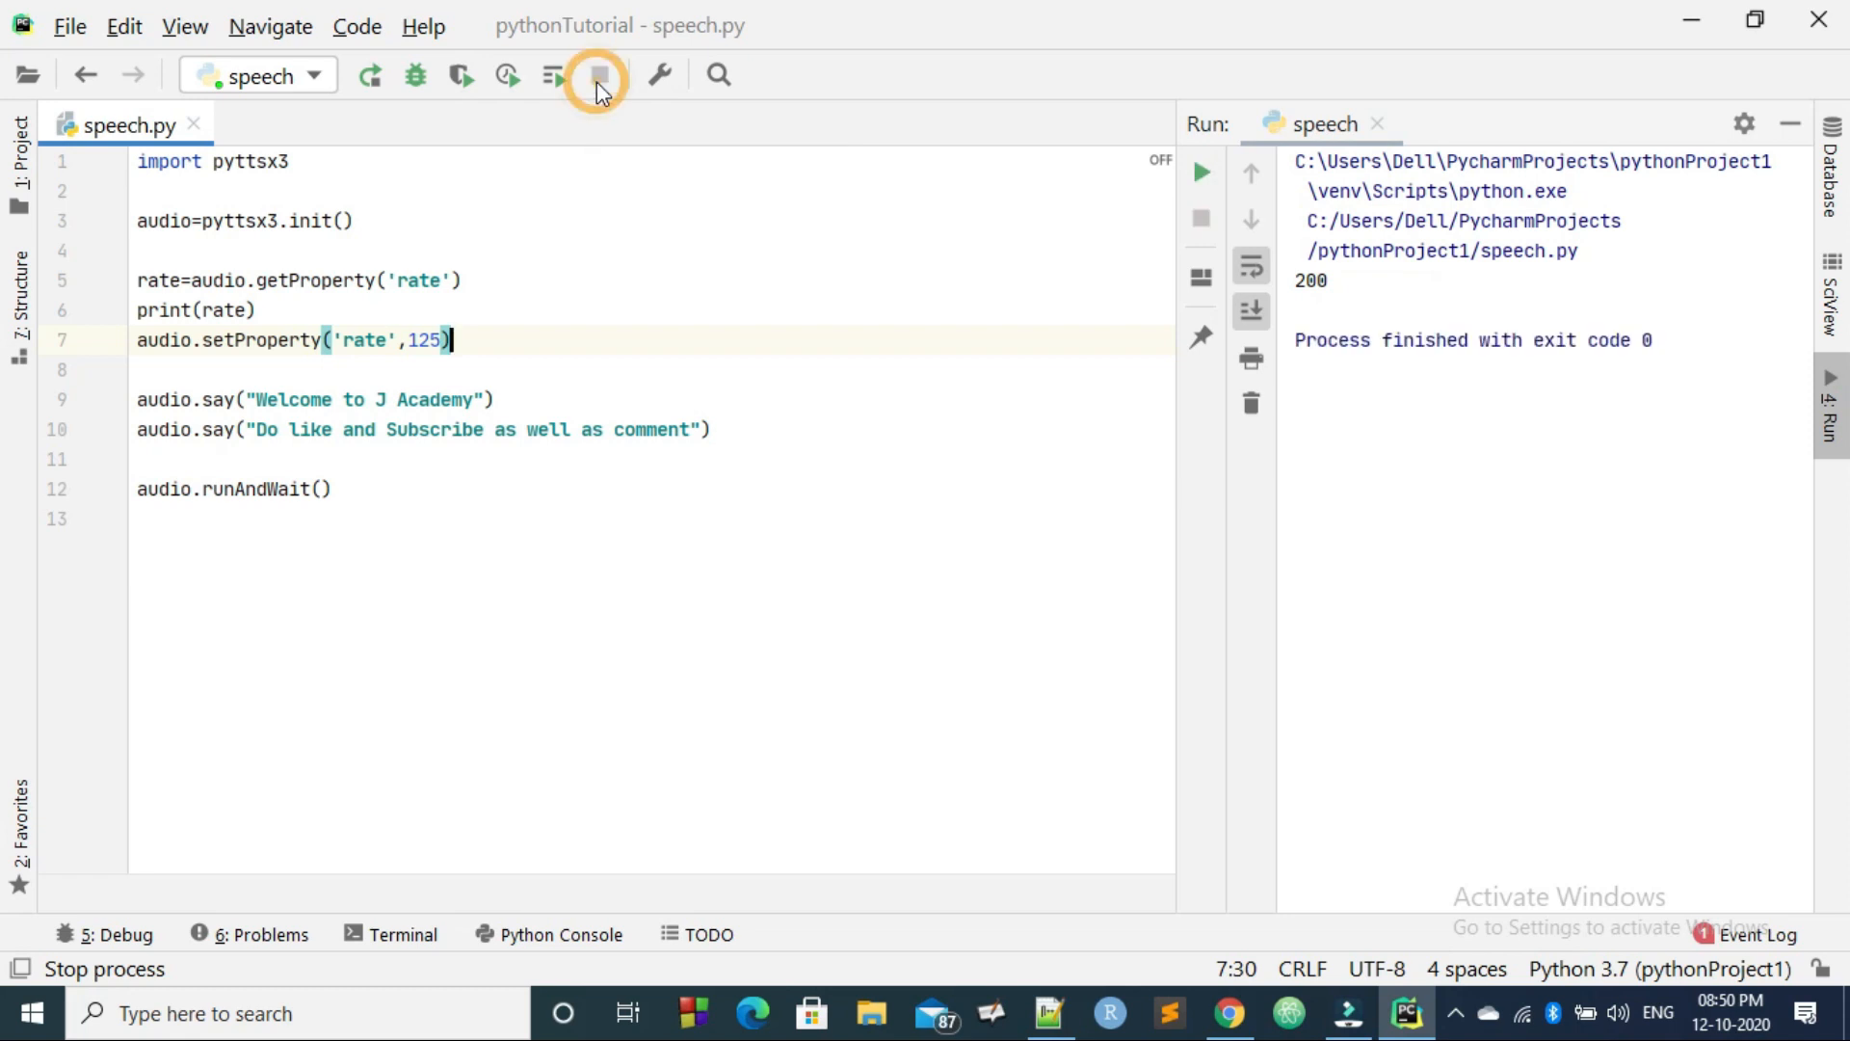
{"action": "left_click", "coordinate": [596, 75]}
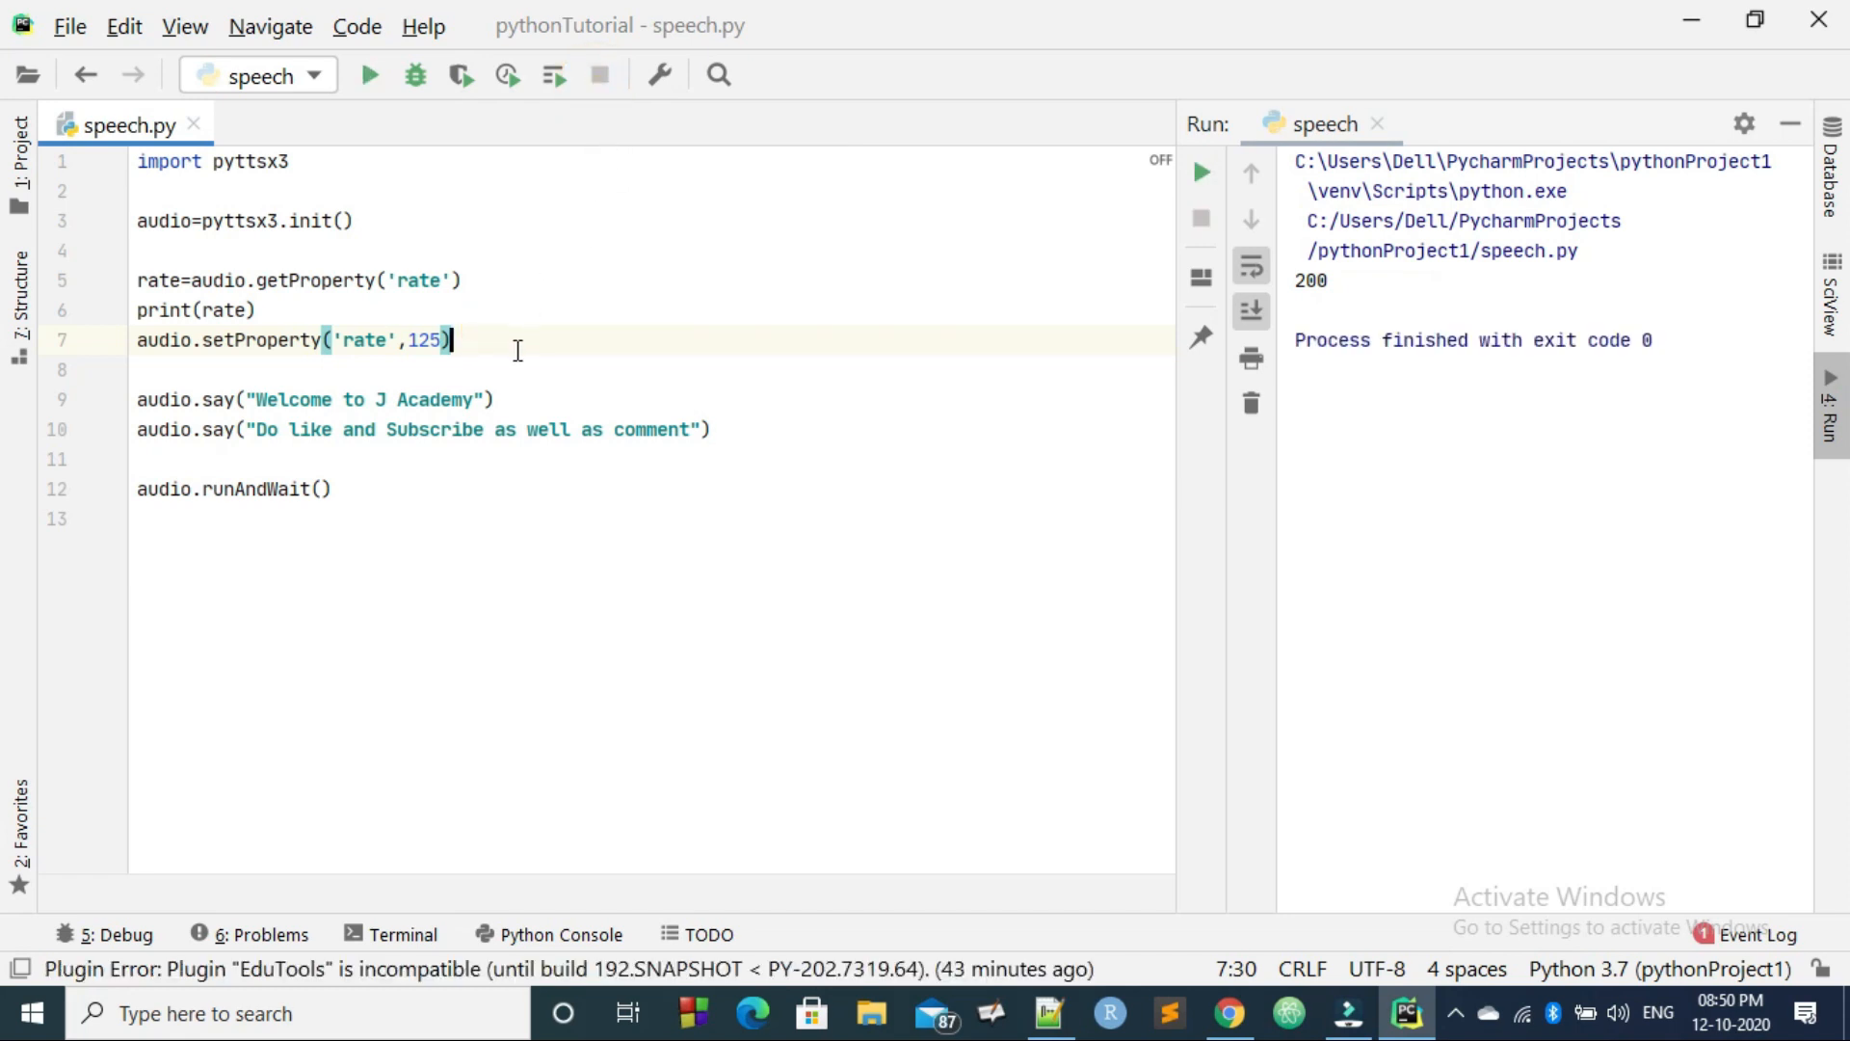
Step: Add volume=audio.getProperty('volume') and print(volume), then run to see 200 and 1.0
{"action": "key", "text": "Enter"}
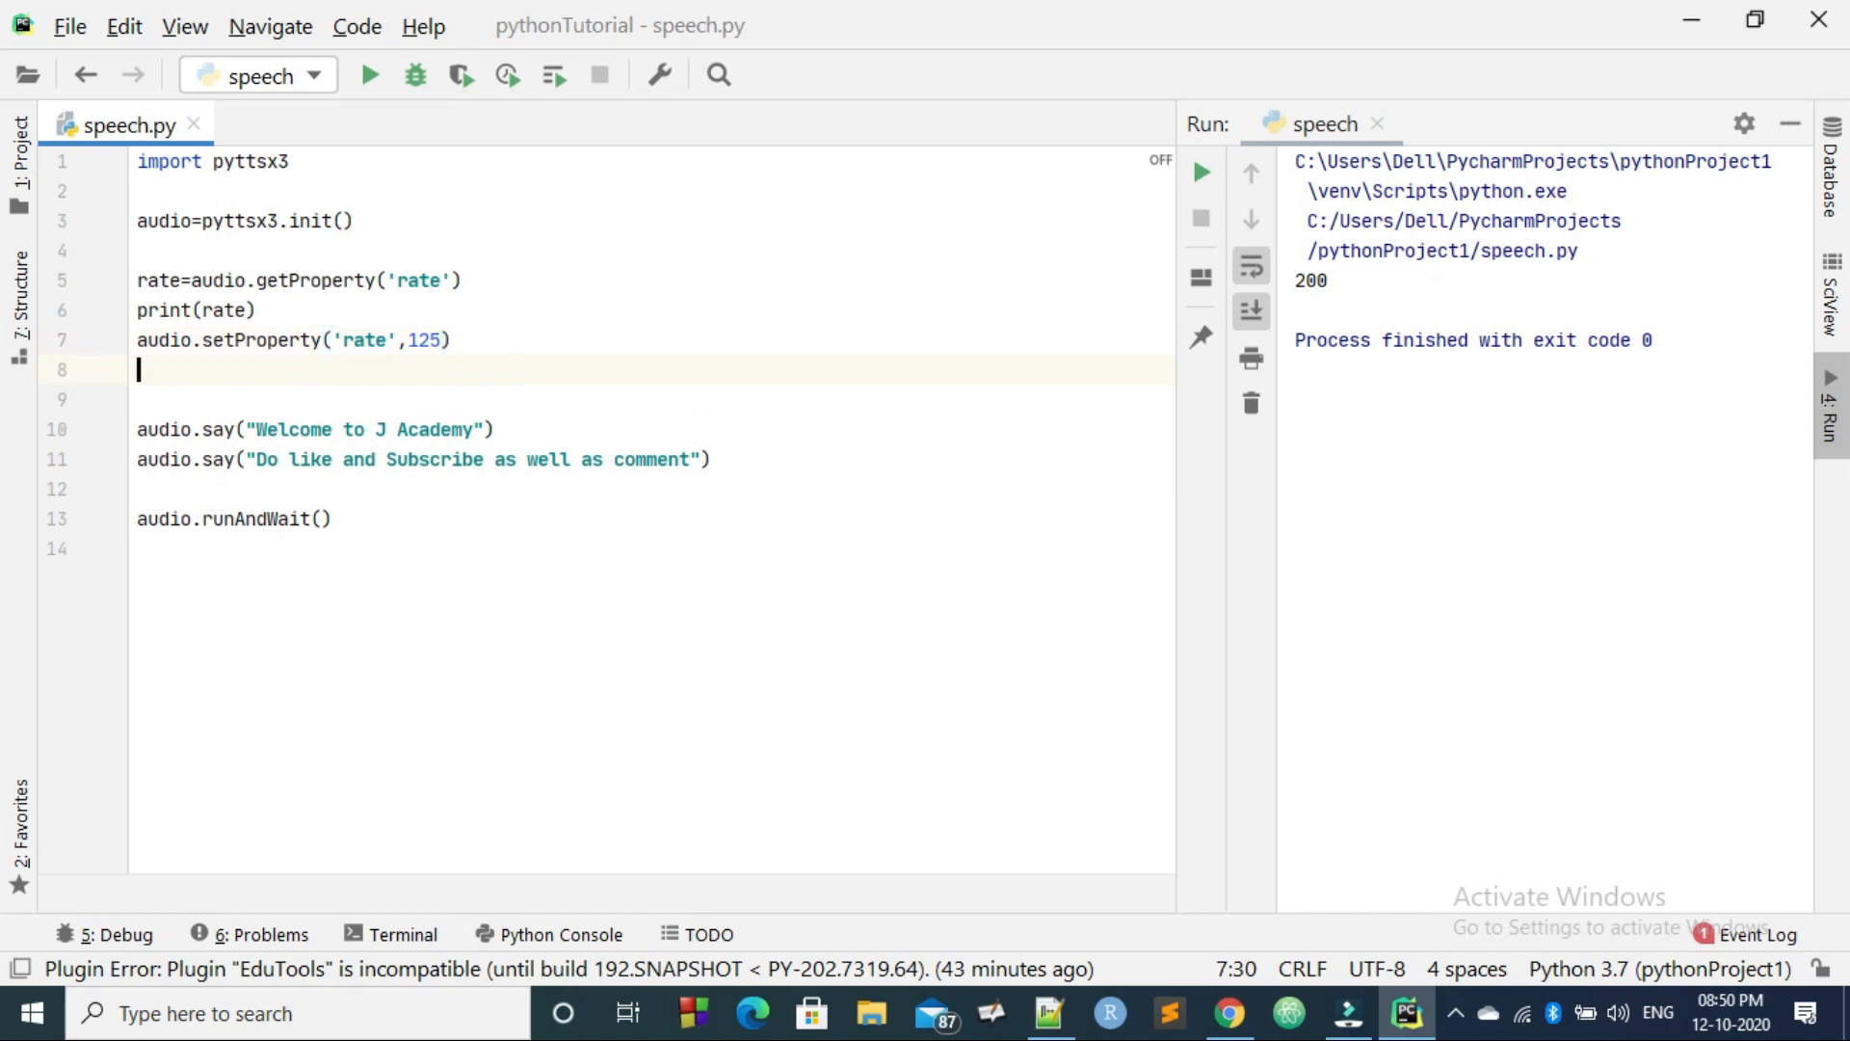
{"action": "key", "text": "enter"}
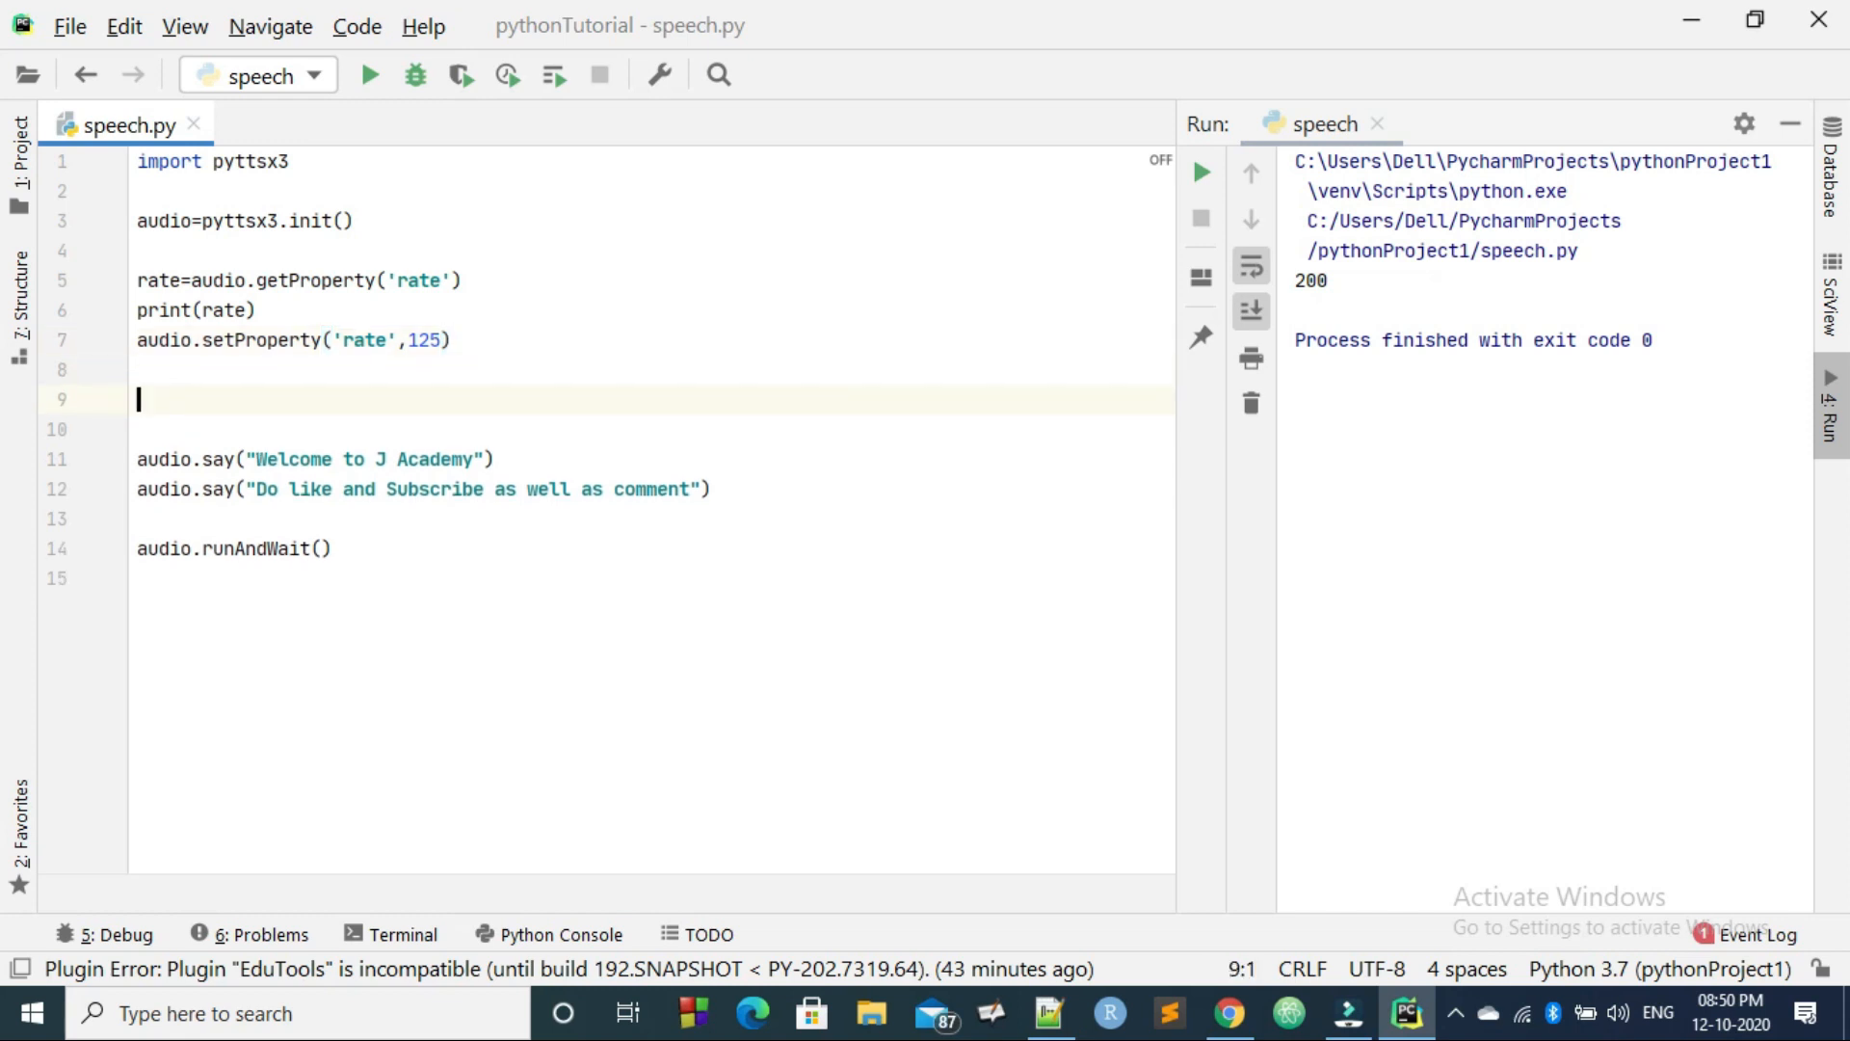
{"action": "type", "text": "vol"}
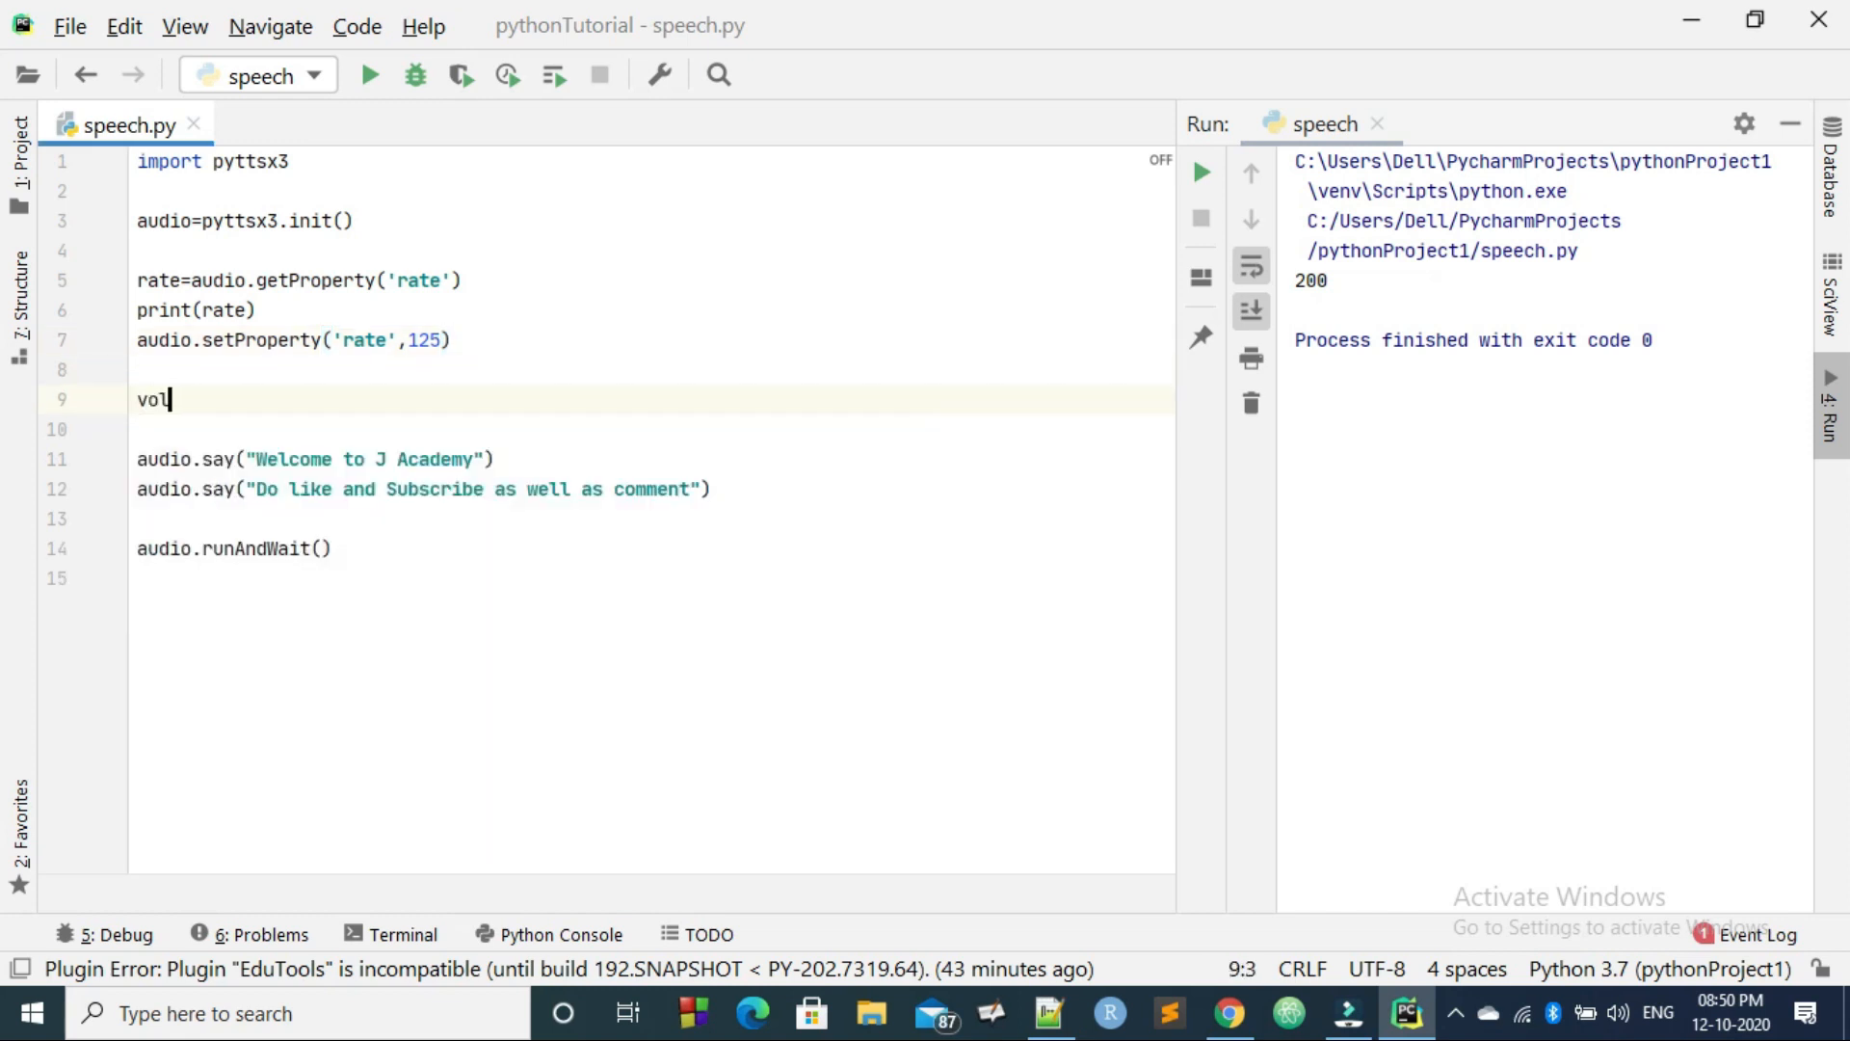
{"action": "type", "text": "ume"}
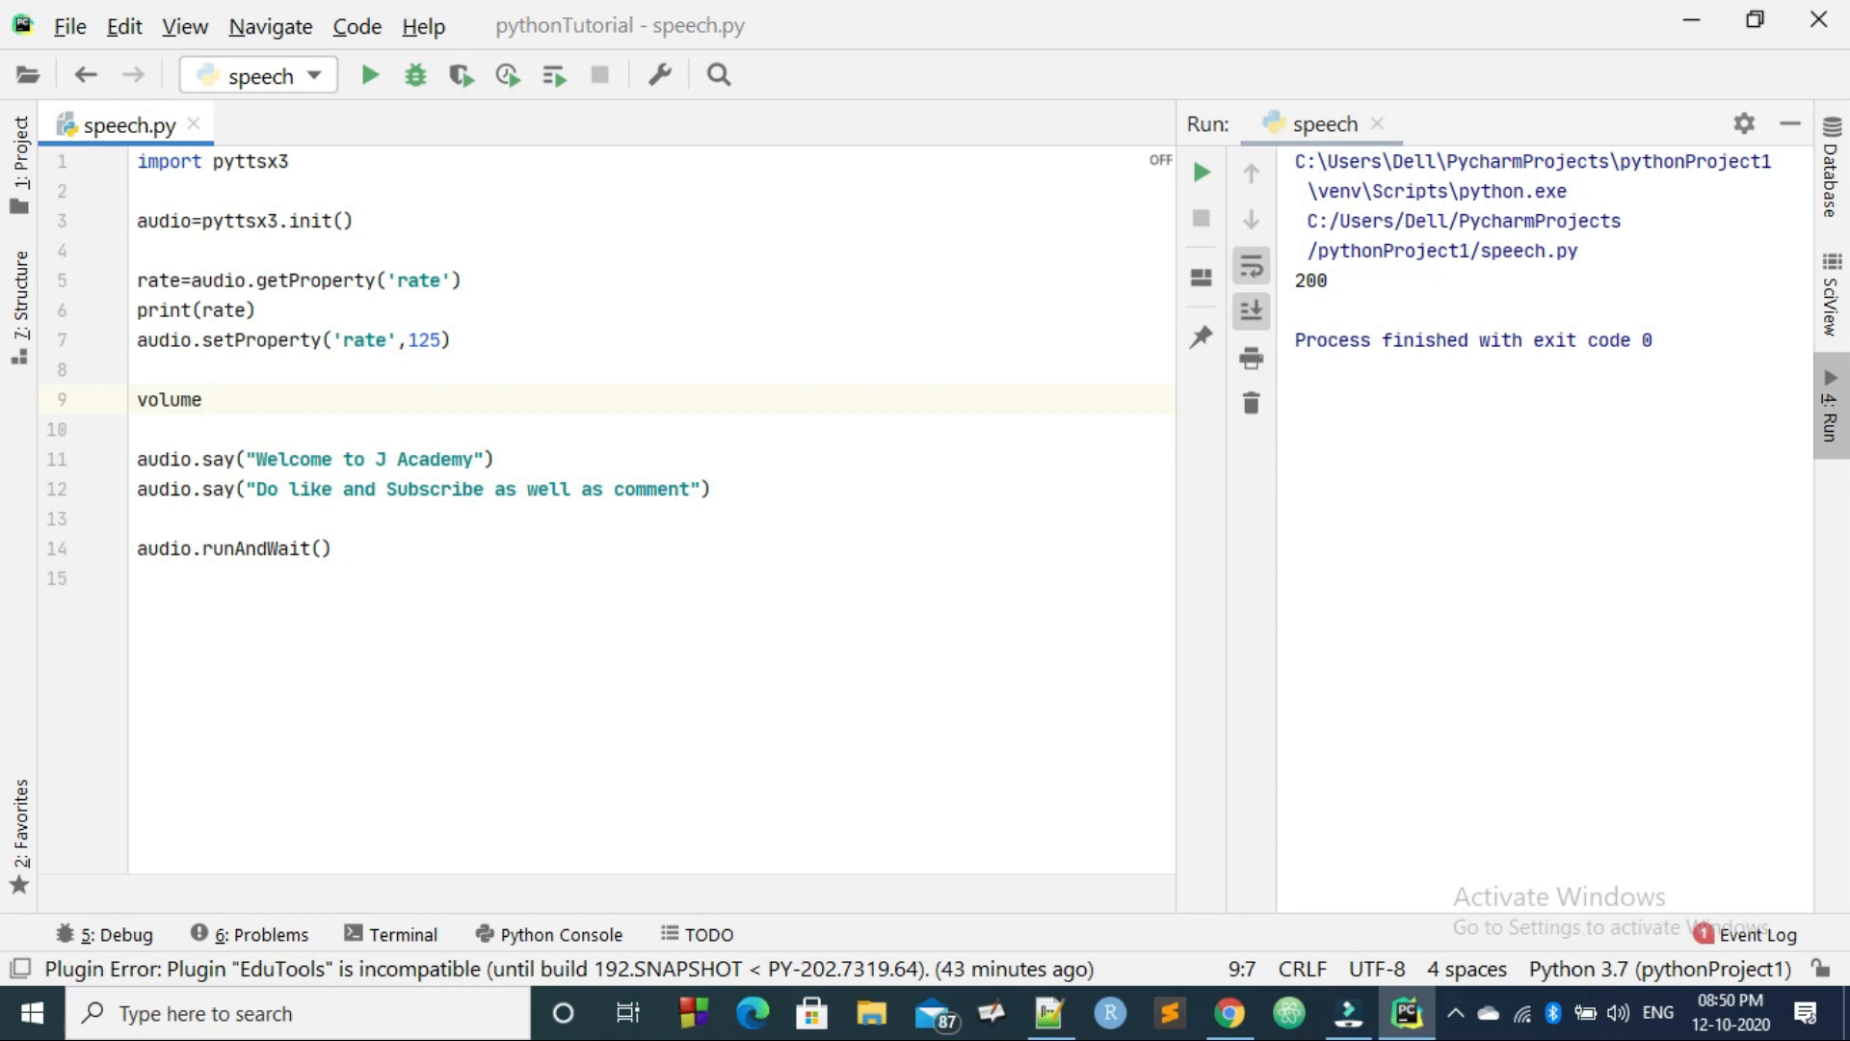
{"action": "type", "text": "="}
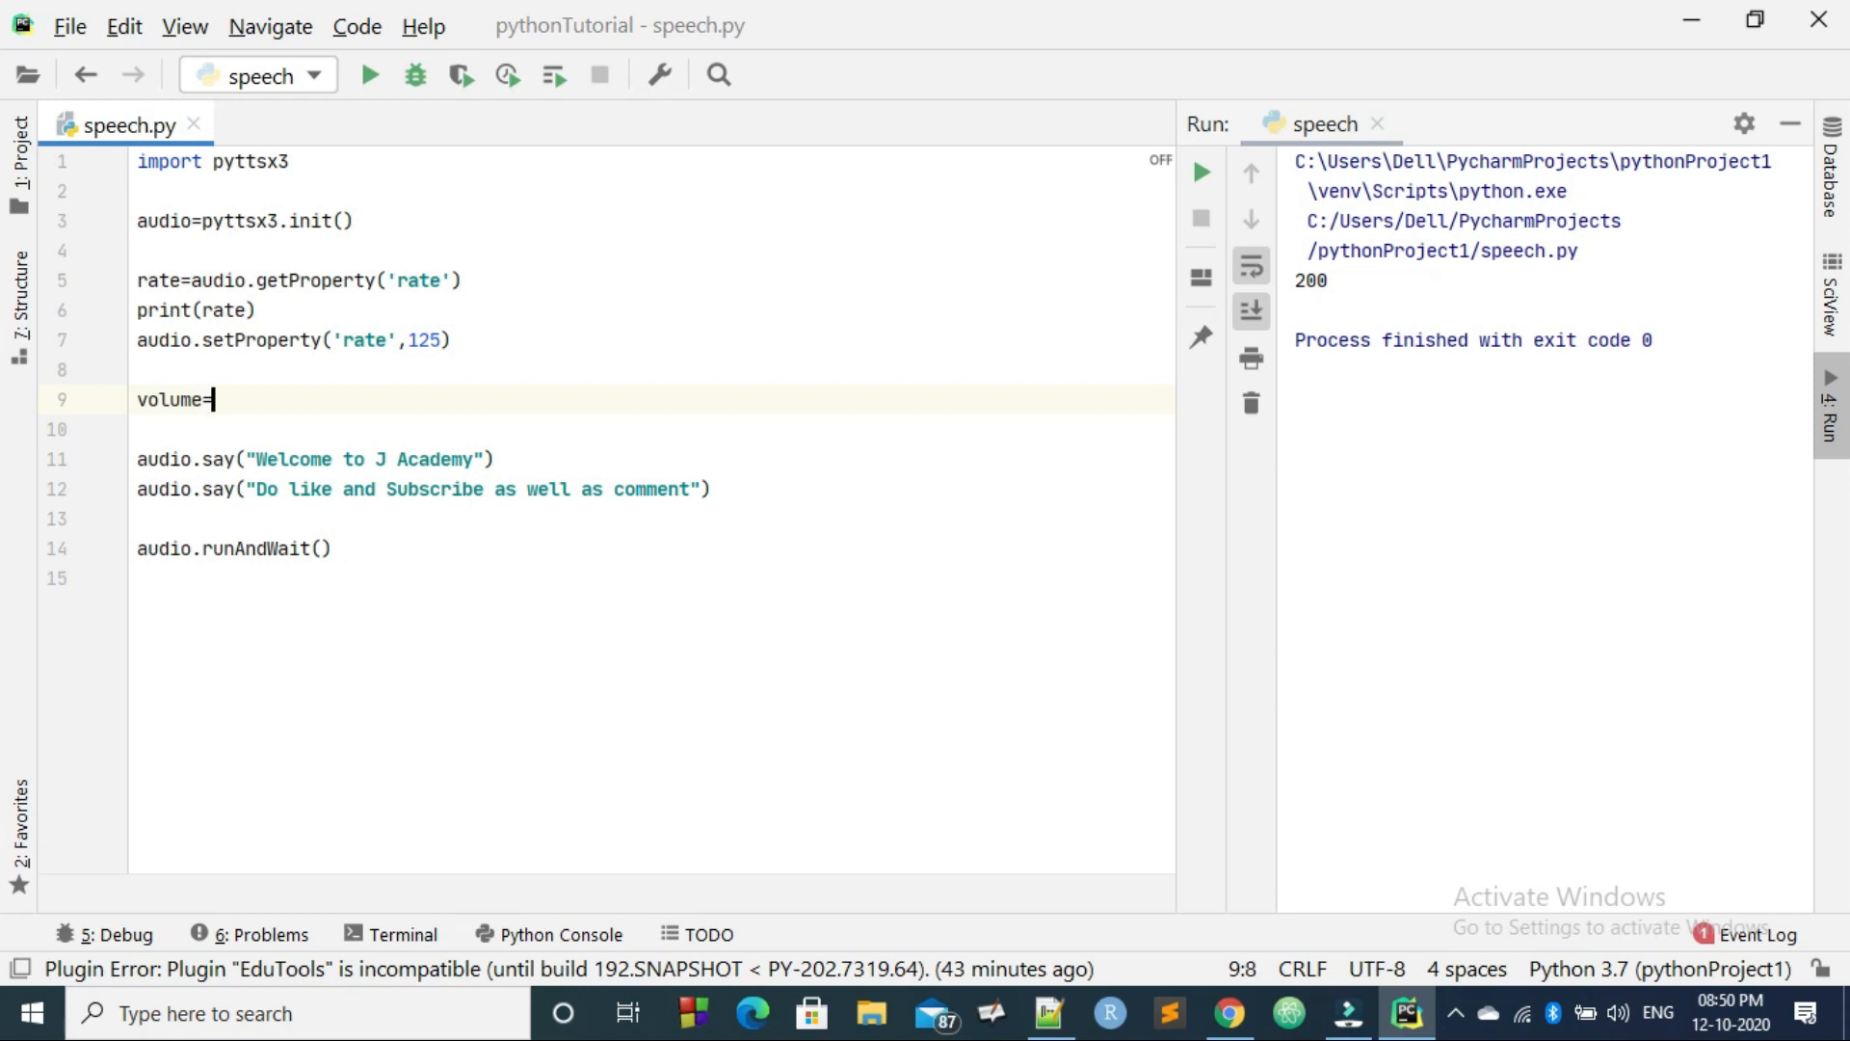
{"action": "type", "text": "audio"}
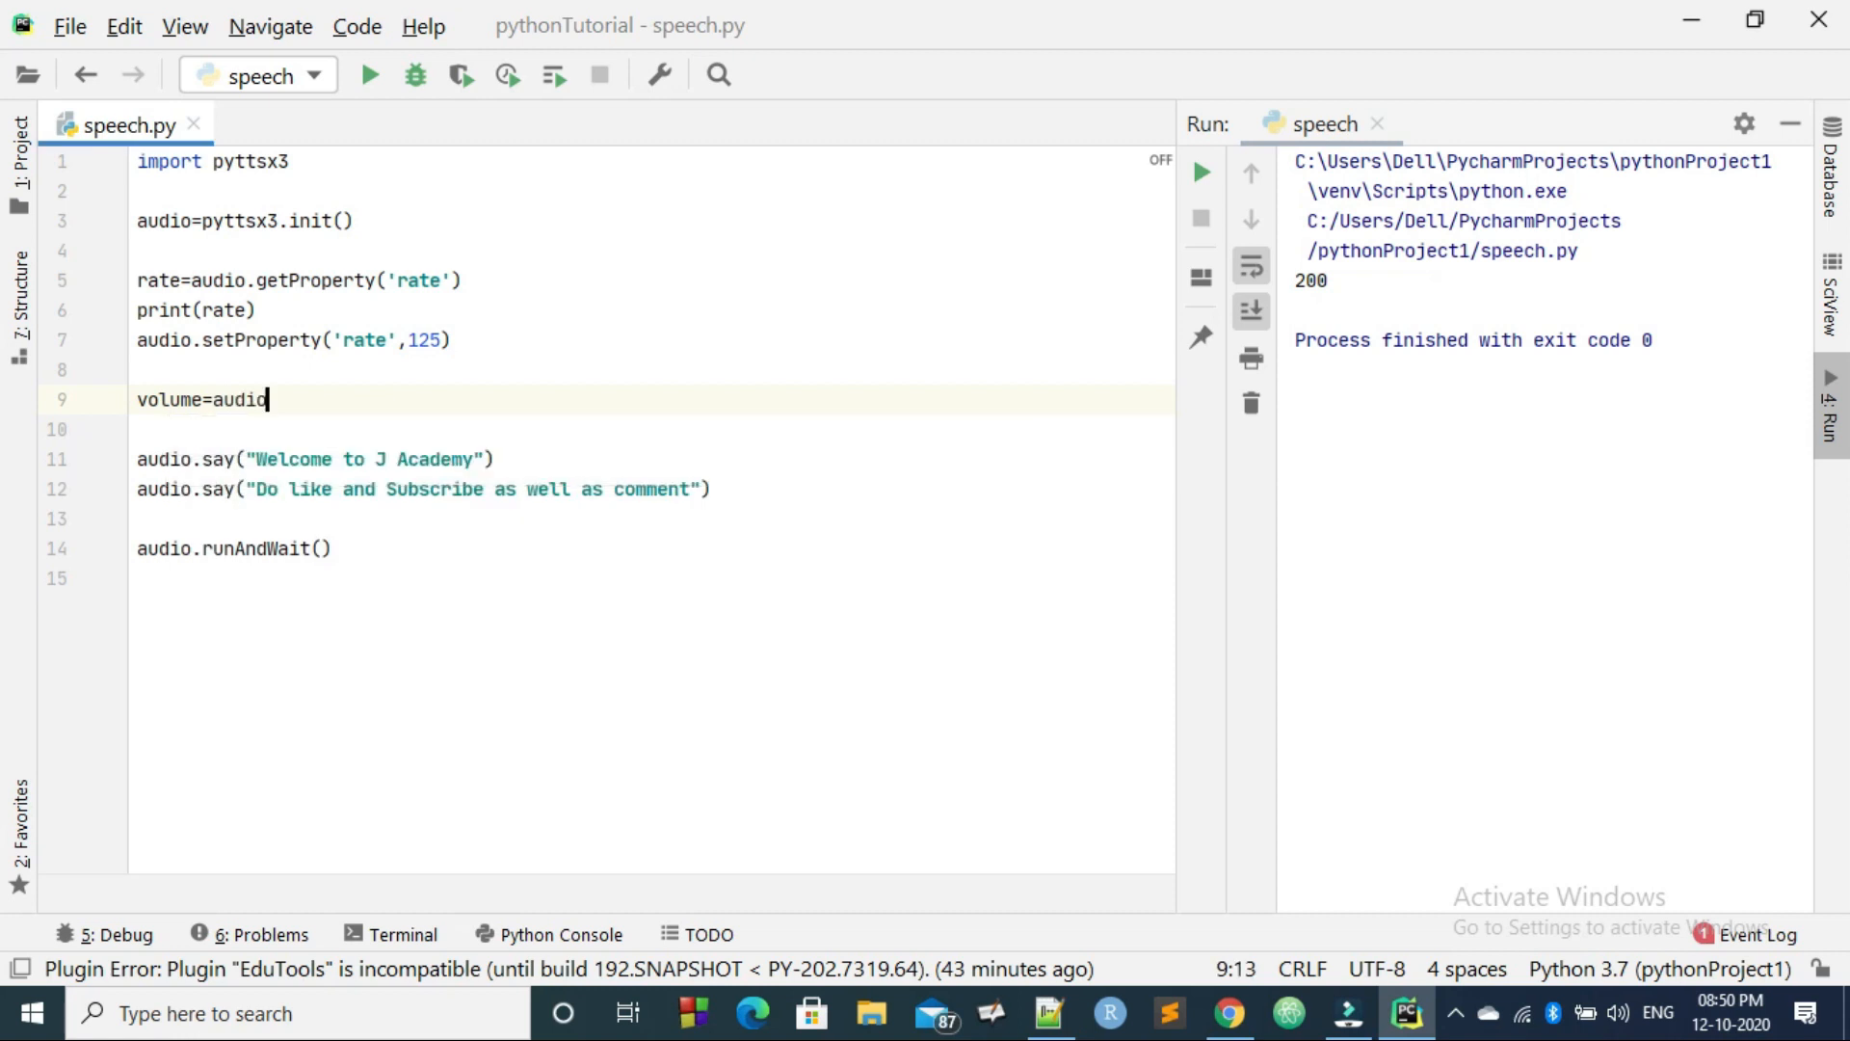
{"action": "type", "text": ".getProperty('"}
{"action": "left_click", "coordinate": [651, 428]}
{"action": "type", "text": "print("}
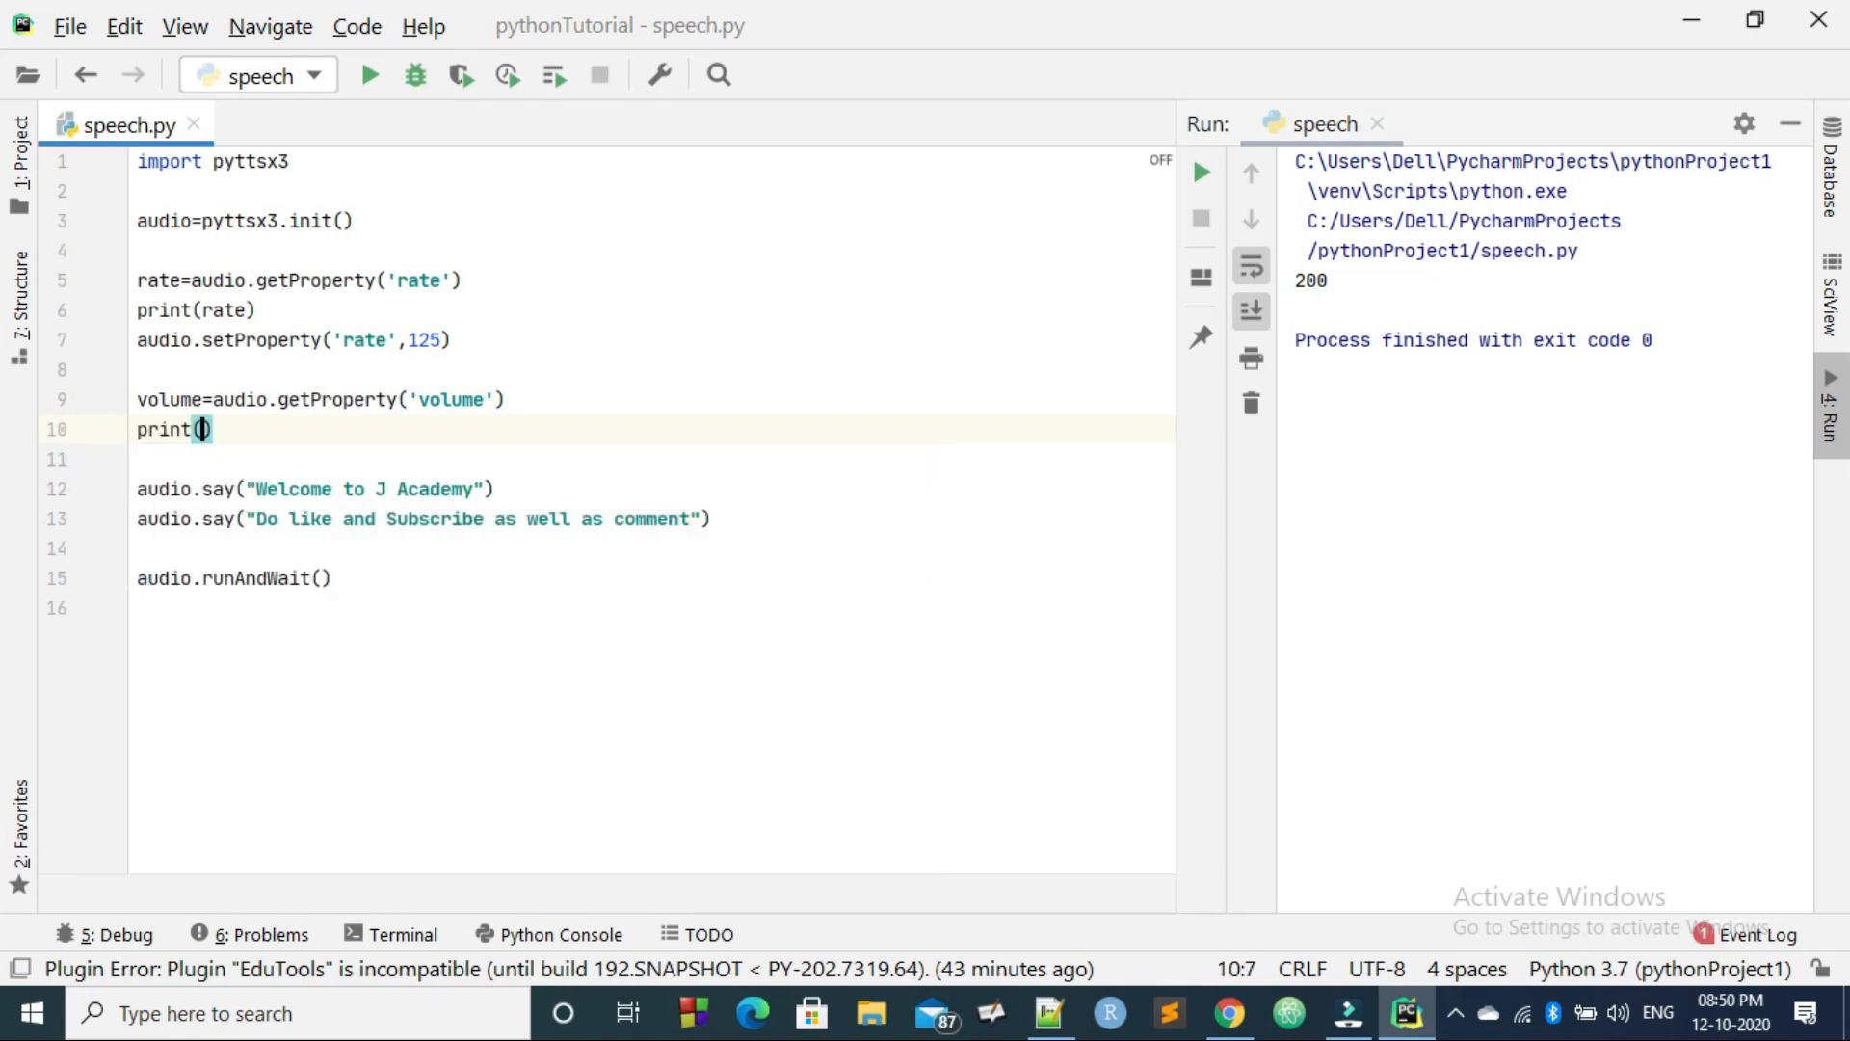
{"action": "type", "text": "volume"}
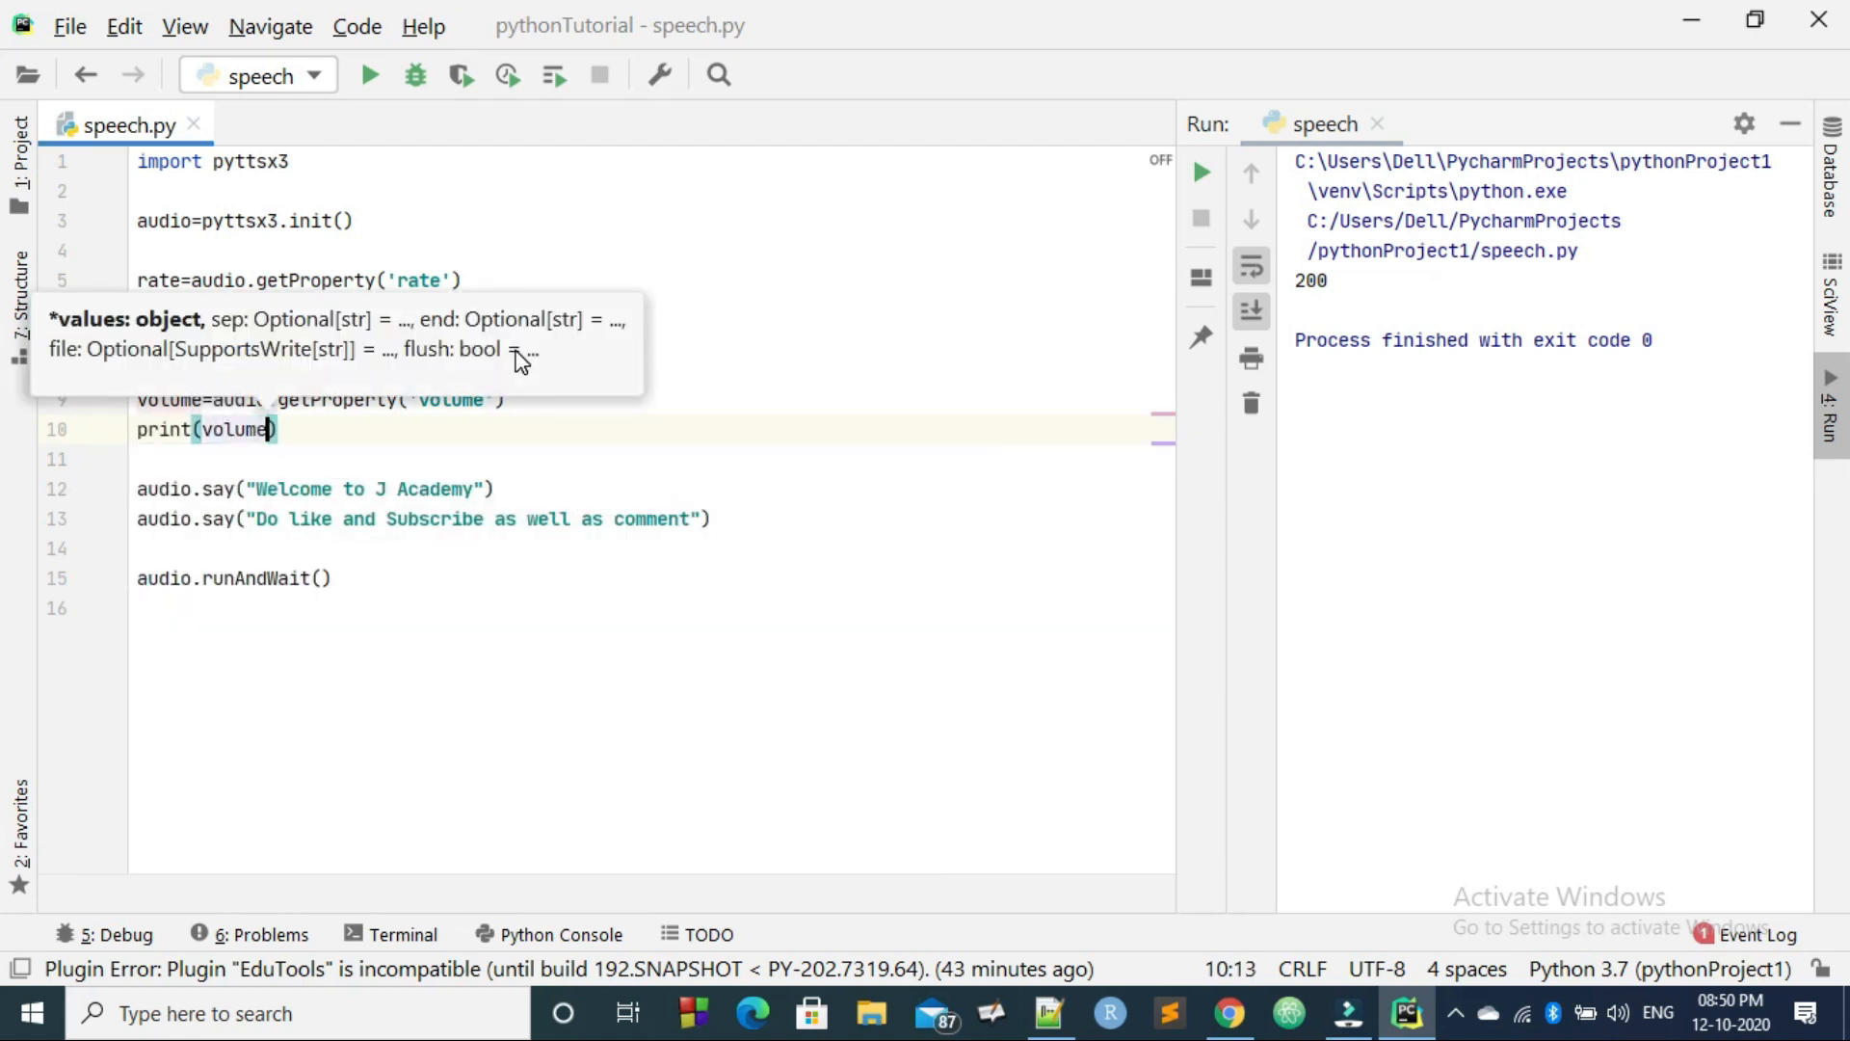
{"action": "left_click", "coordinate": [371, 73]}
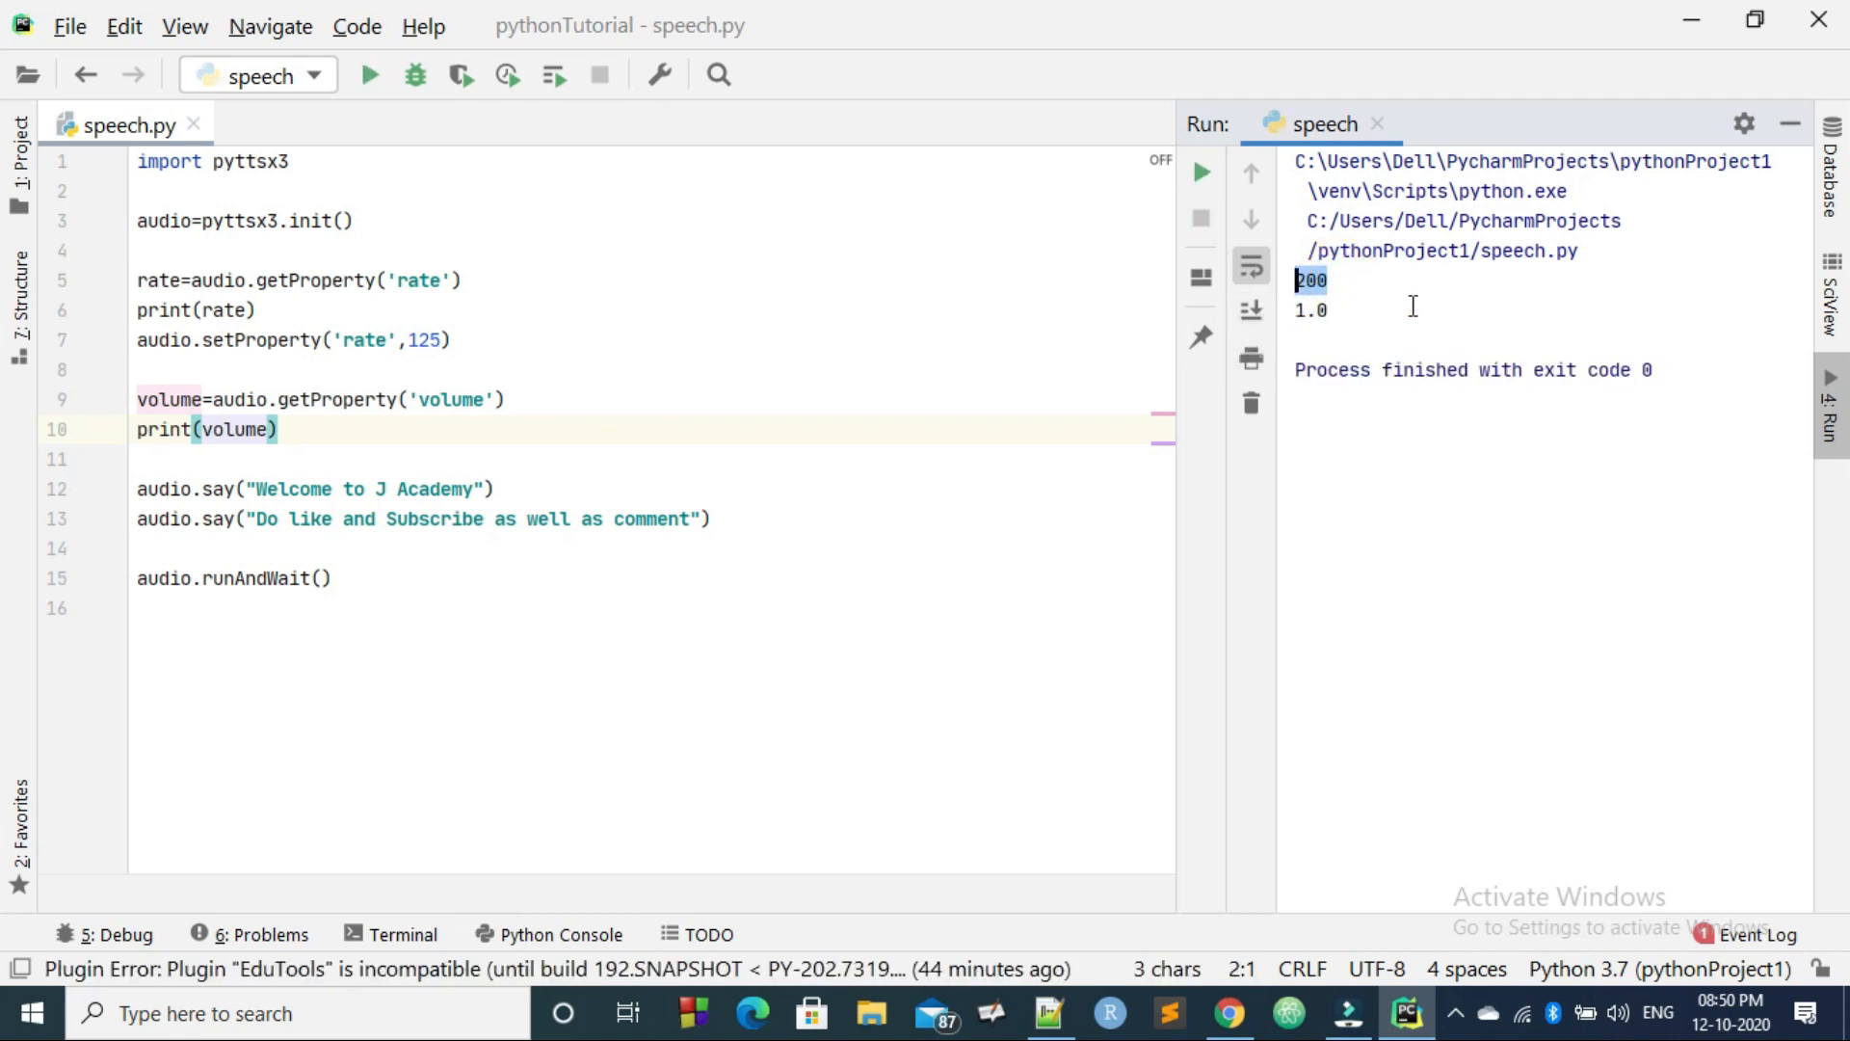
{"action": "left_click", "coordinate": [279, 430]}
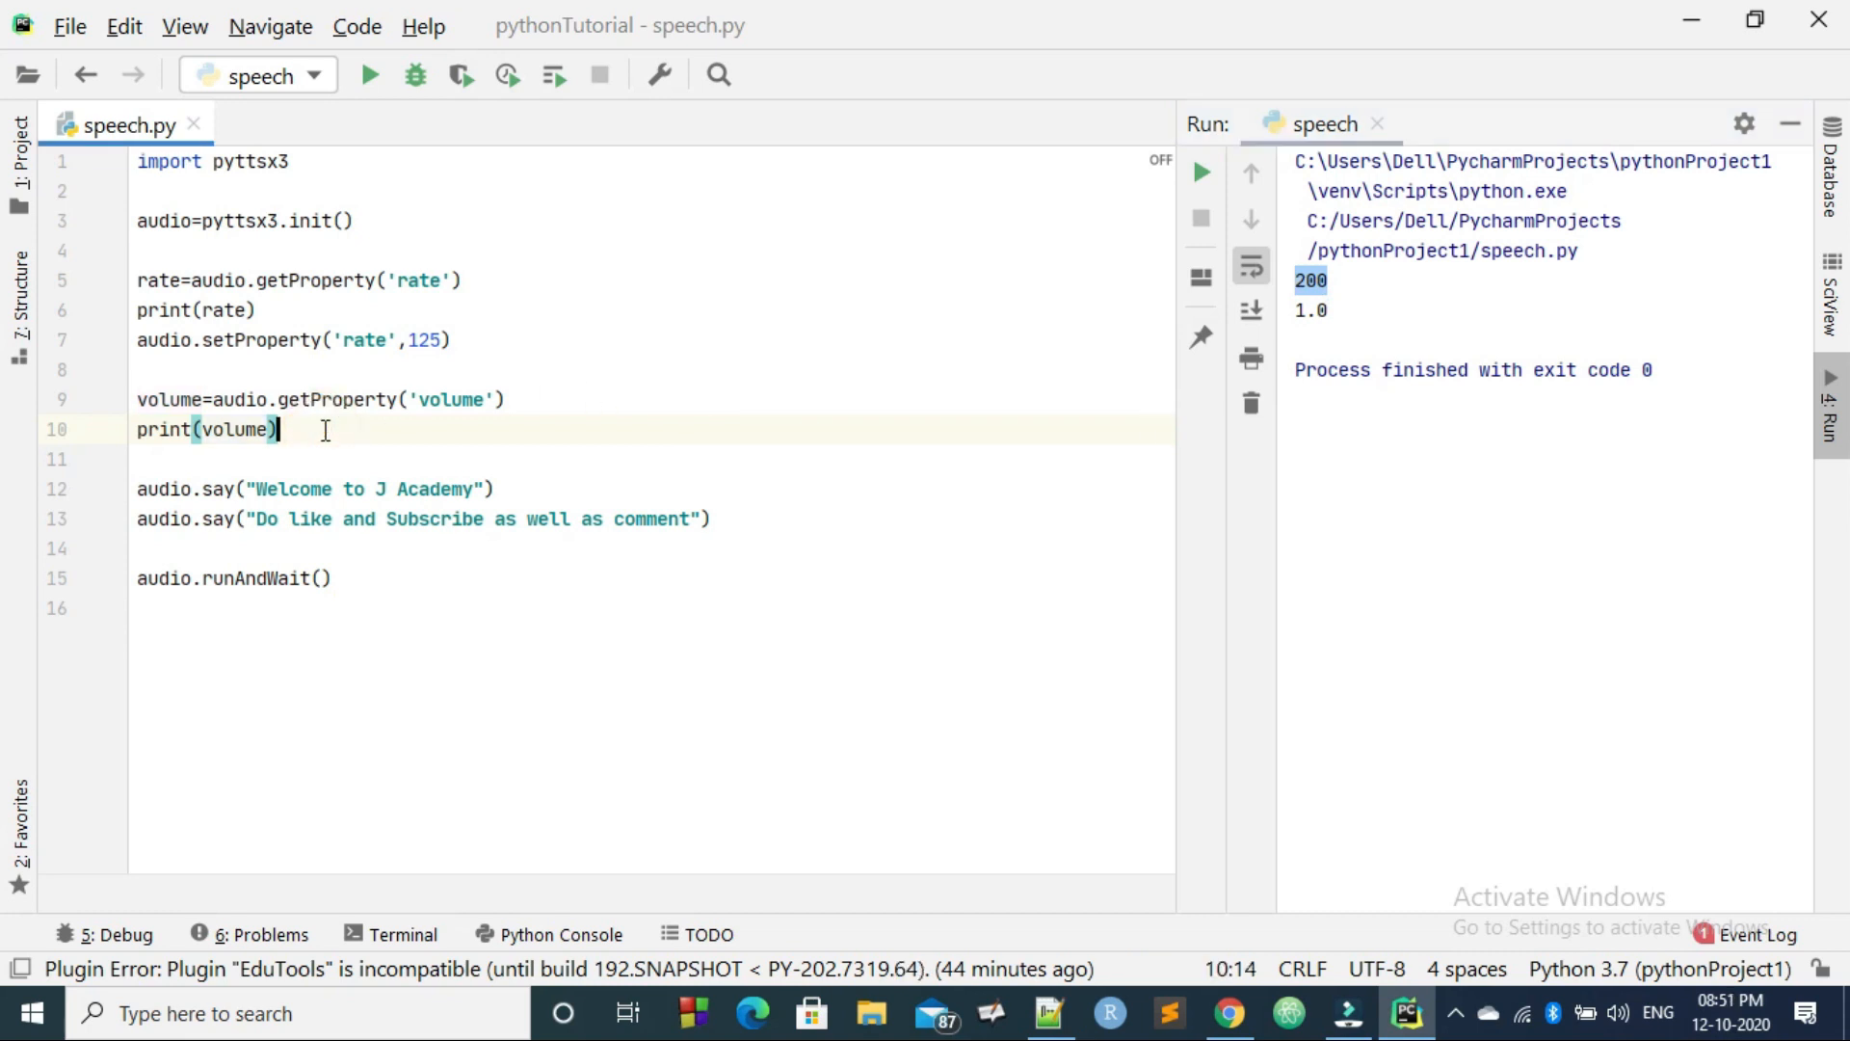
Step: Add audio.setProperty('volume',0.9) after print(volume)
{"action": "key", "text": "enter"}
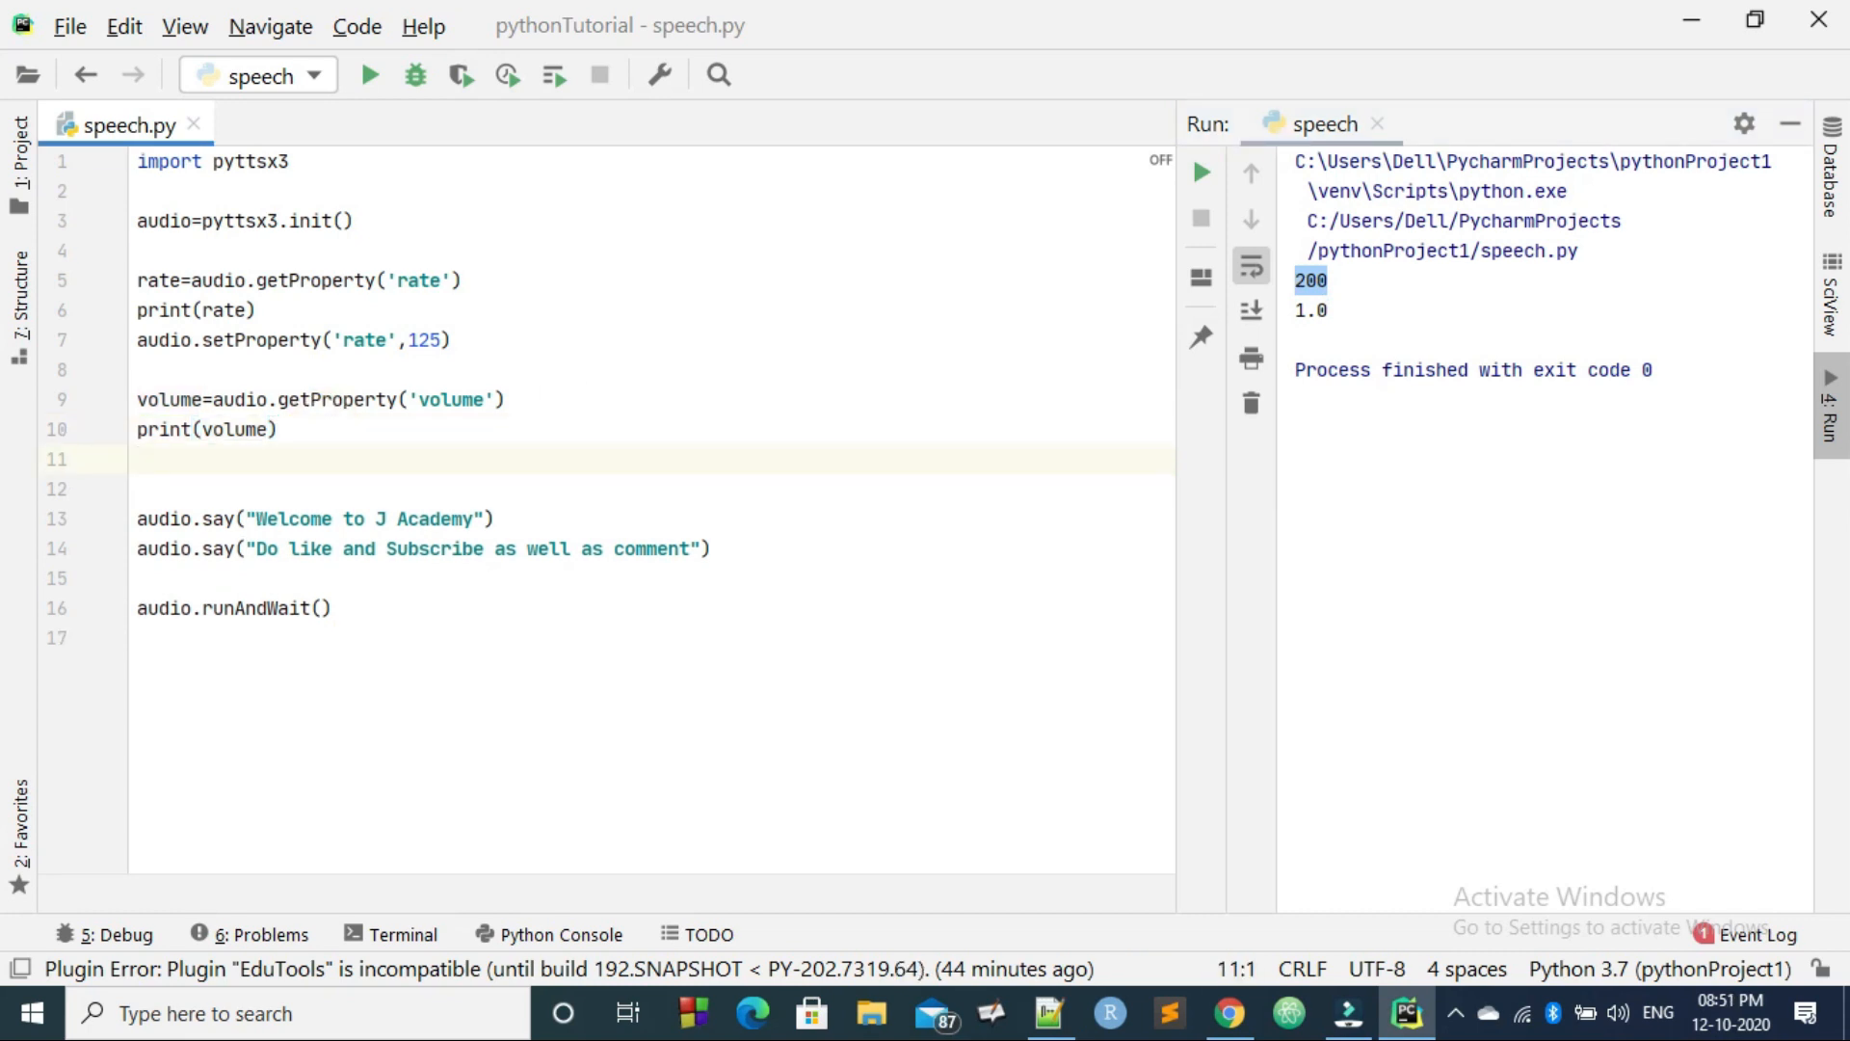
{"action": "type", "text": "vo"}
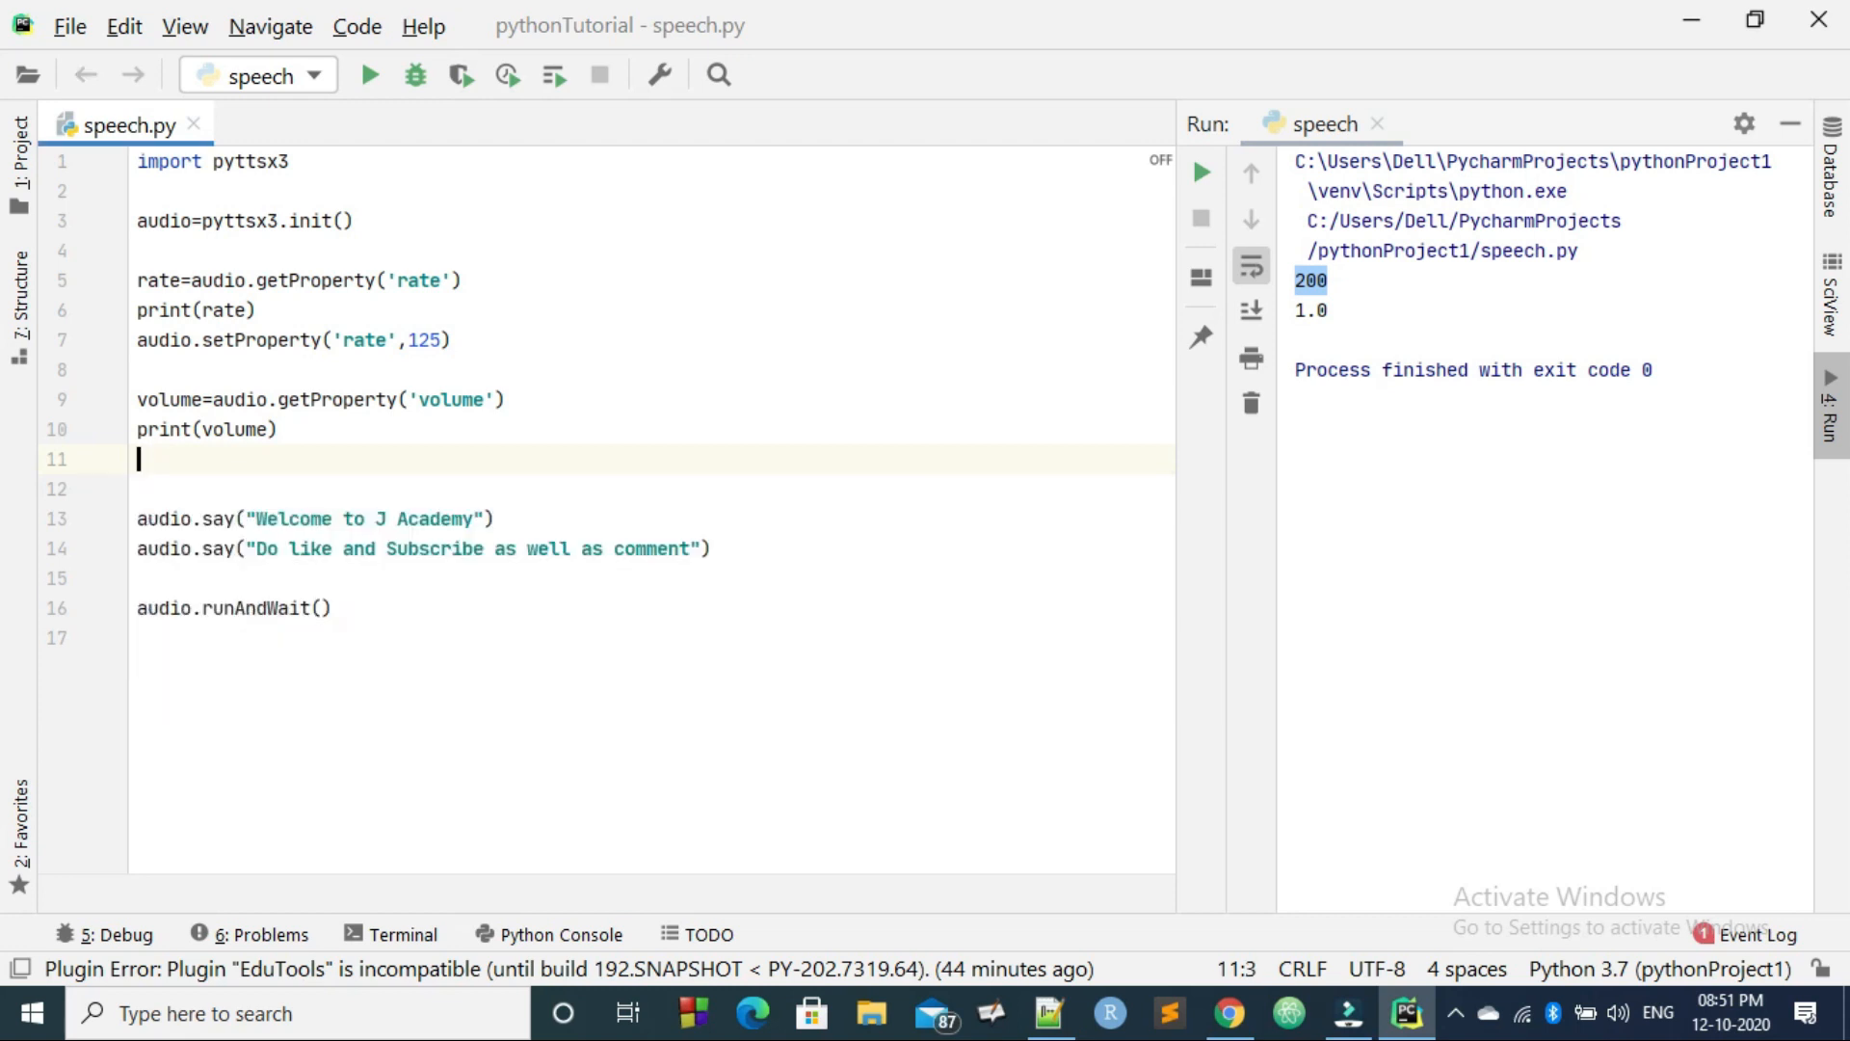
{"action": "type", "text": "audio."}
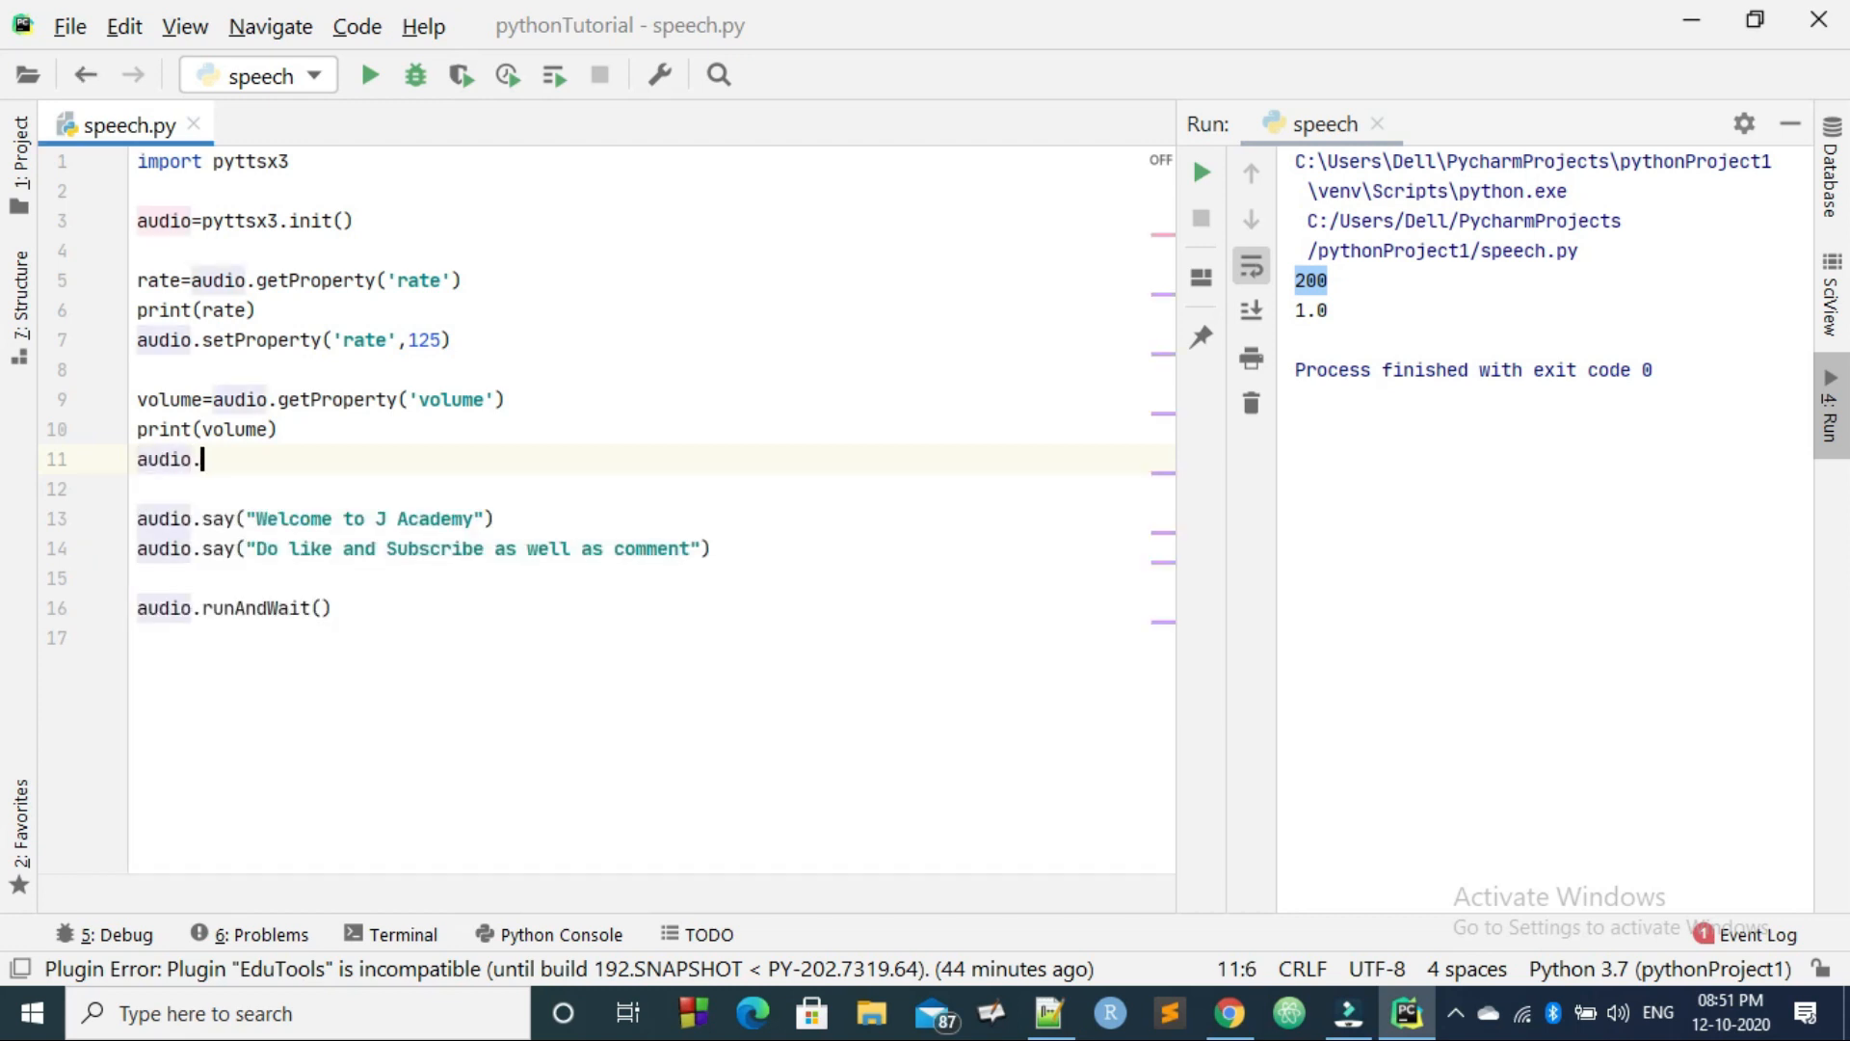
{"action": "type", "text": "setProperty('"}
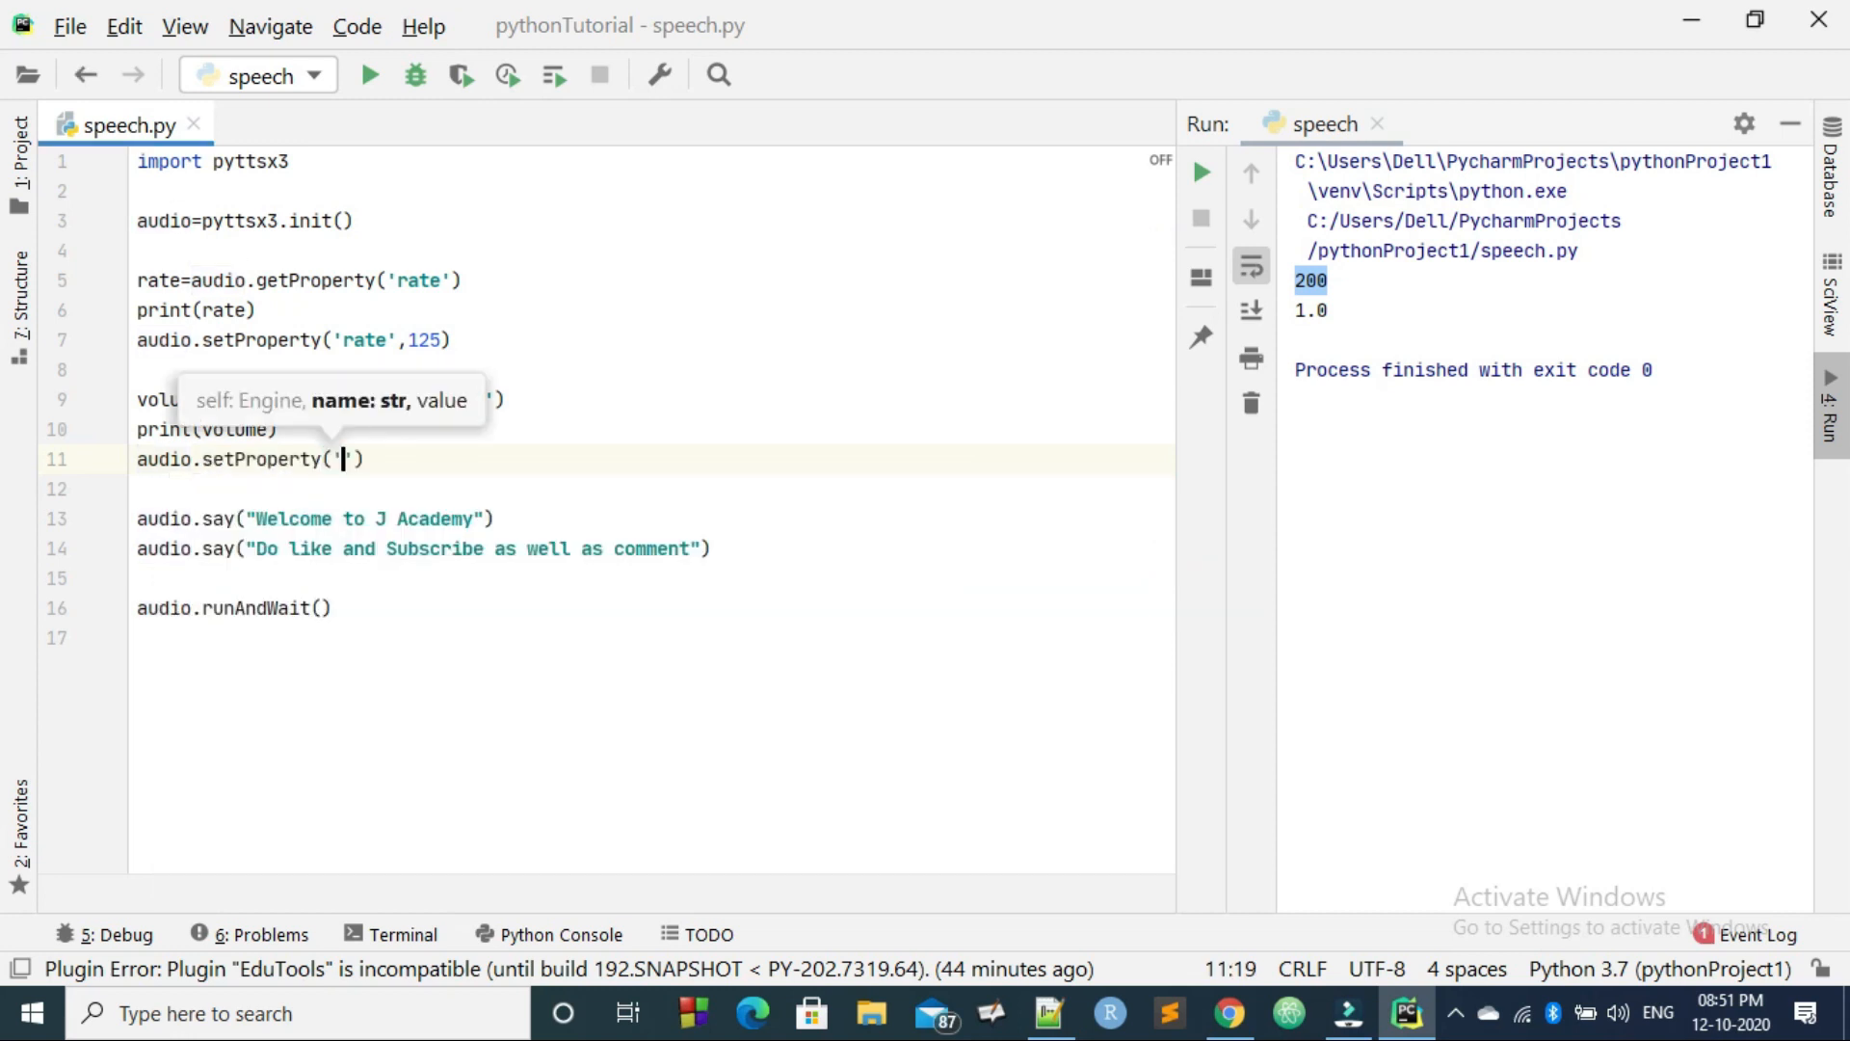
{"action": "type", "text": "volume"}
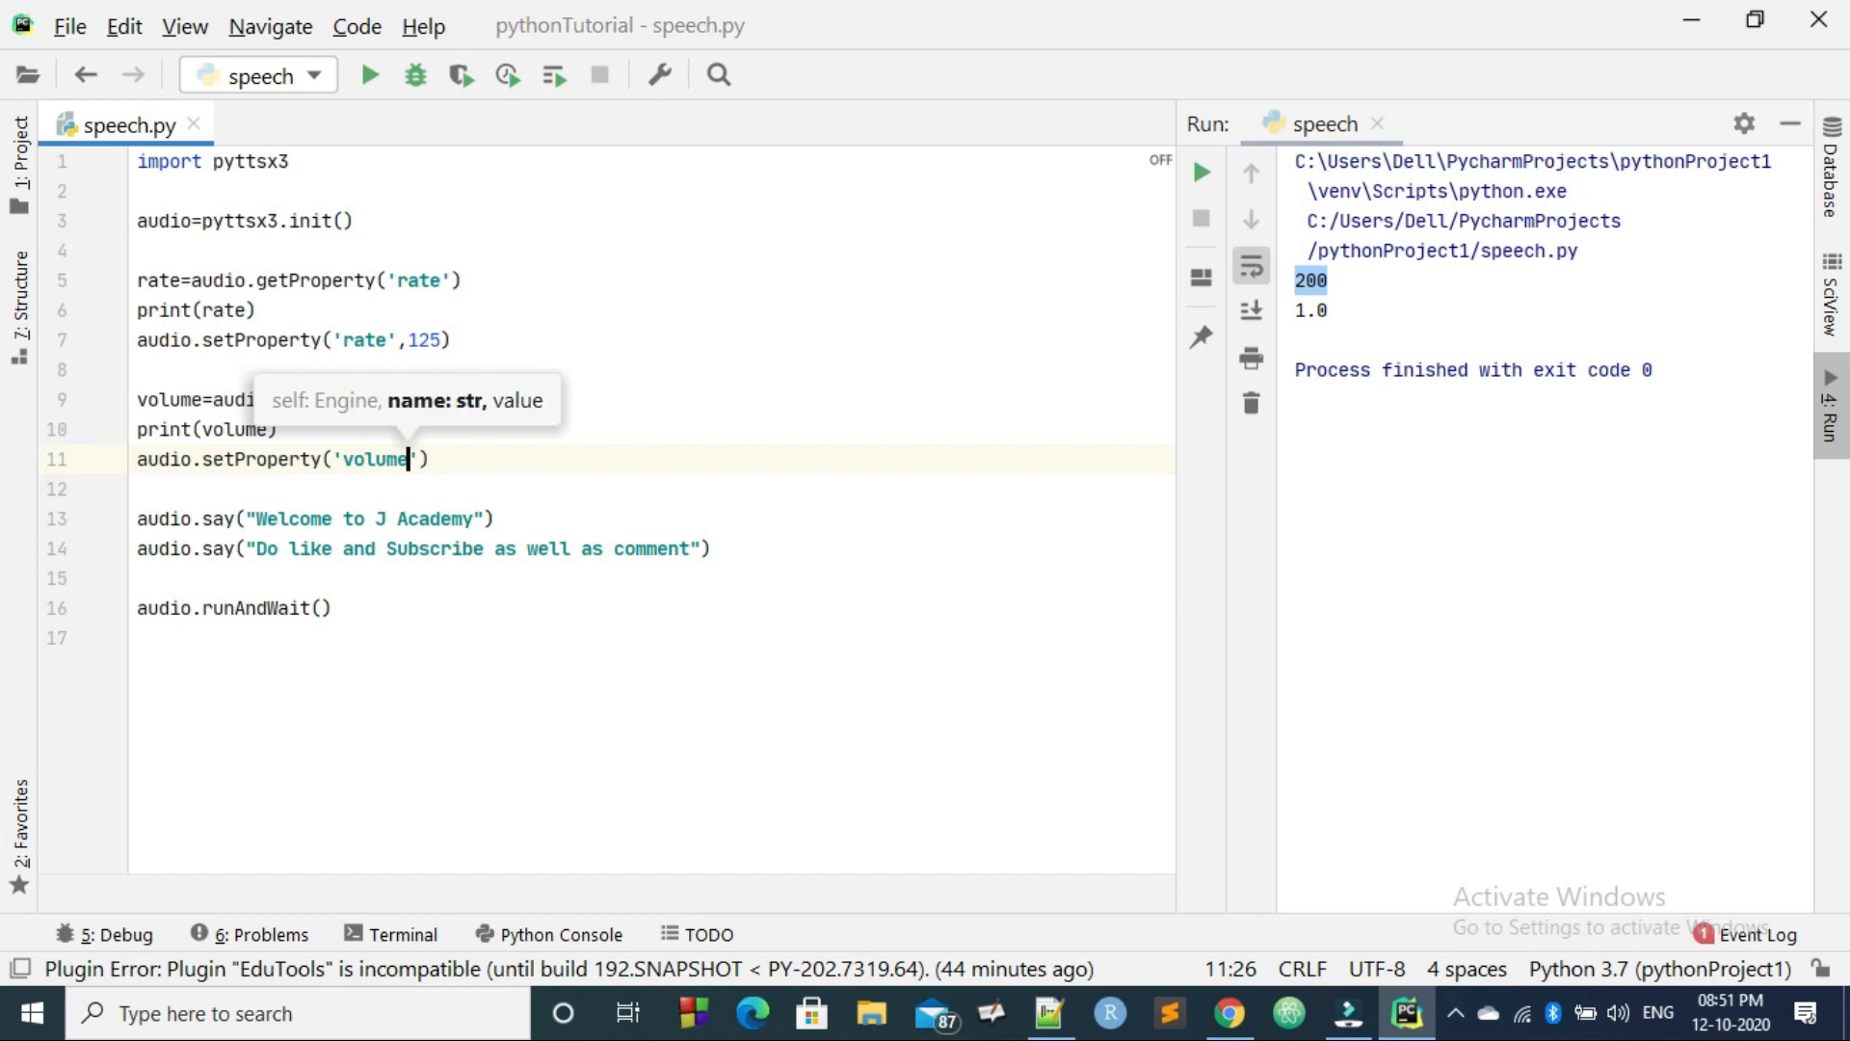
{"action": "type", "text": ","}
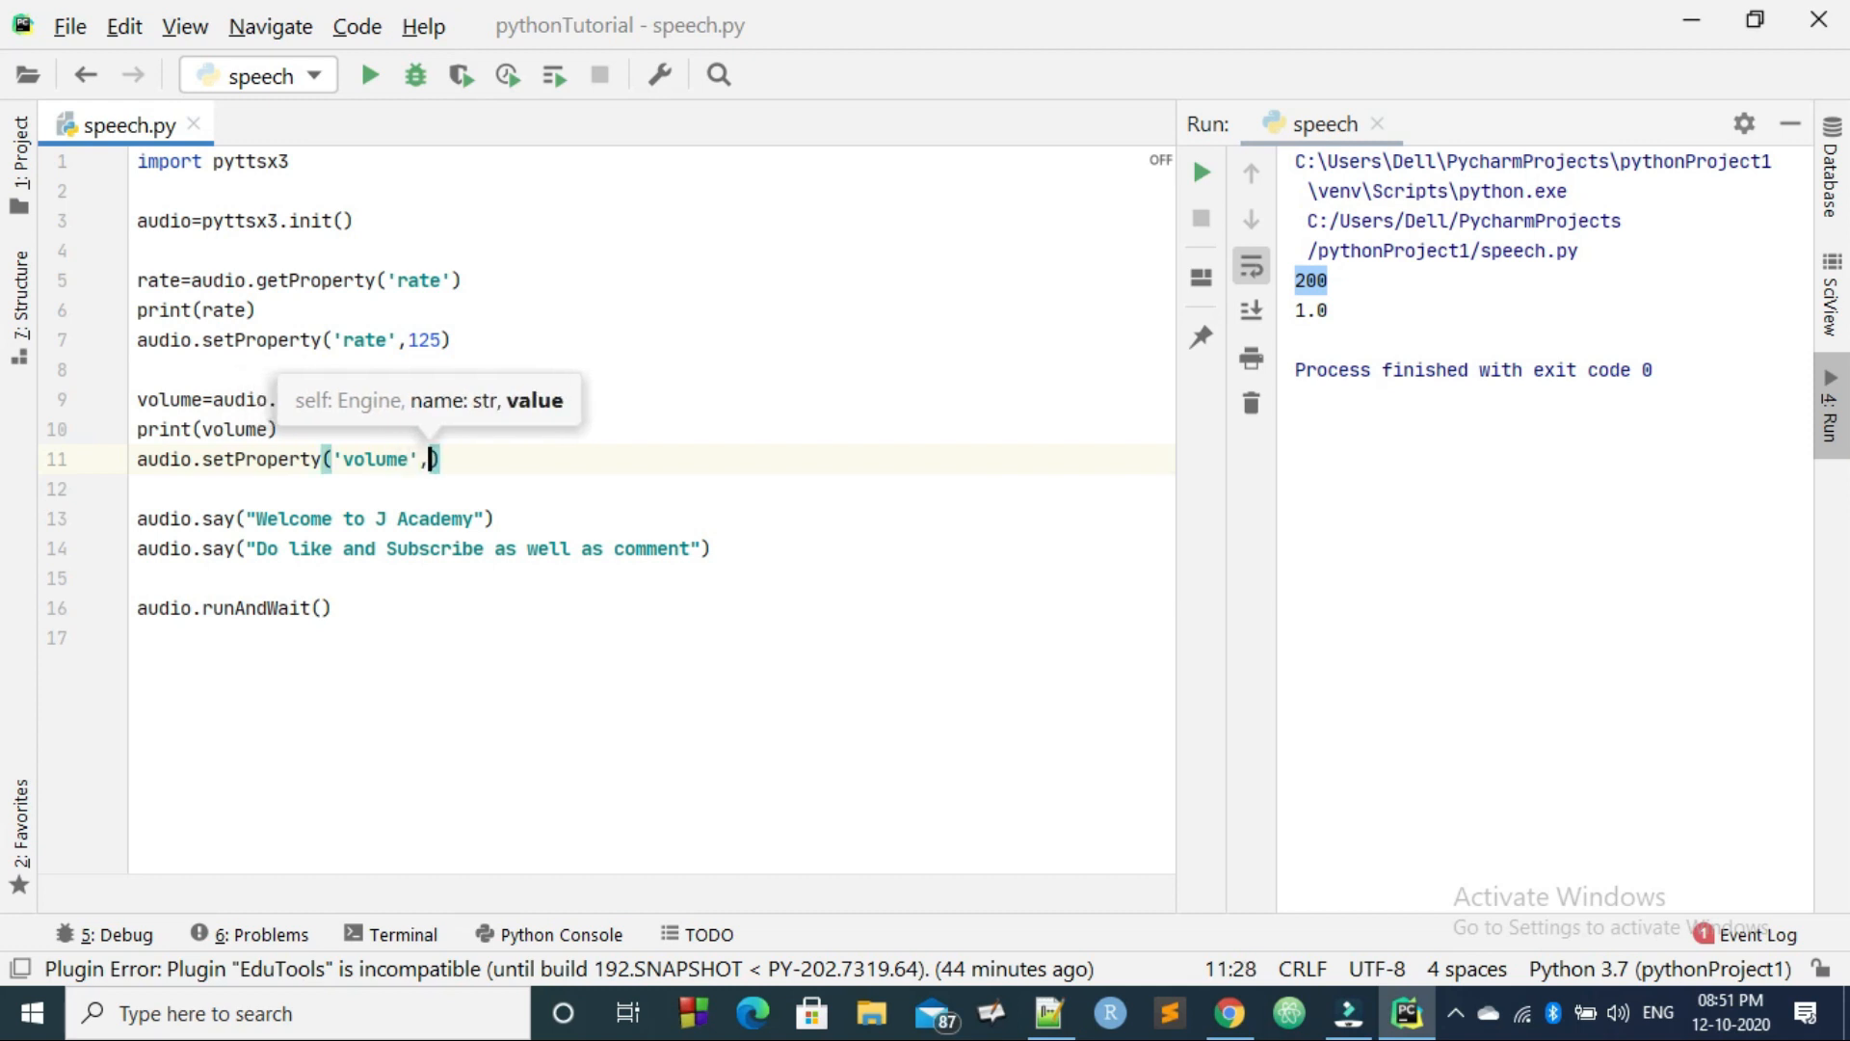
{"action": "type", "text": "0.5"}
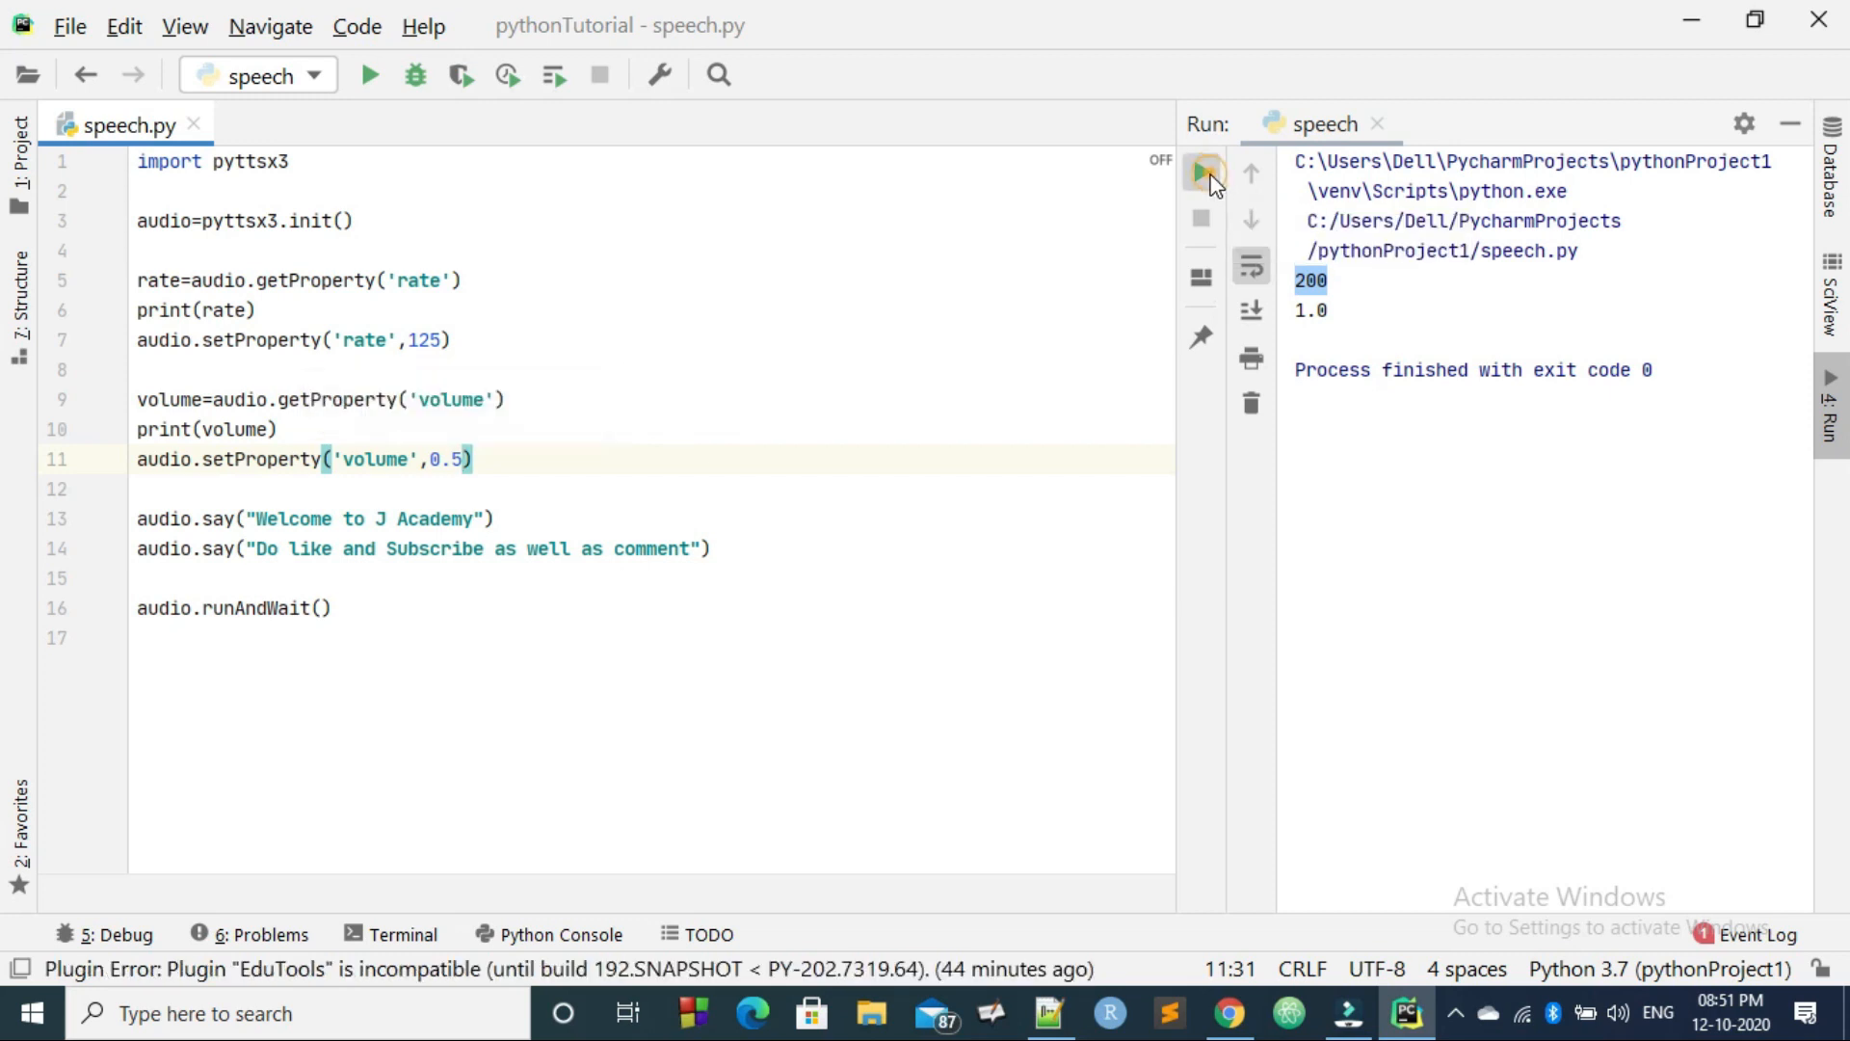
Step: Rerun the script with the new volume setting
{"action": "left_click", "coordinate": [1203, 171]}
{"action": "type", "text": "9"}
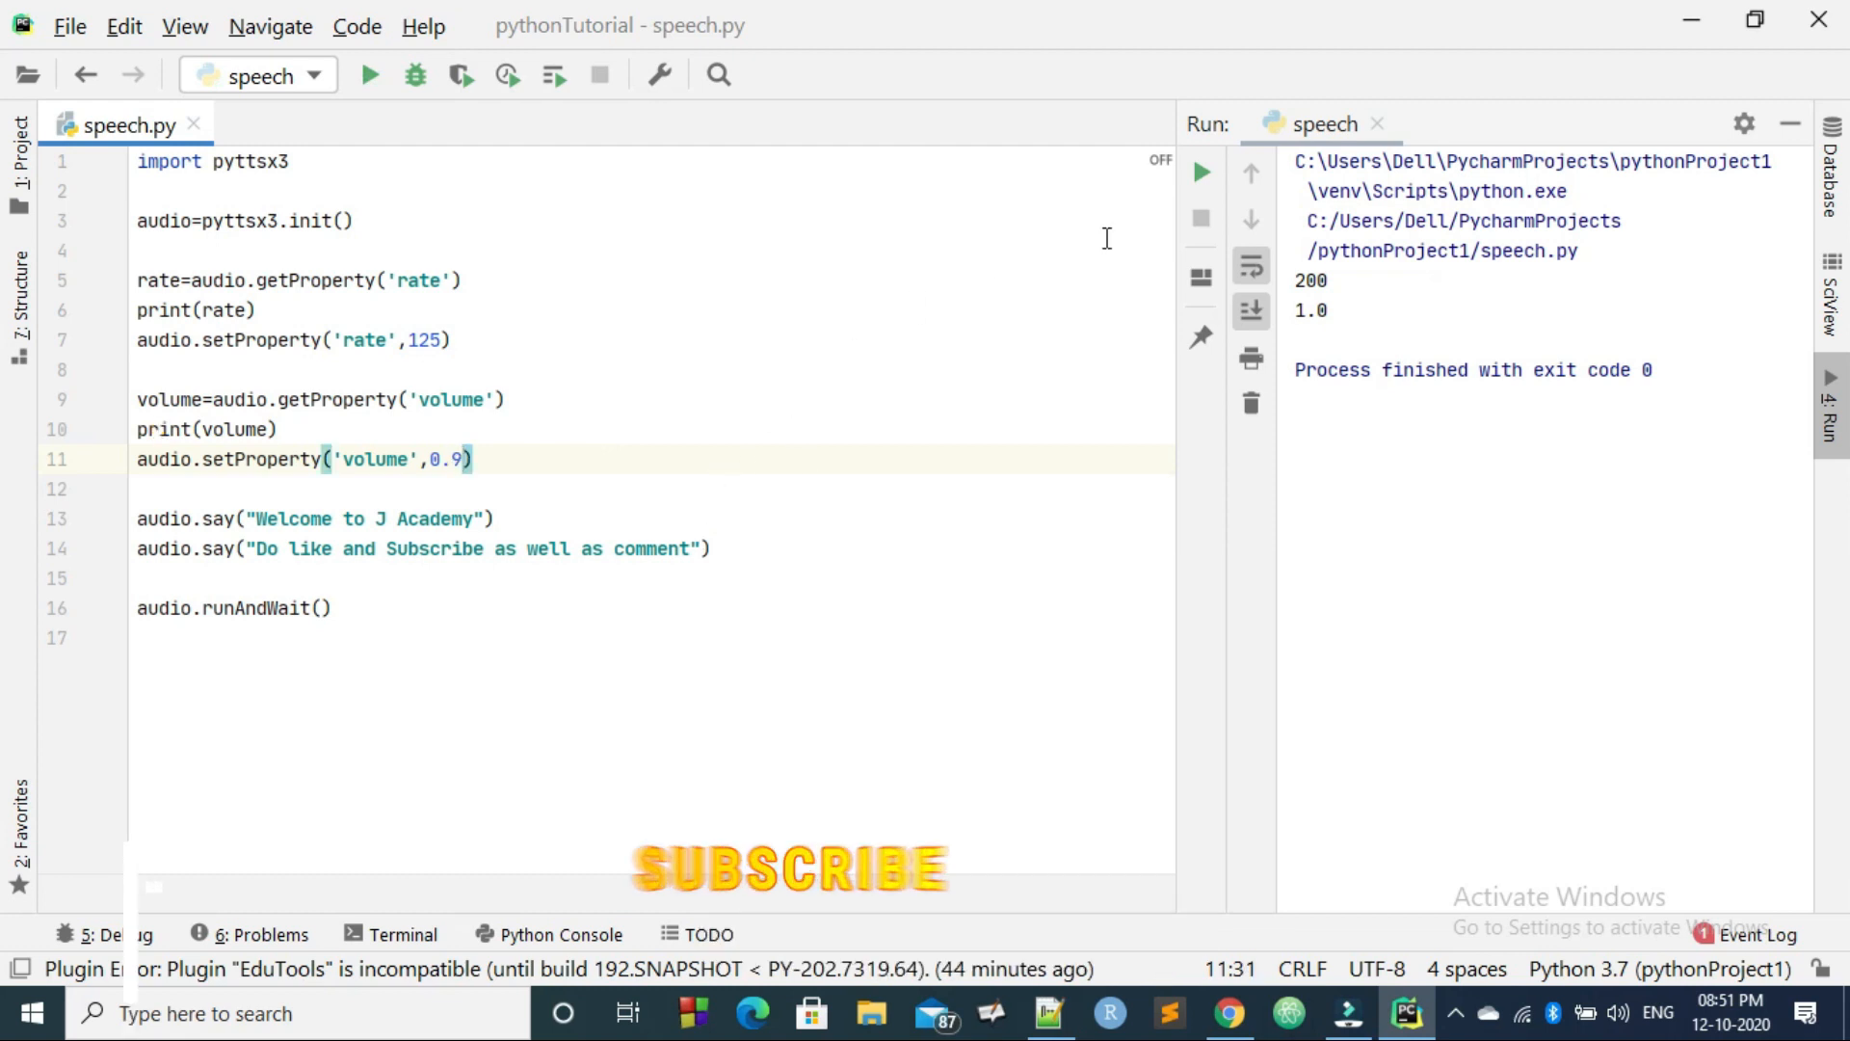
{"action": "left_click", "coordinate": [370, 73]}
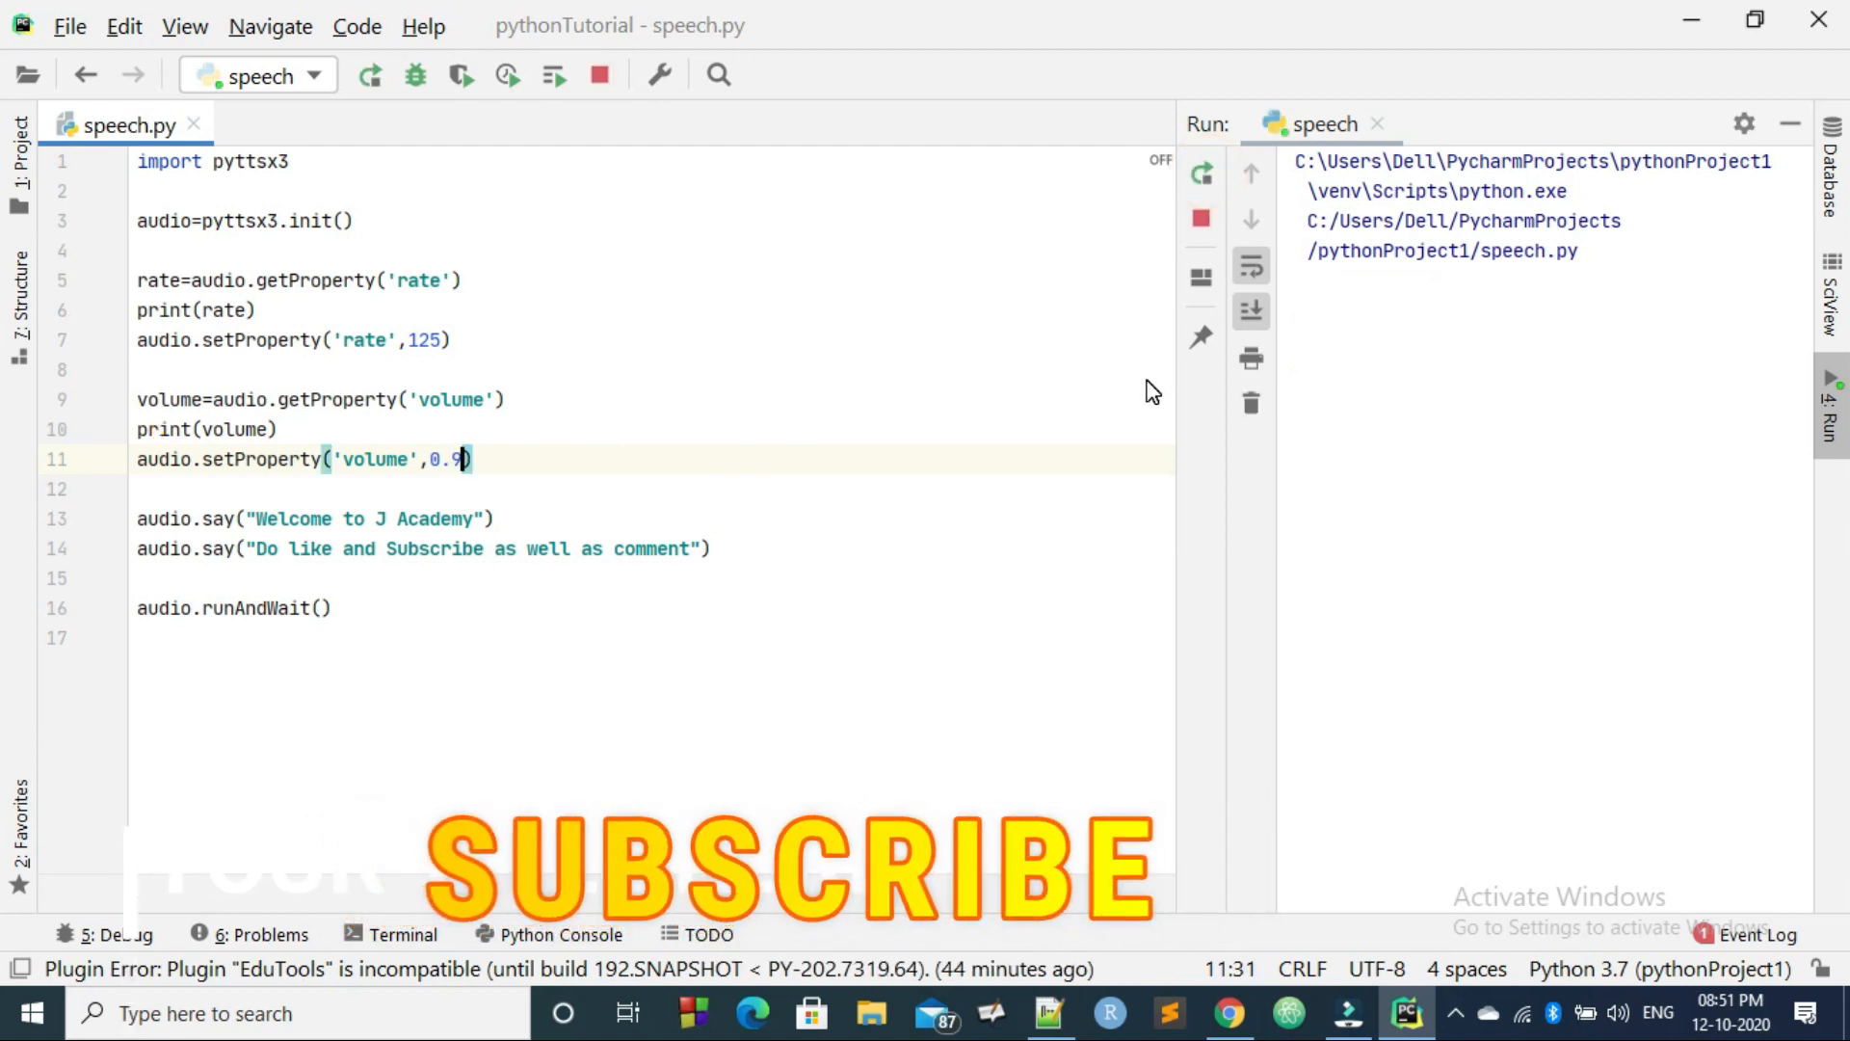